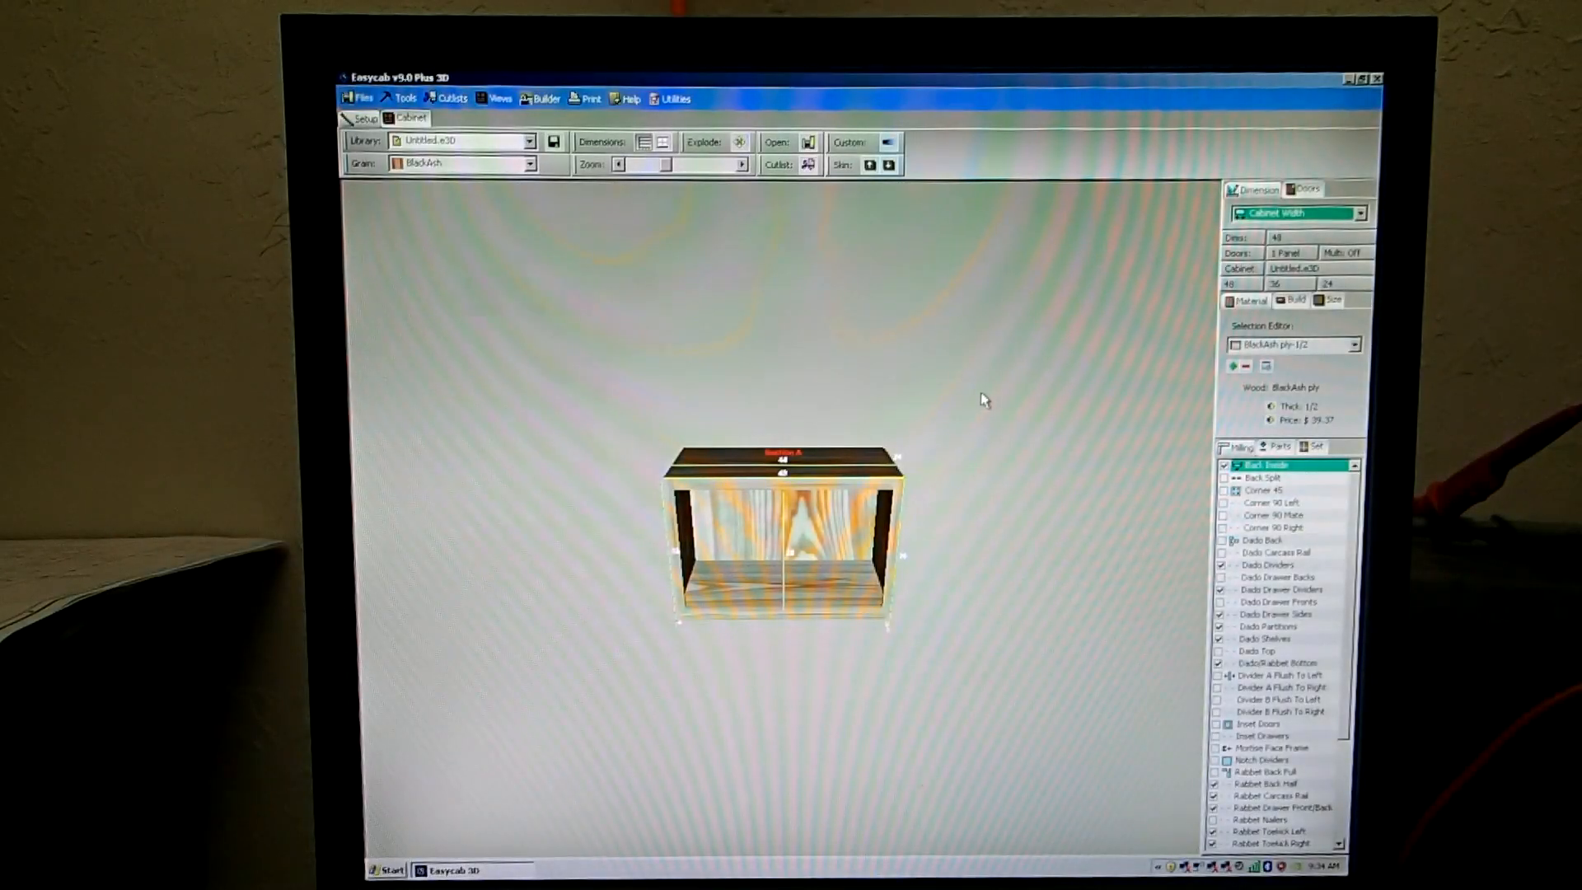
pyautogui.moveTo(609, 277)
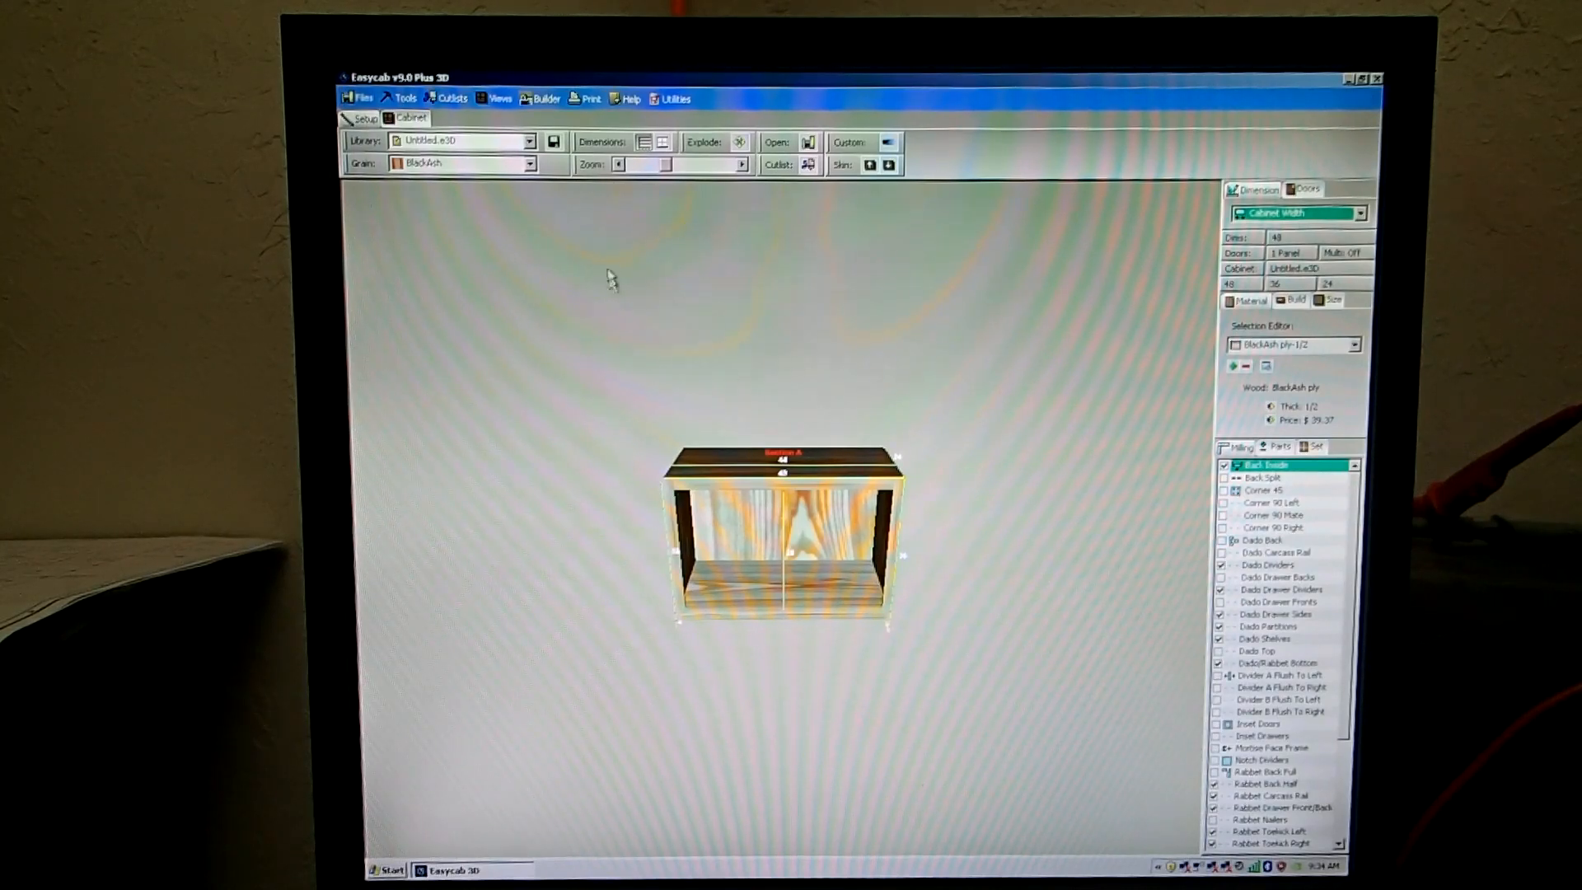
# - Load a default empty frame cabinet, discarding the current one
pyautogui.click(359, 98)
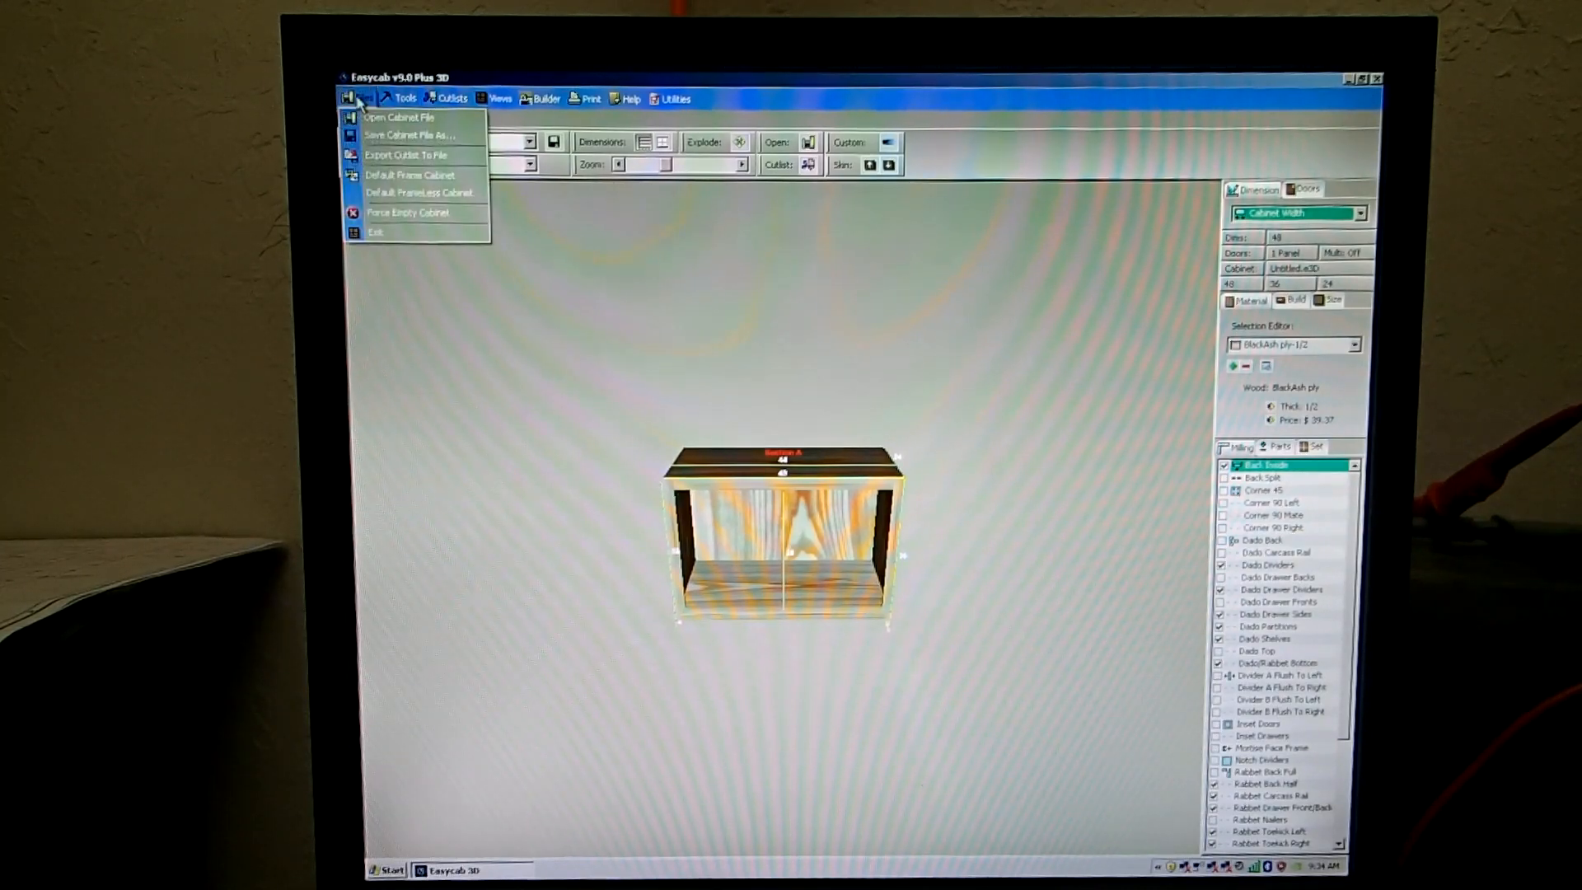
pyautogui.moveTo(403, 175)
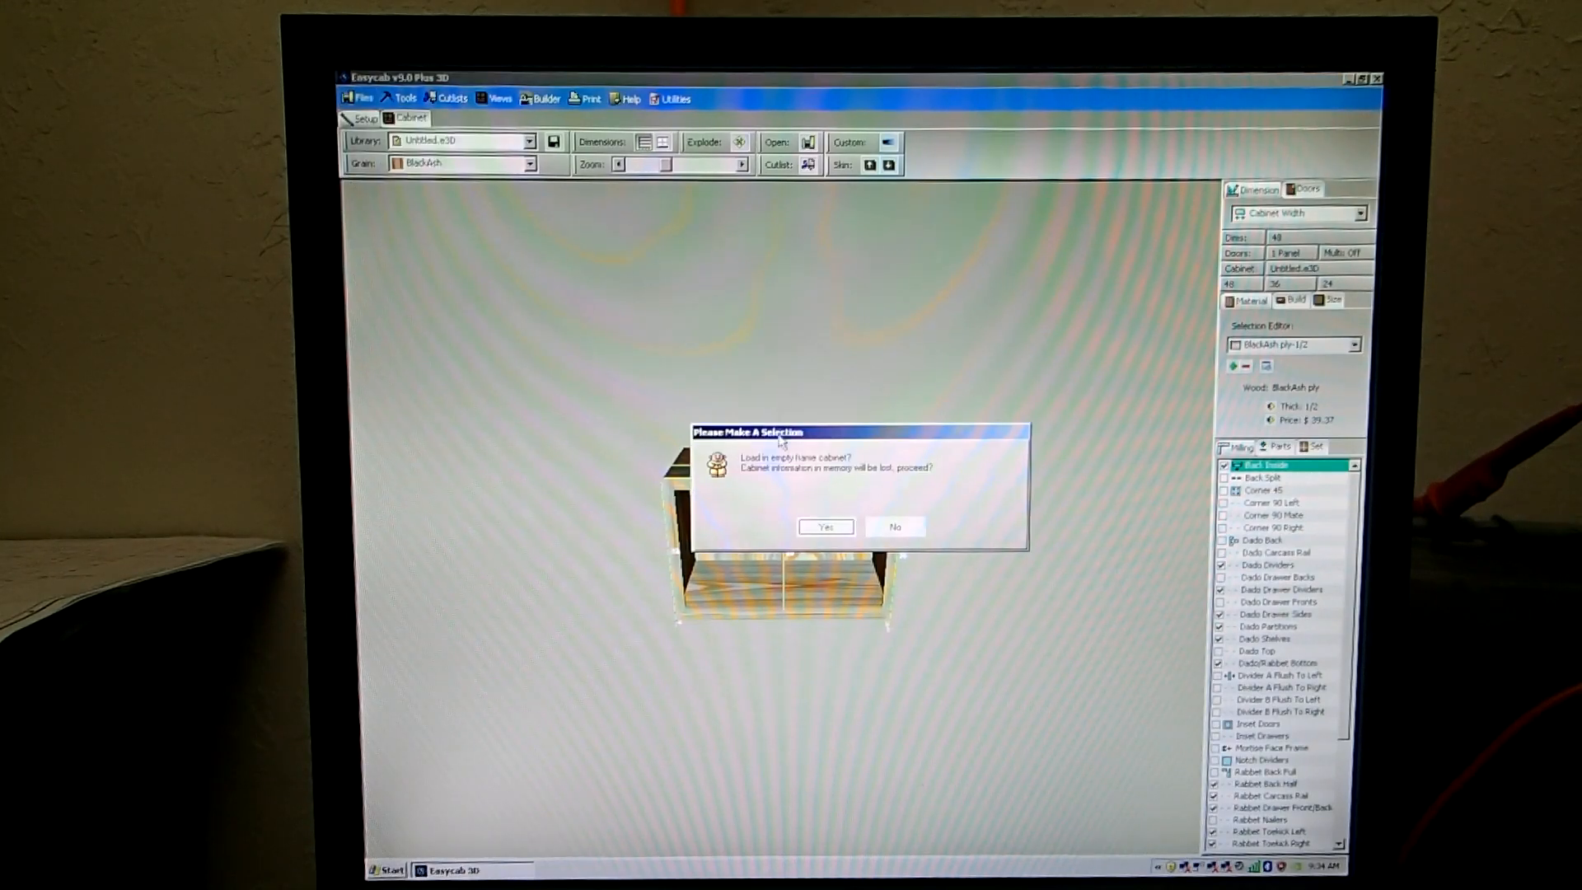
pyautogui.click(826, 525)
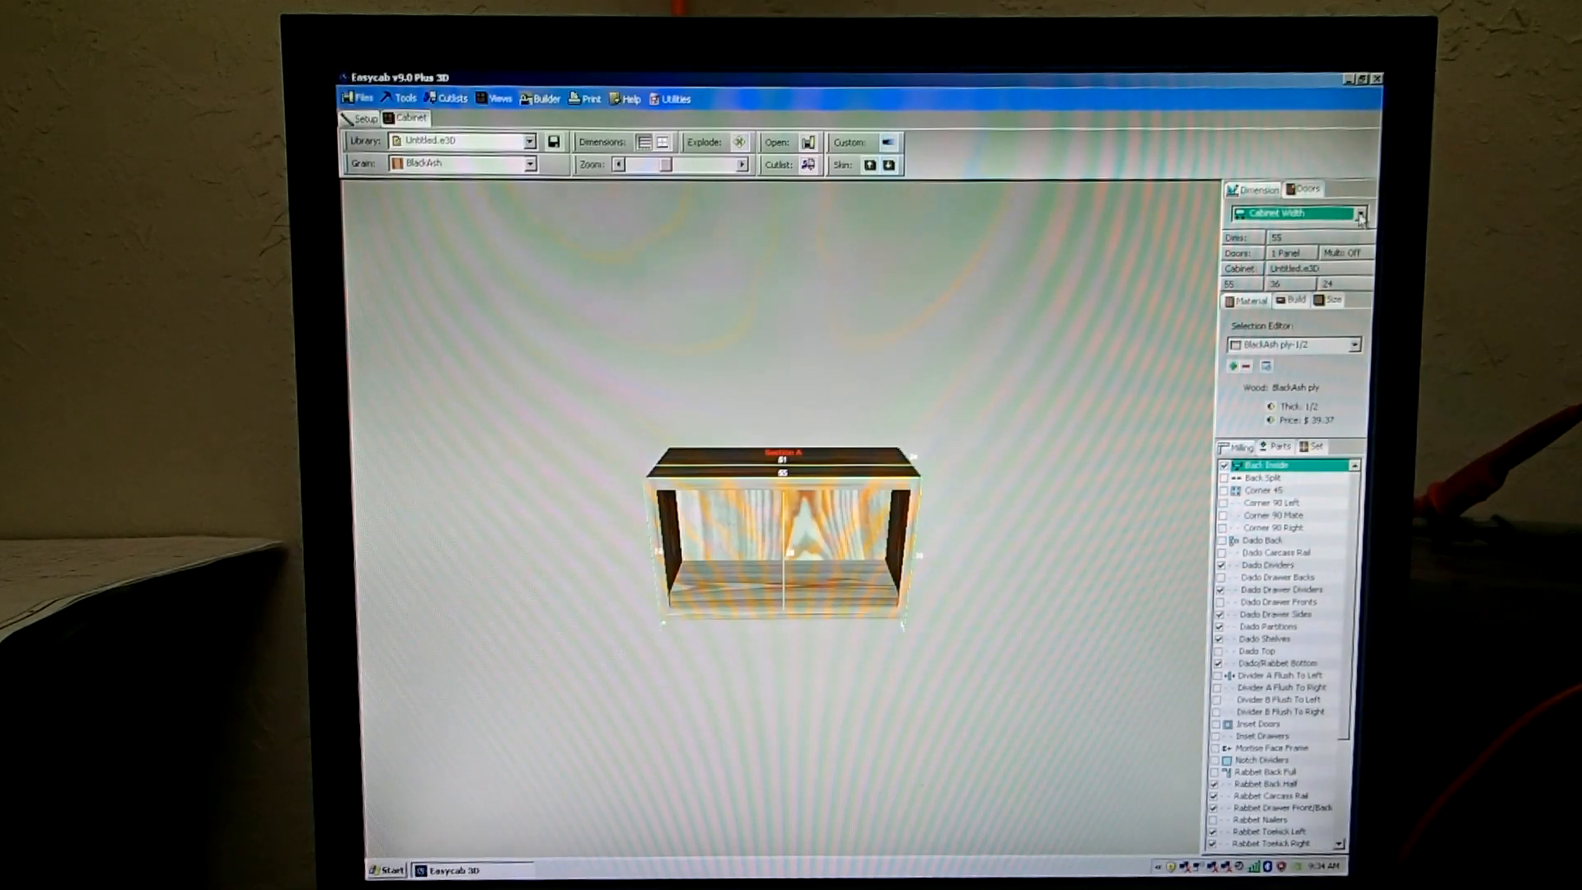
pyautogui.click(1360, 212)
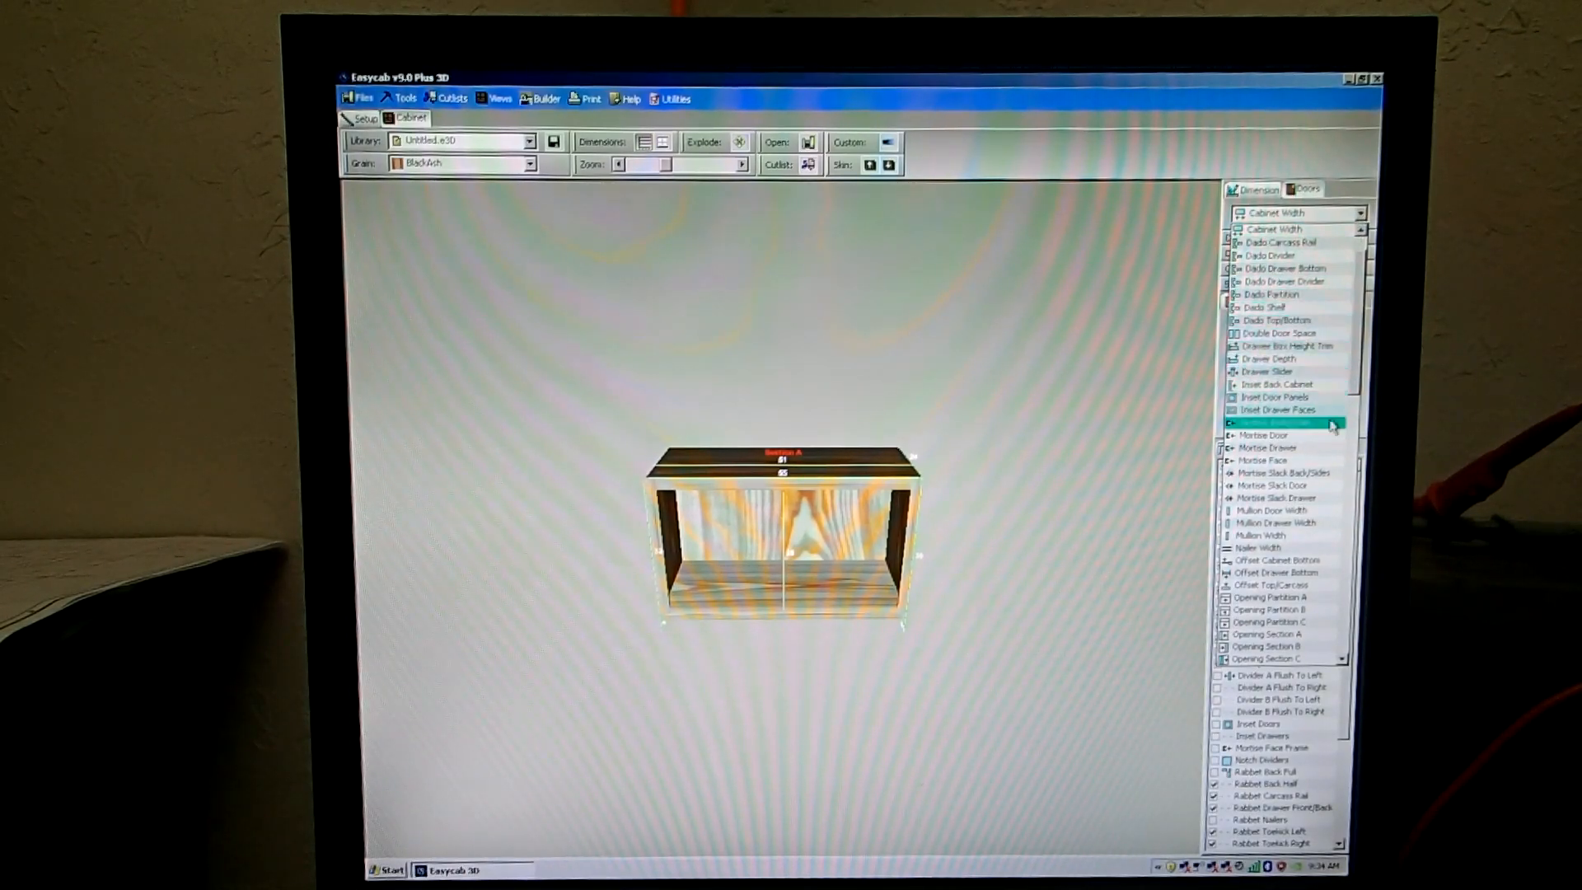
pyautogui.click(1279, 497)
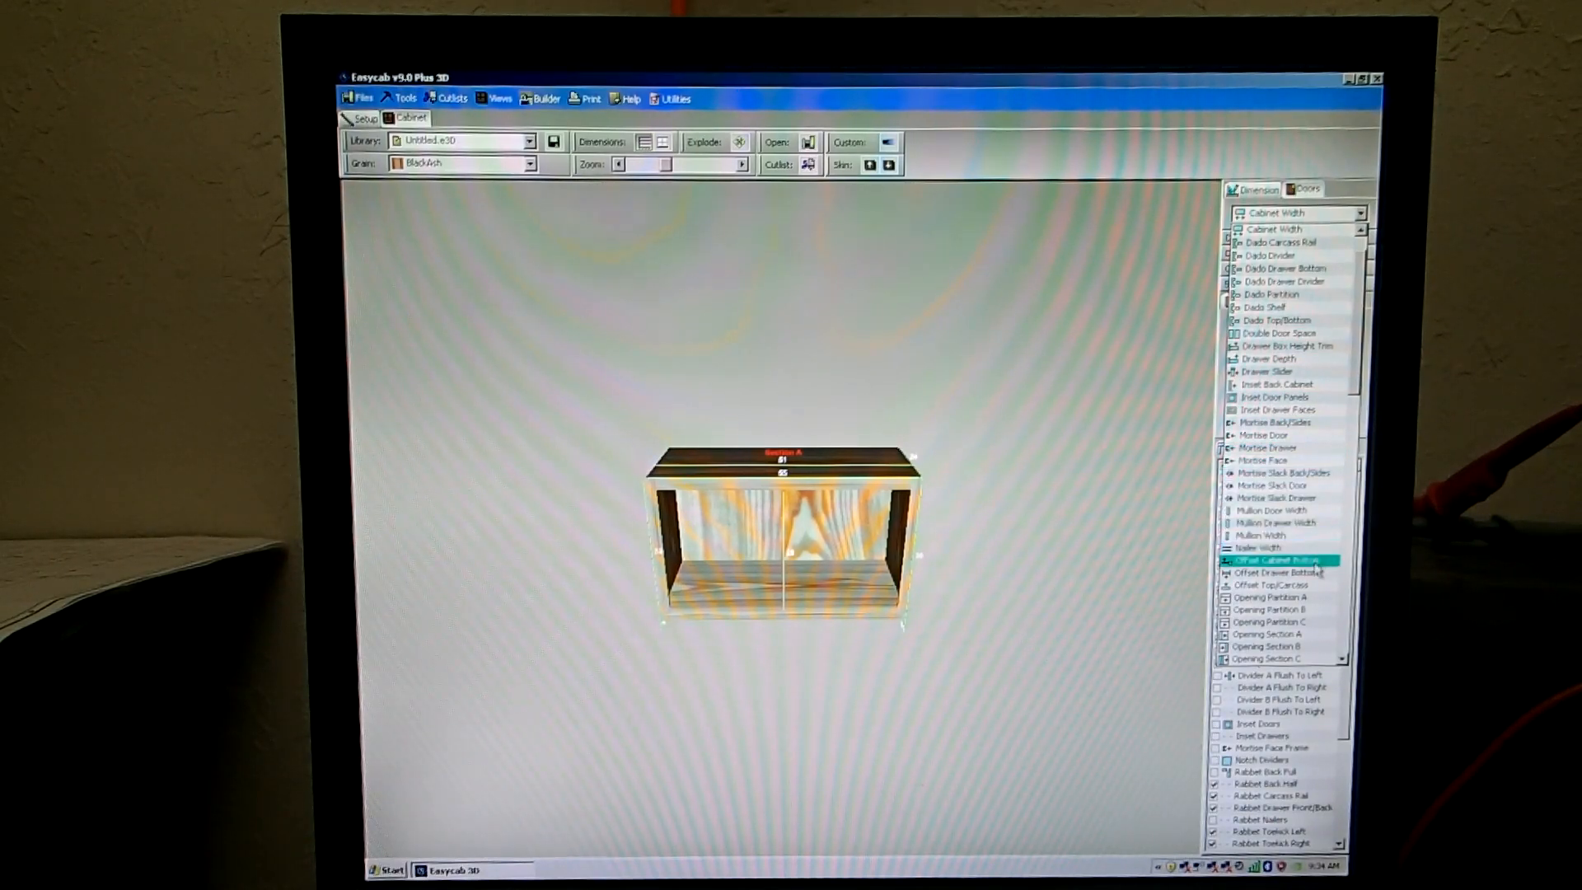
pyautogui.click(1282, 485)
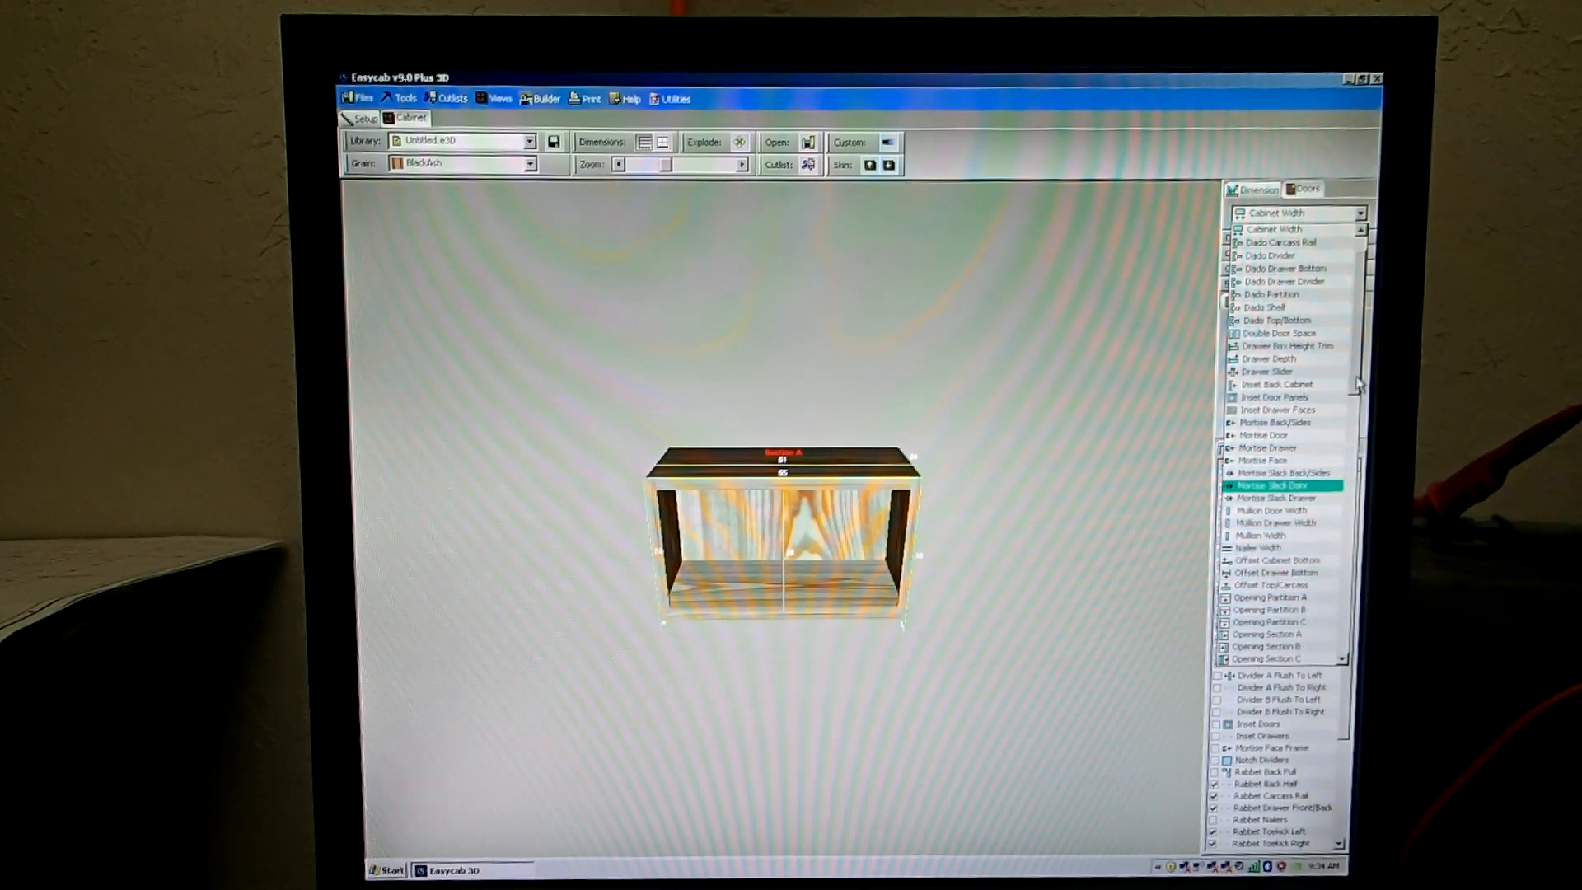
pyautogui.scroll(-3)
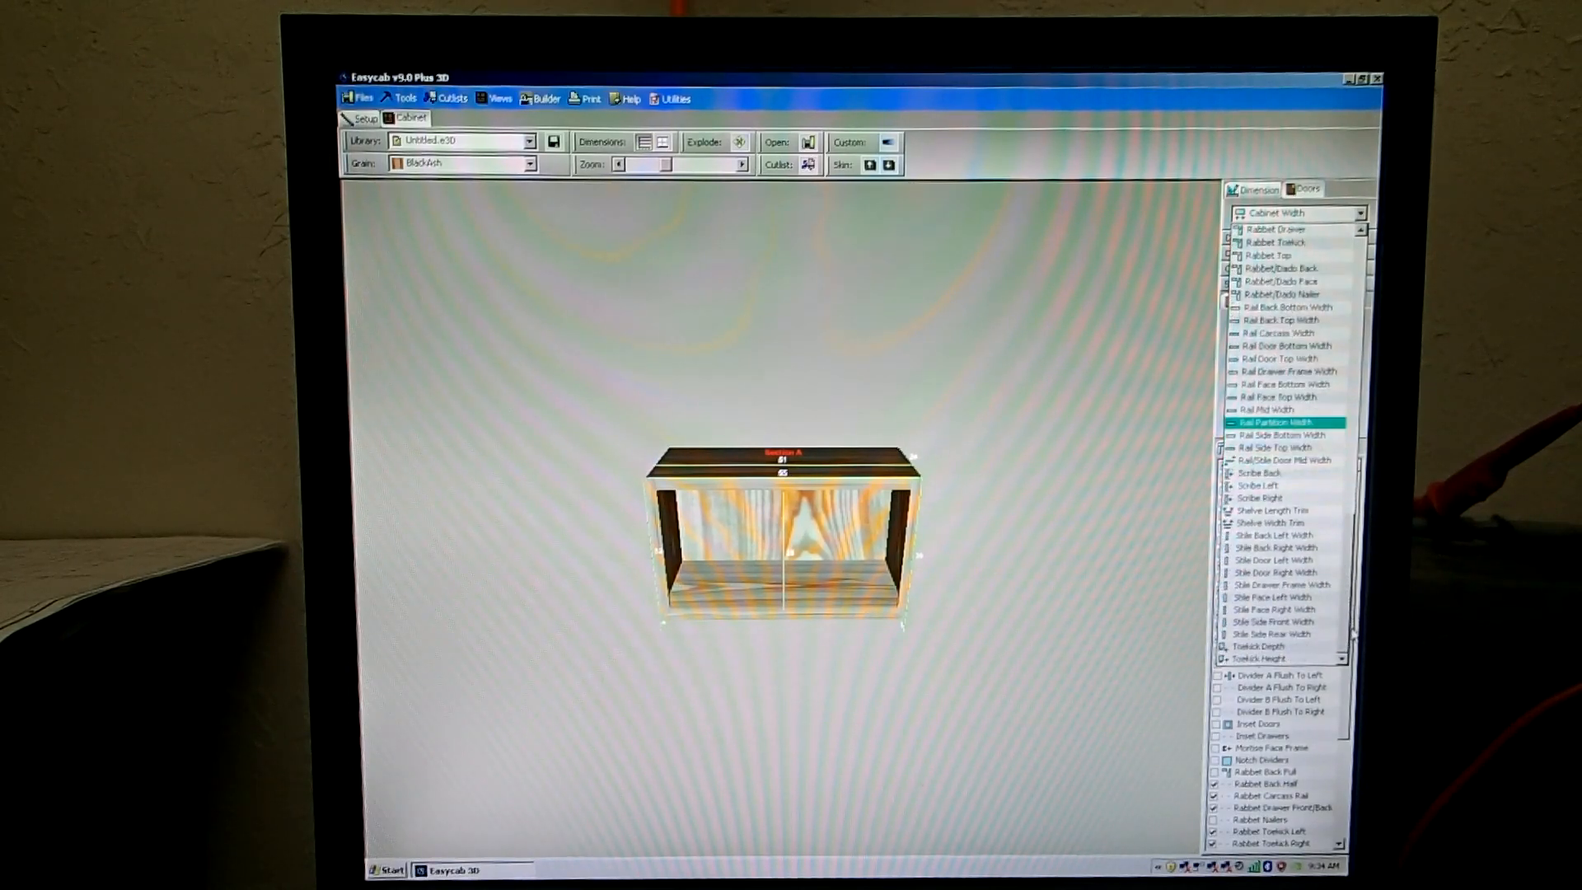
pyautogui.click(1282, 410)
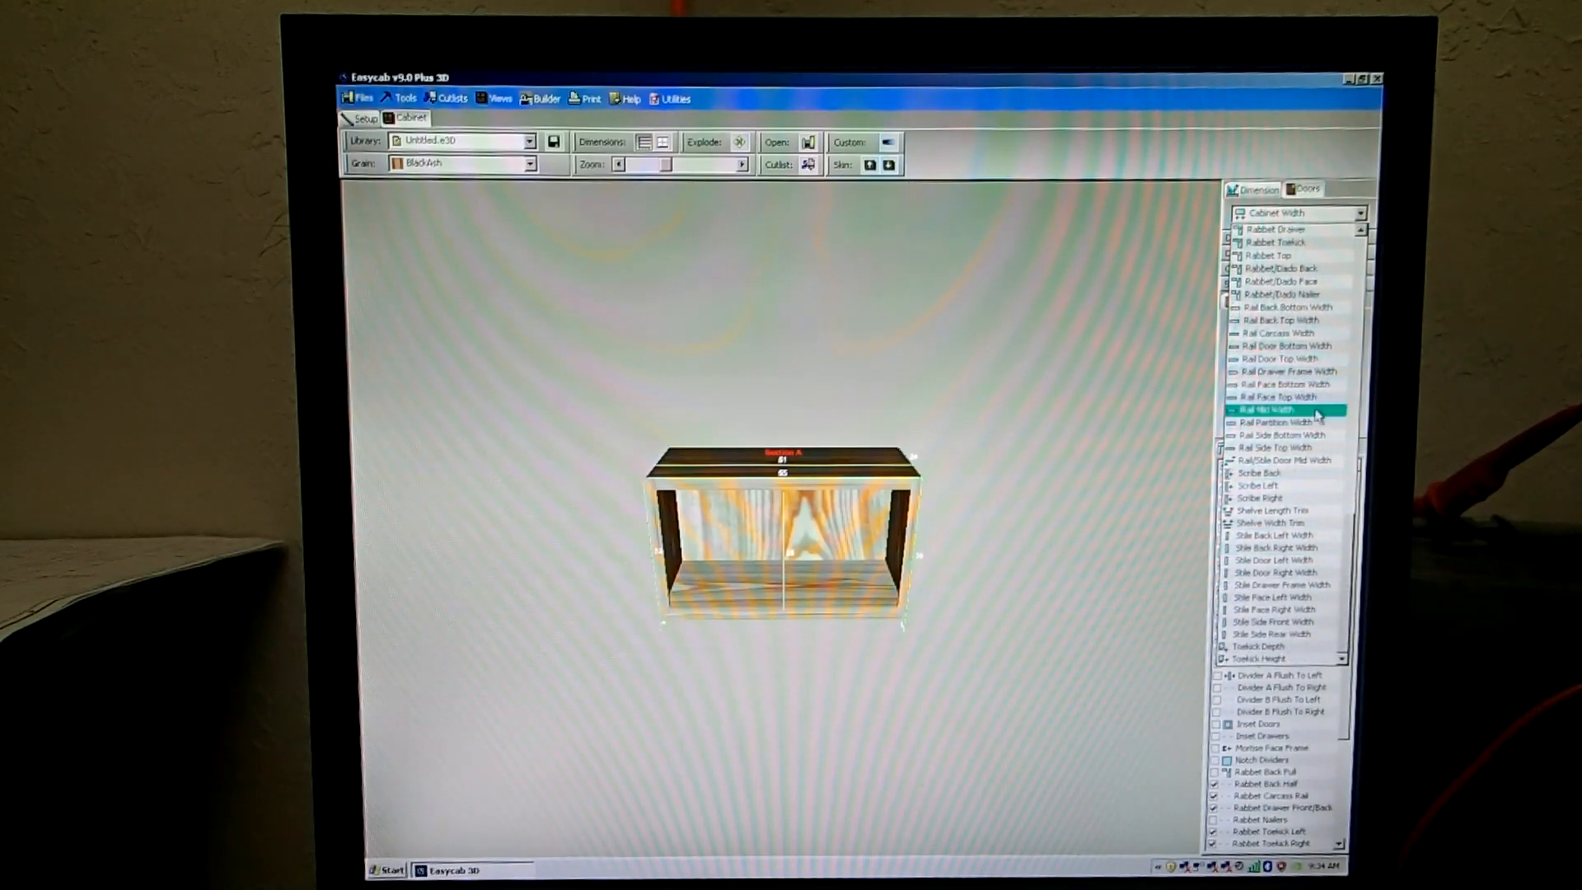
pyautogui.click(1283, 447)
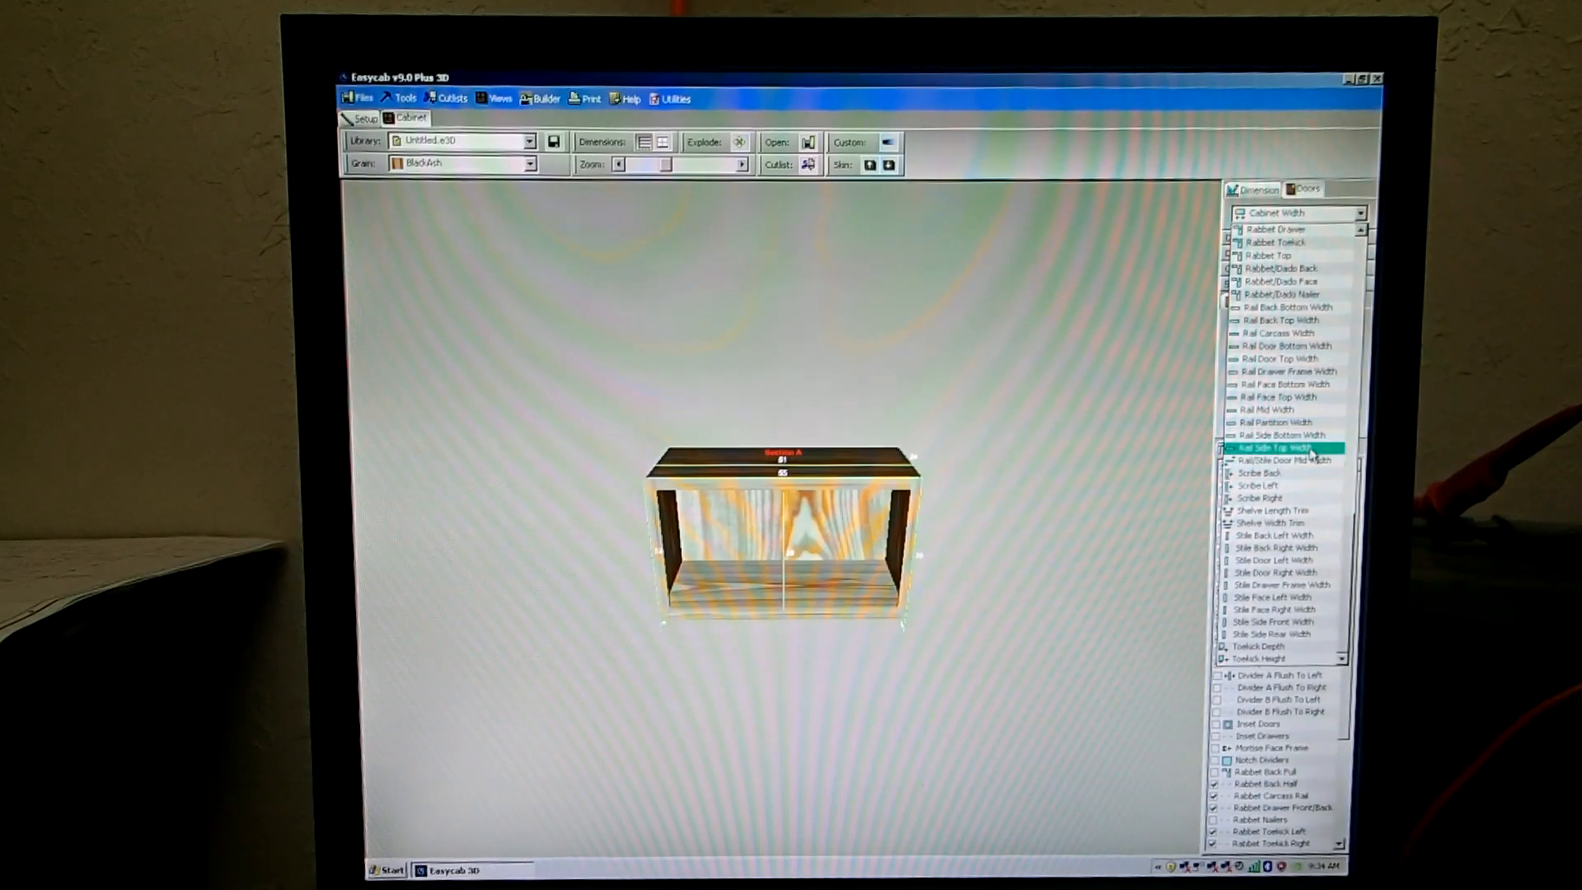
pyautogui.click(1278, 560)
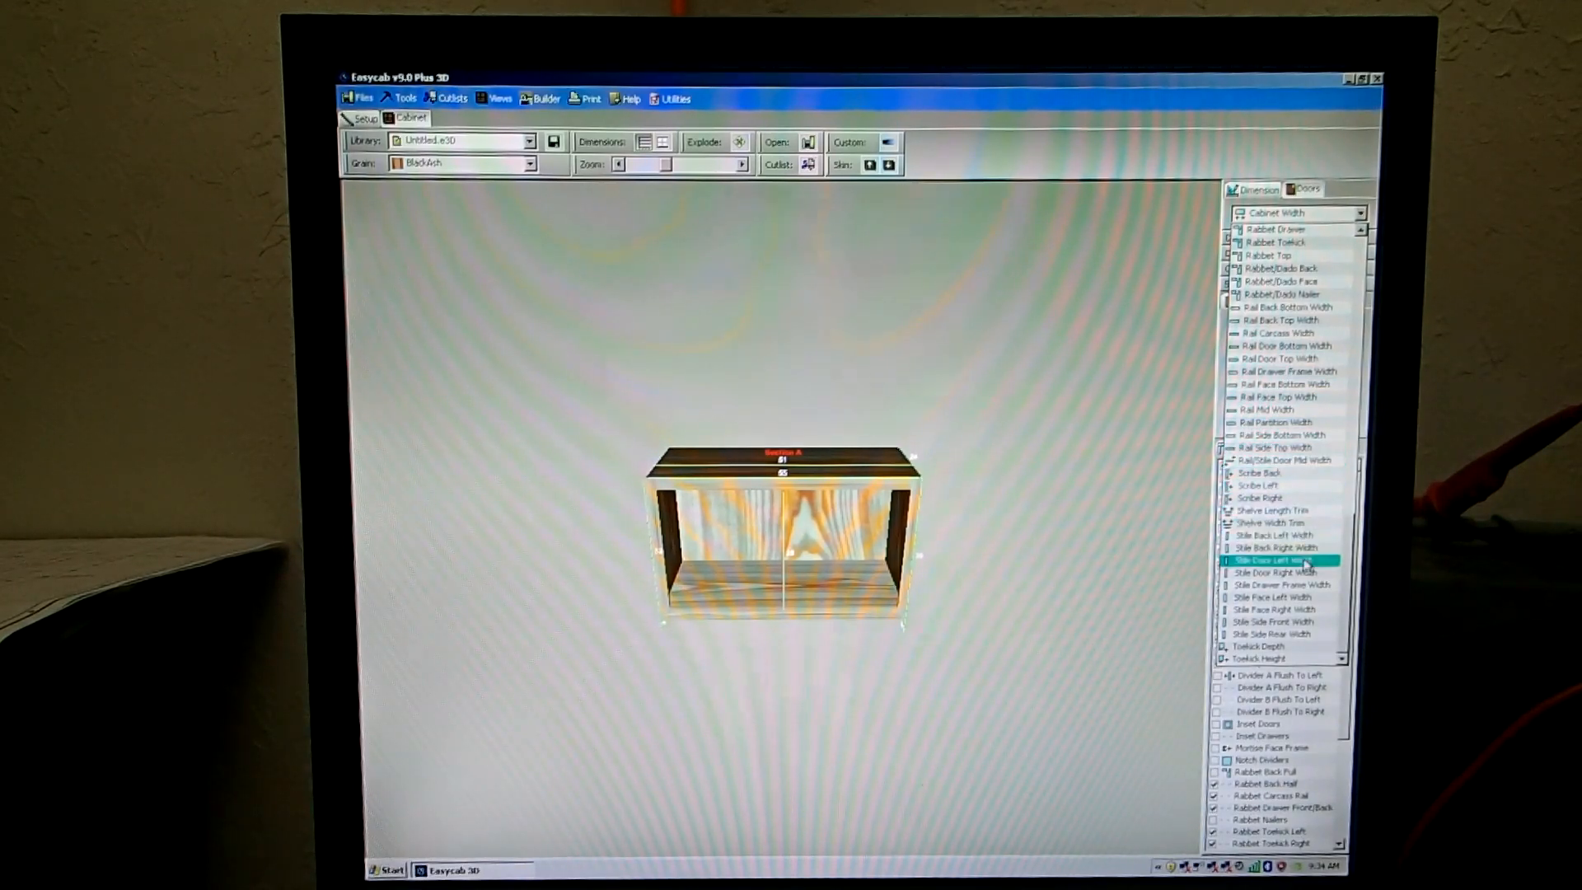
pyautogui.click(1271, 646)
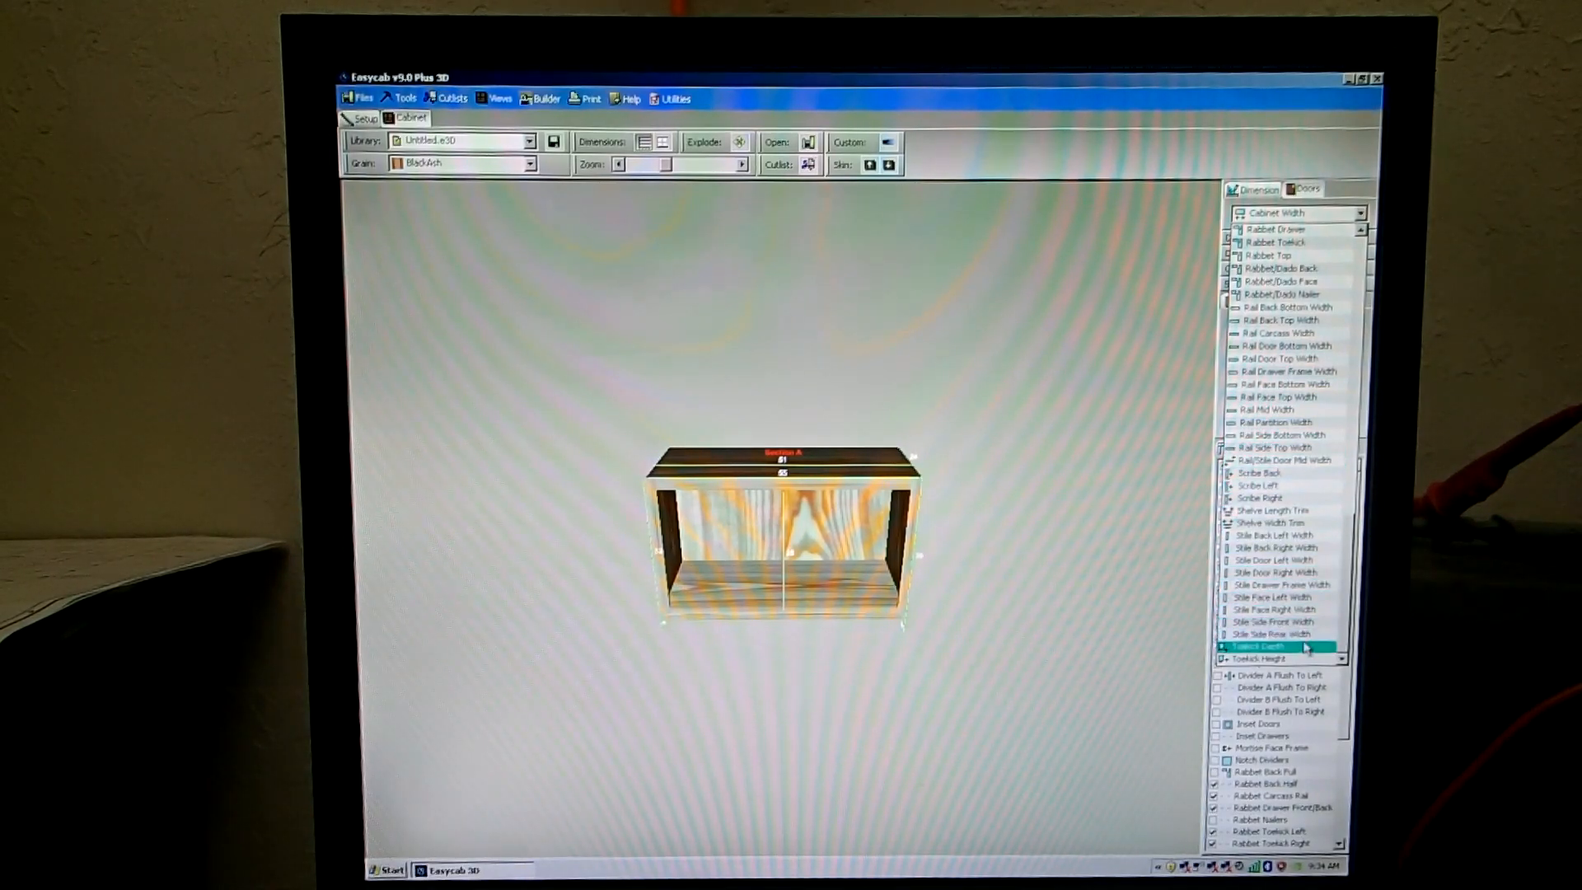
pyautogui.click(1279, 658)
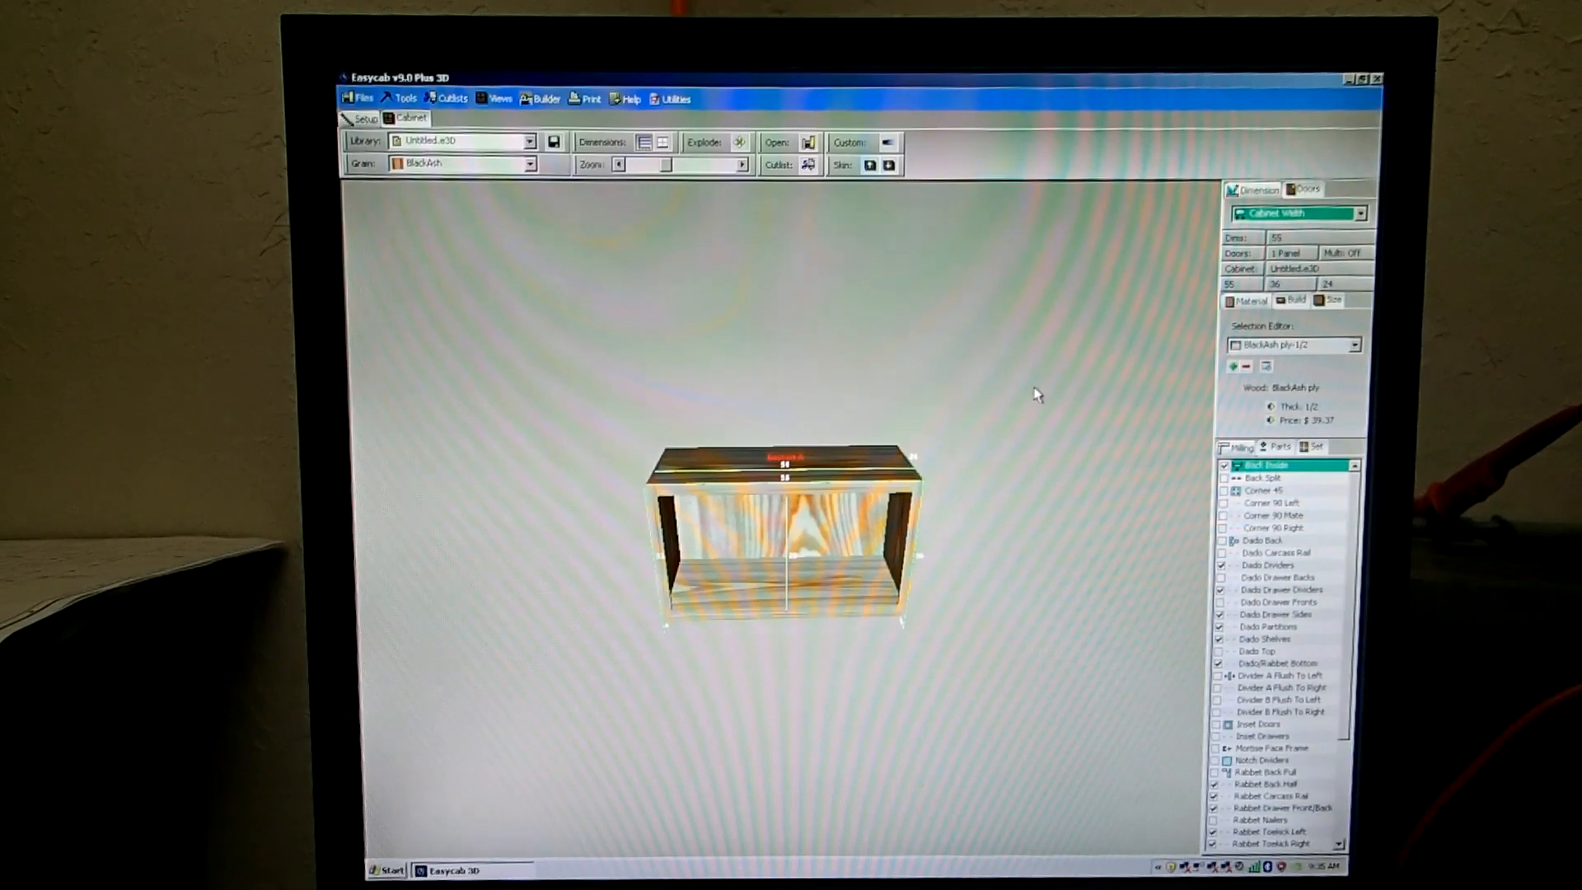
pyautogui.moveTo(563, 220)
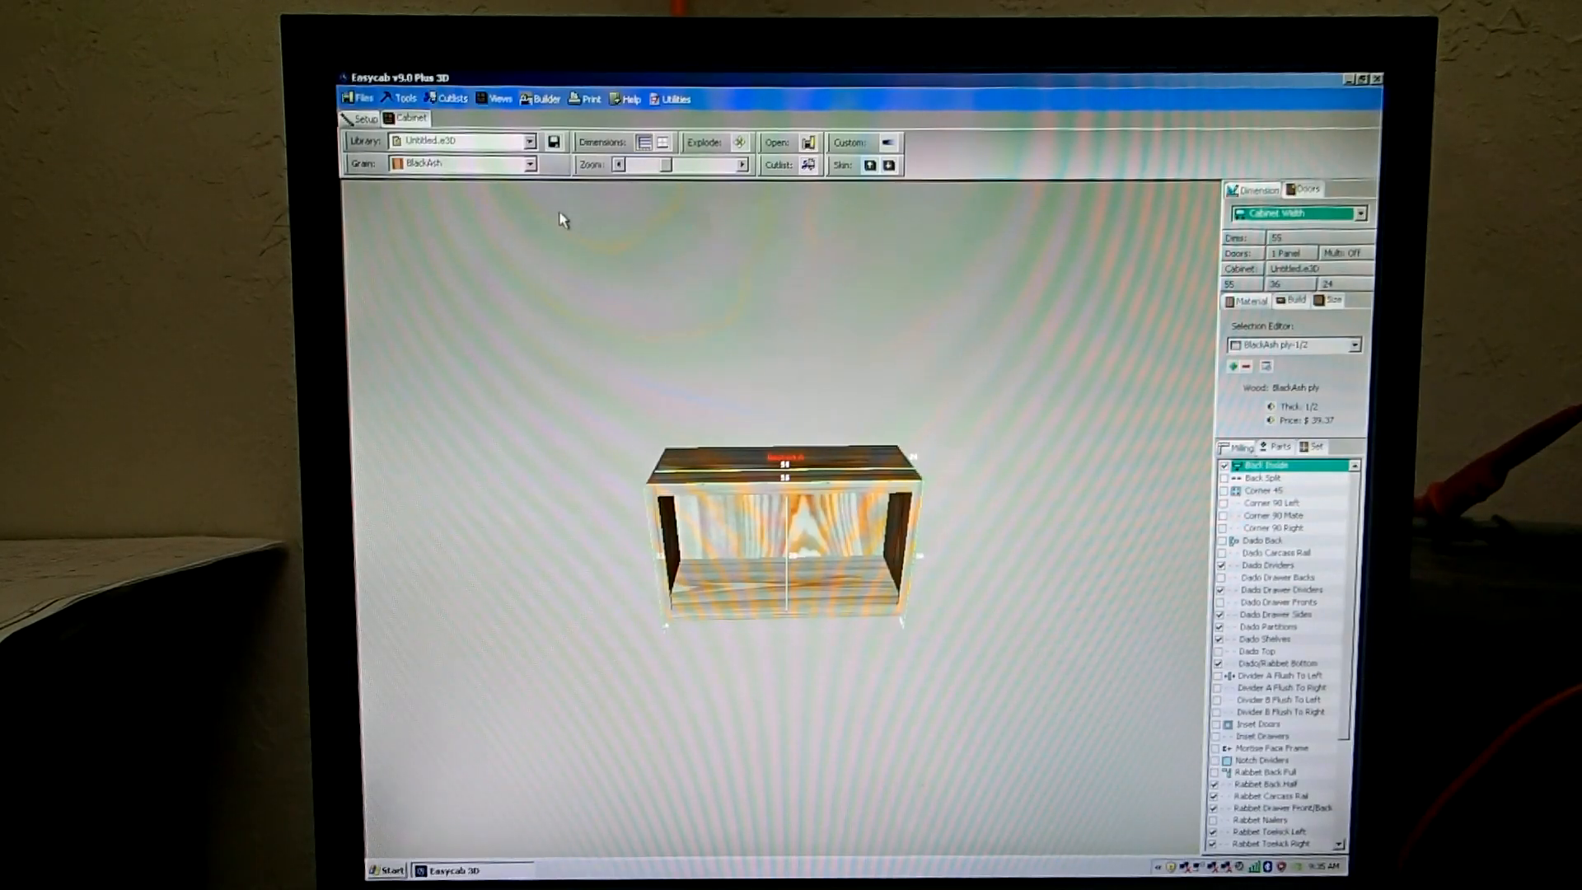
# - Add shelves and doors to the lower opening, then partition the cabinet into two sections
pyautogui.click(407, 119)
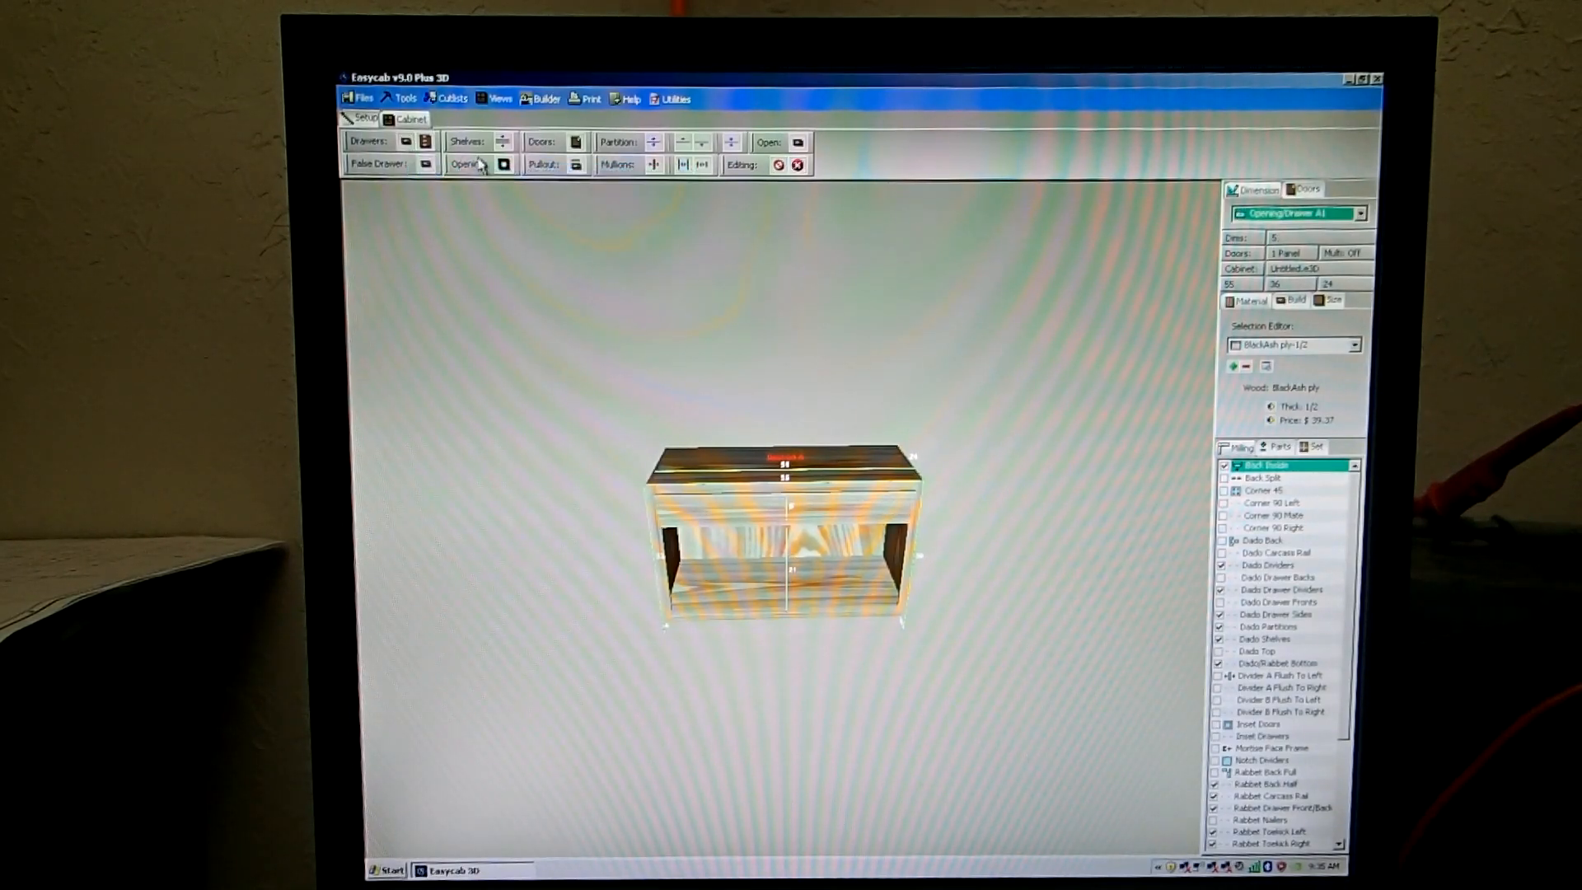
pyautogui.click(501, 142)
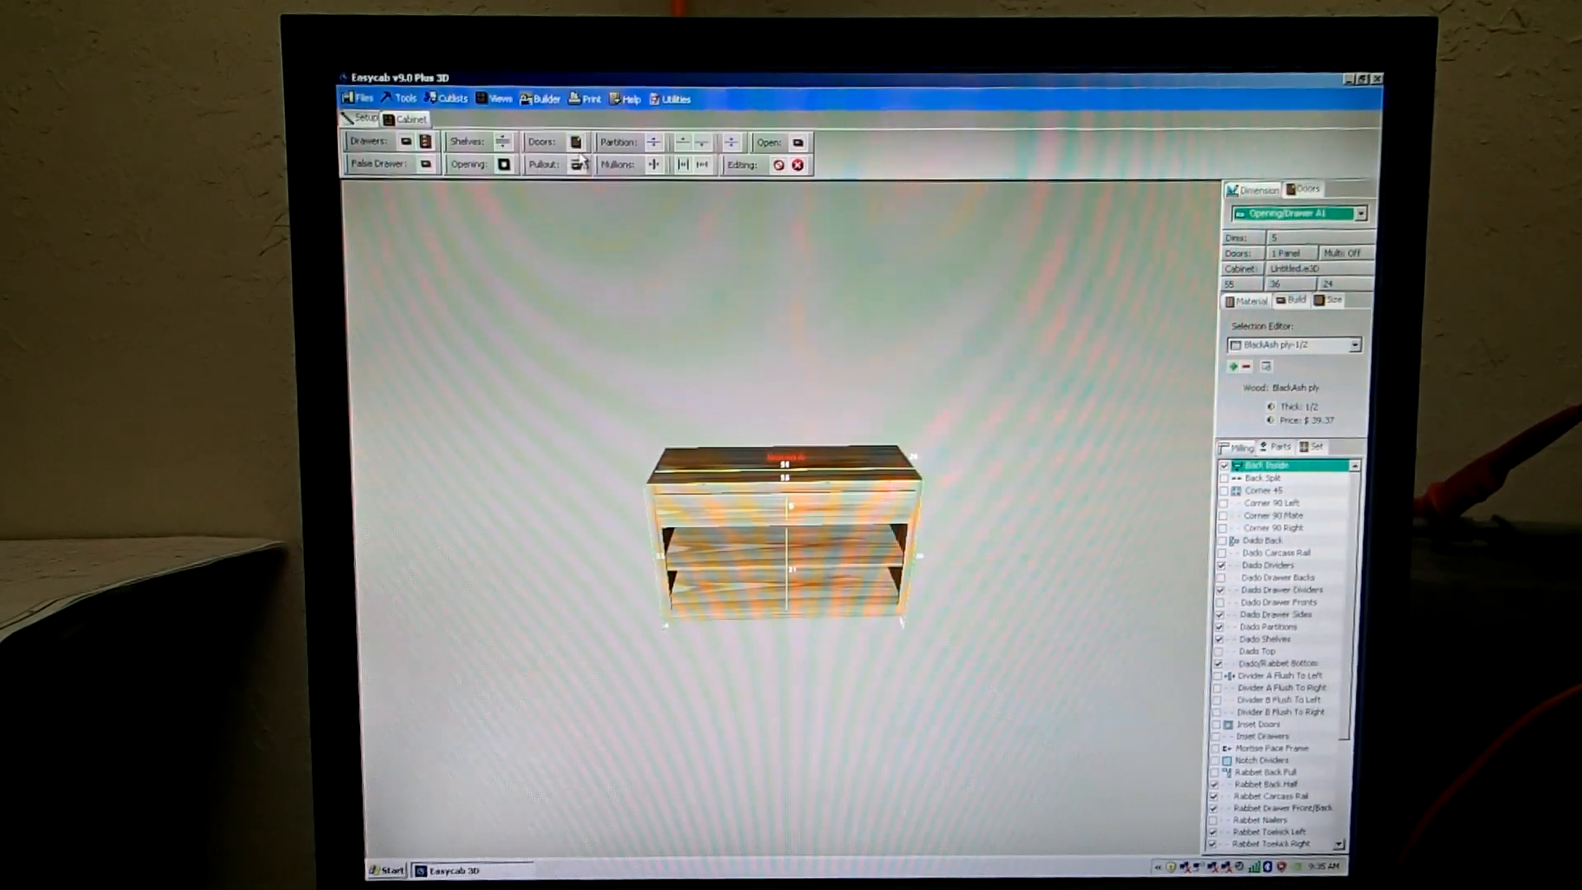
pyautogui.click(577, 142)
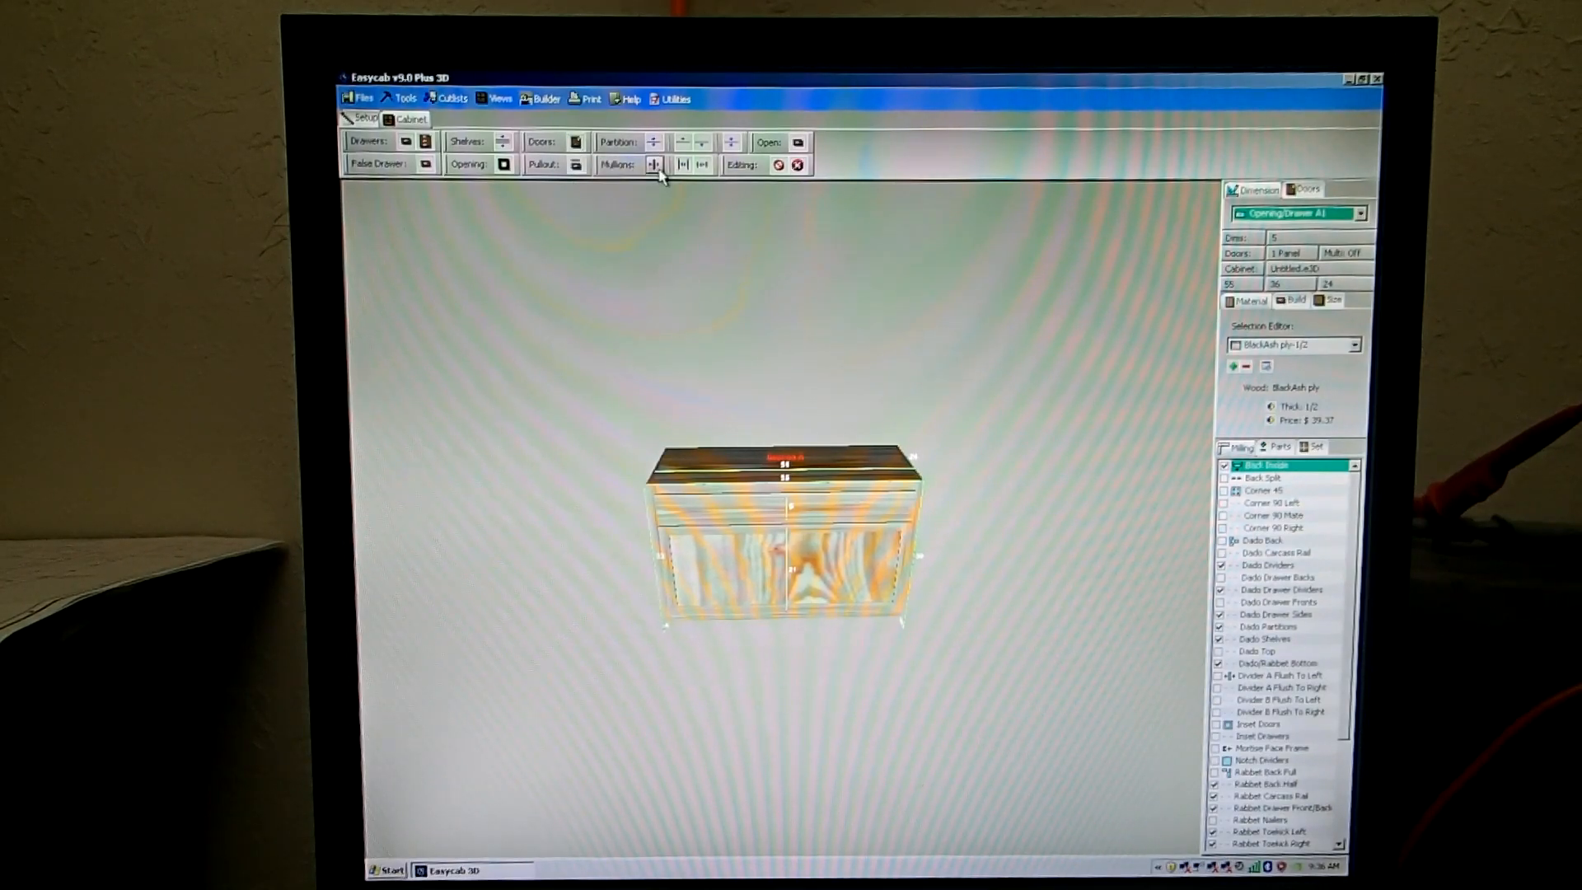
pyautogui.click(654, 164)
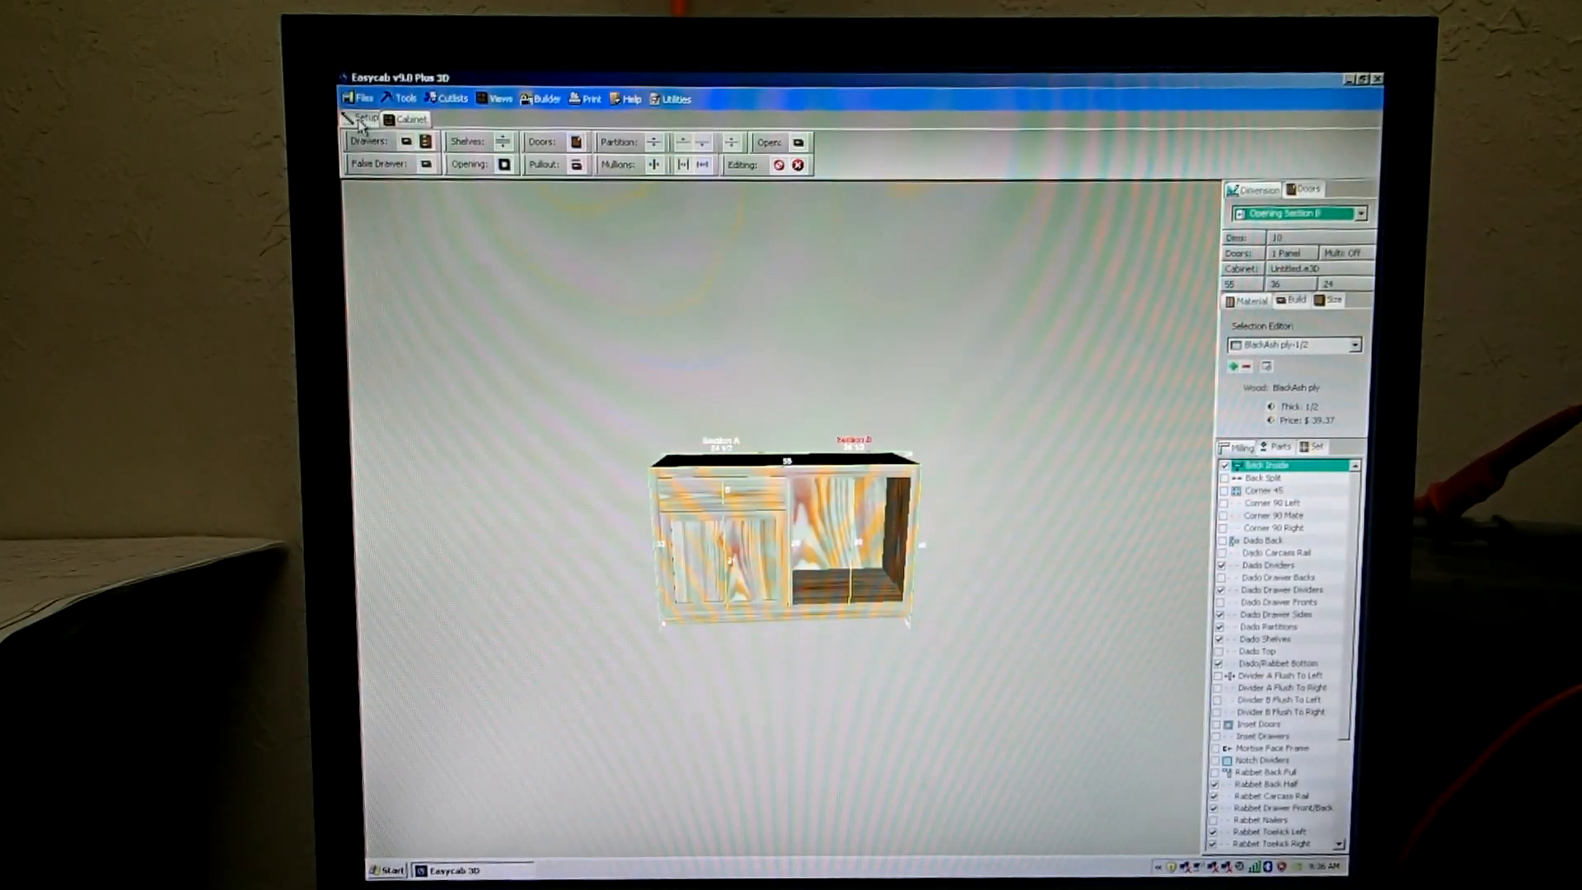
# - In front view, add drawers to Section B and undo the last two drawer changes
pyautogui.click(366, 119)
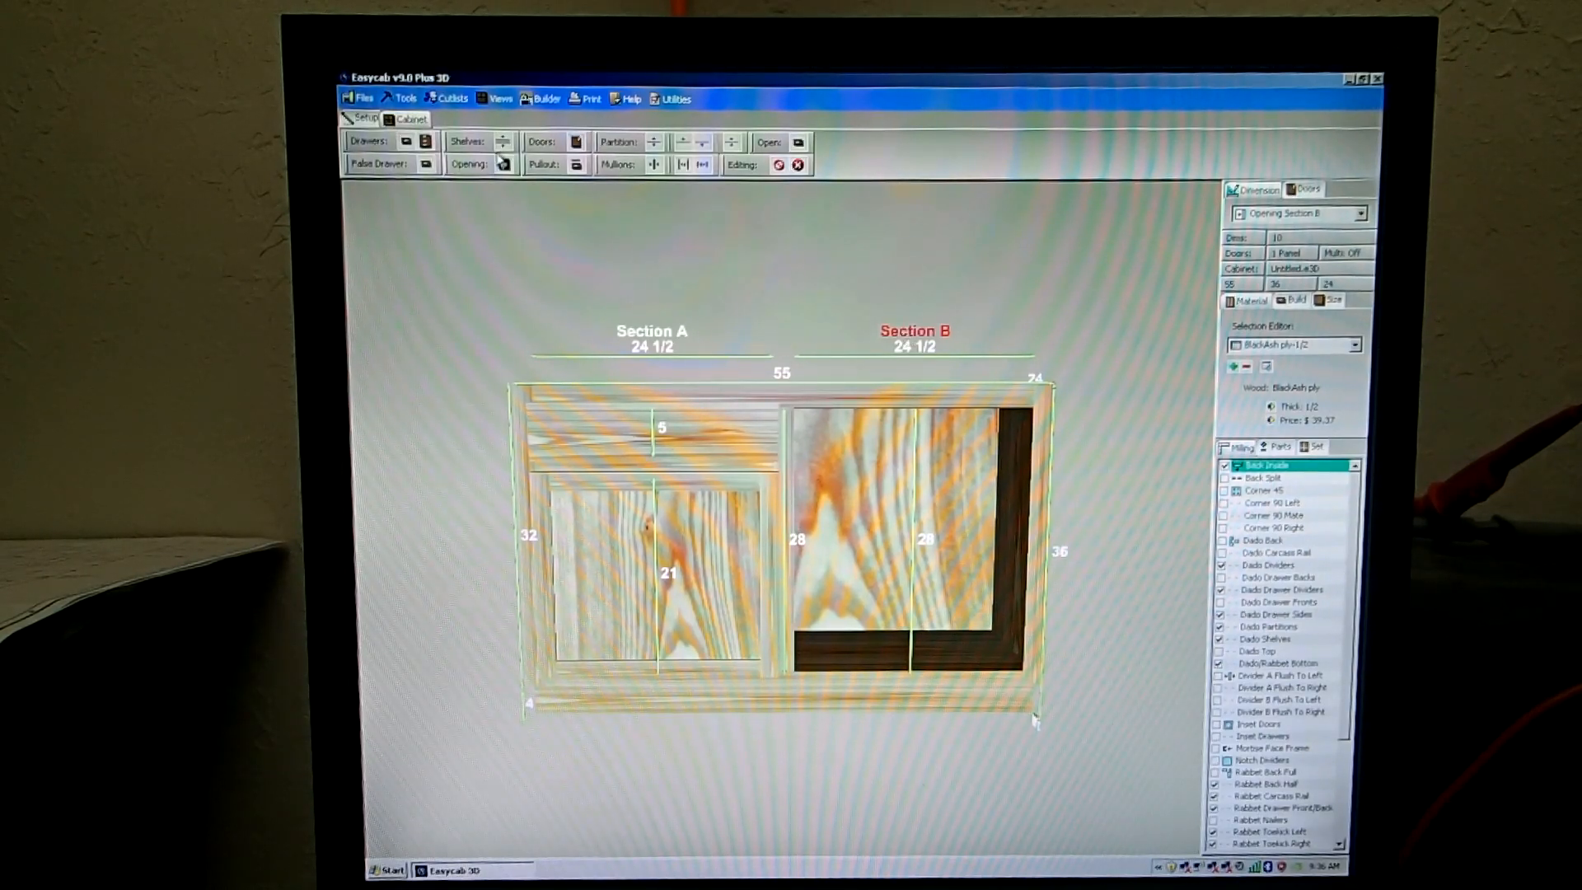
pyautogui.click(406, 142)
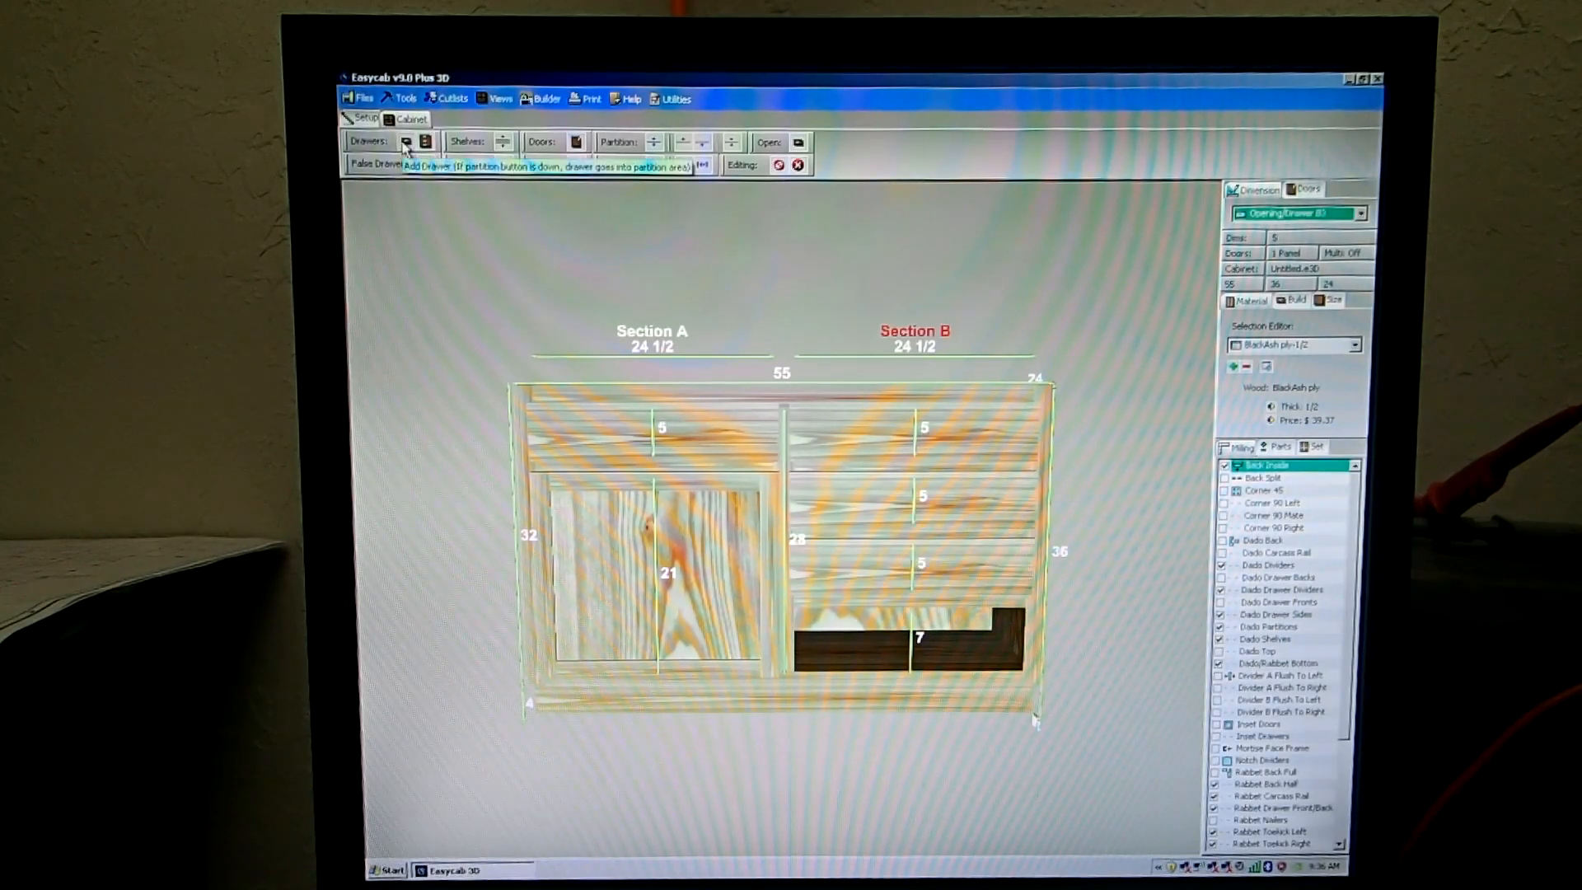
pyautogui.click(426, 142)
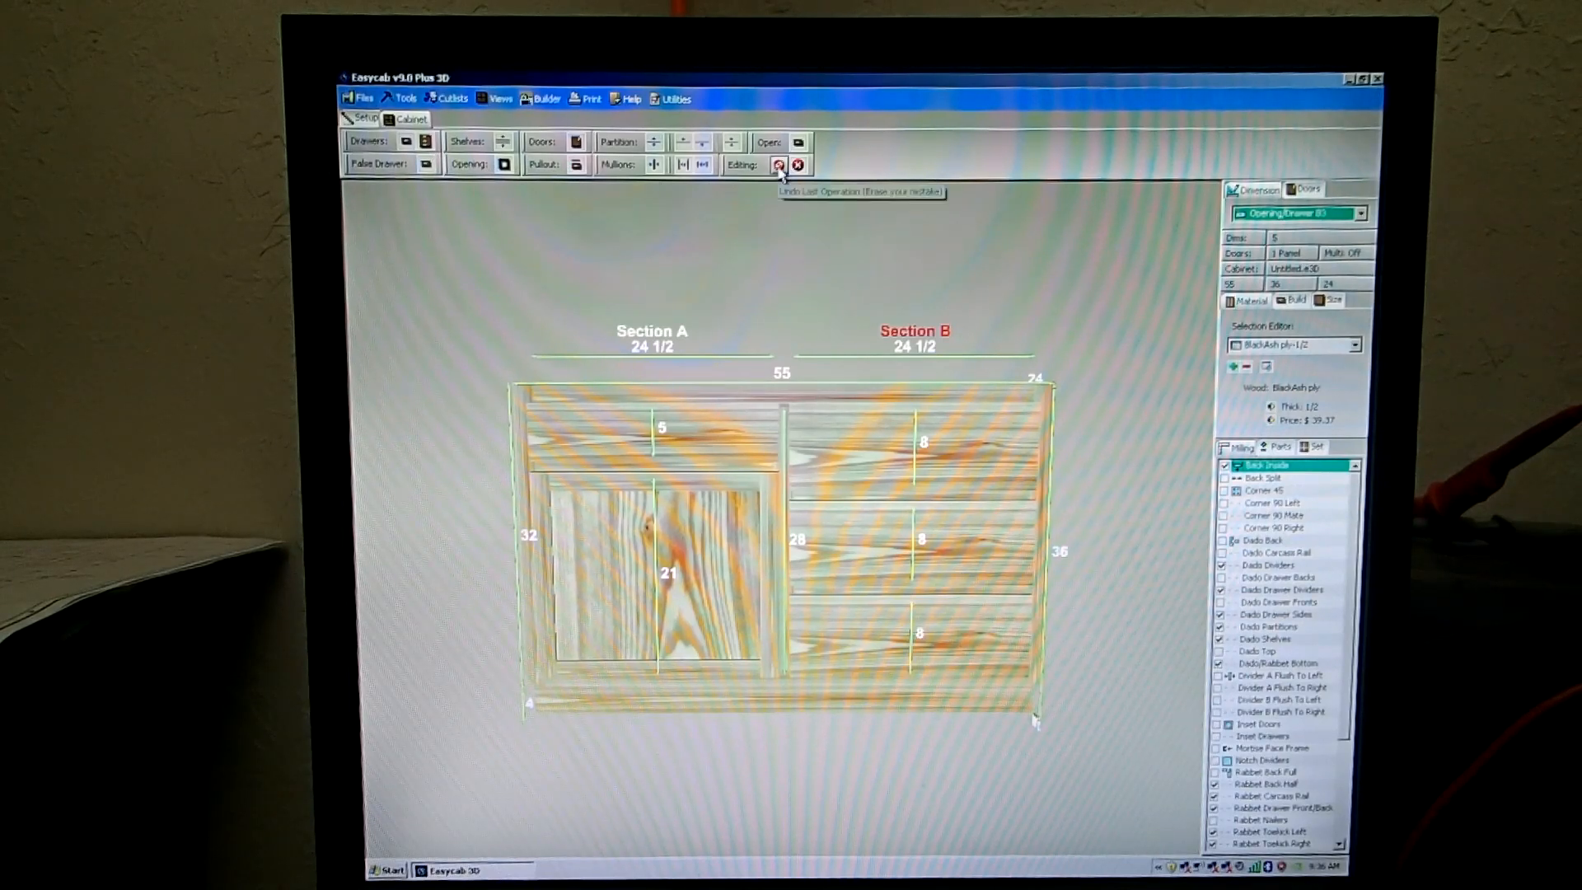
pyautogui.click(778, 165)
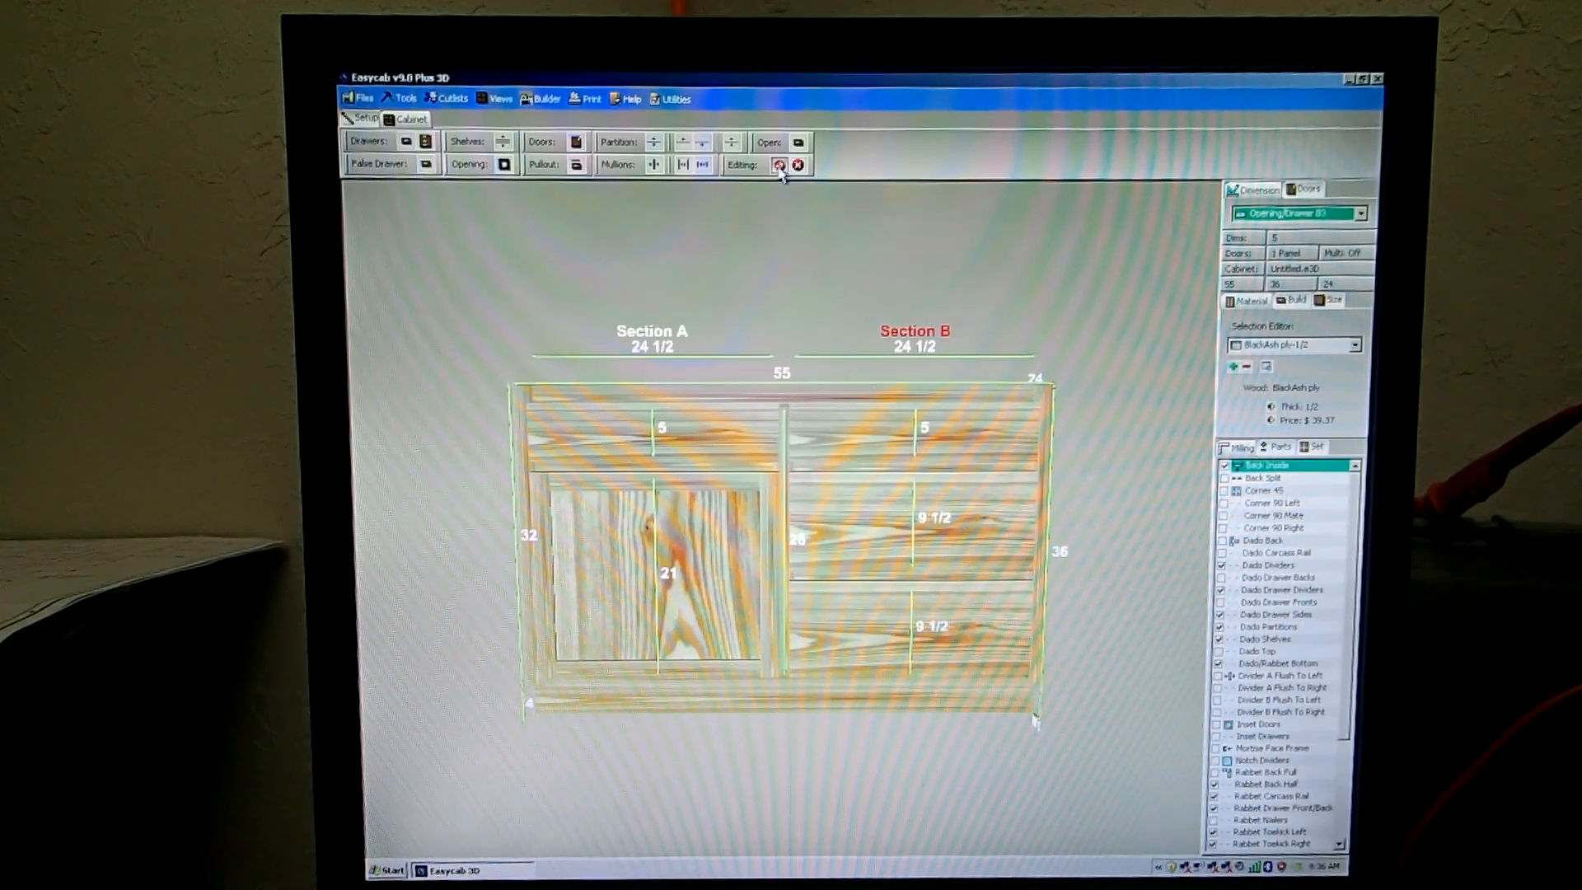
pyautogui.click(780, 165)
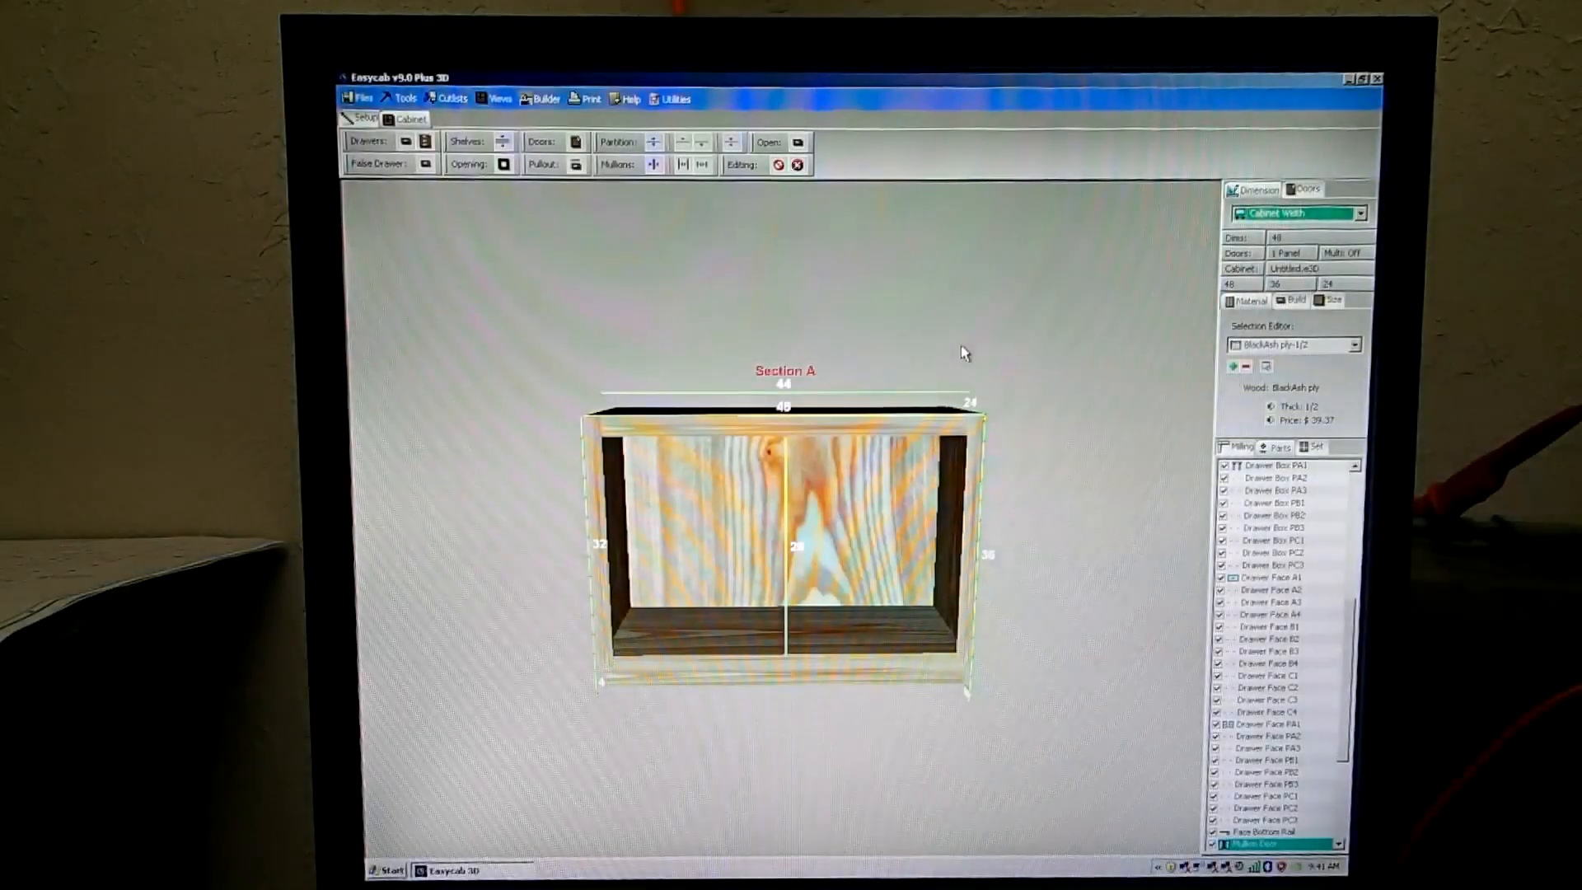
pyautogui.moveTo(695, 297)
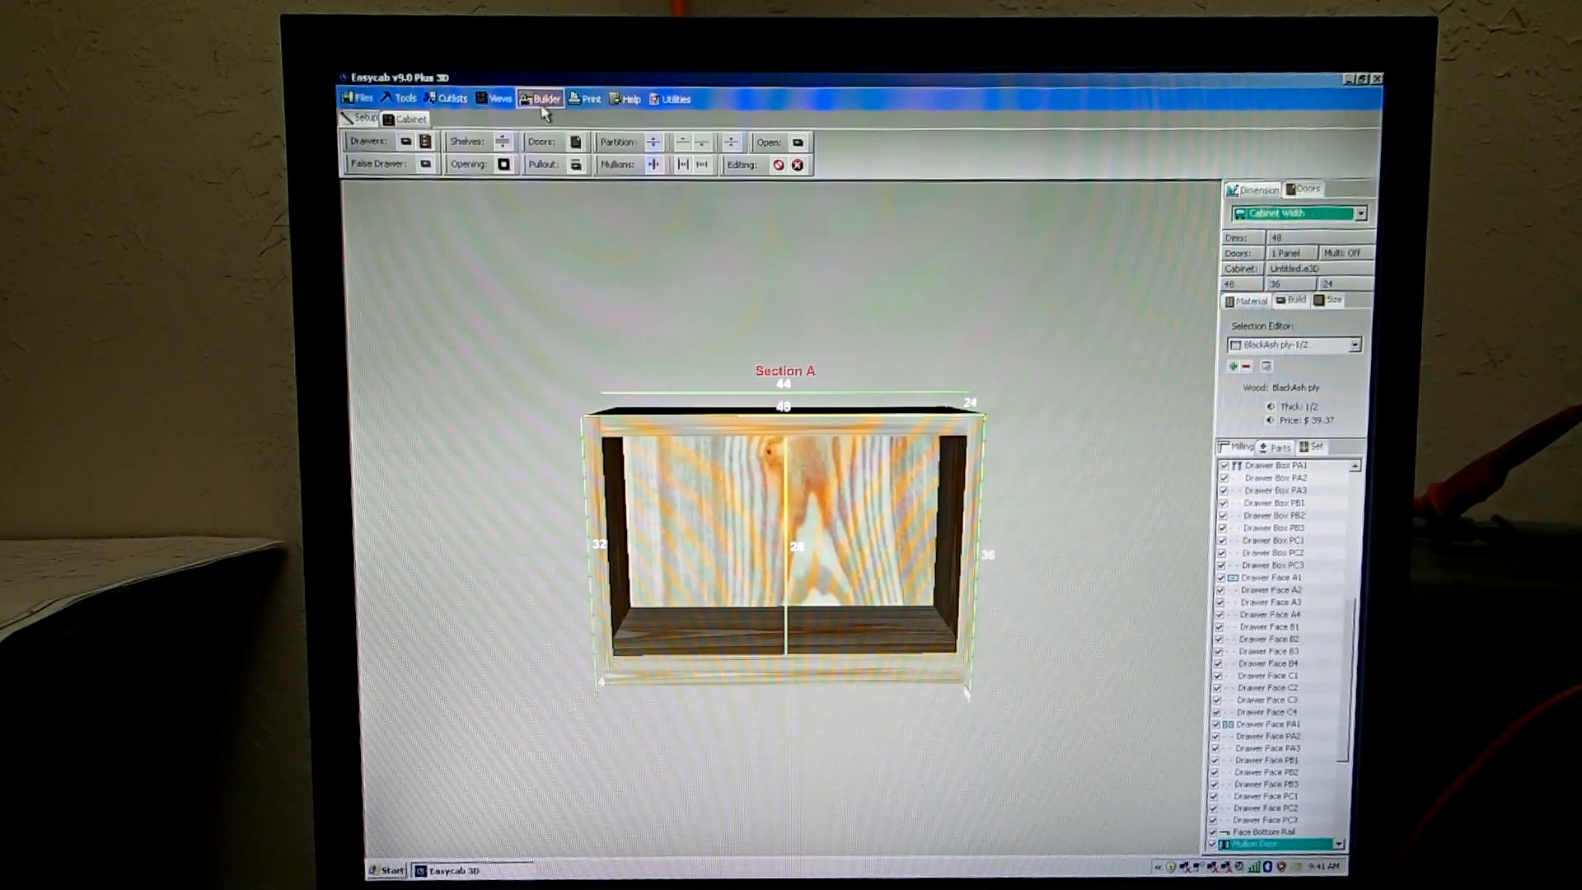
# - Build a prebuilt 60-wide base drawer/door cabinet from the Builder menu
pyautogui.click(543, 98)
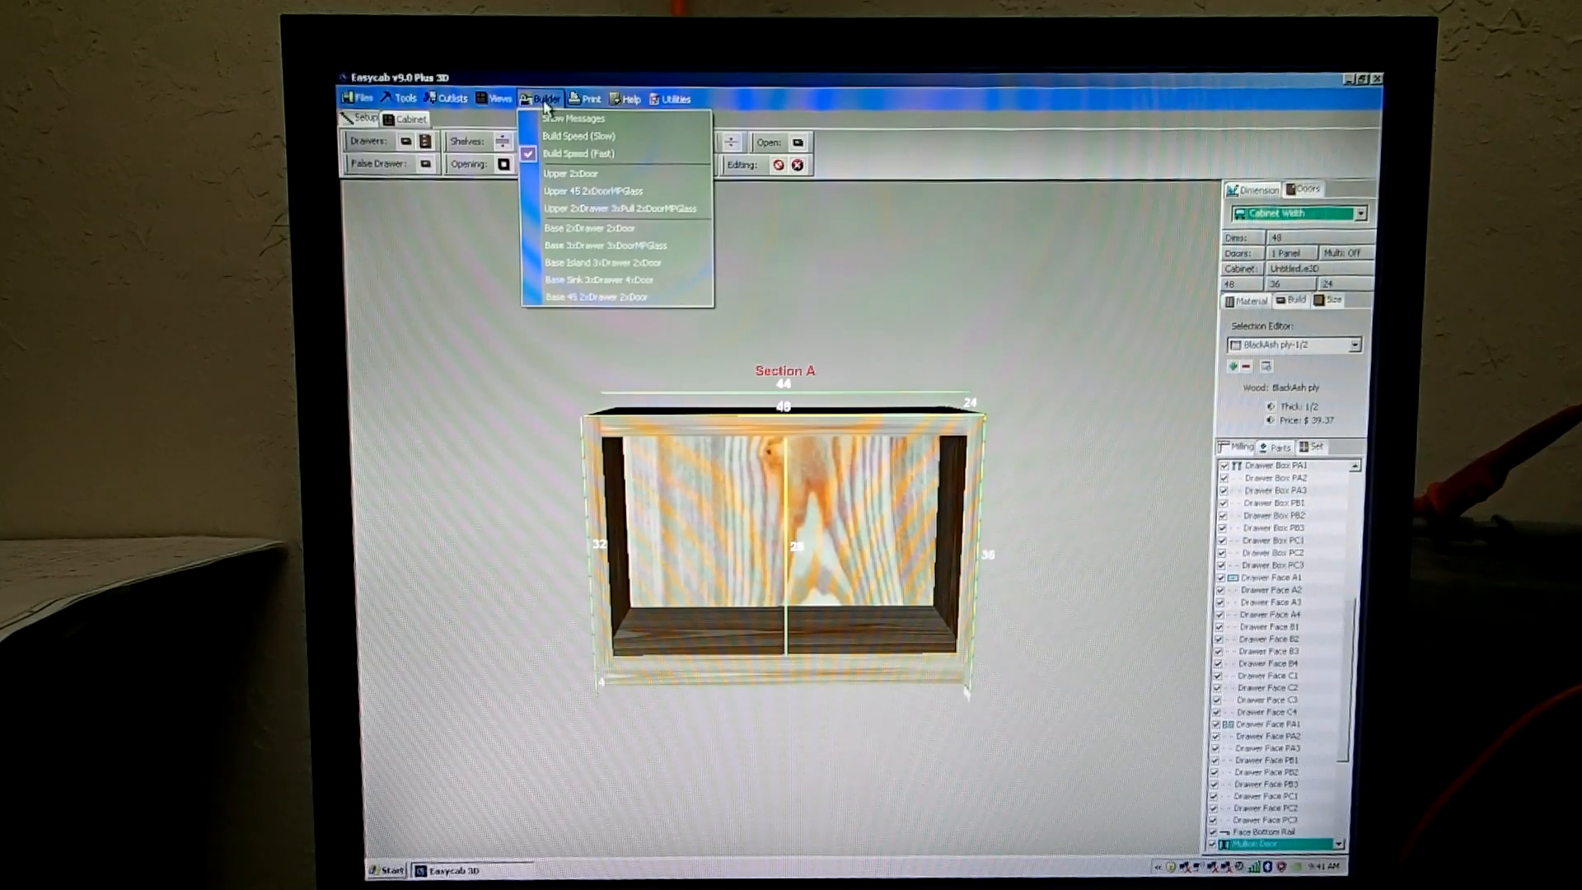
pyautogui.moveTo(580, 135)
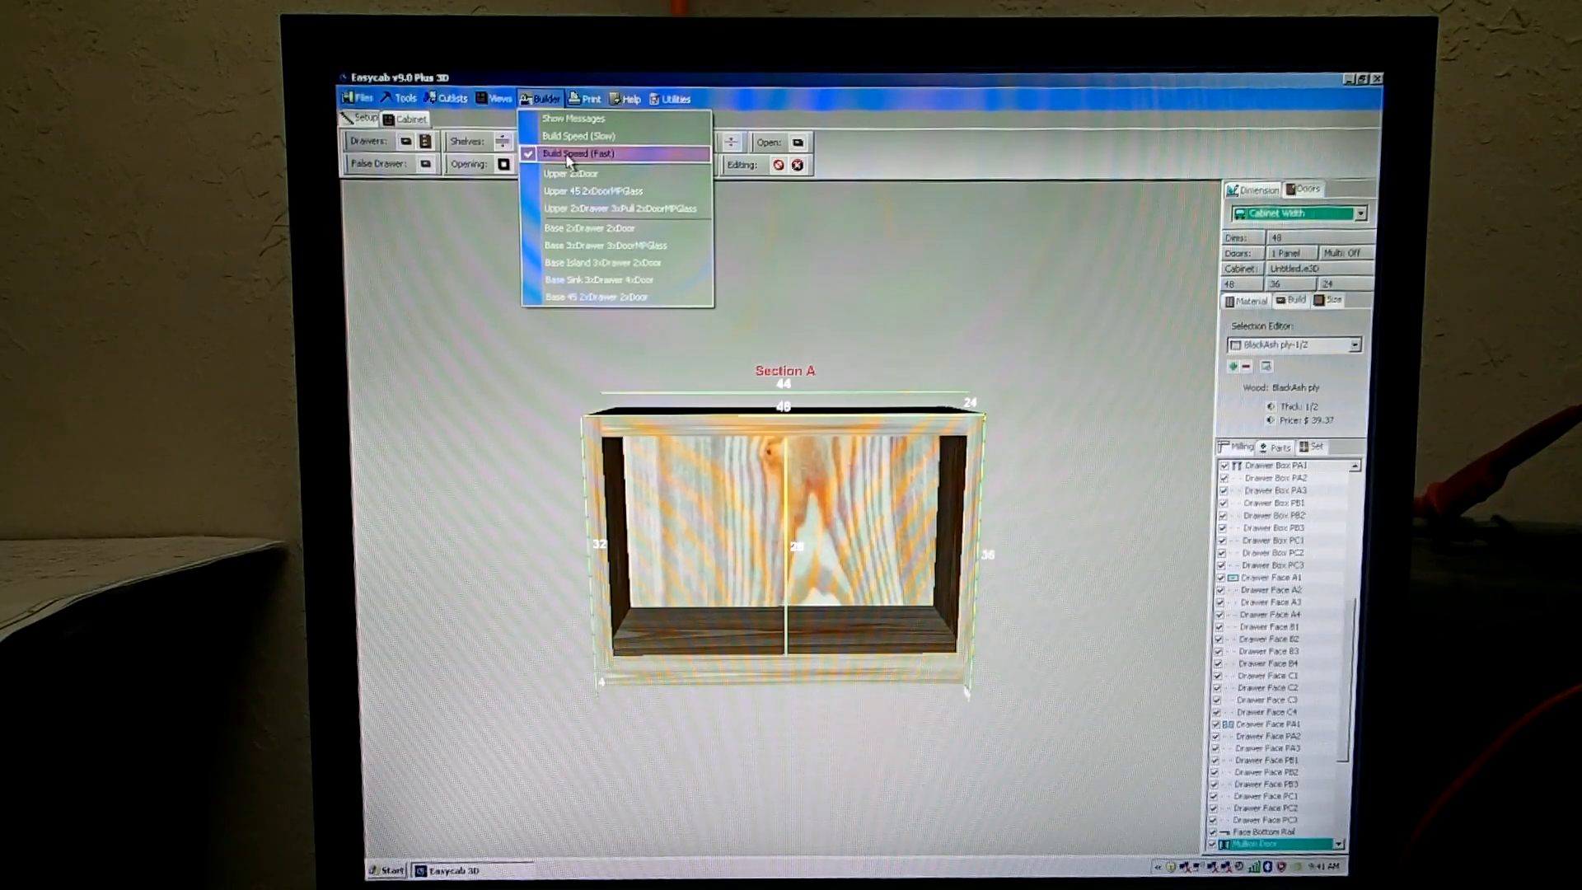
pyautogui.moveTo(592, 226)
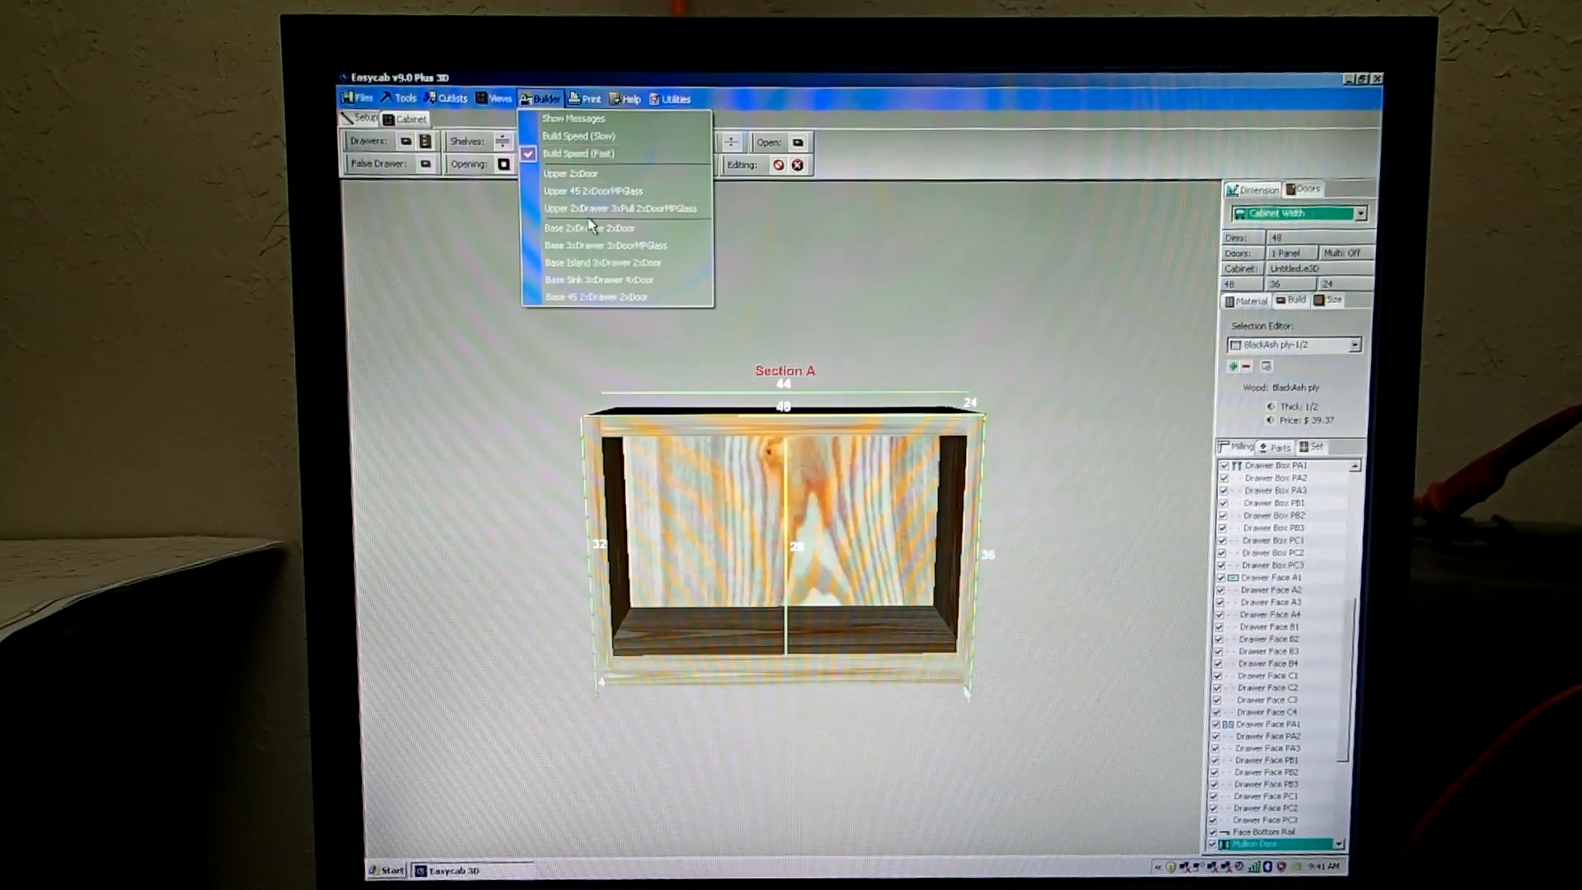
pyautogui.moveTo(595, 280)
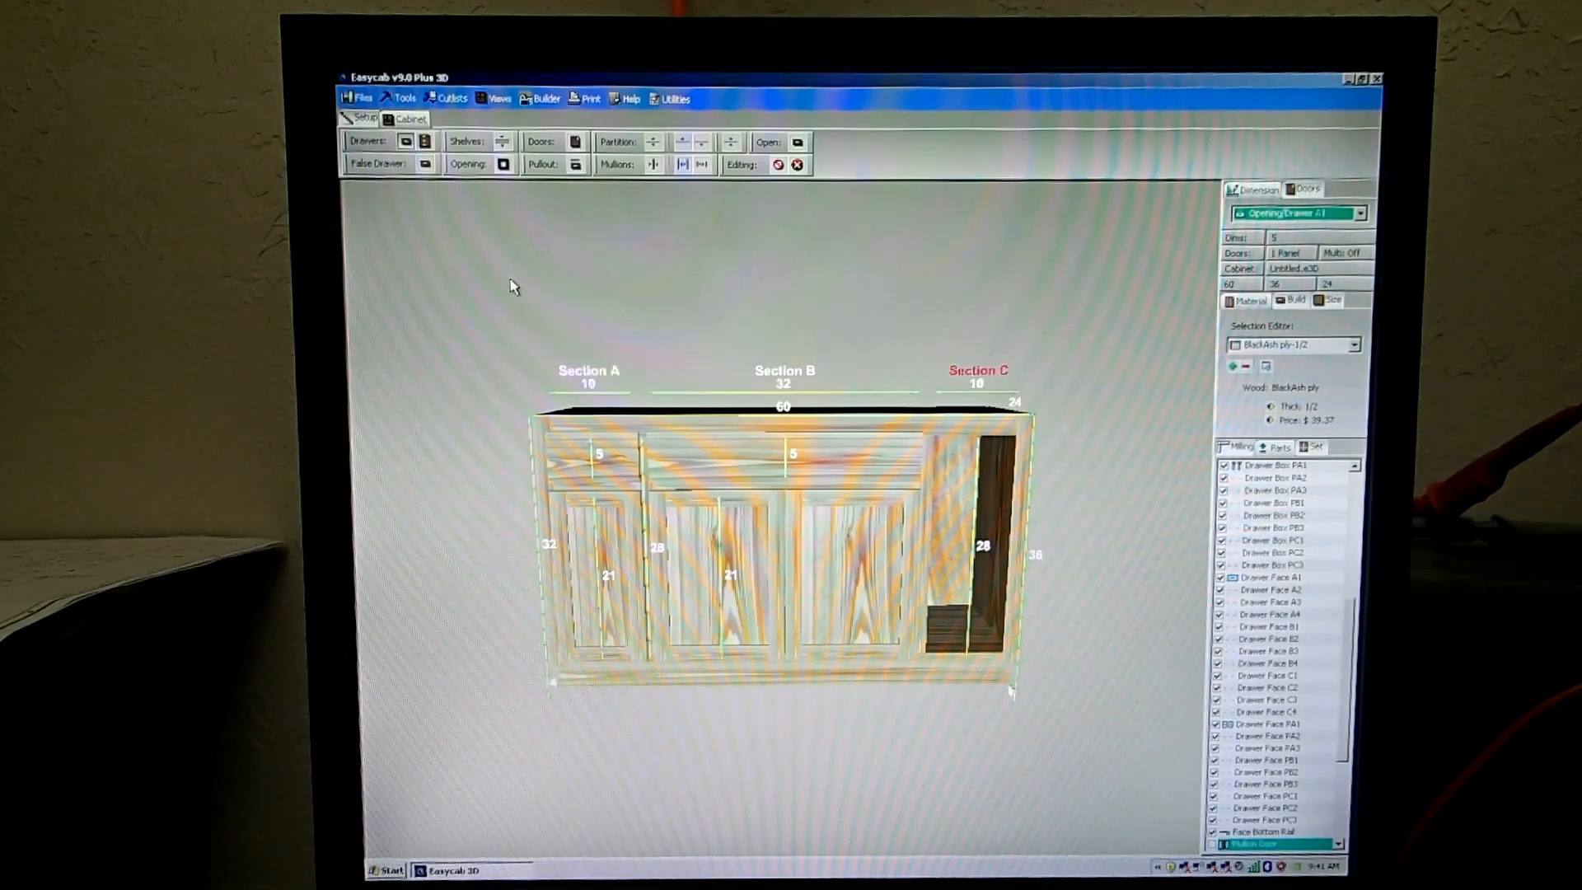
pyautogui.click(977, 566)
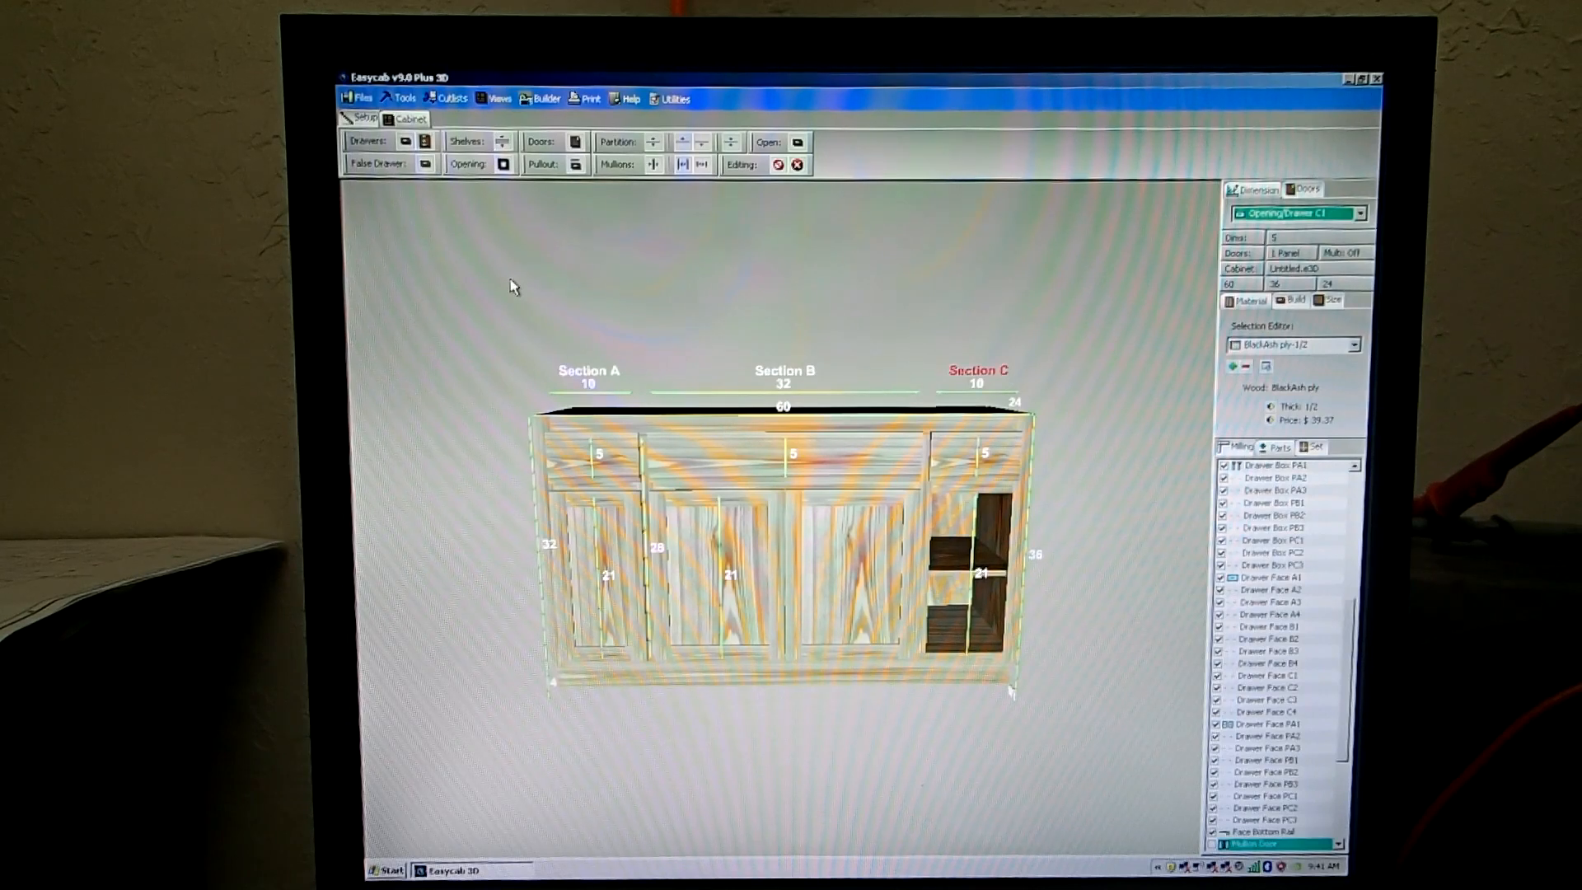
pyautogui.click(543, 97)
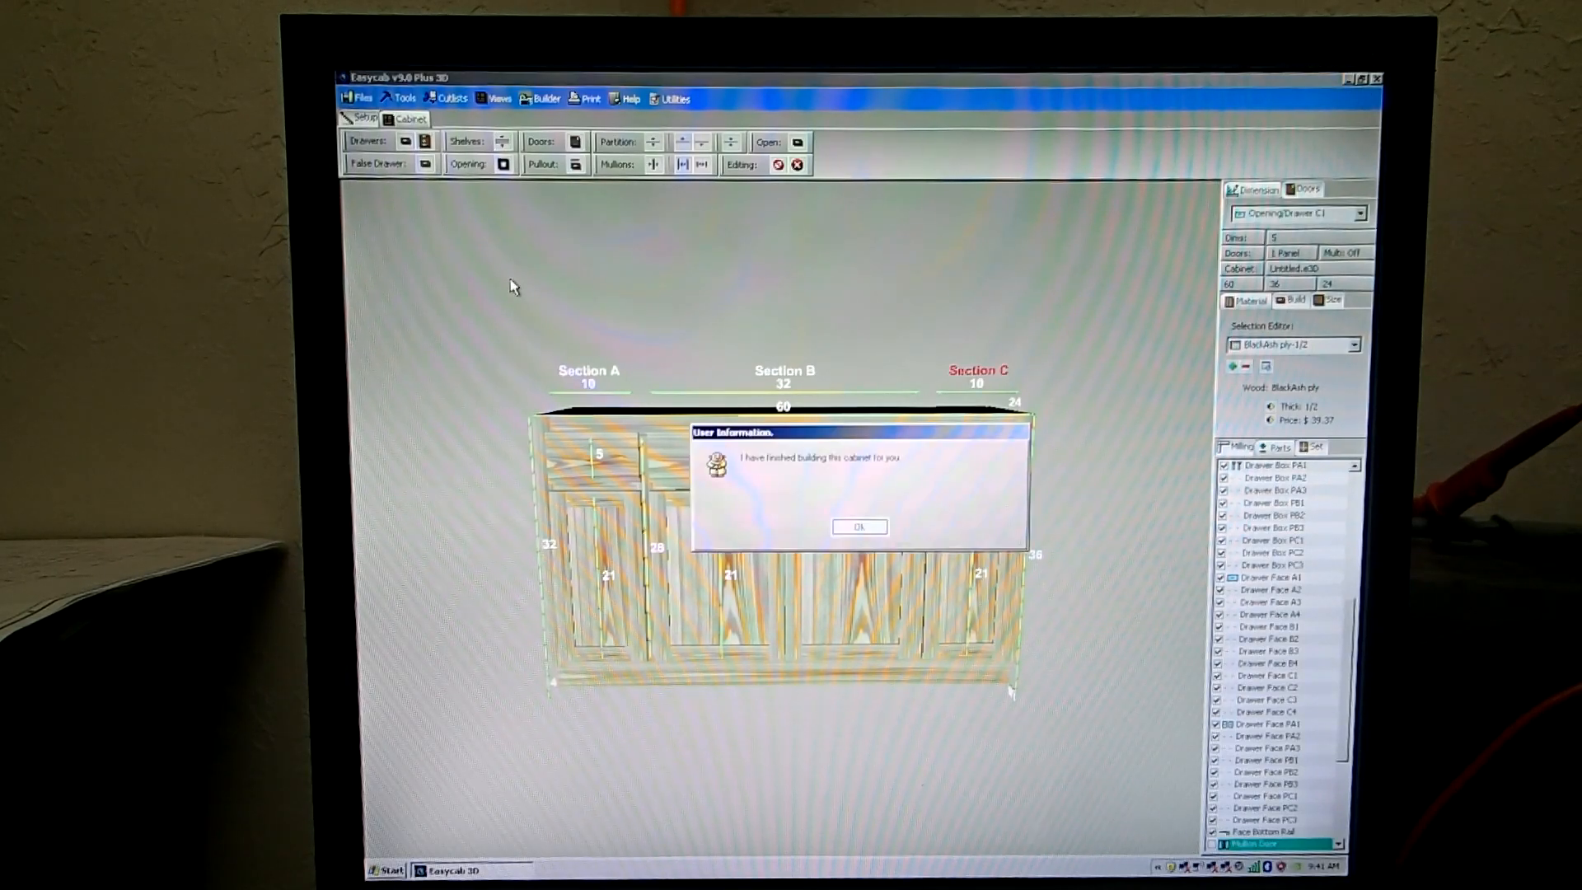
pyautogui.moveTo(759, 404)
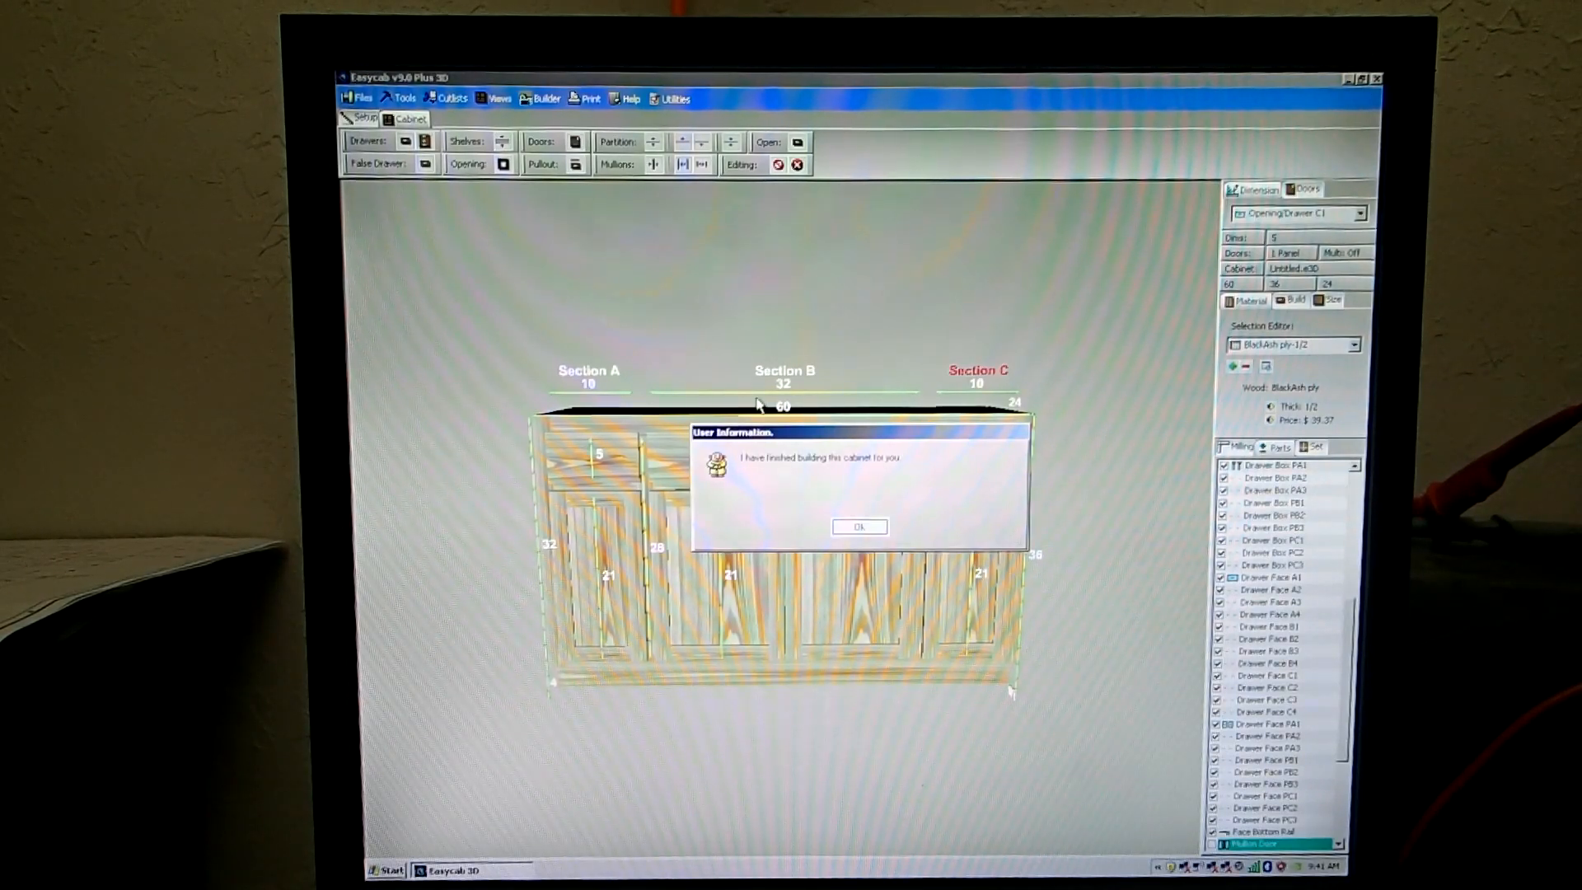
# - Dismiss the finished-building notice and view the cabinet in perspective
pyautogui.click(858, 528)
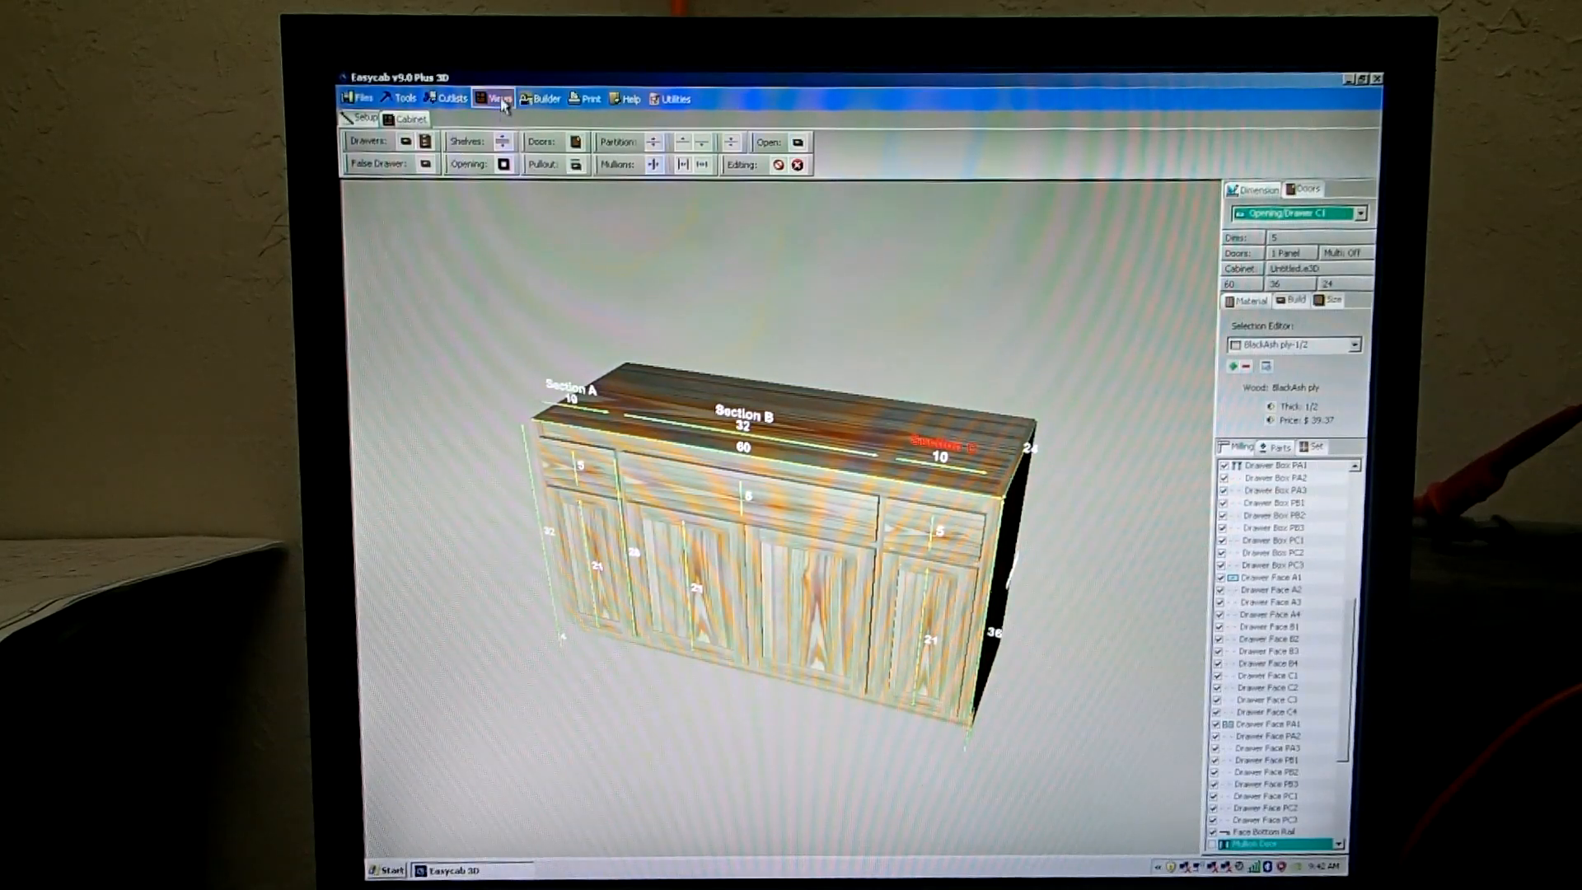
pyautogui.click(496, 97)
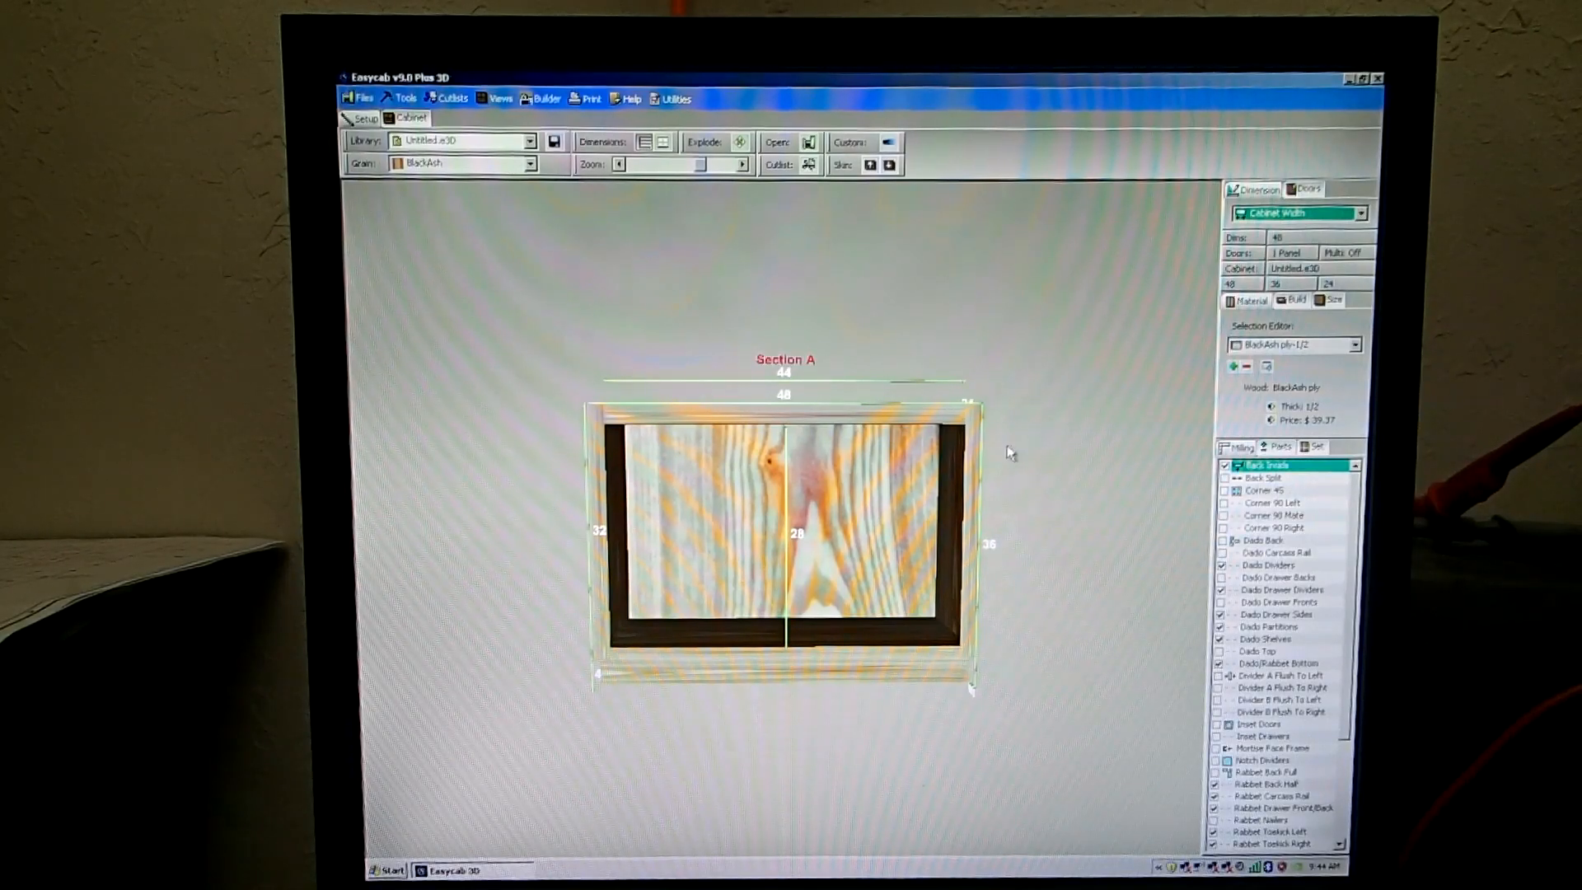
# - Select the right face-frame stile and give it a fractional width from the editor
pyautogui.click(1279, 447)
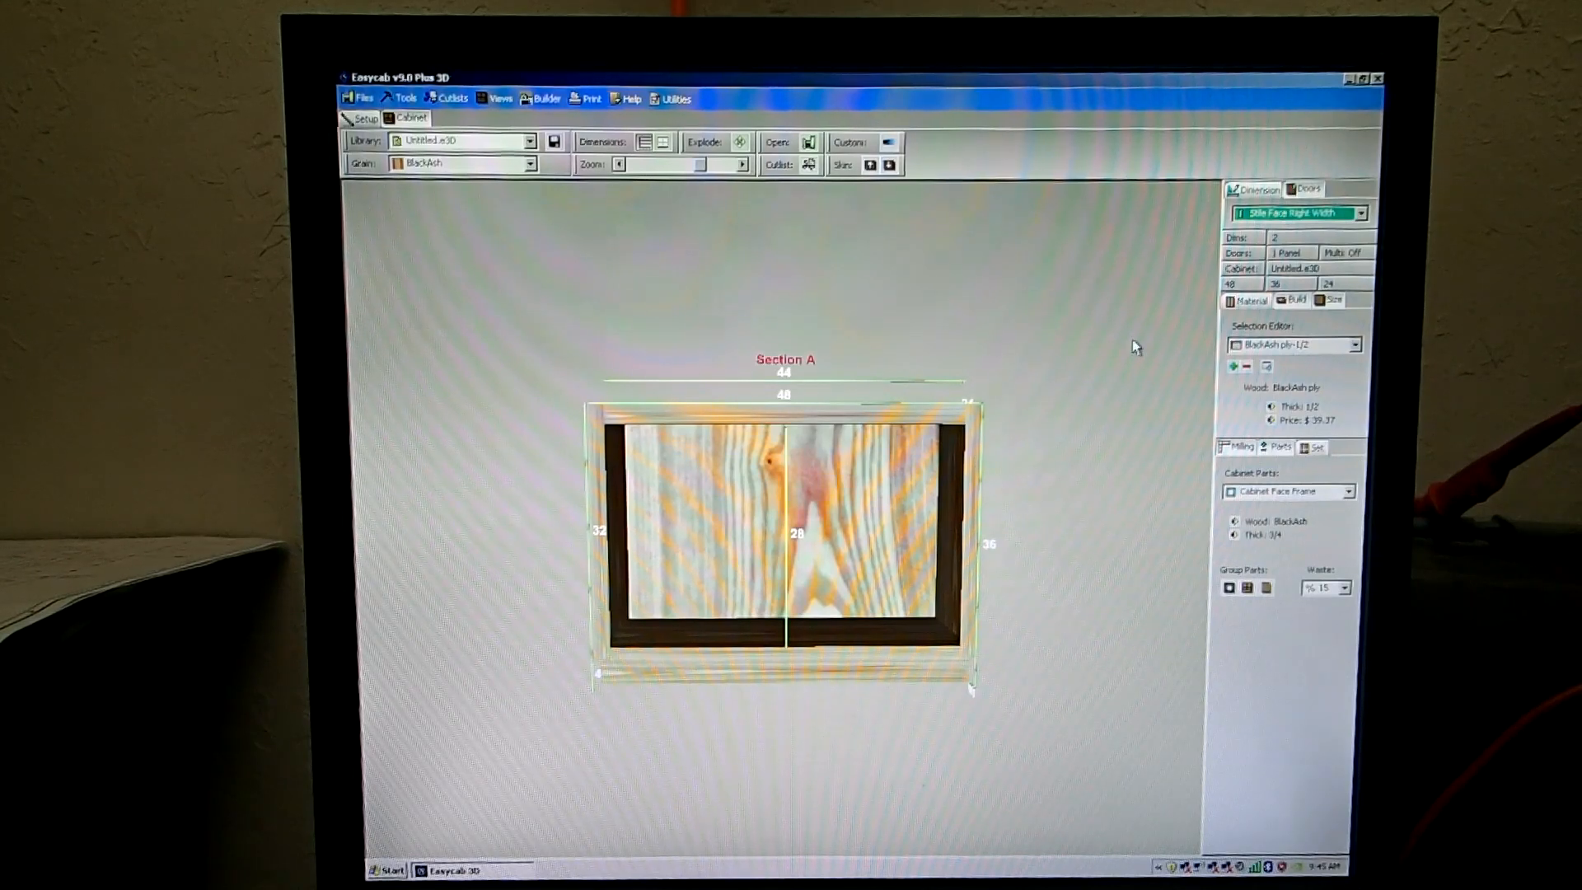
pyautogui.click(1361, 213)
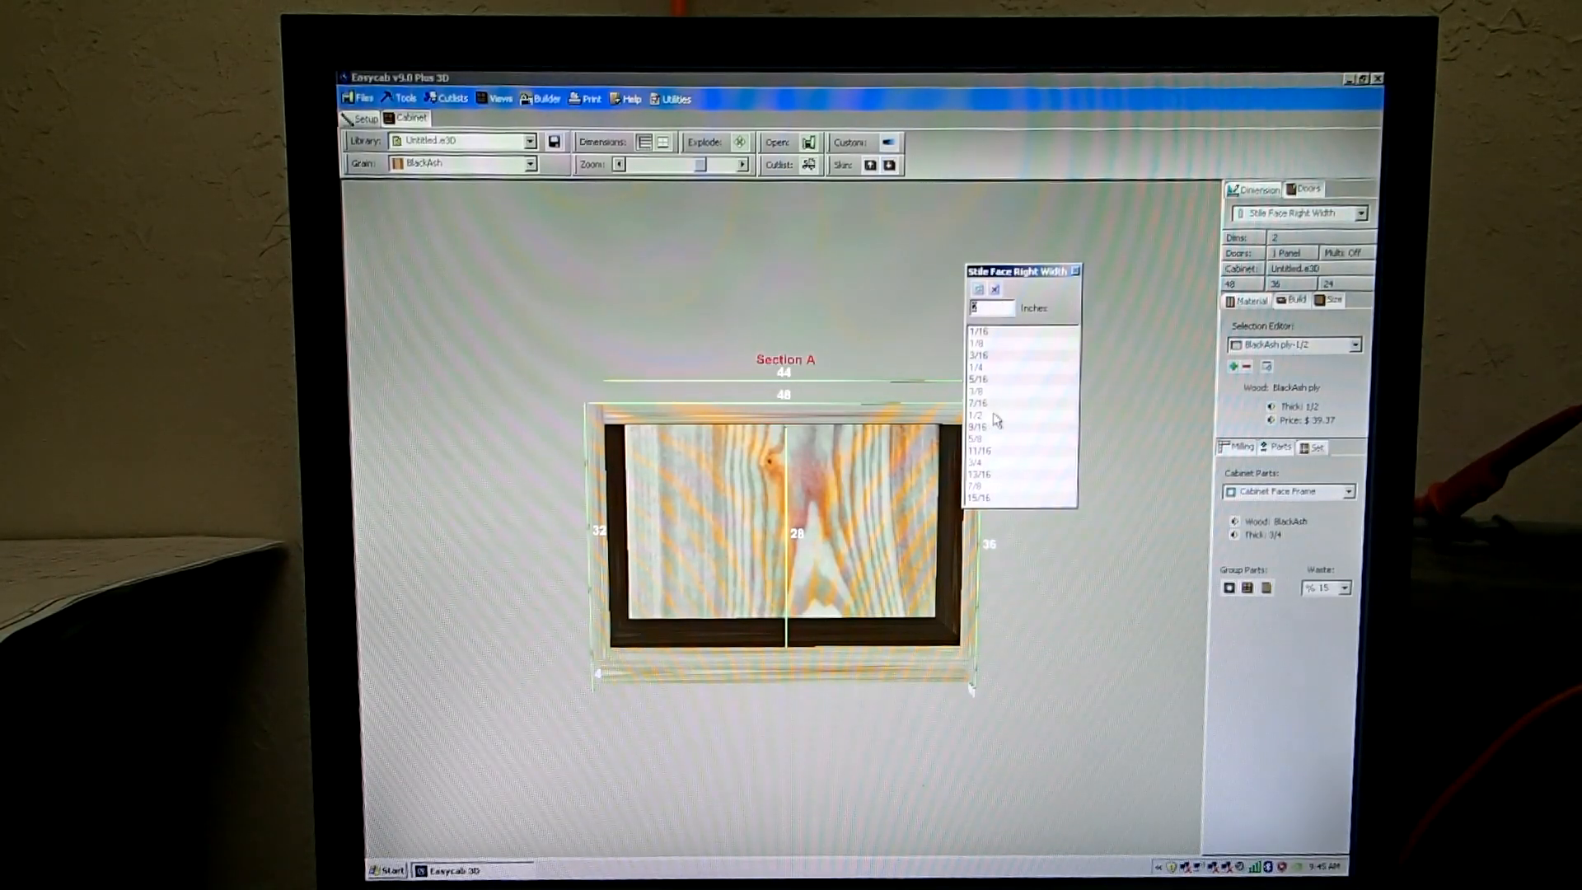
pyautogui.click(974, 416)
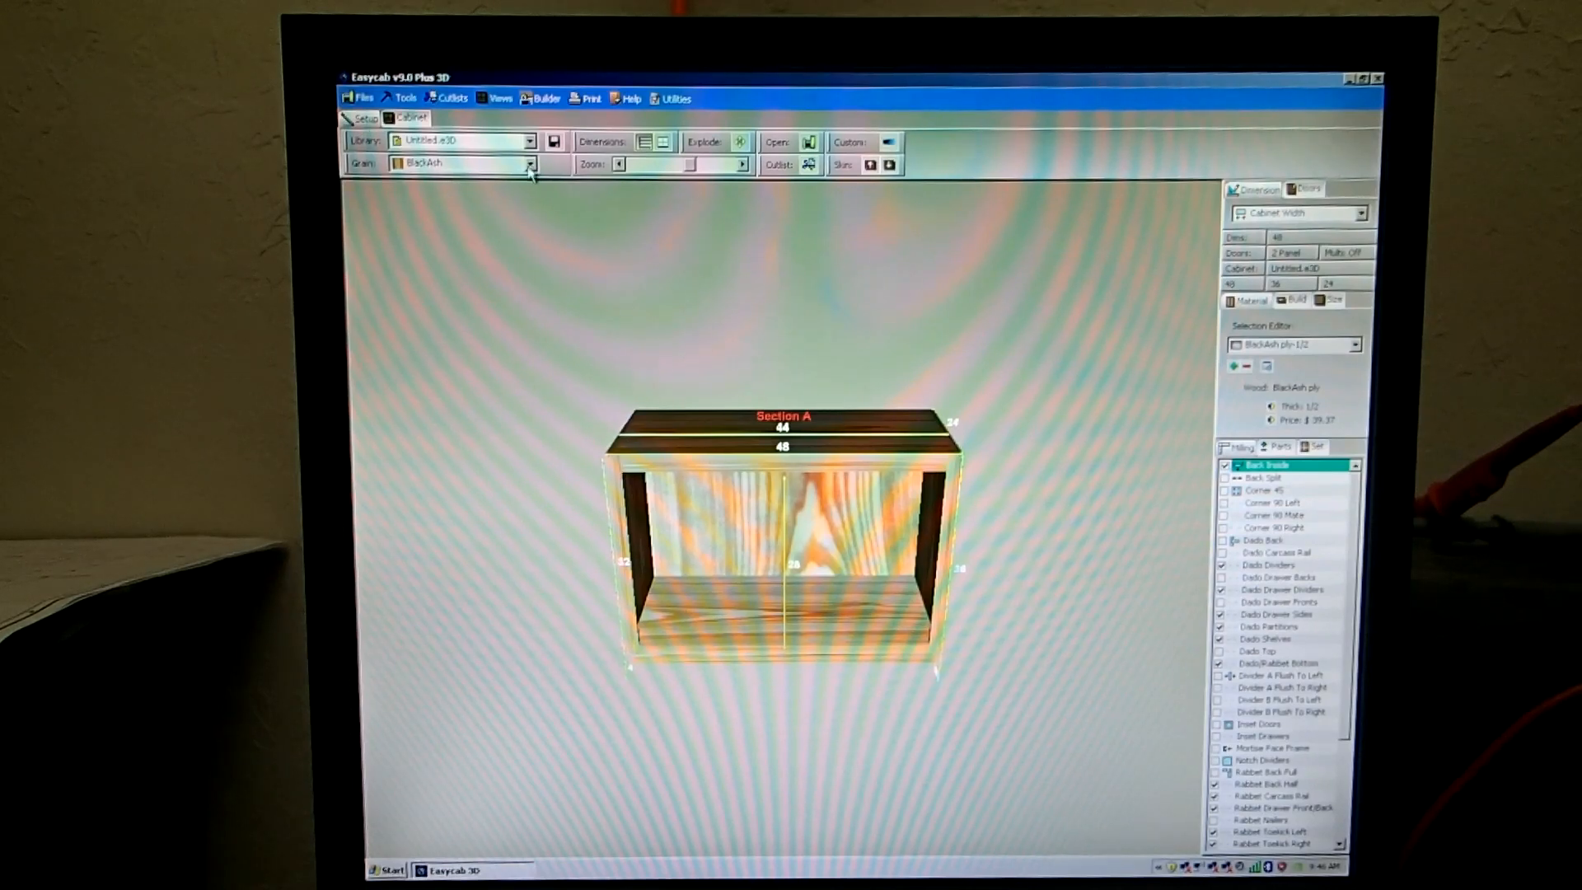
# - Set the cabinet grain to ChestNut, then switch it to another wood species
pyautogui.click(529, 163)
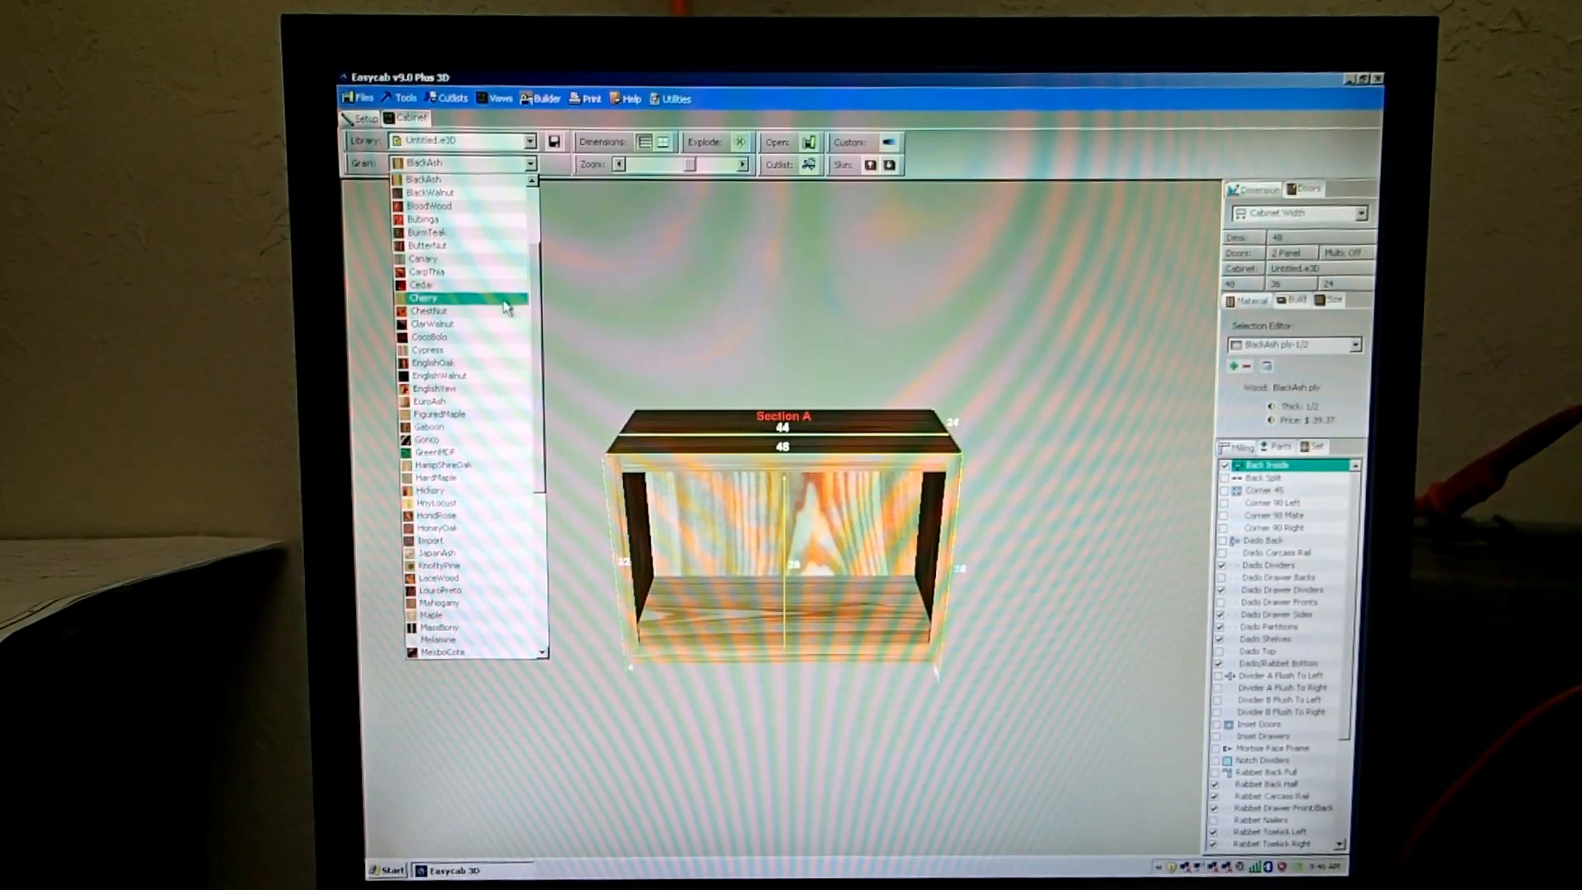
pyautogui.click(433, 312)
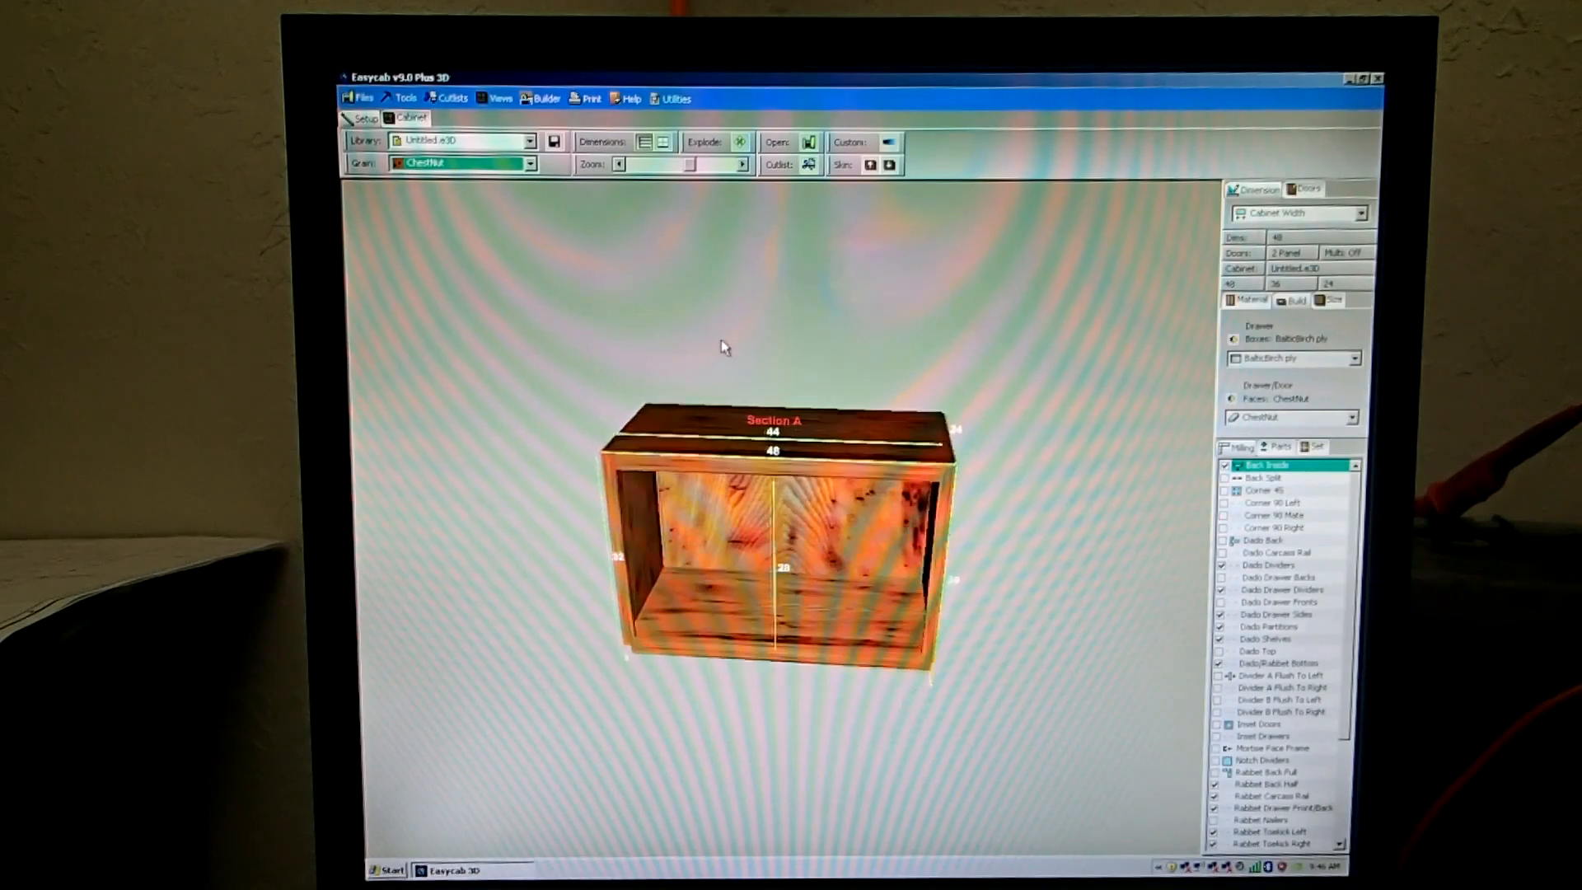
pyautogui.click(534, 163)
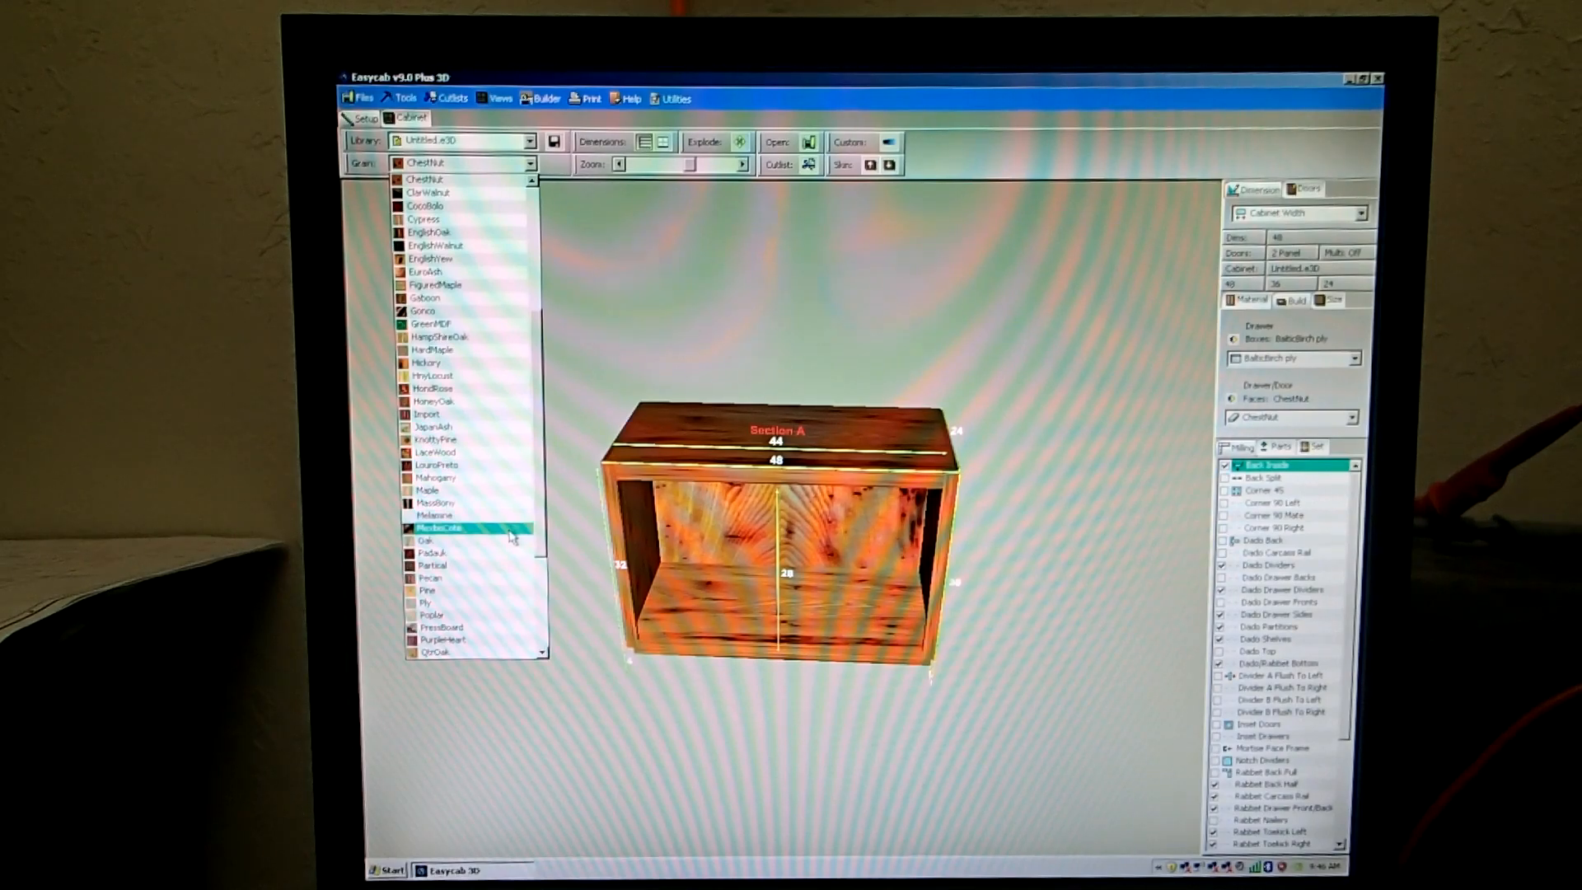
pyautogui.click(435, 527)
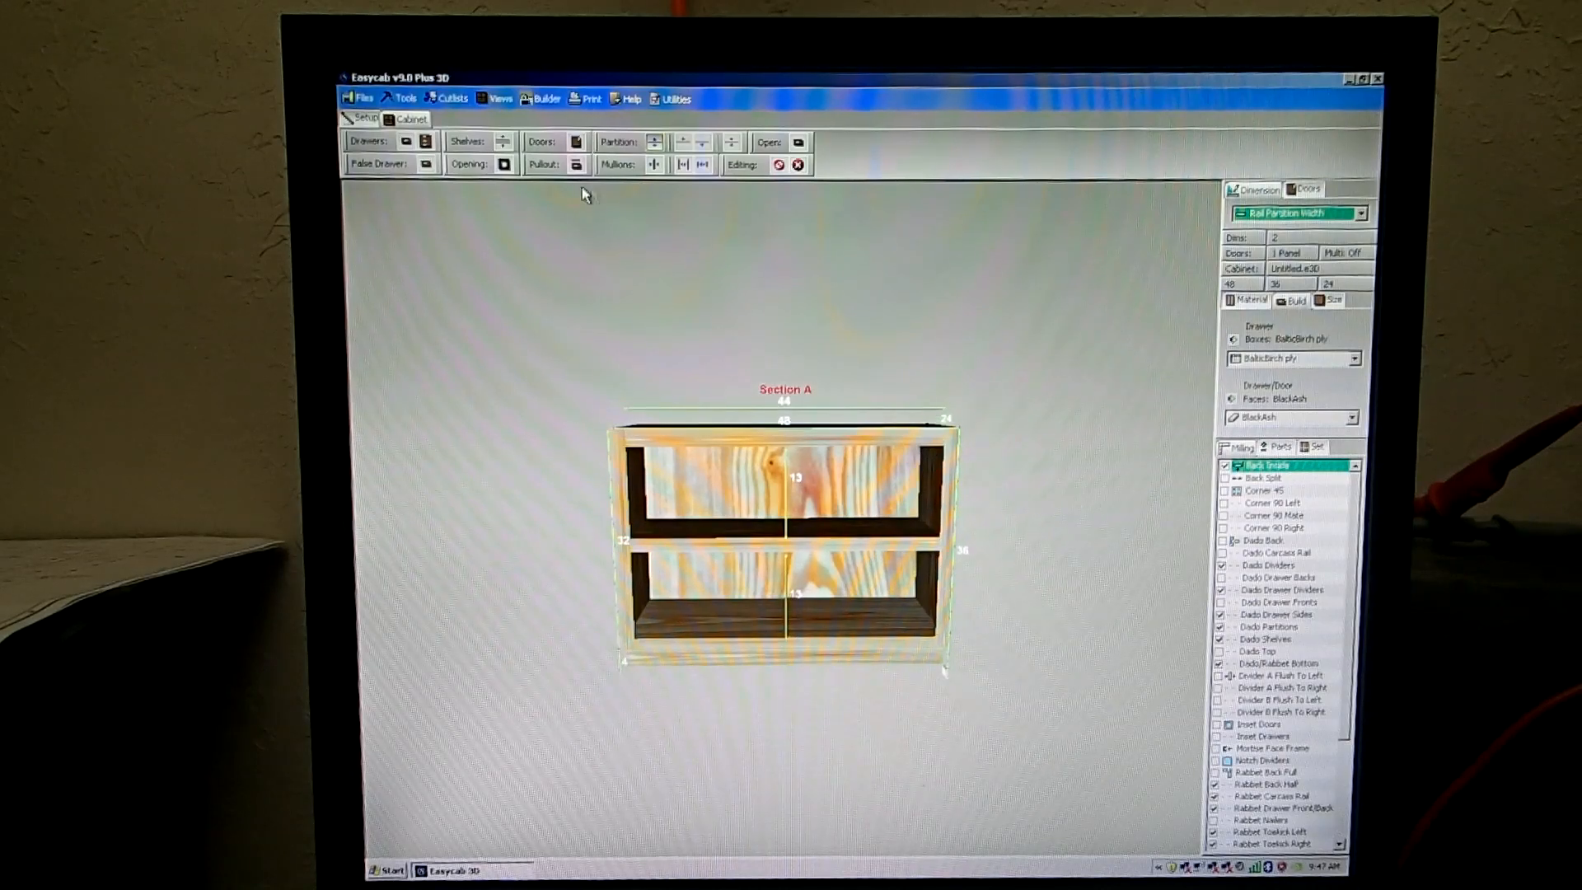
# - Make a shallow top opening with drawers and add a mullion for two 21-wide sections
pyautogui.click(694, 142)
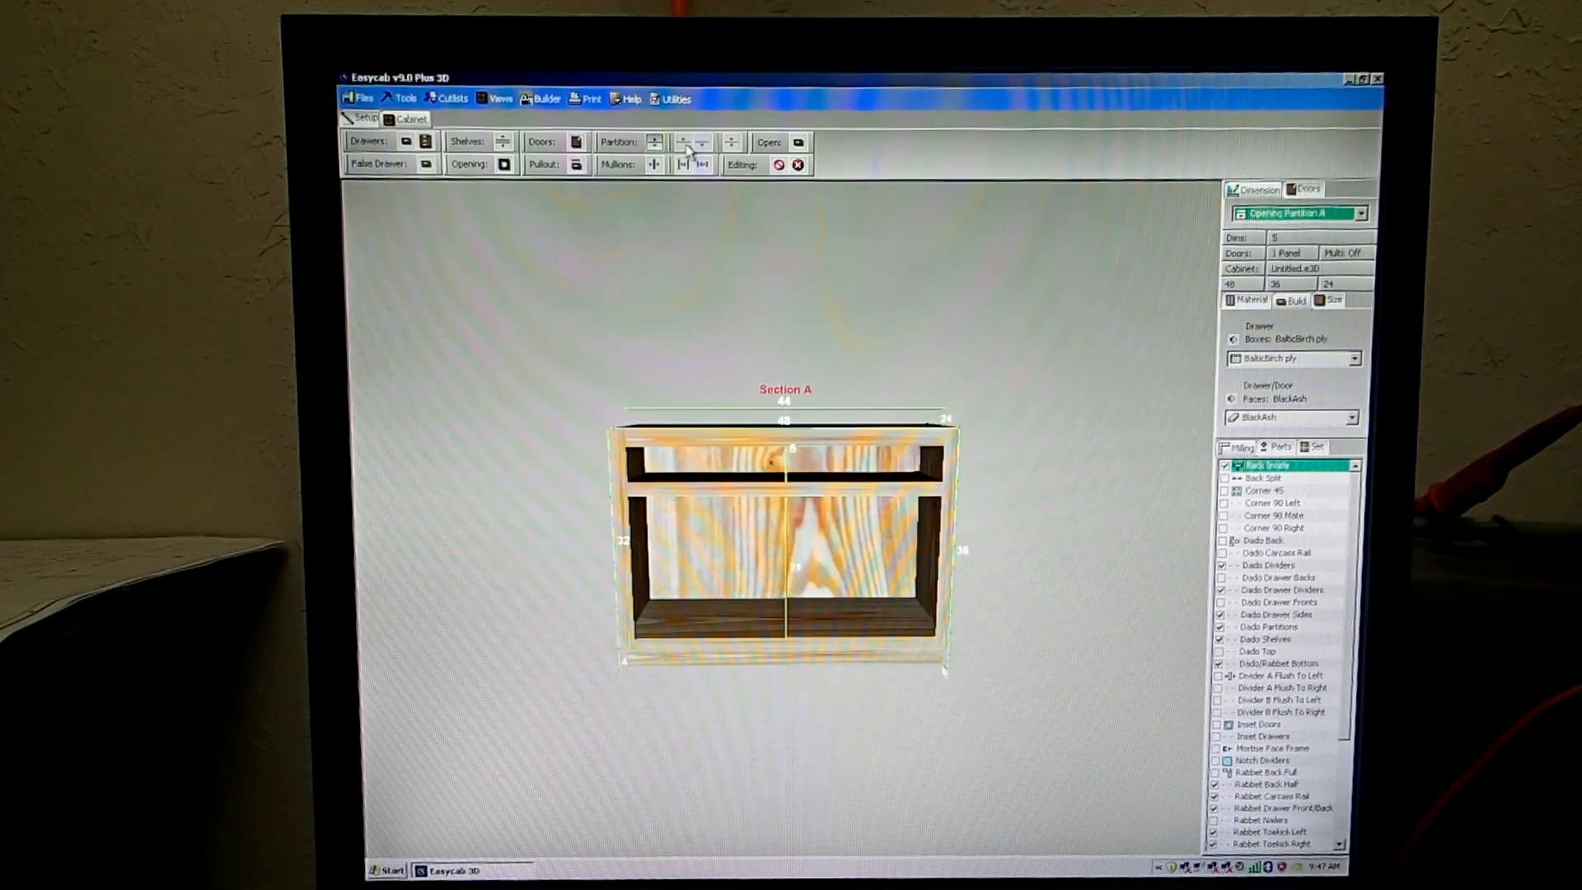
pyautogui.moveTo(689, 148)
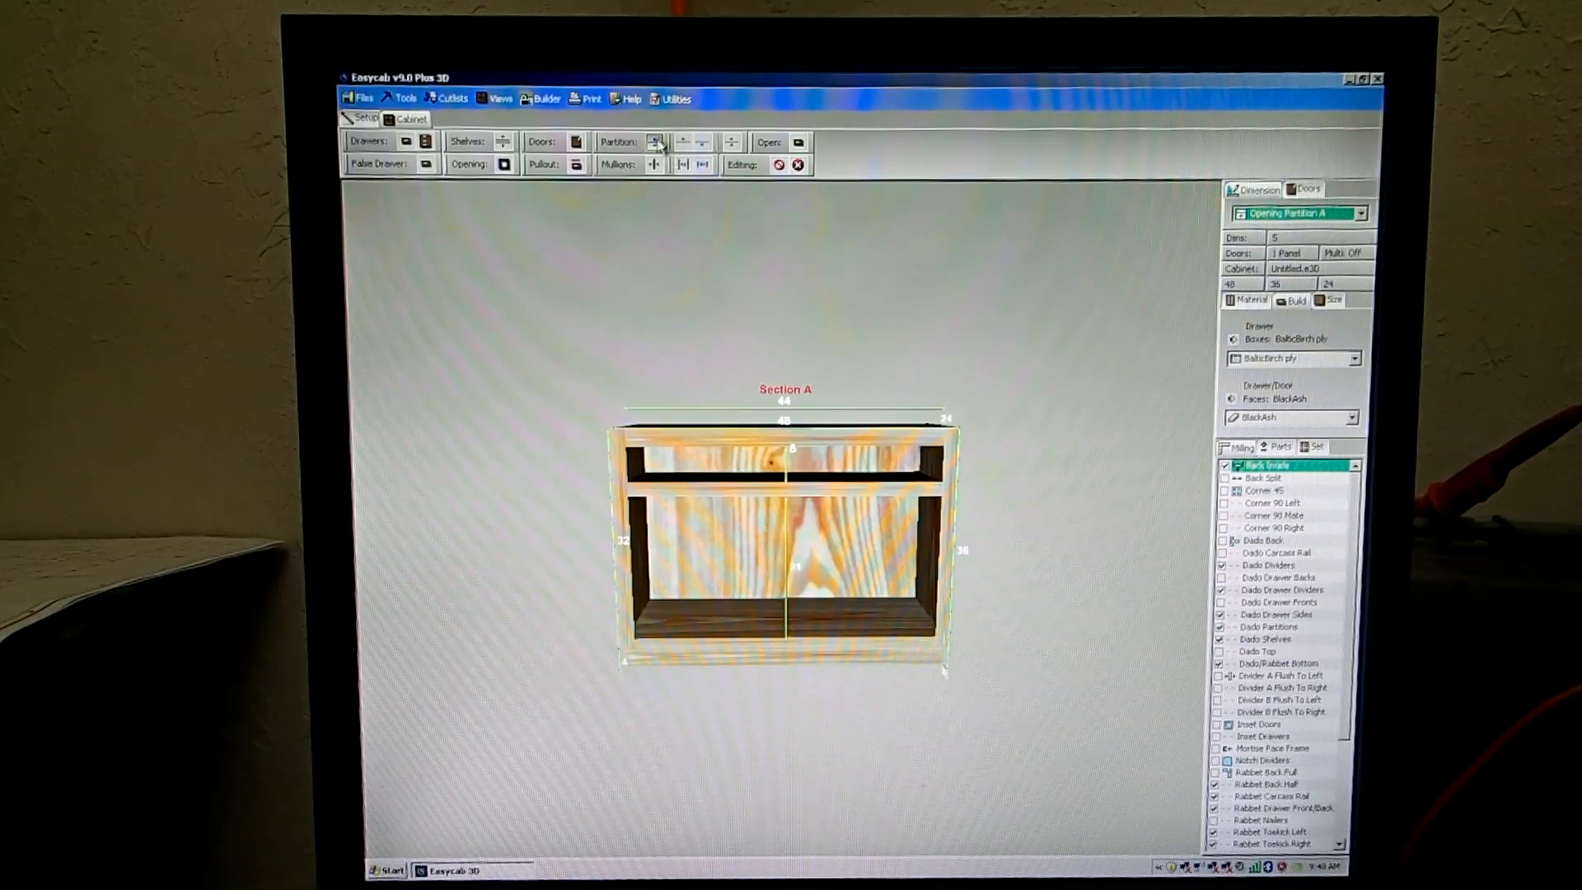
pyautogui.moveTo(407, 142)
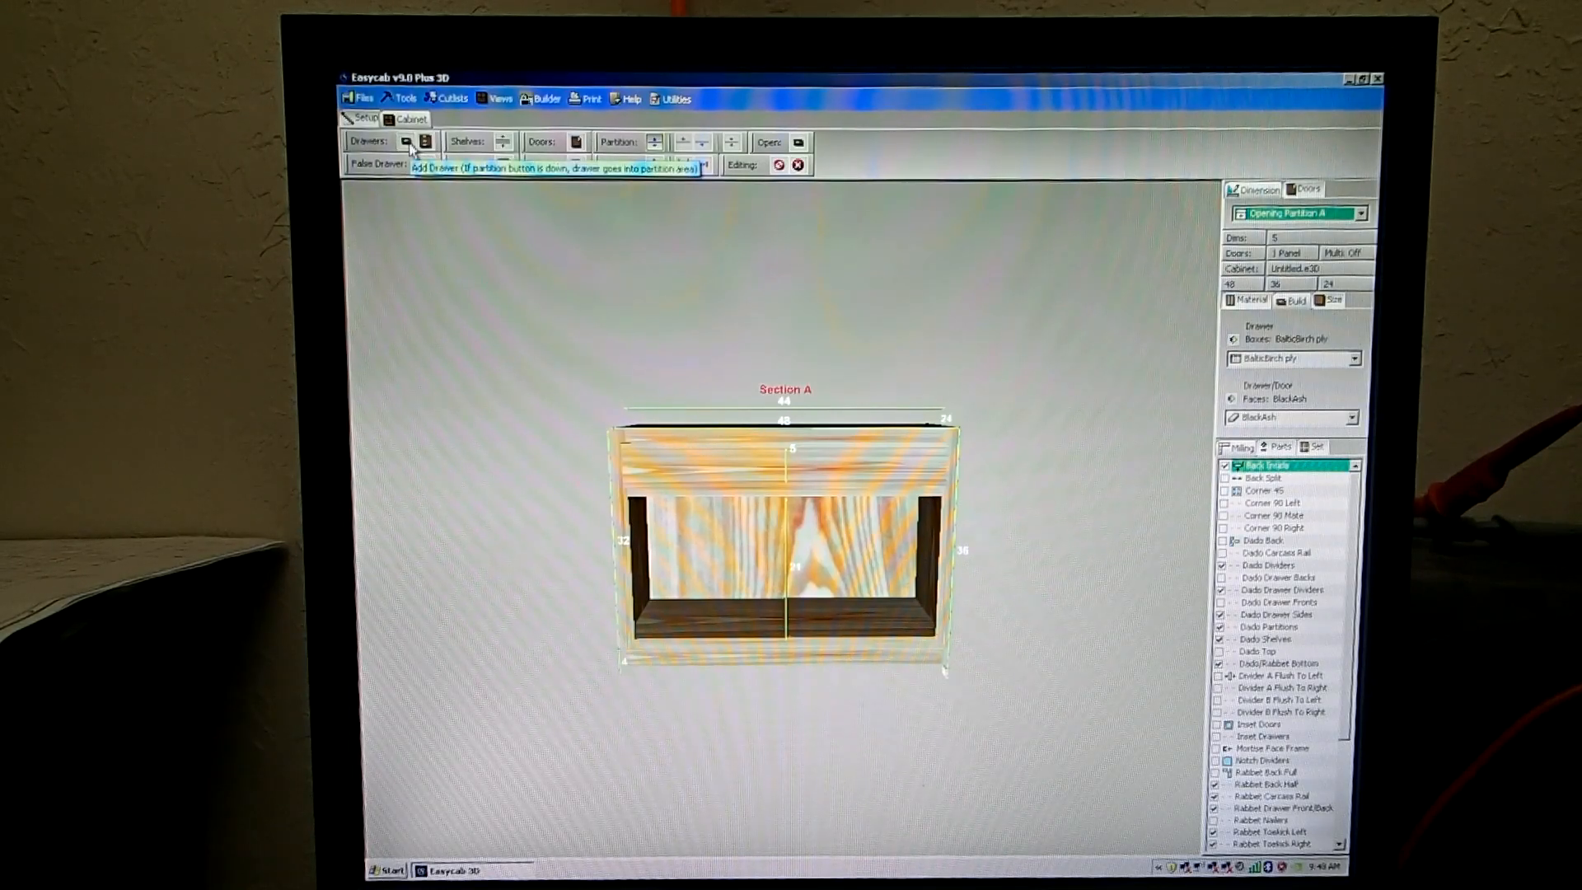
pyautogui.click(425, 142)
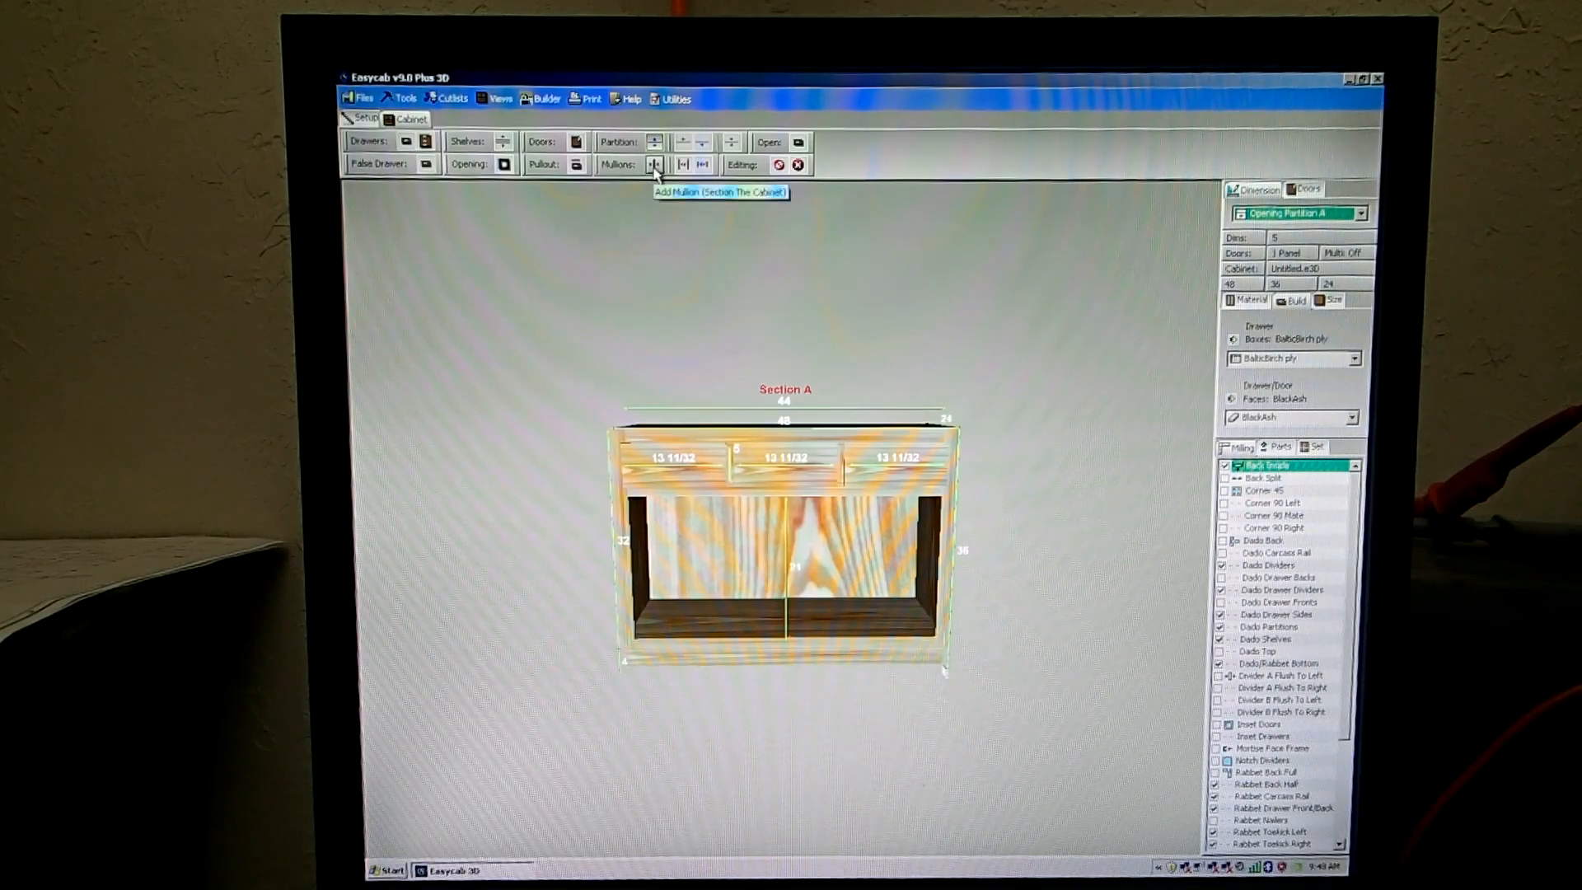
pyautogui.click(655, 163)
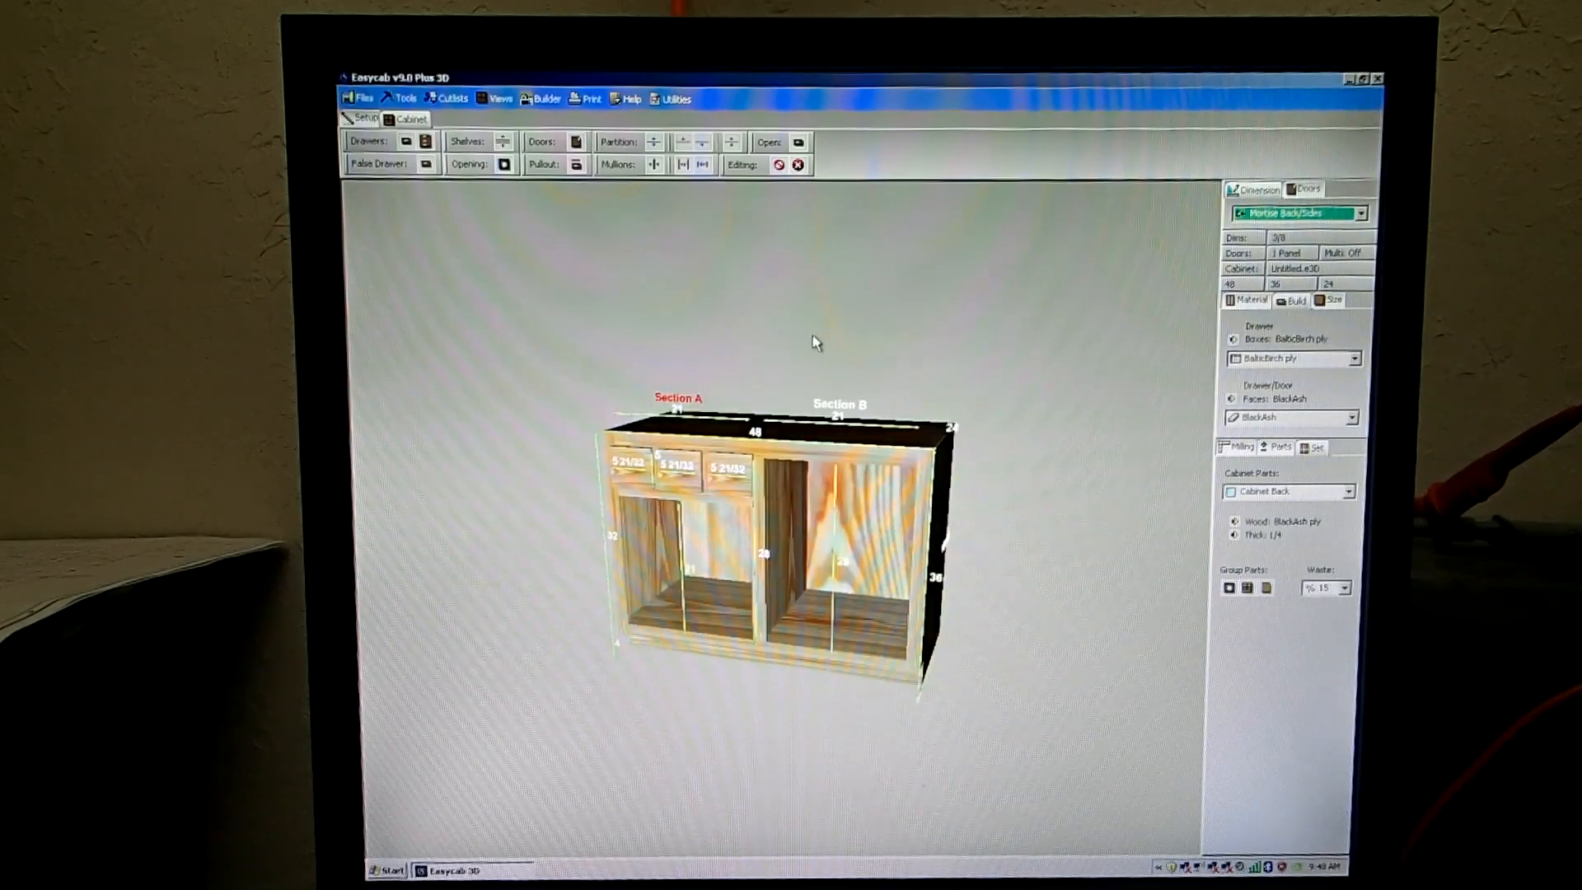
pyautogui.click(798, 141)
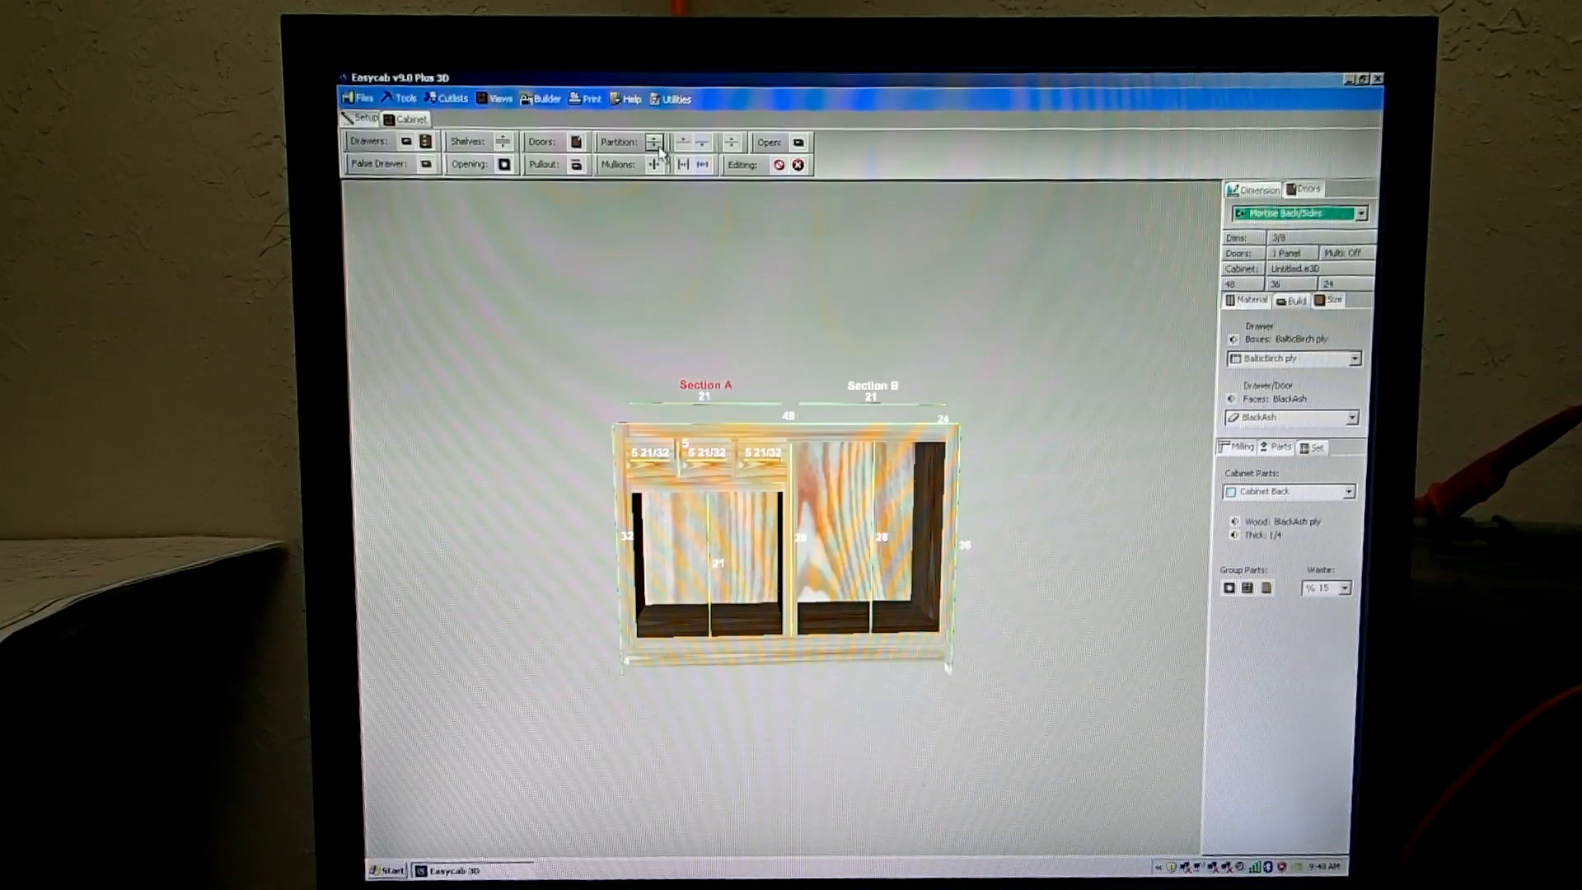
pyautogui.moveTo(540, 201)
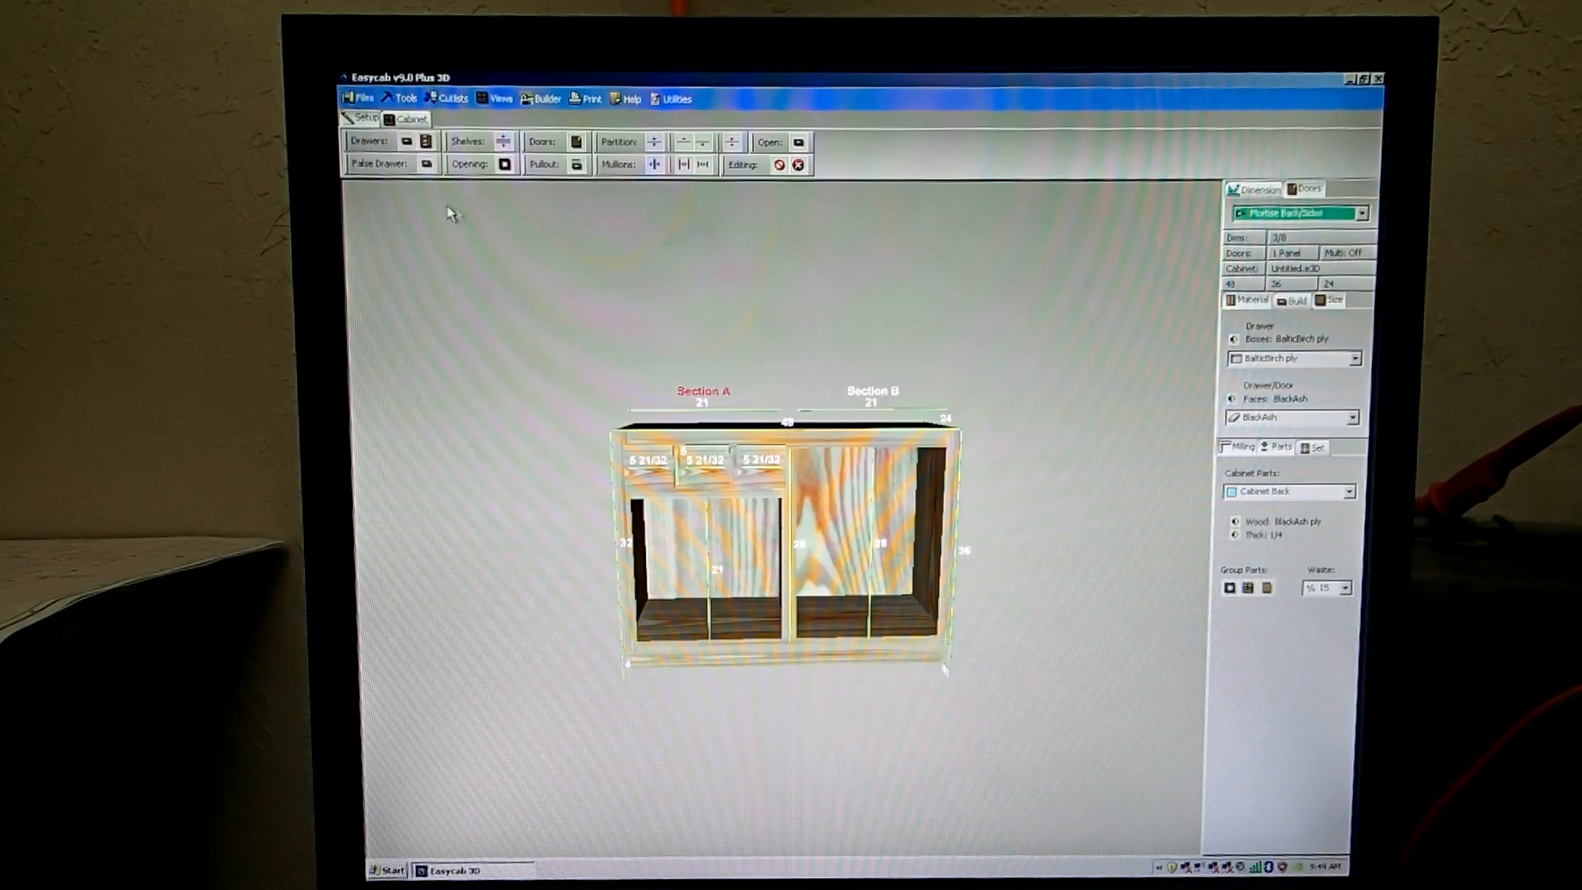
pyautogui.click(407, 140)
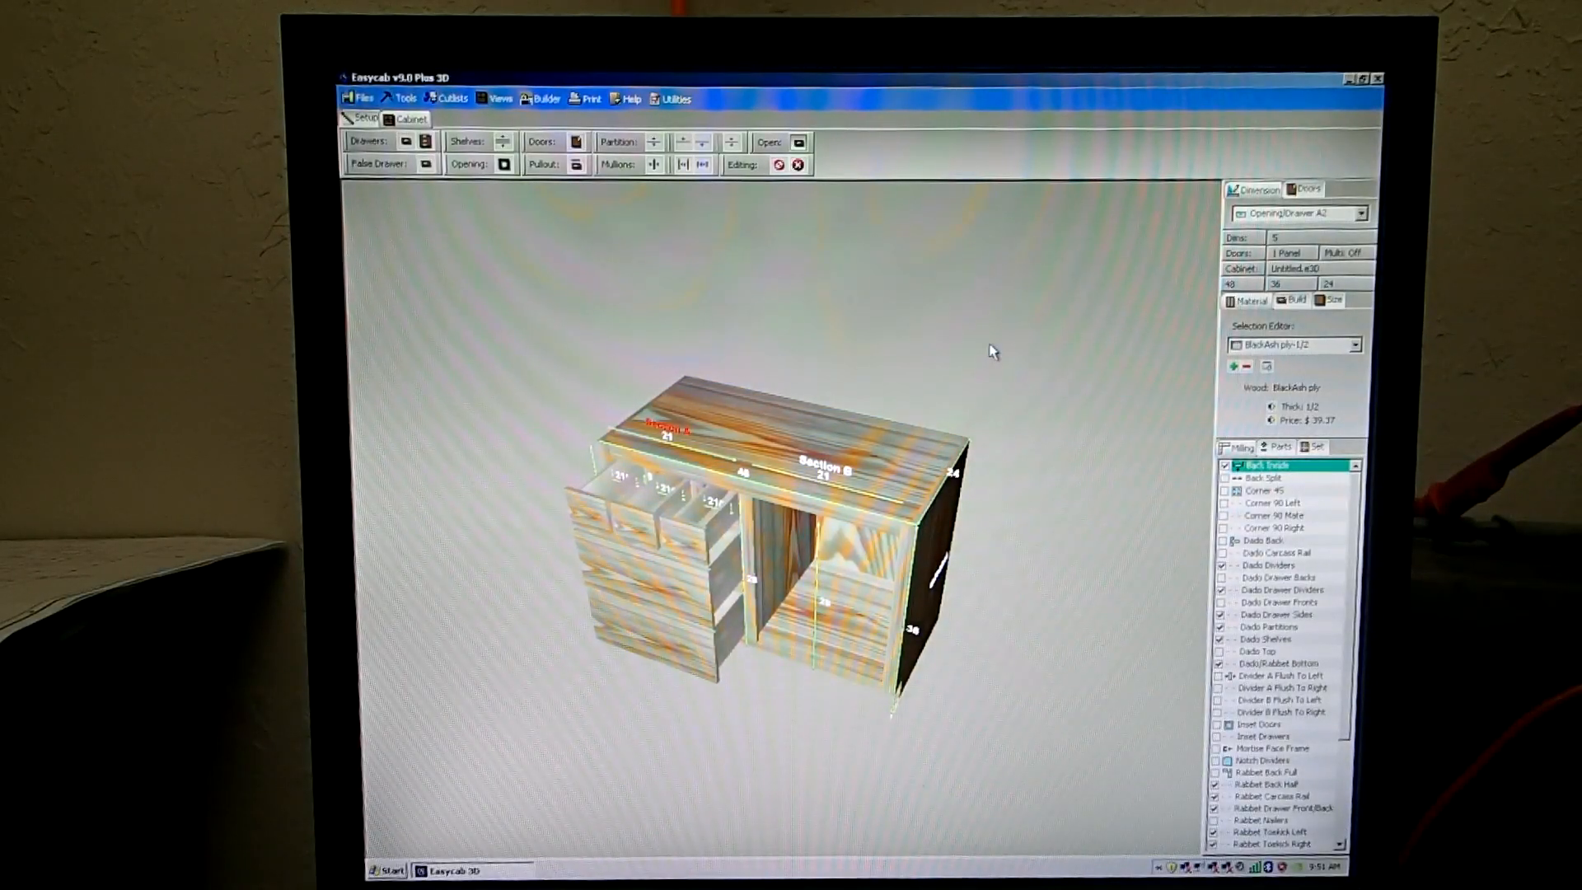
pyautogui.moveTo(723, 526)
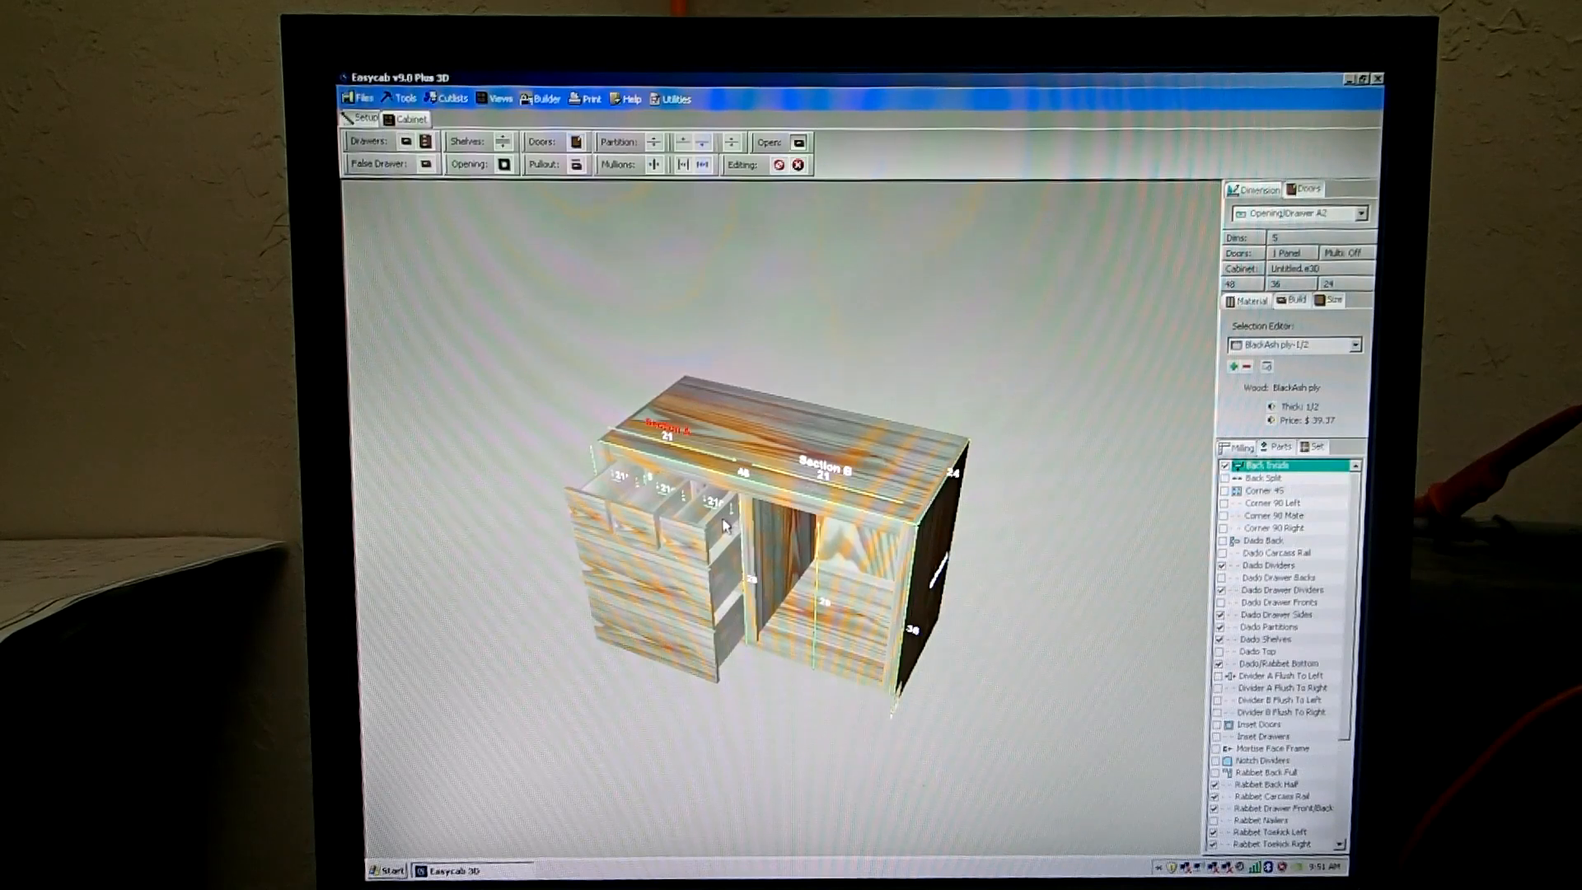
pyautogui.moveTo(1049, 371)
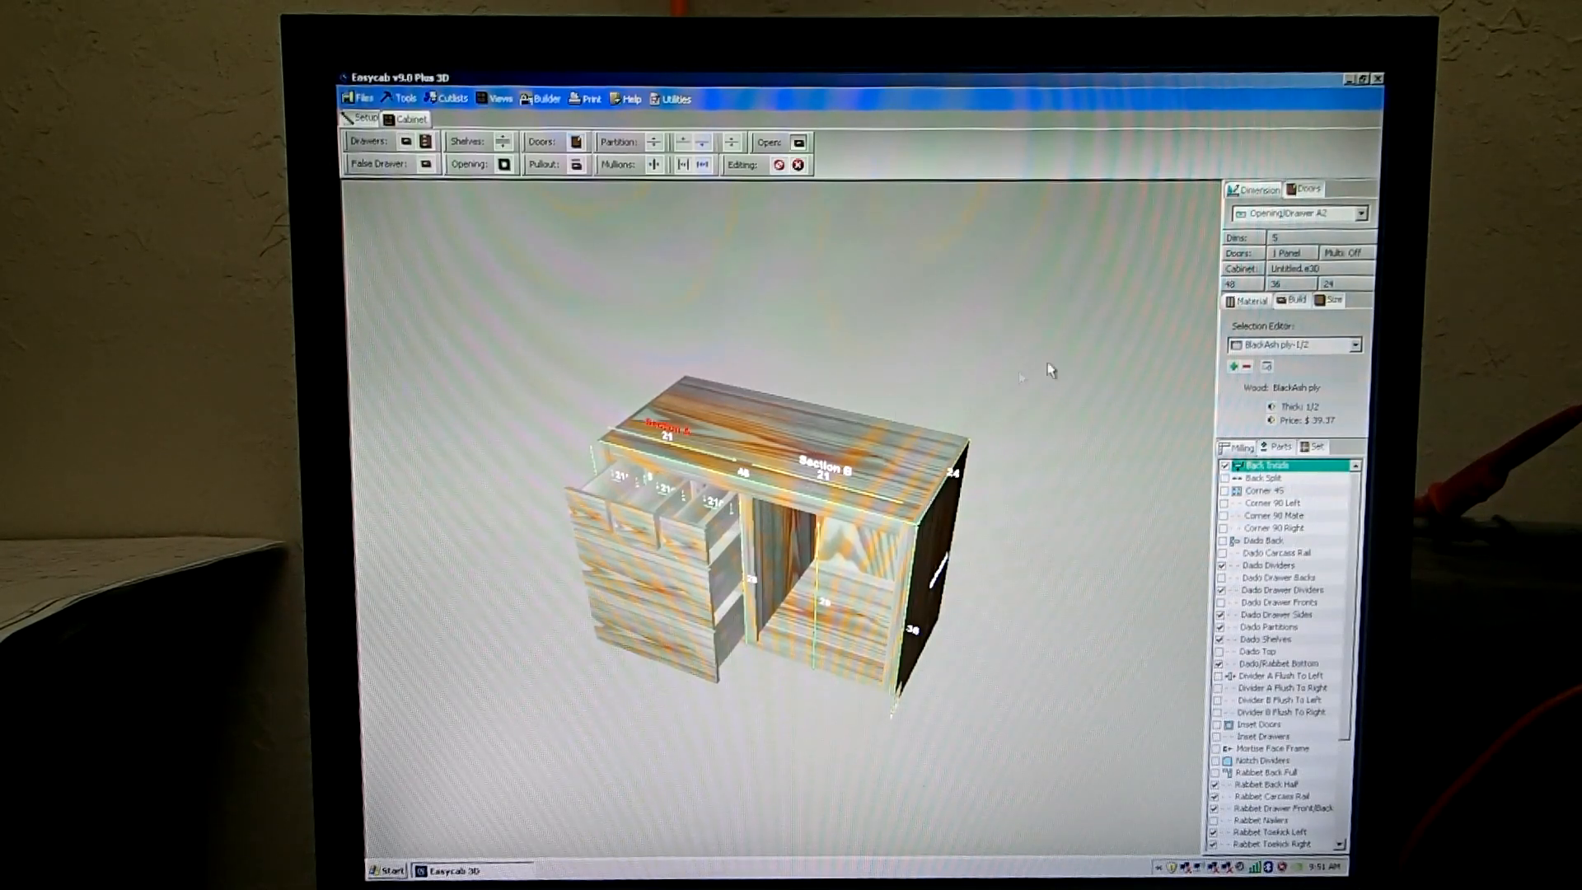
# - Inspect the opened drawer bank and browse the drawer box material choices
pyautogui.click(1292, 300)
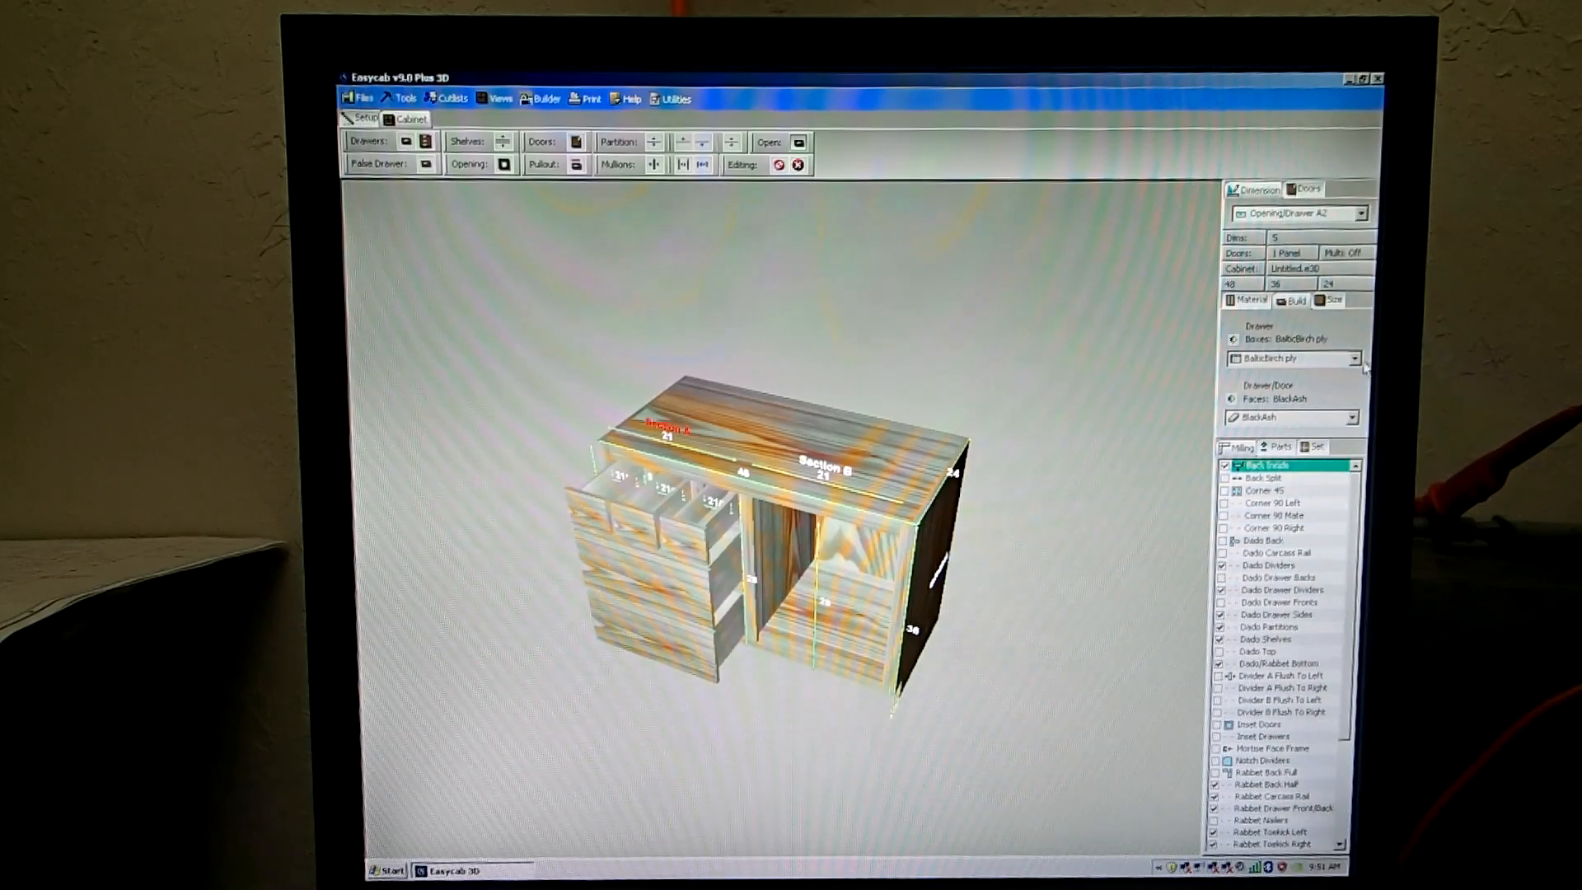
pyautogui.click(1356, 357)
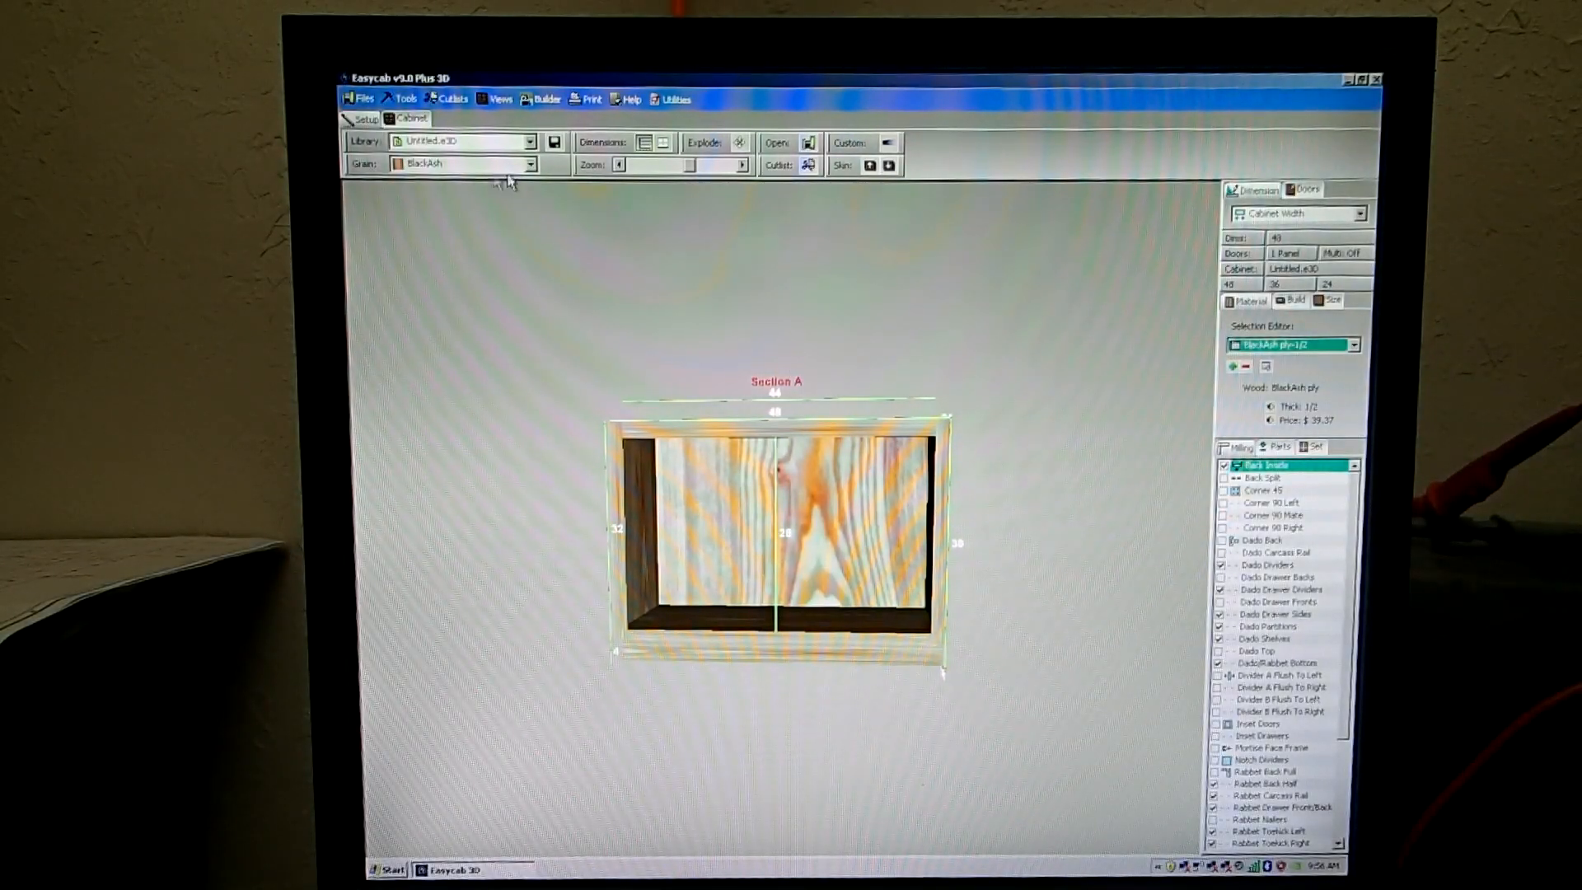
# - Browse the BlackAsh ply 1/4, 1/2 and 3/4 sheet material entries in the Selection Editor
pyautogui.click(533, 163)
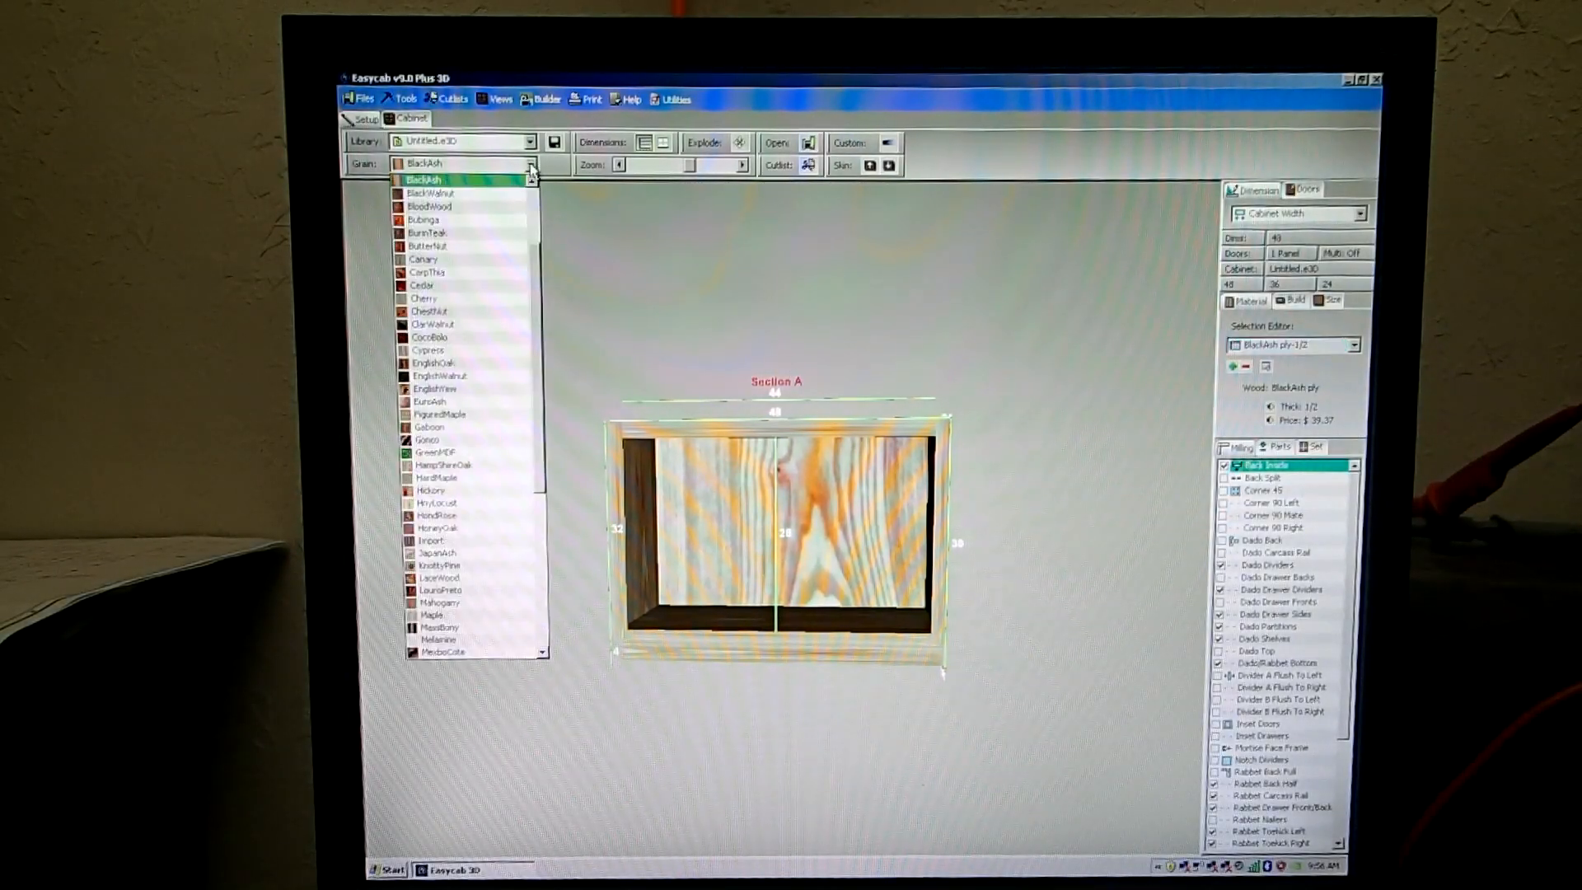
pyautogui.click(420, 163)
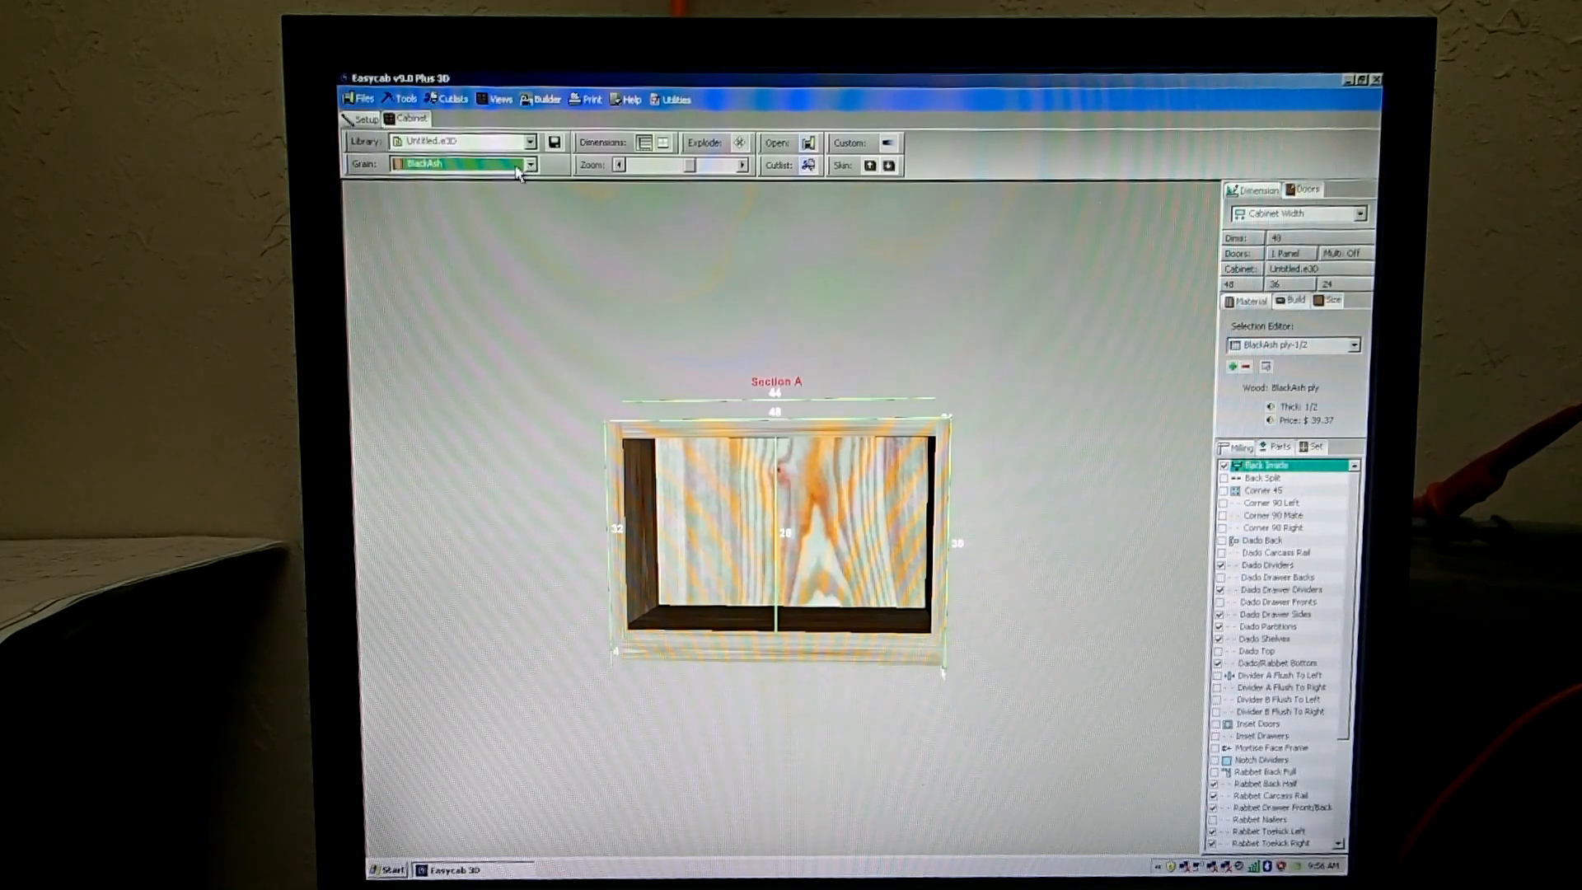
pyautogui.moveTo(516, 172)
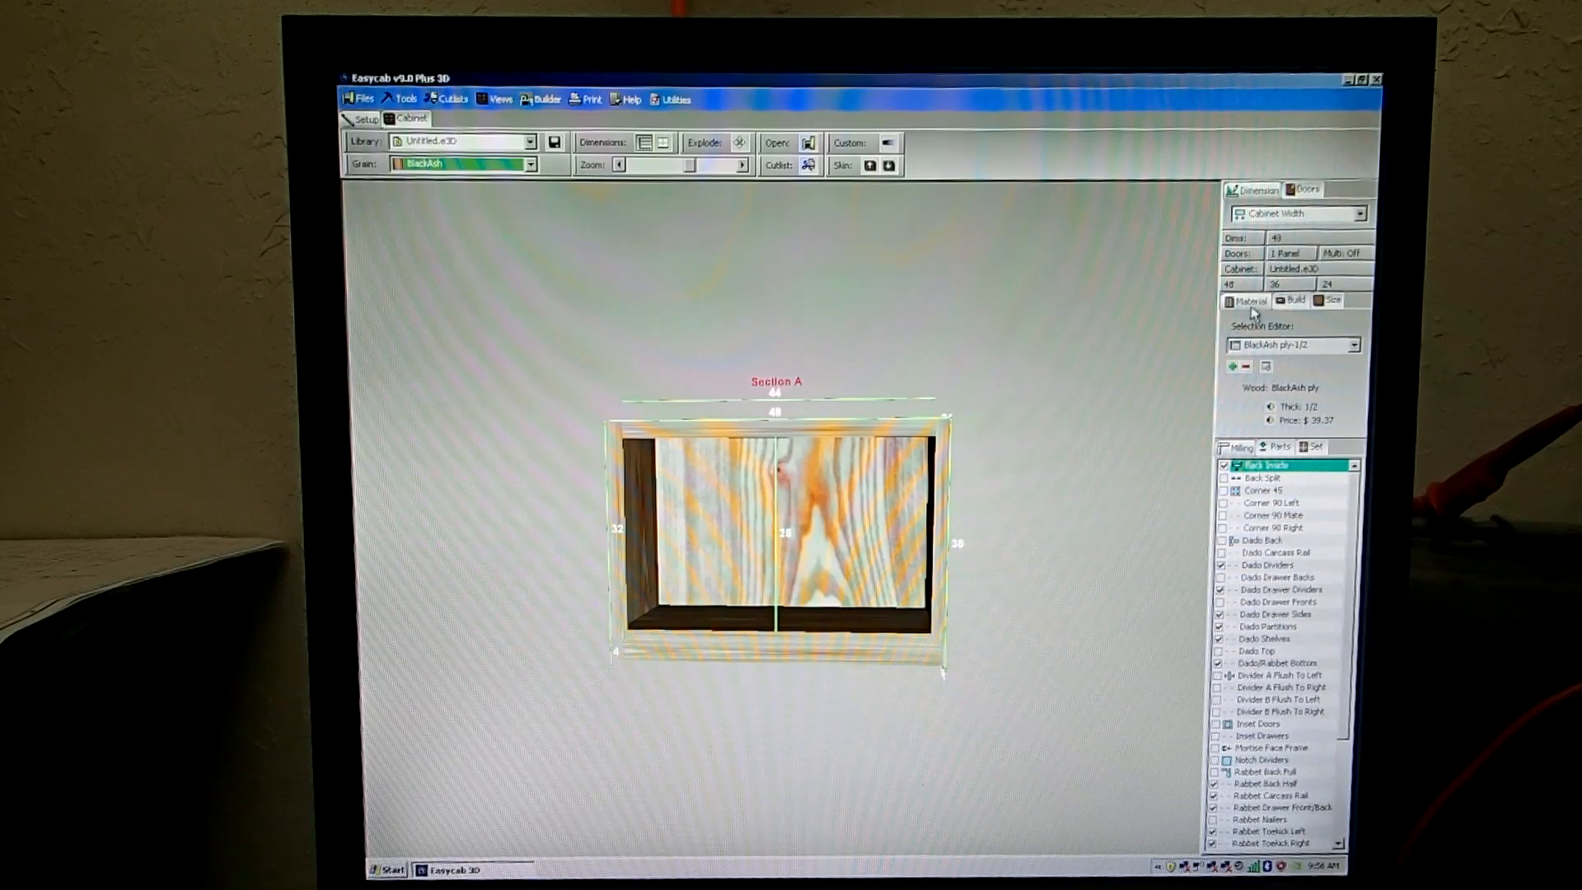
pyautogui.click(1356, 345)
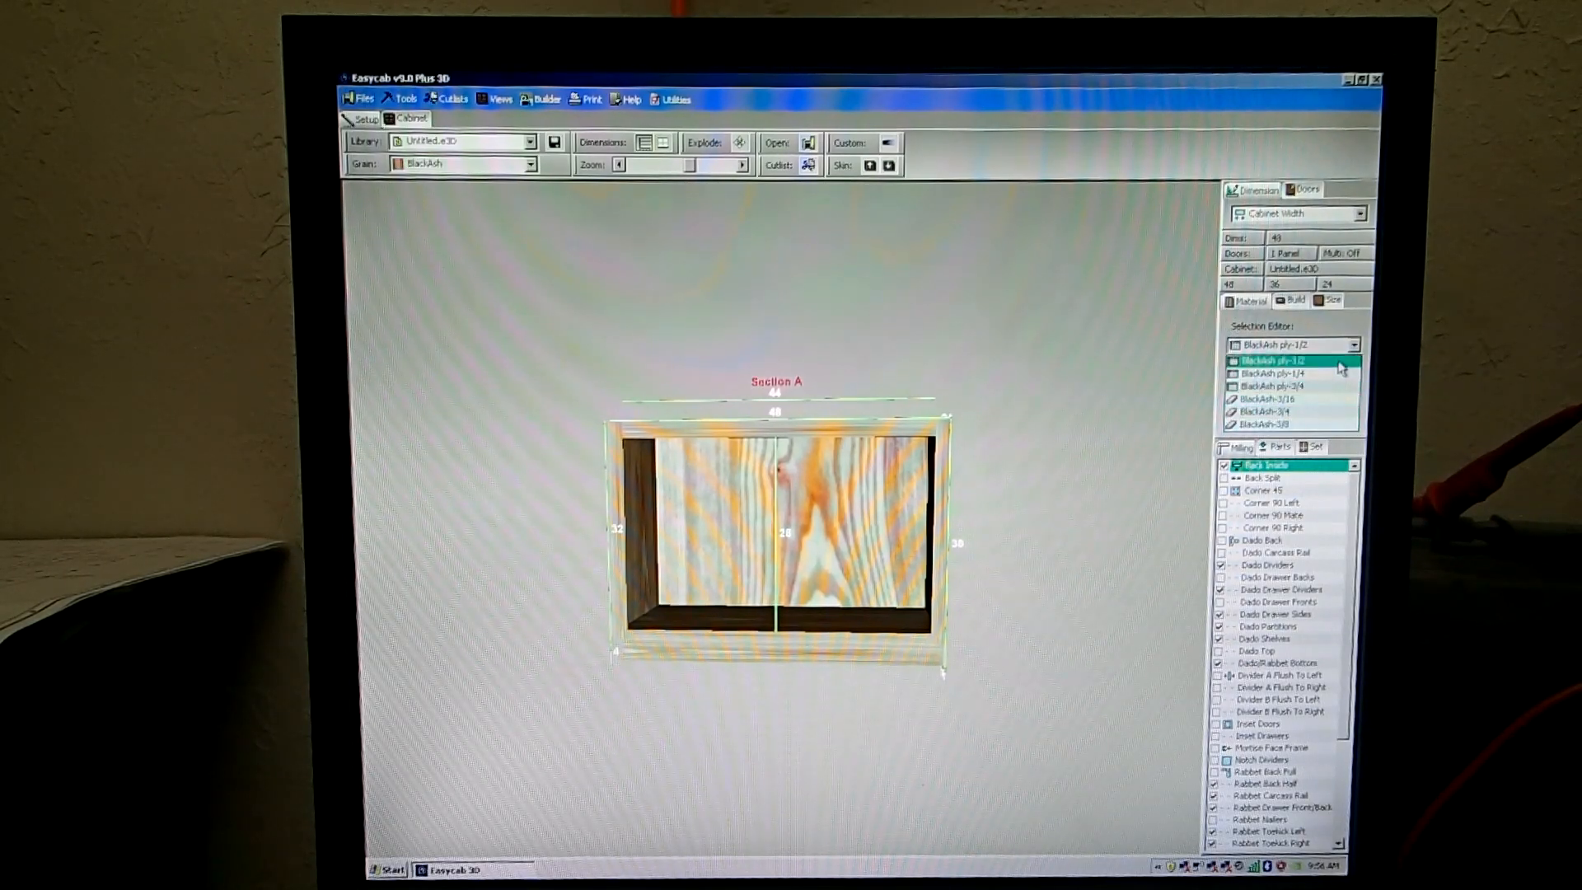
pyautogui.click(1292, 412)
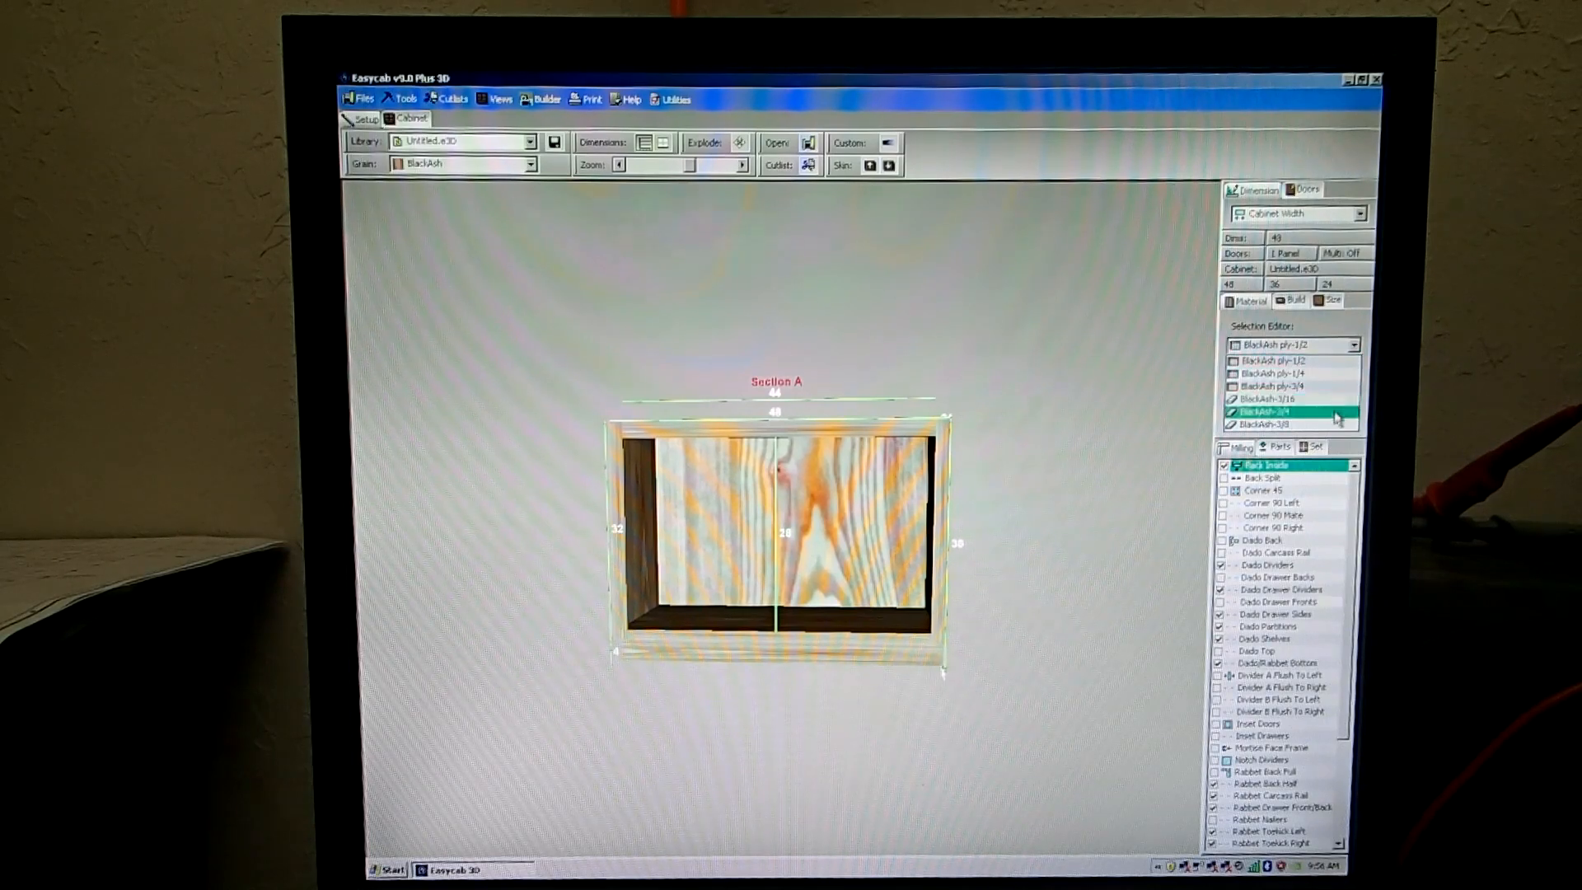
pyautogui.click(1292, 385)
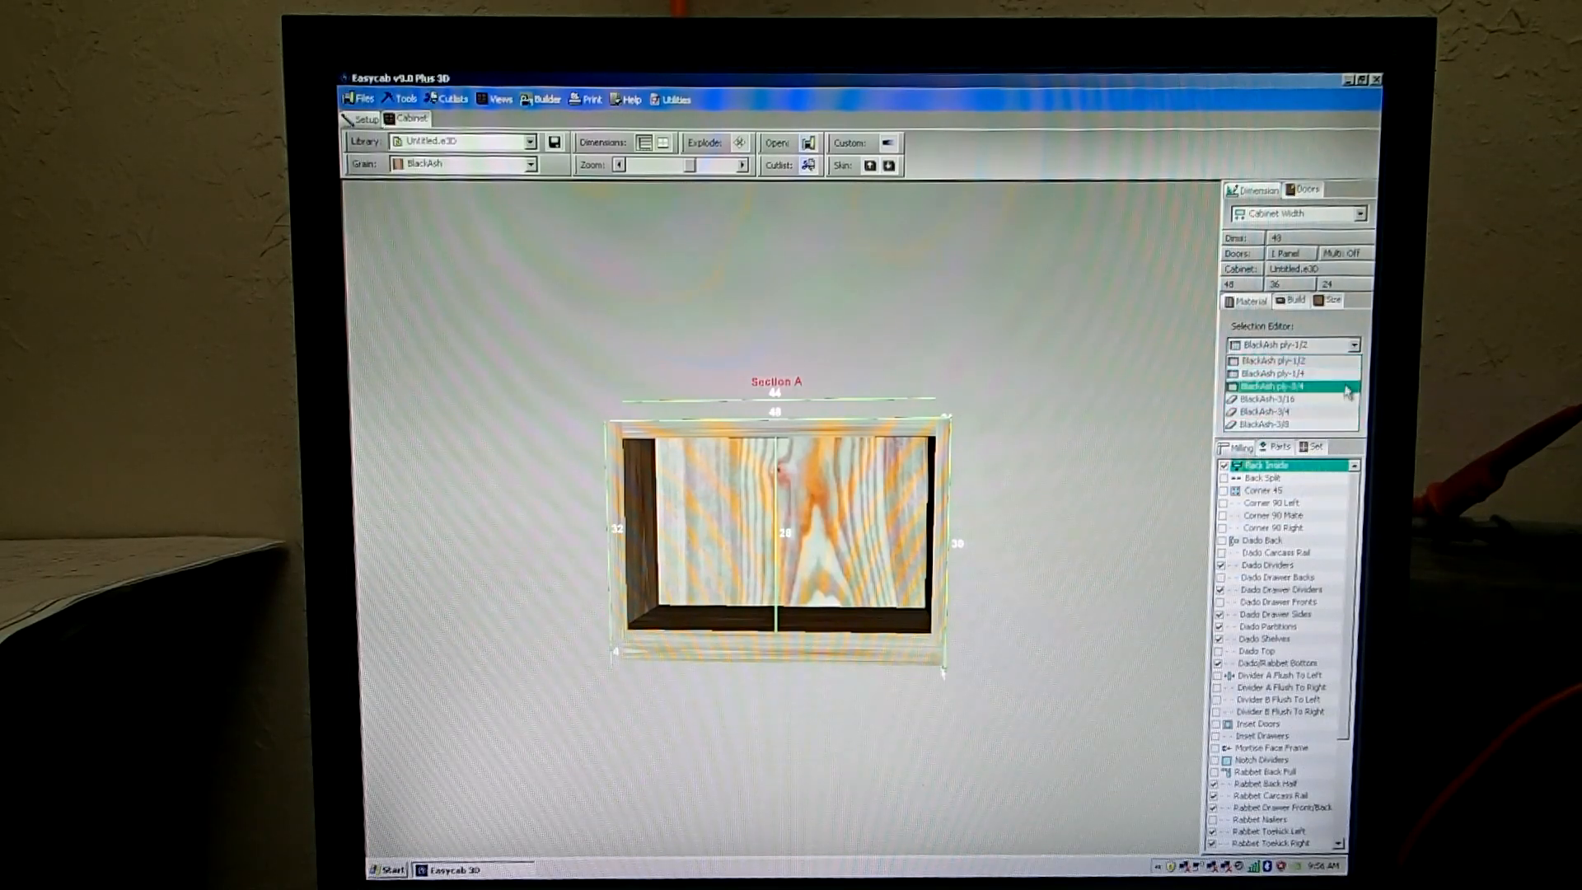
pyautogui.click(1289, 361)
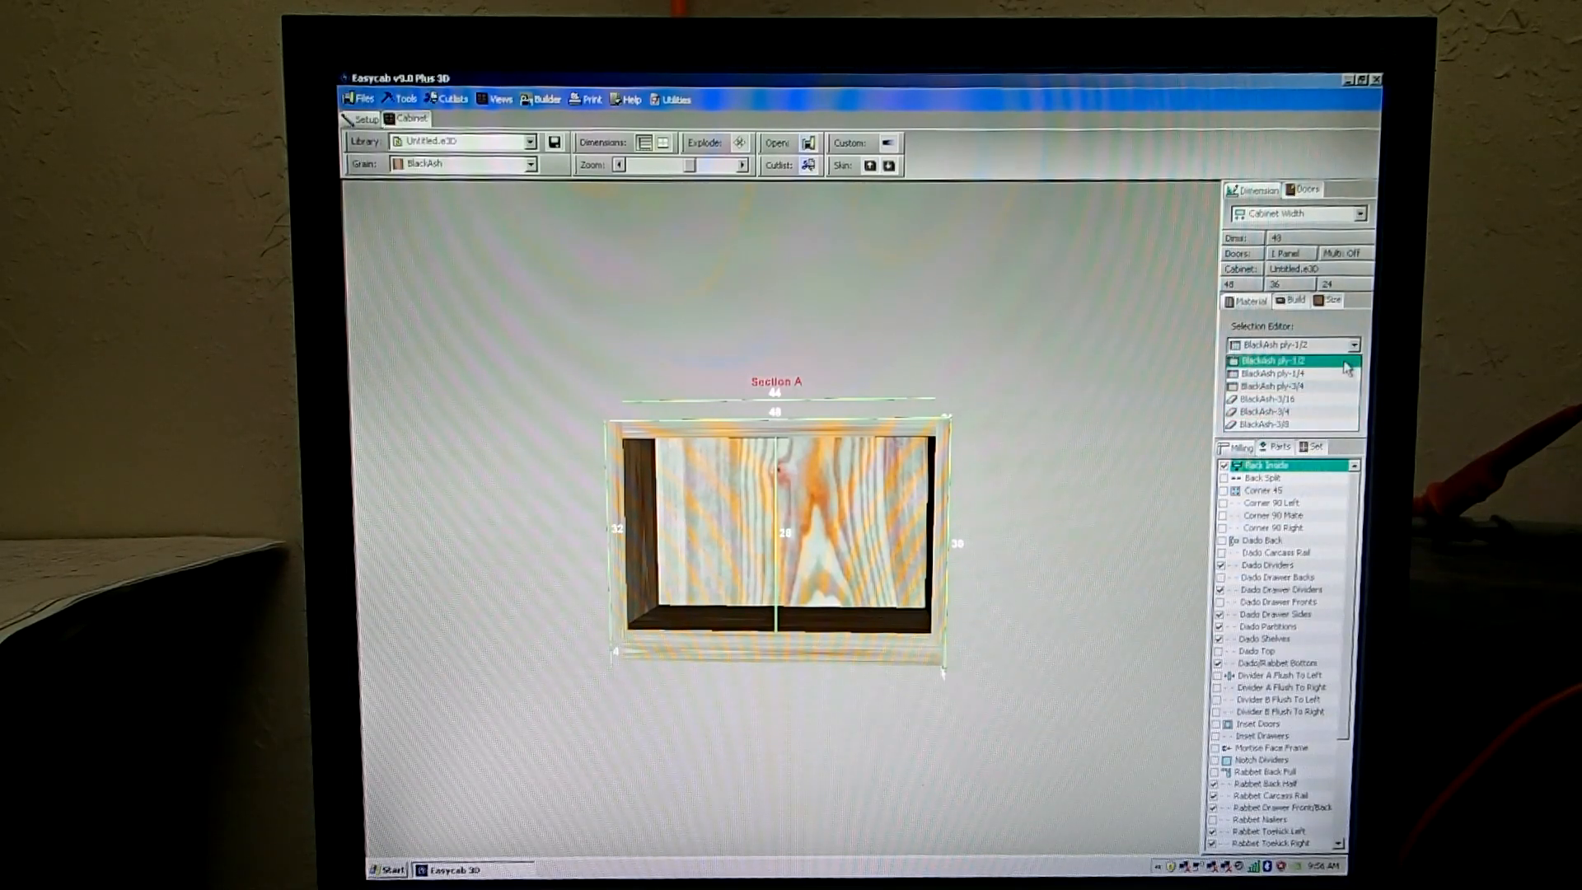
pyautogui.click(1292, 386)
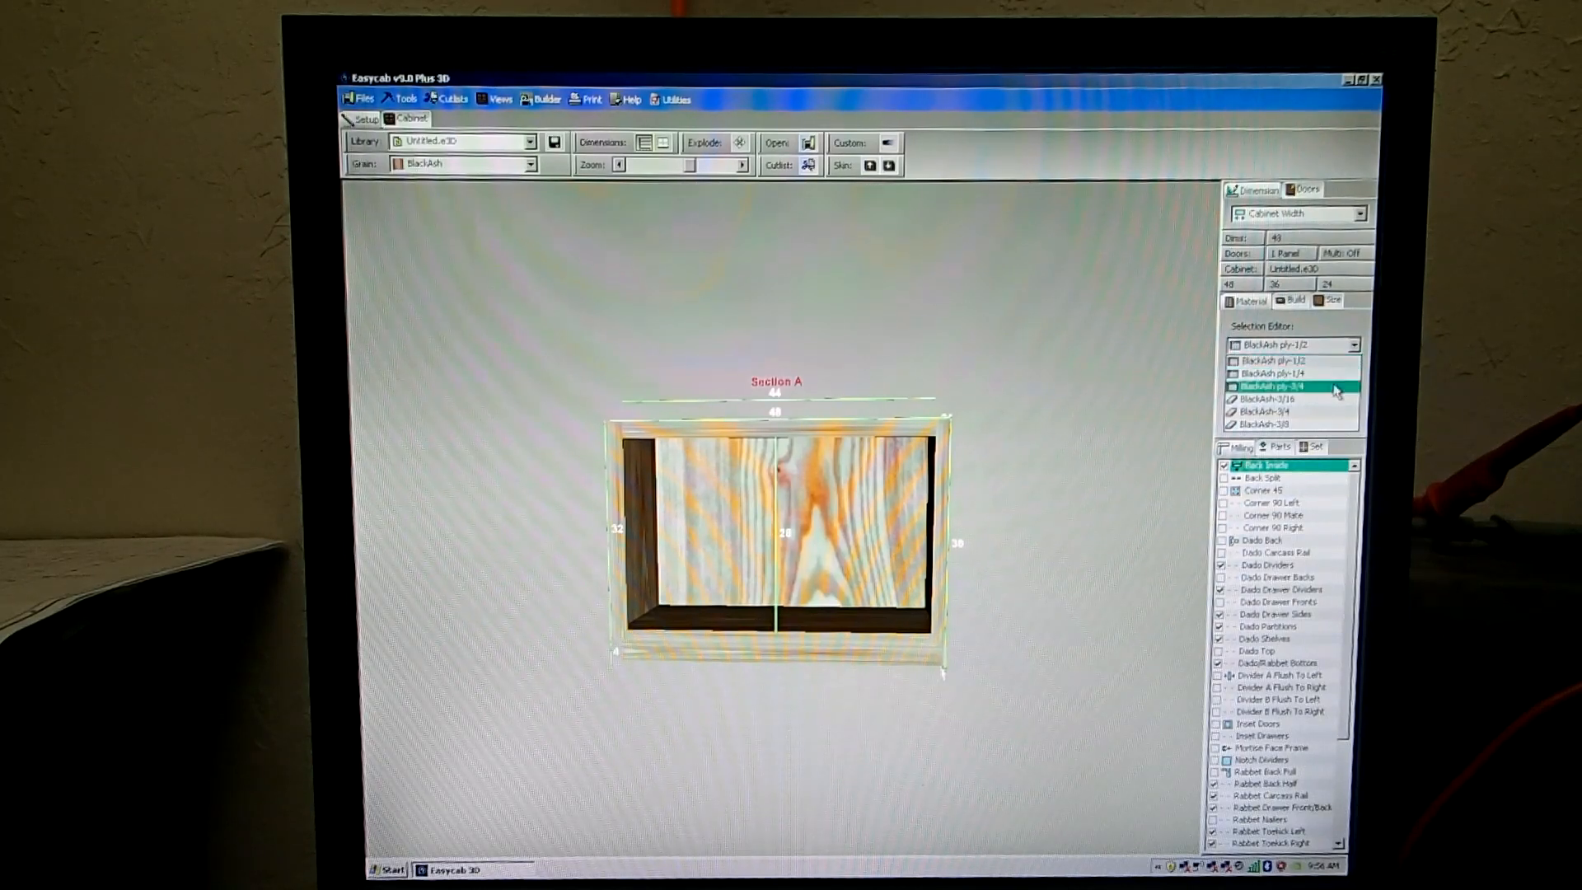
pyautogui.click(1289, 374)
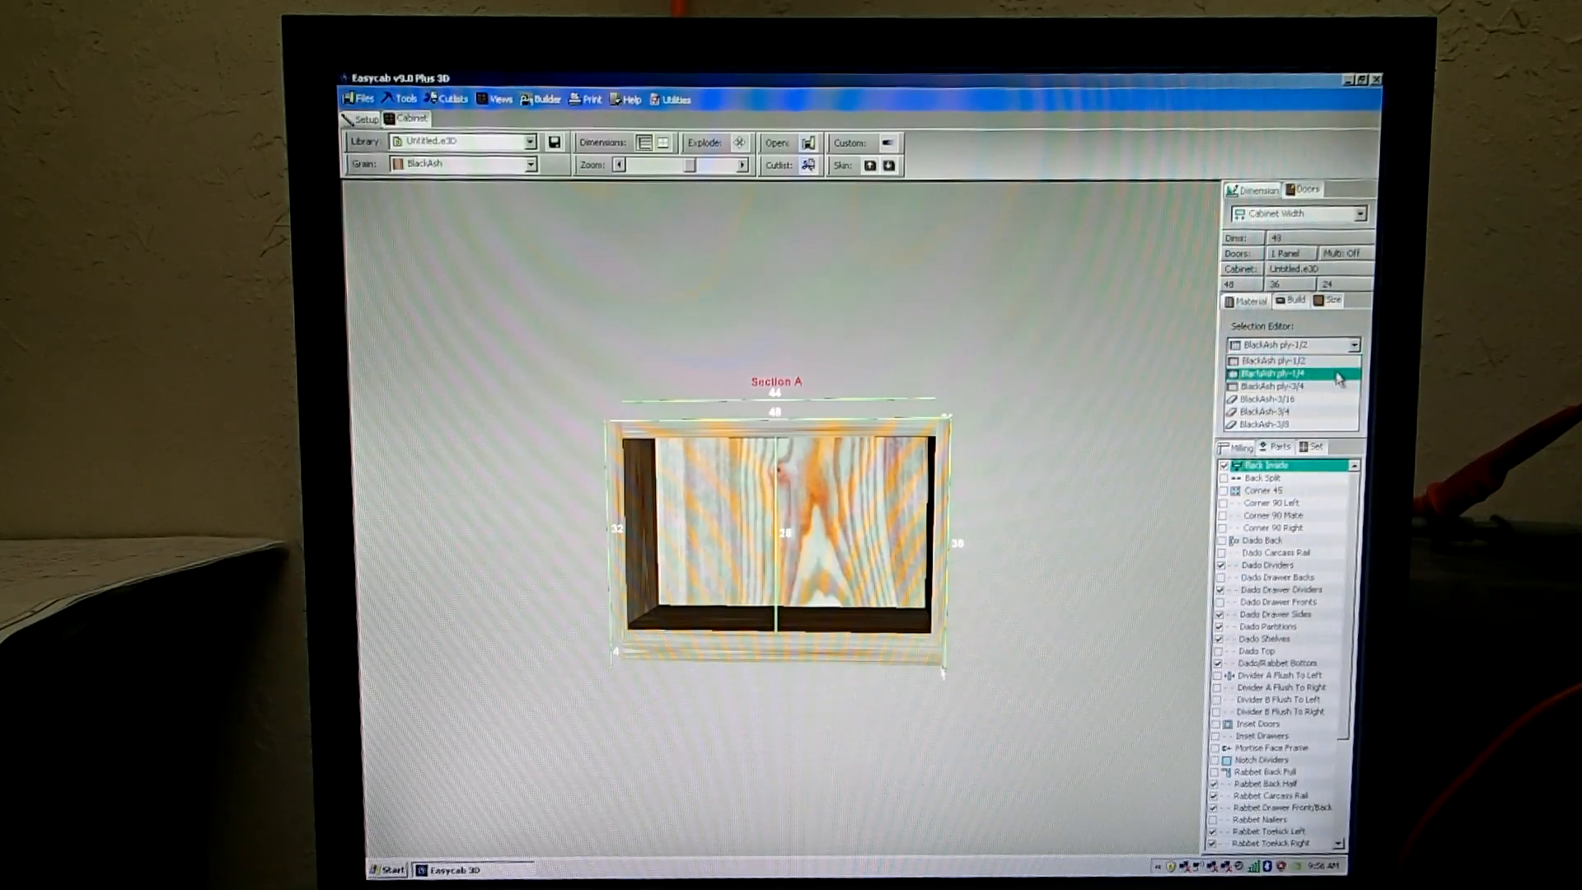
pyautogui.click(1283, 361)
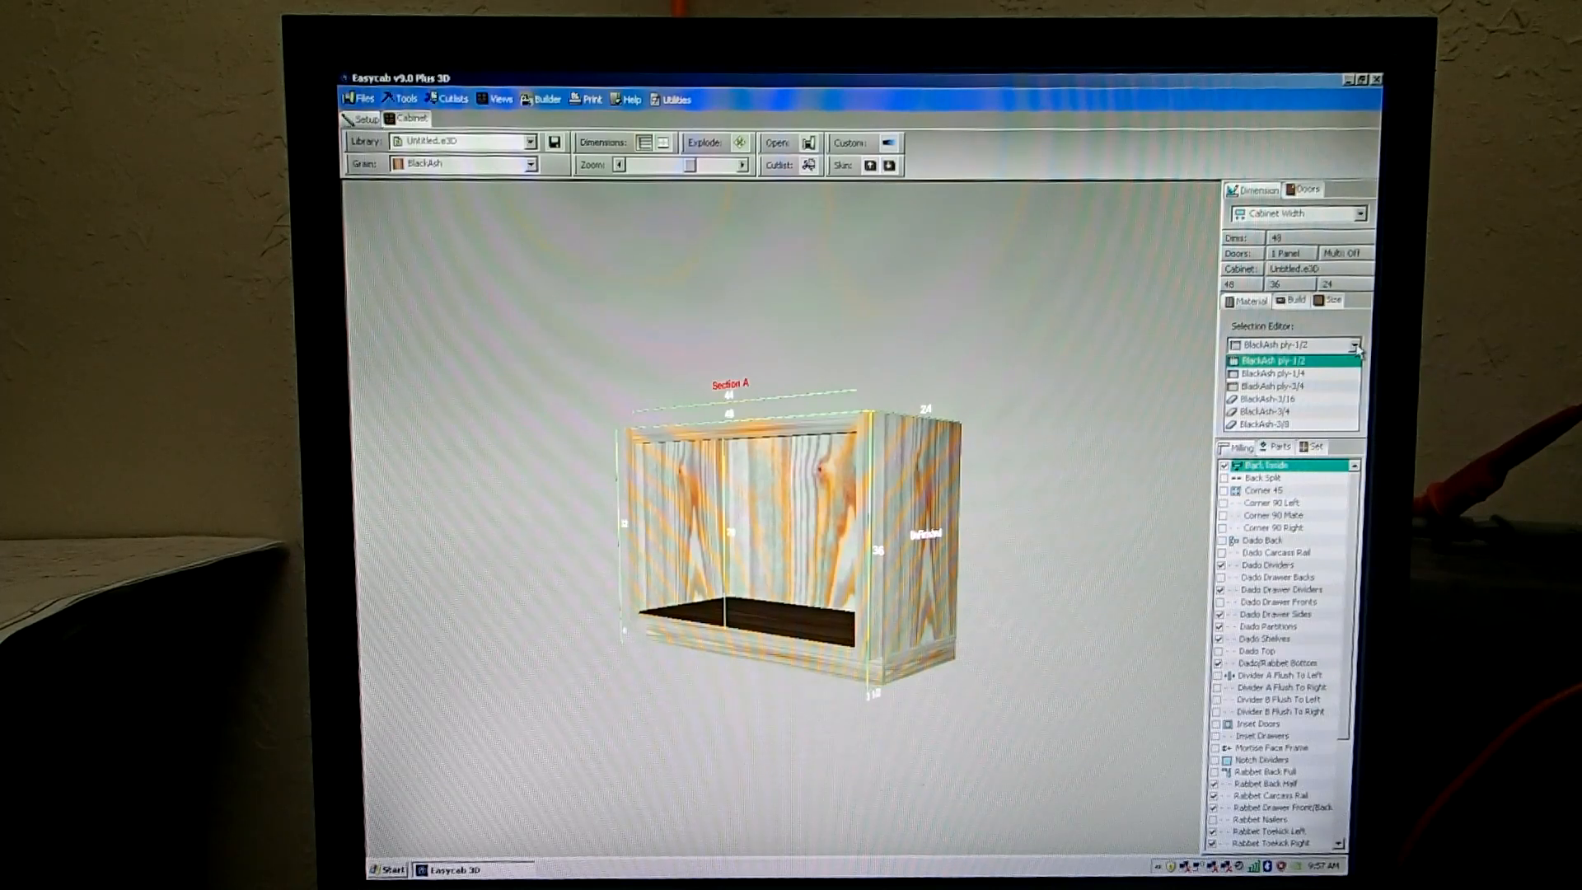
# - Select the right cabinet side and change its sheet material to Partical ply 3/4
pyautogui.click(1292, 375)
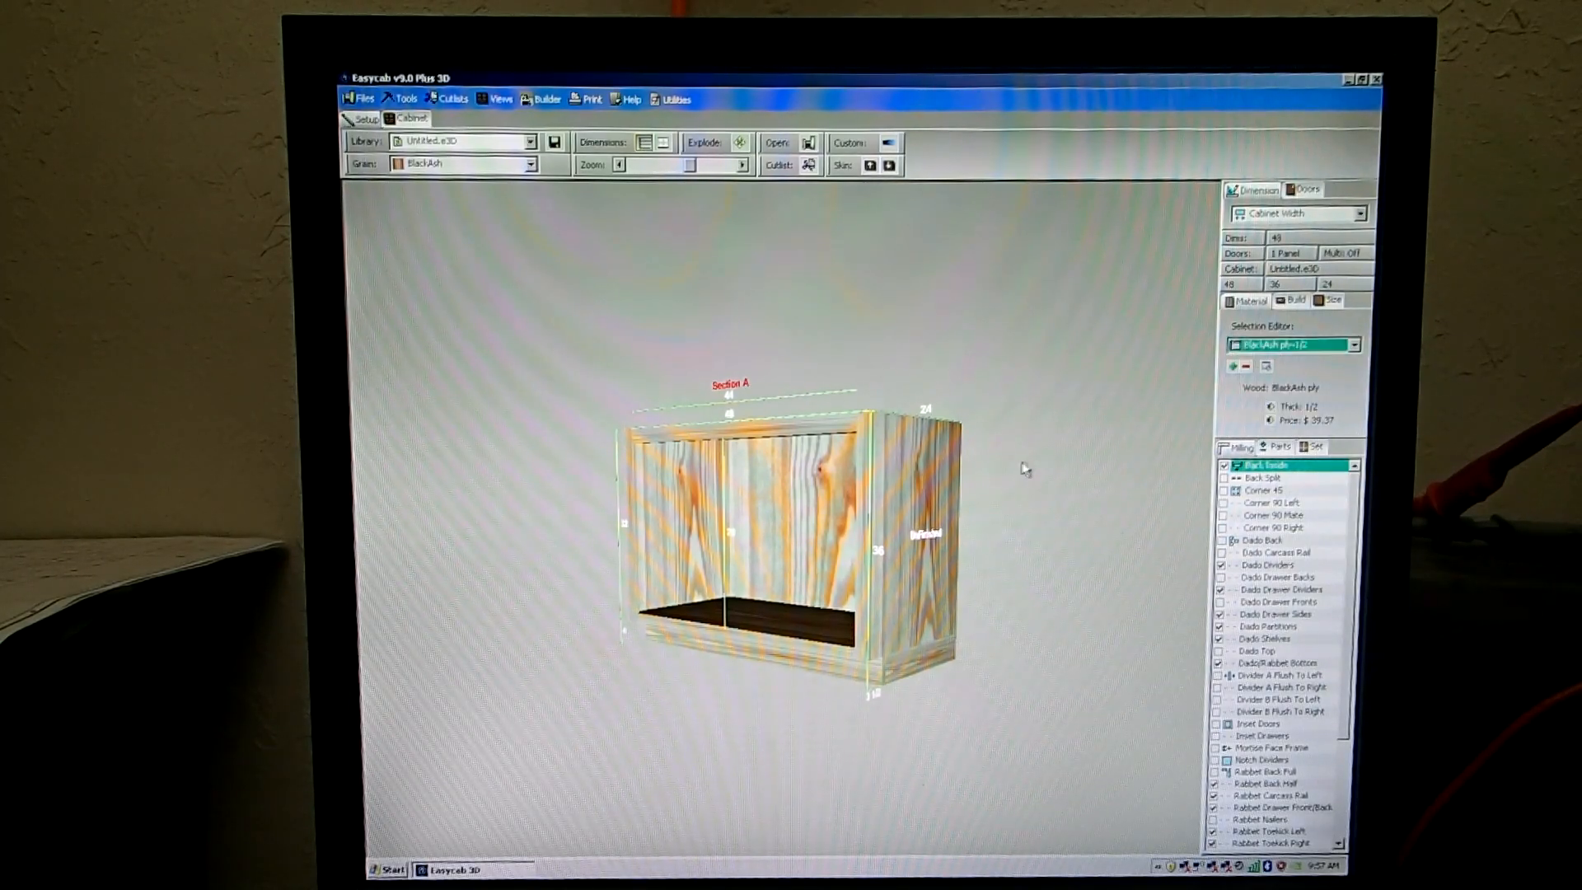
pyautogui.click(1279, 447)
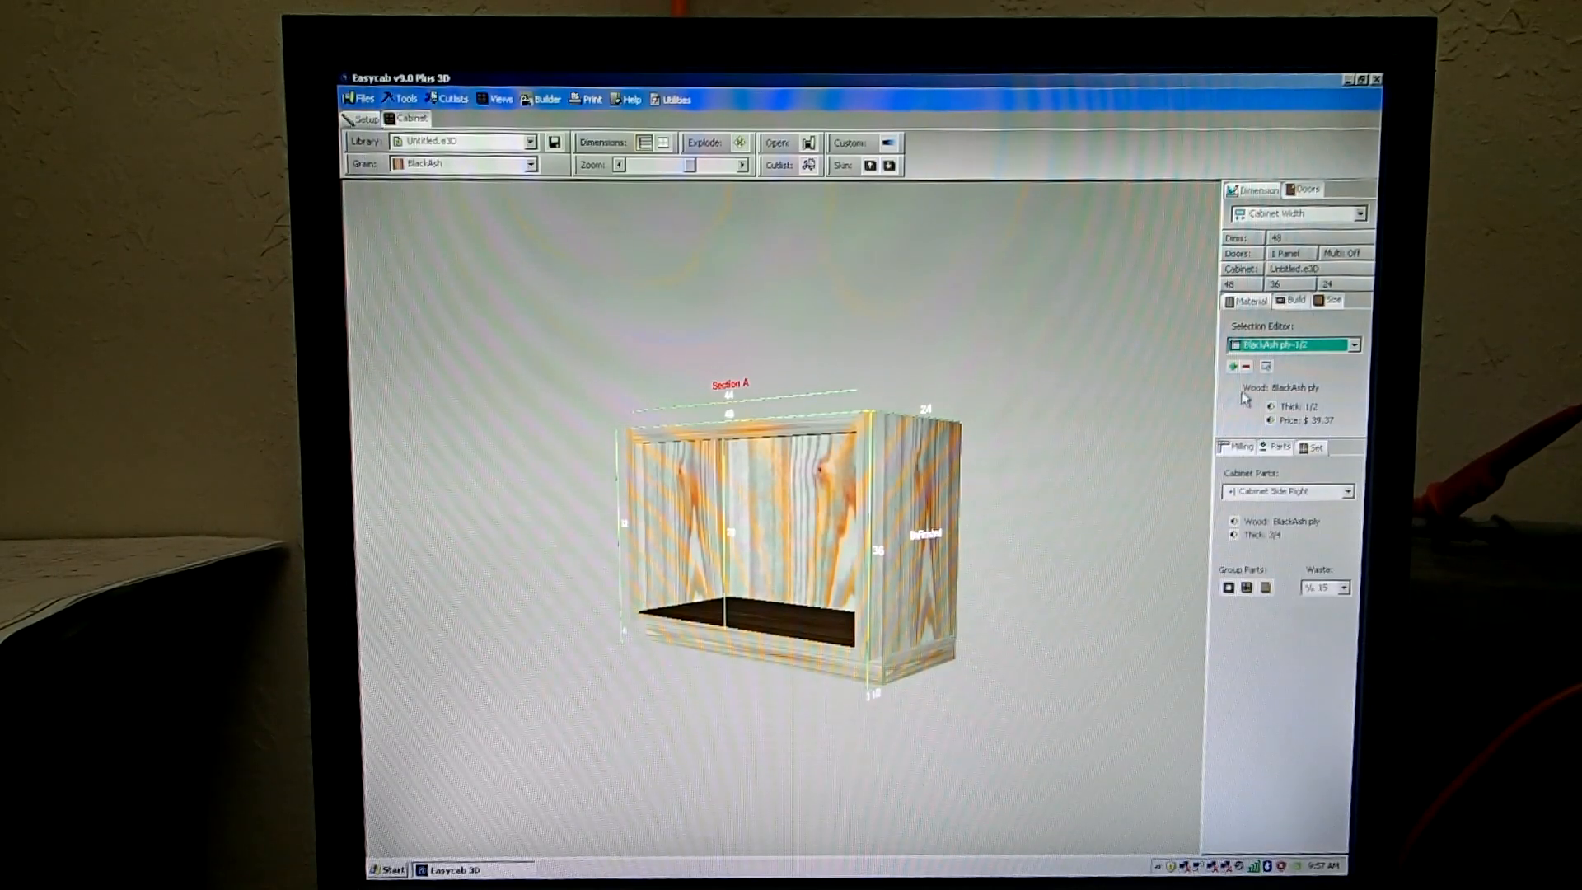
pyautogui.moveTo(1265, 365)
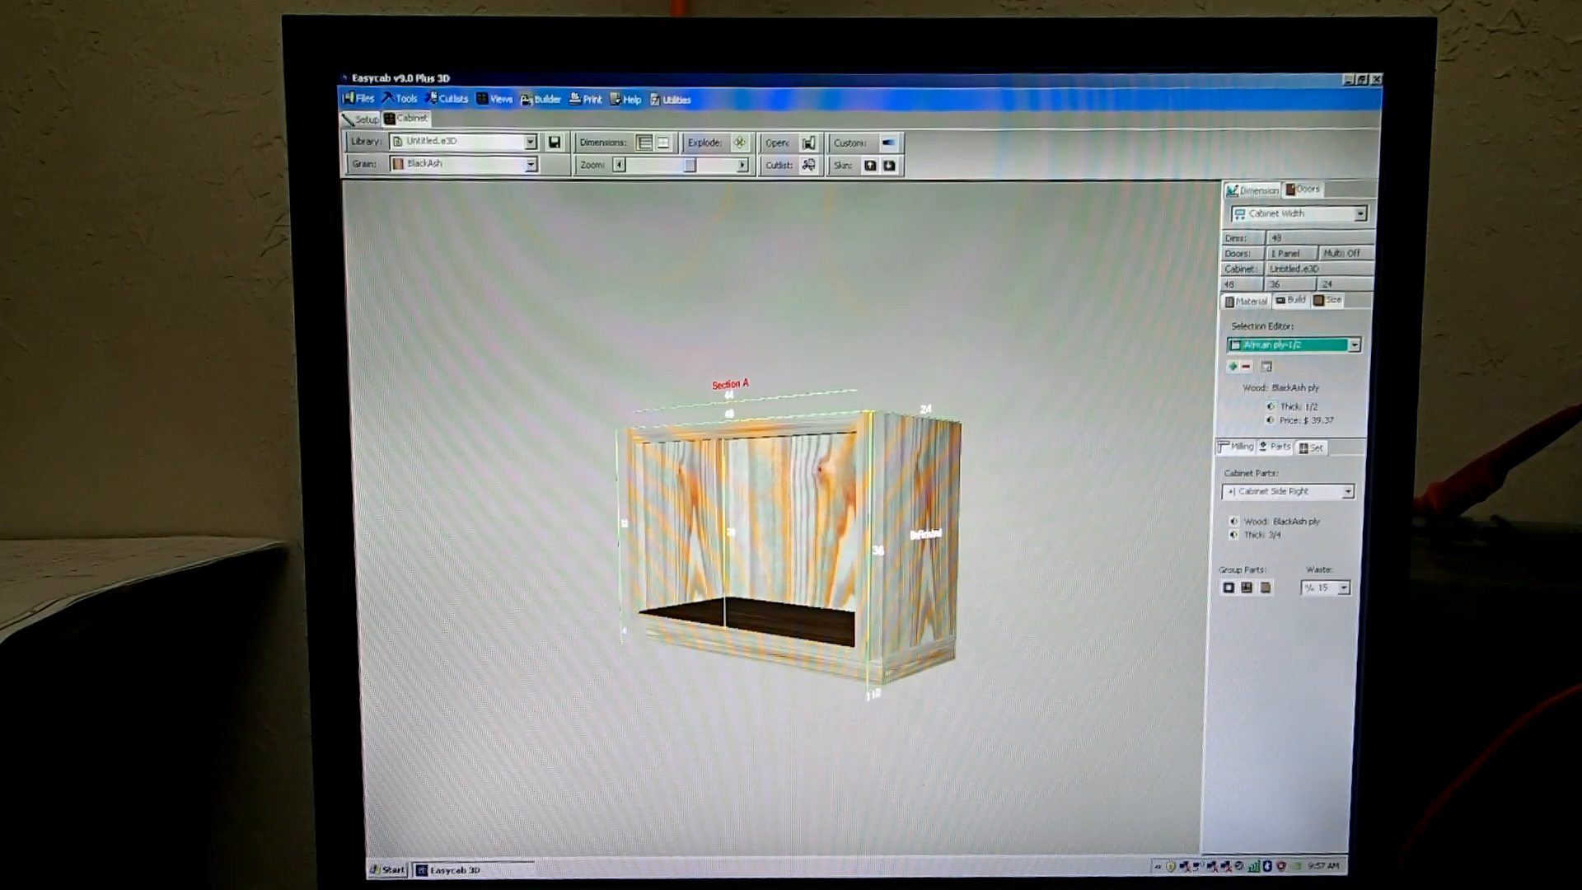
pyautogui.click(1355, 345)
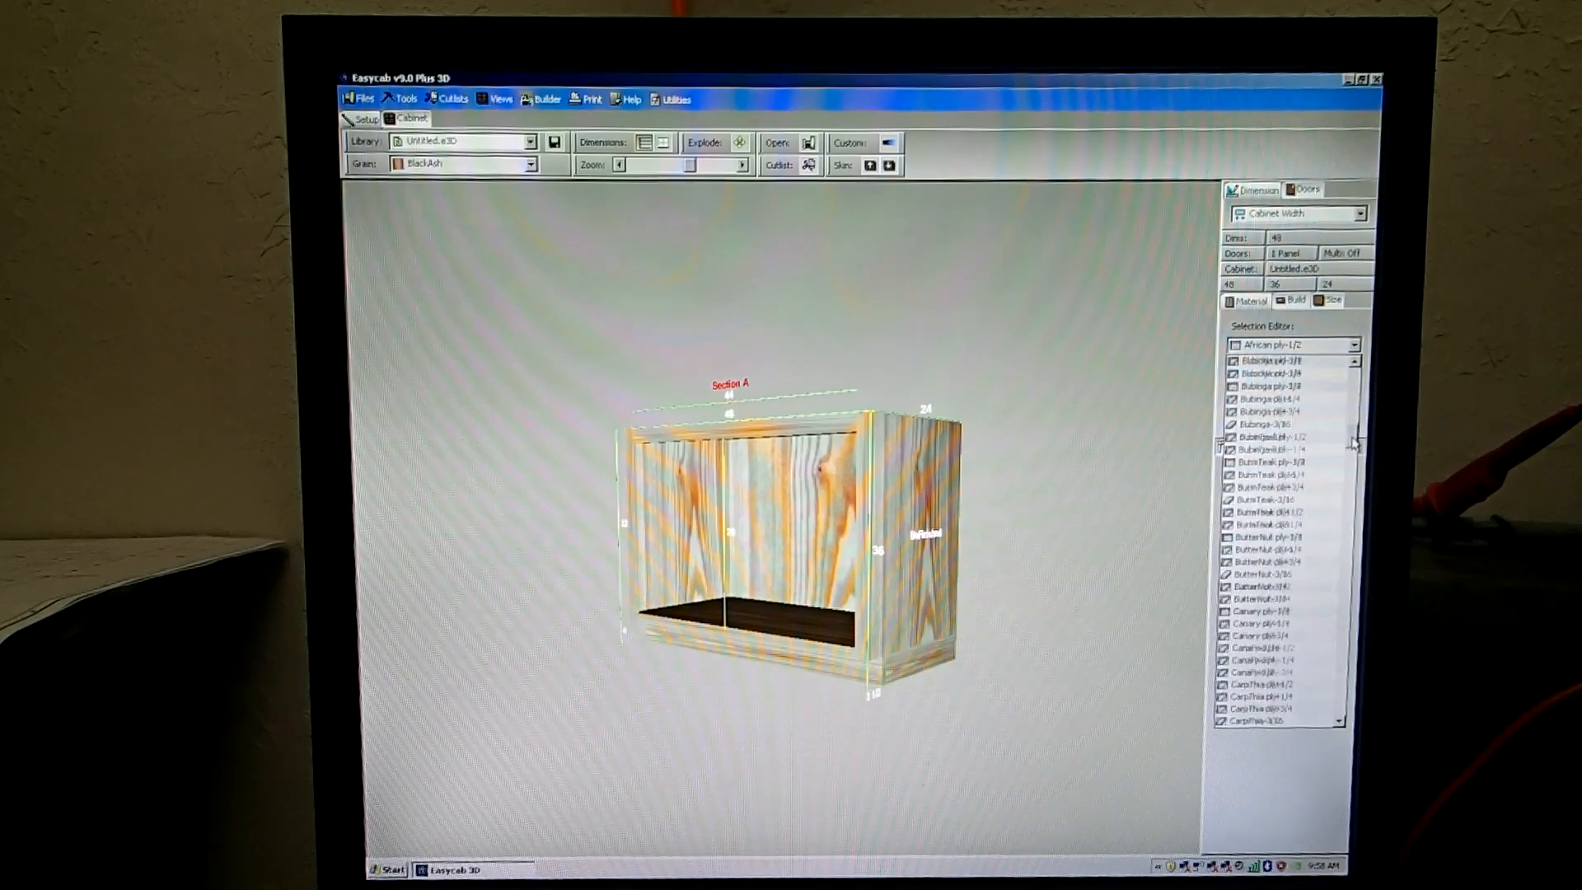
pyautogui.scroll(-3)
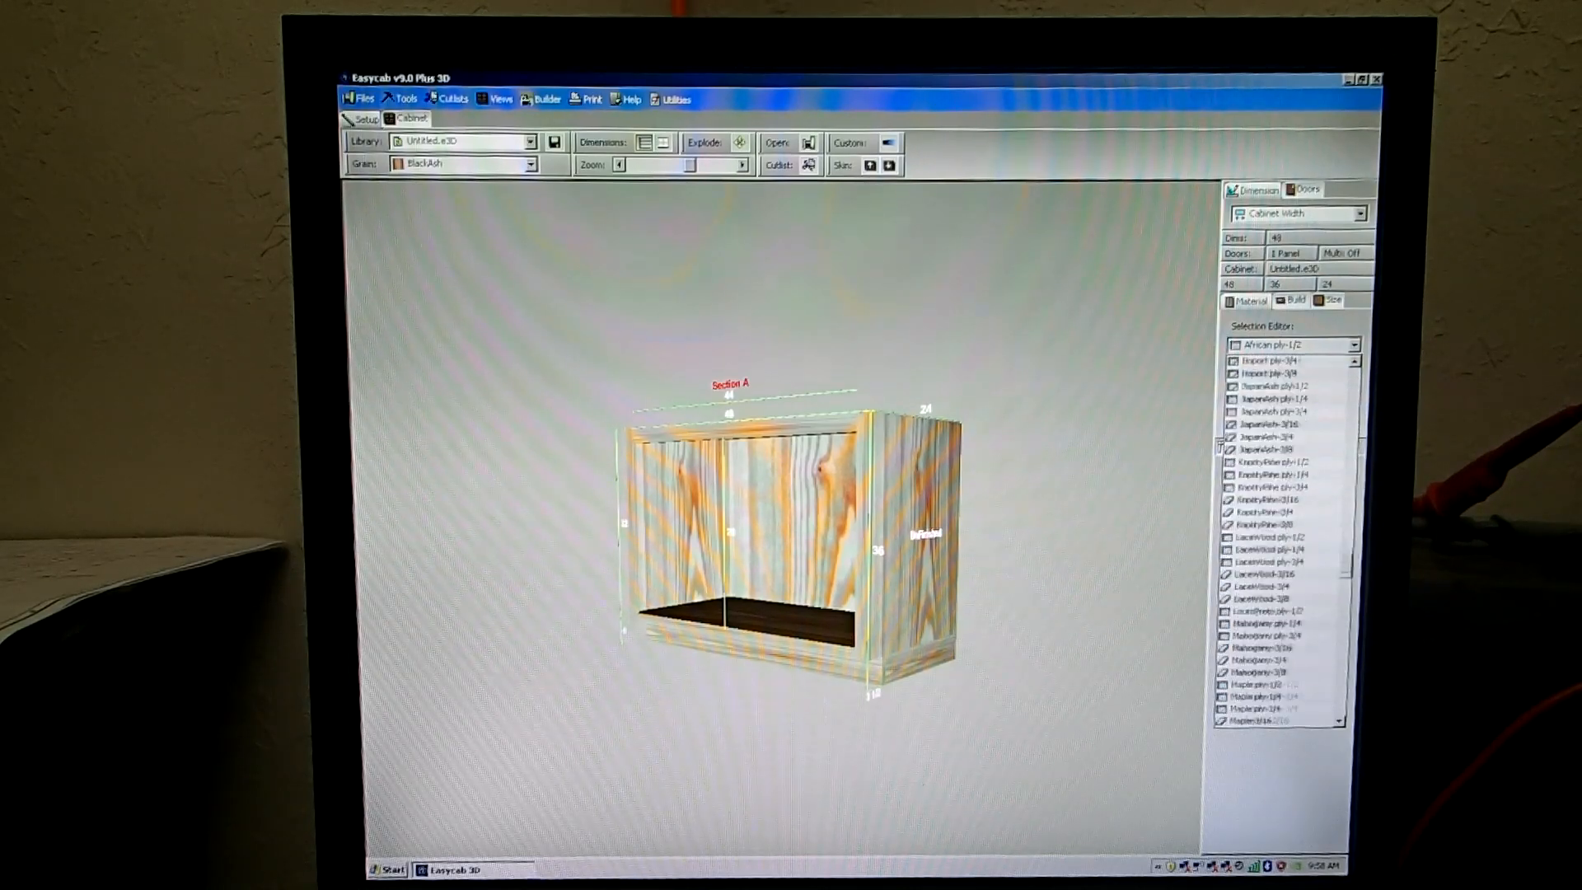
pyautogui.scroll(-3)
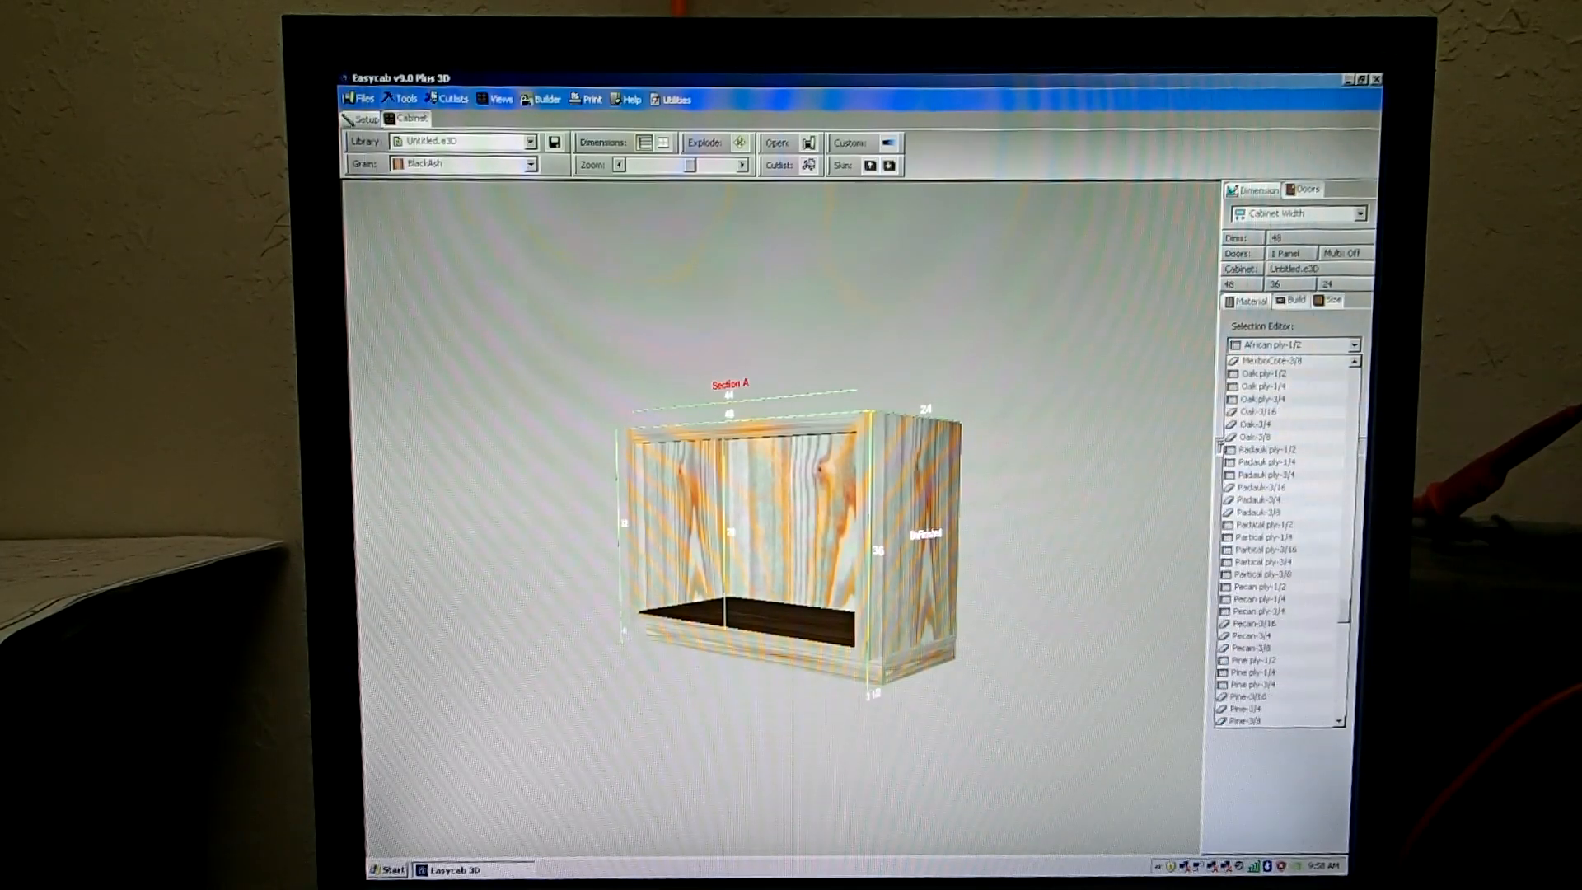
pyautogui.click(1276, 560)
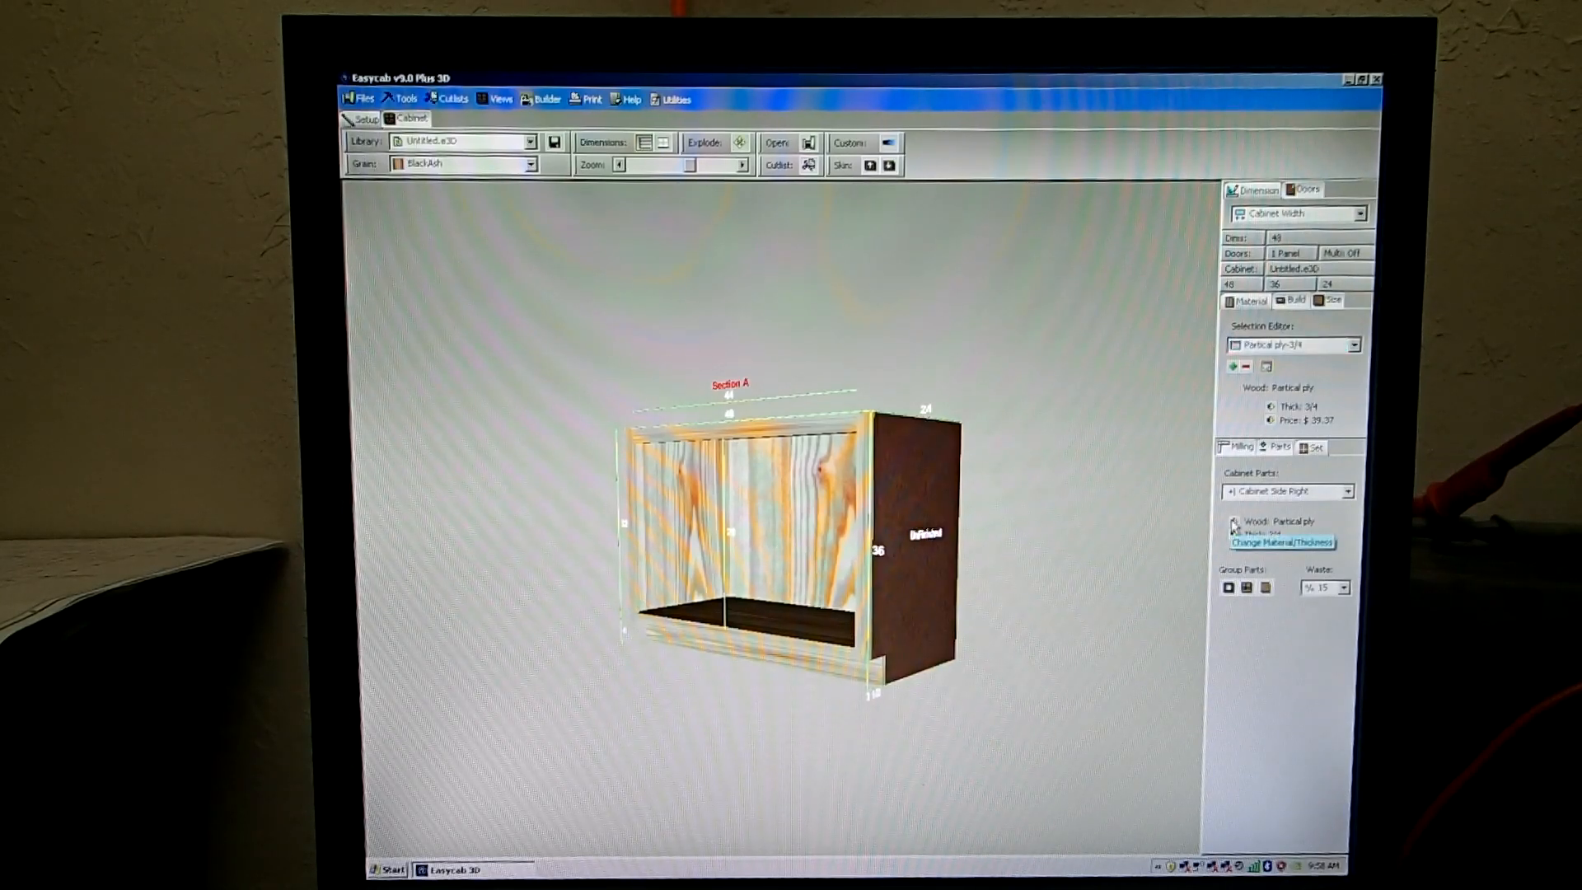
pyautogui.moveTo(1045, 565)
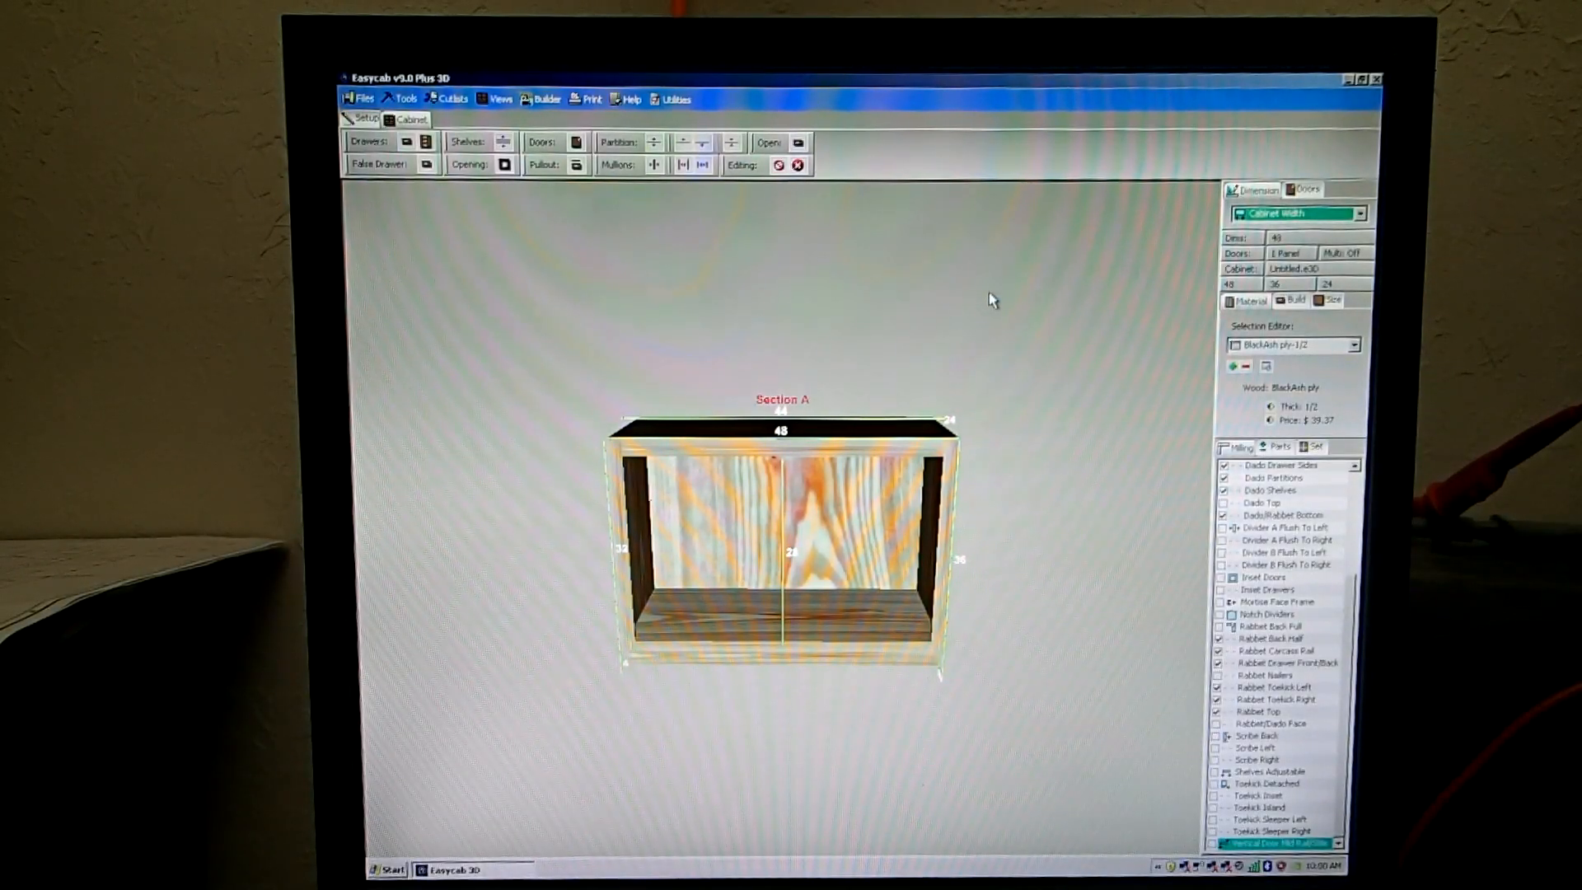
pyautogui.moveTo(707, 191)
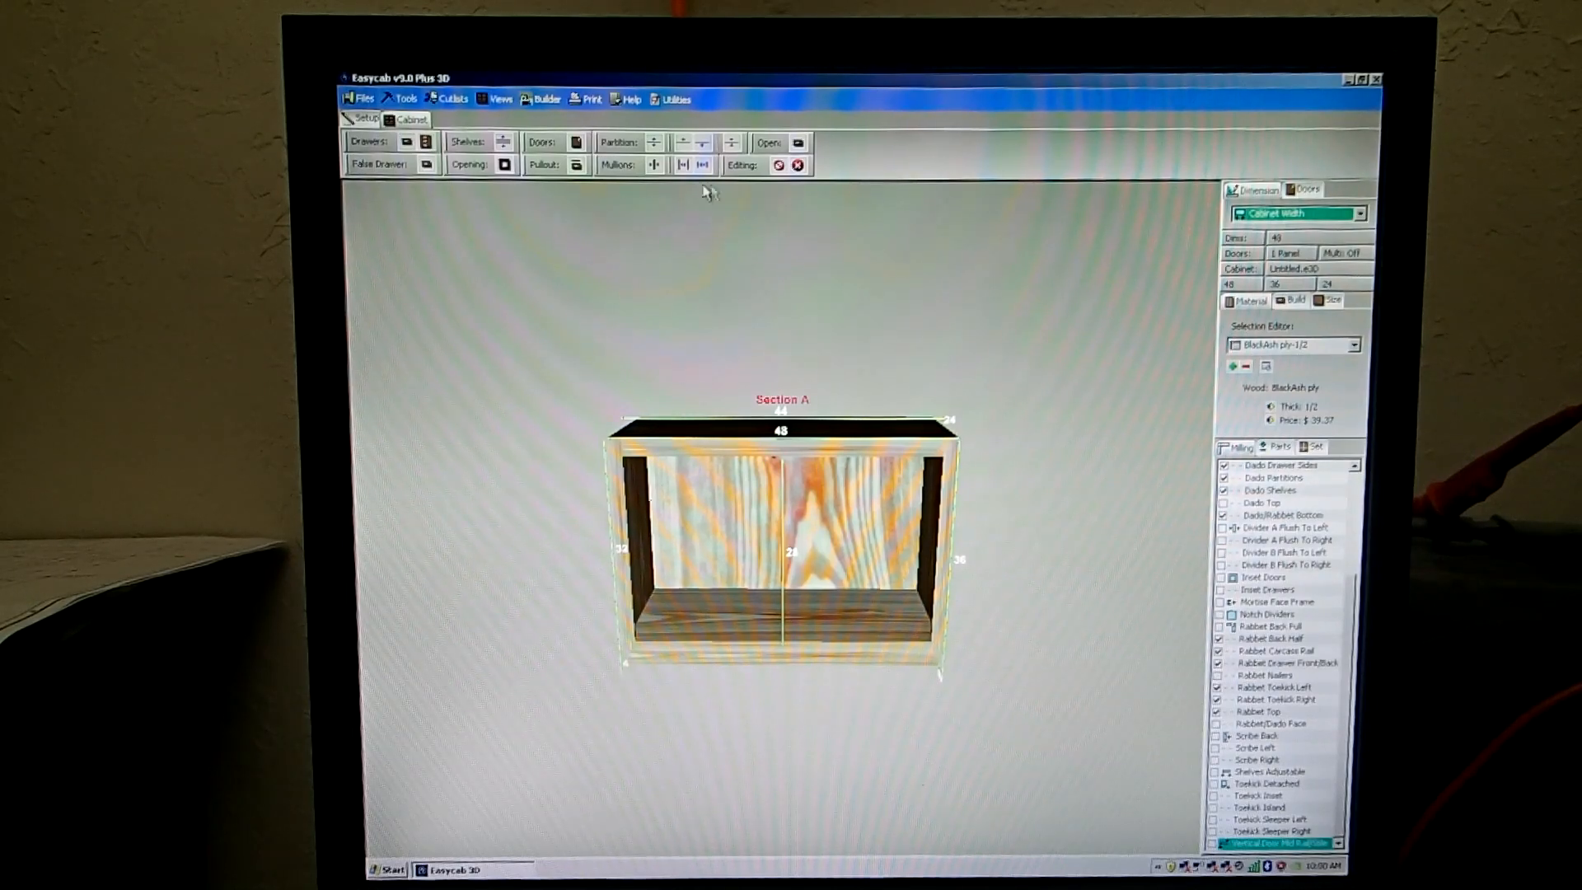
# - Add doors to the cabinet front and set their style to 3 Panel
pyautogui.click(576, 142)
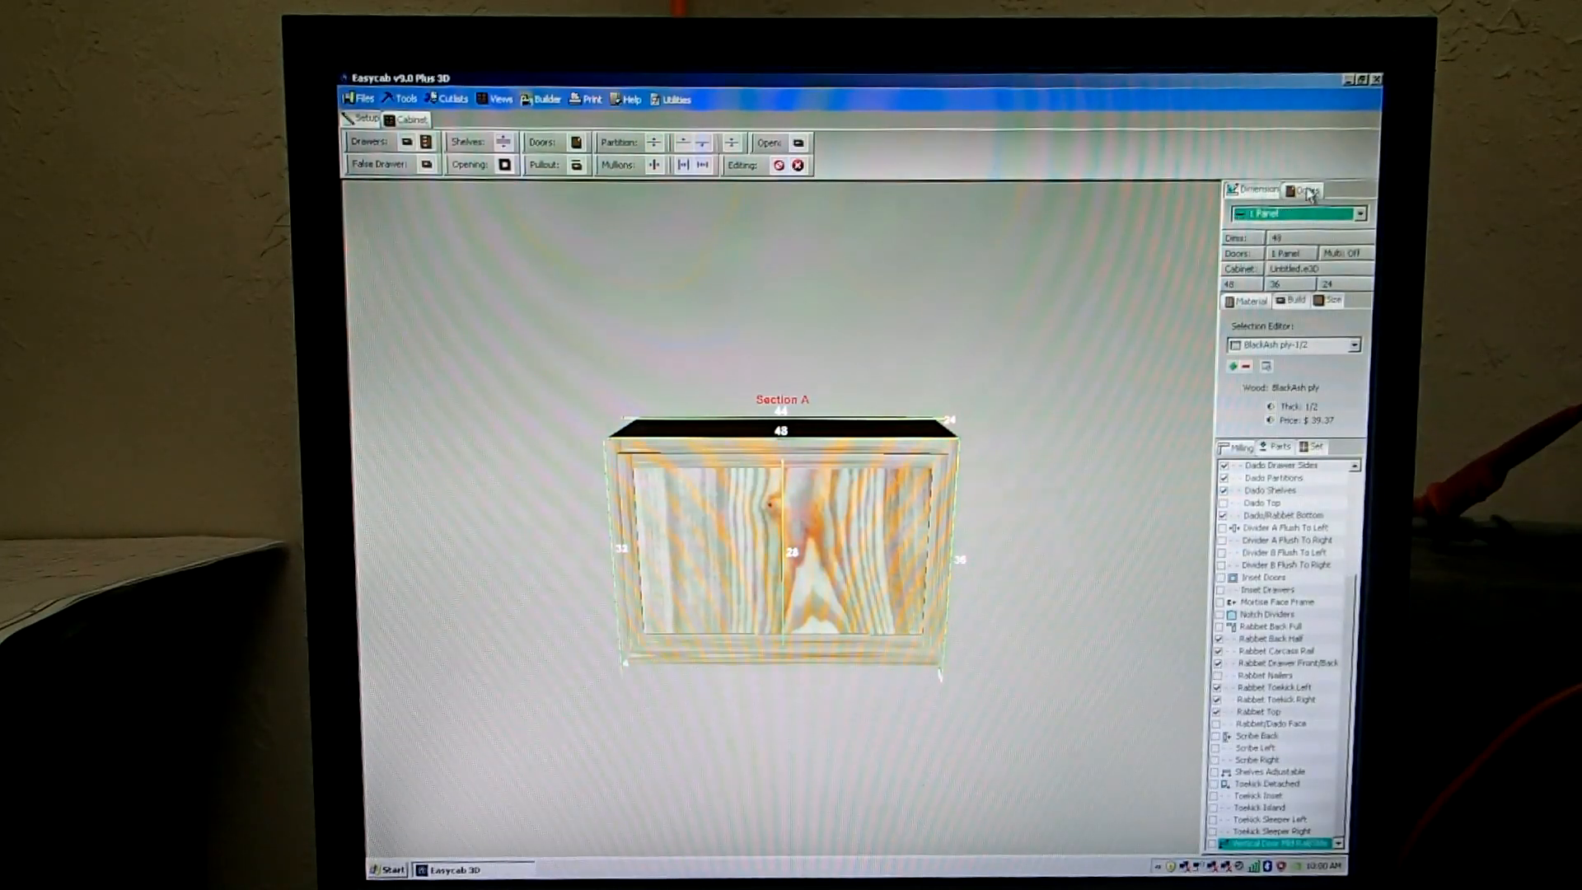
pyautogui.click(1359, 213)
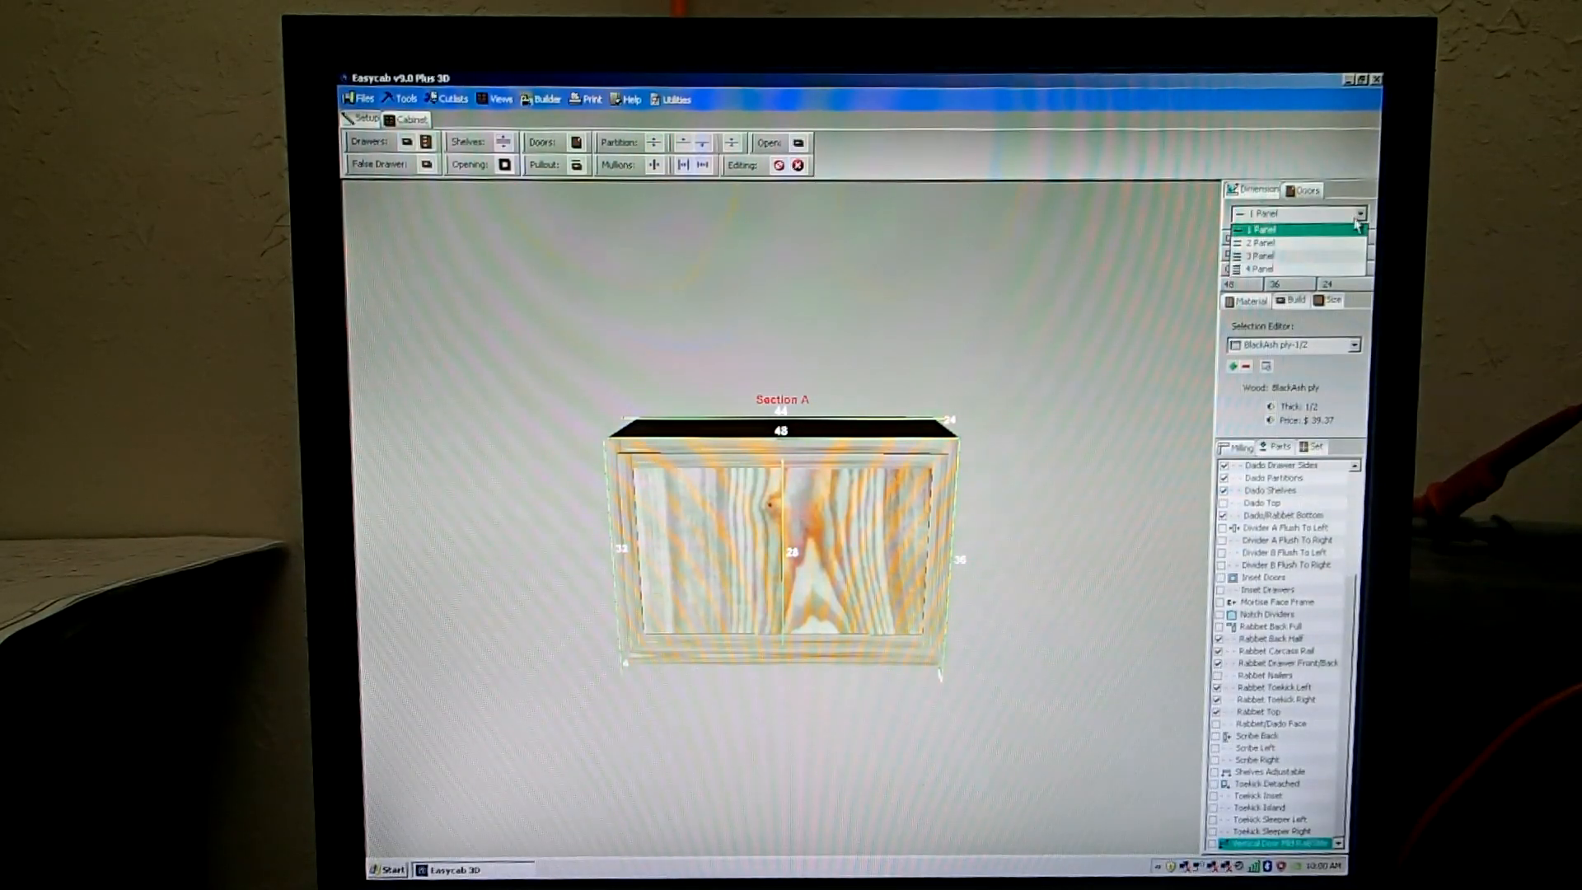
pyautogui.click(1260, 242)
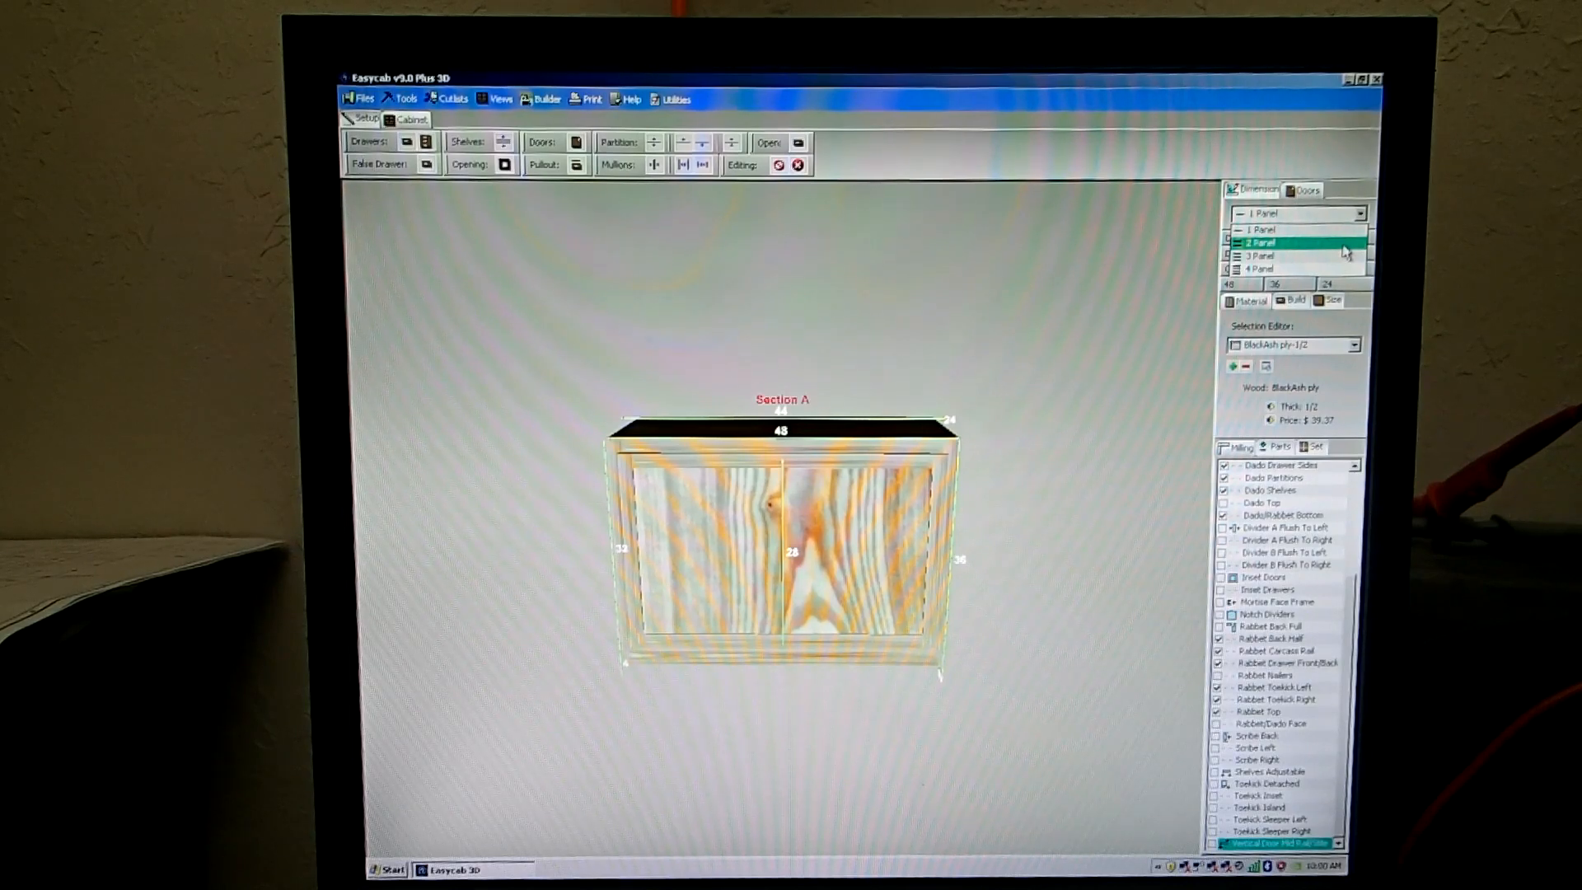
pyautogui.click(1261, 255)
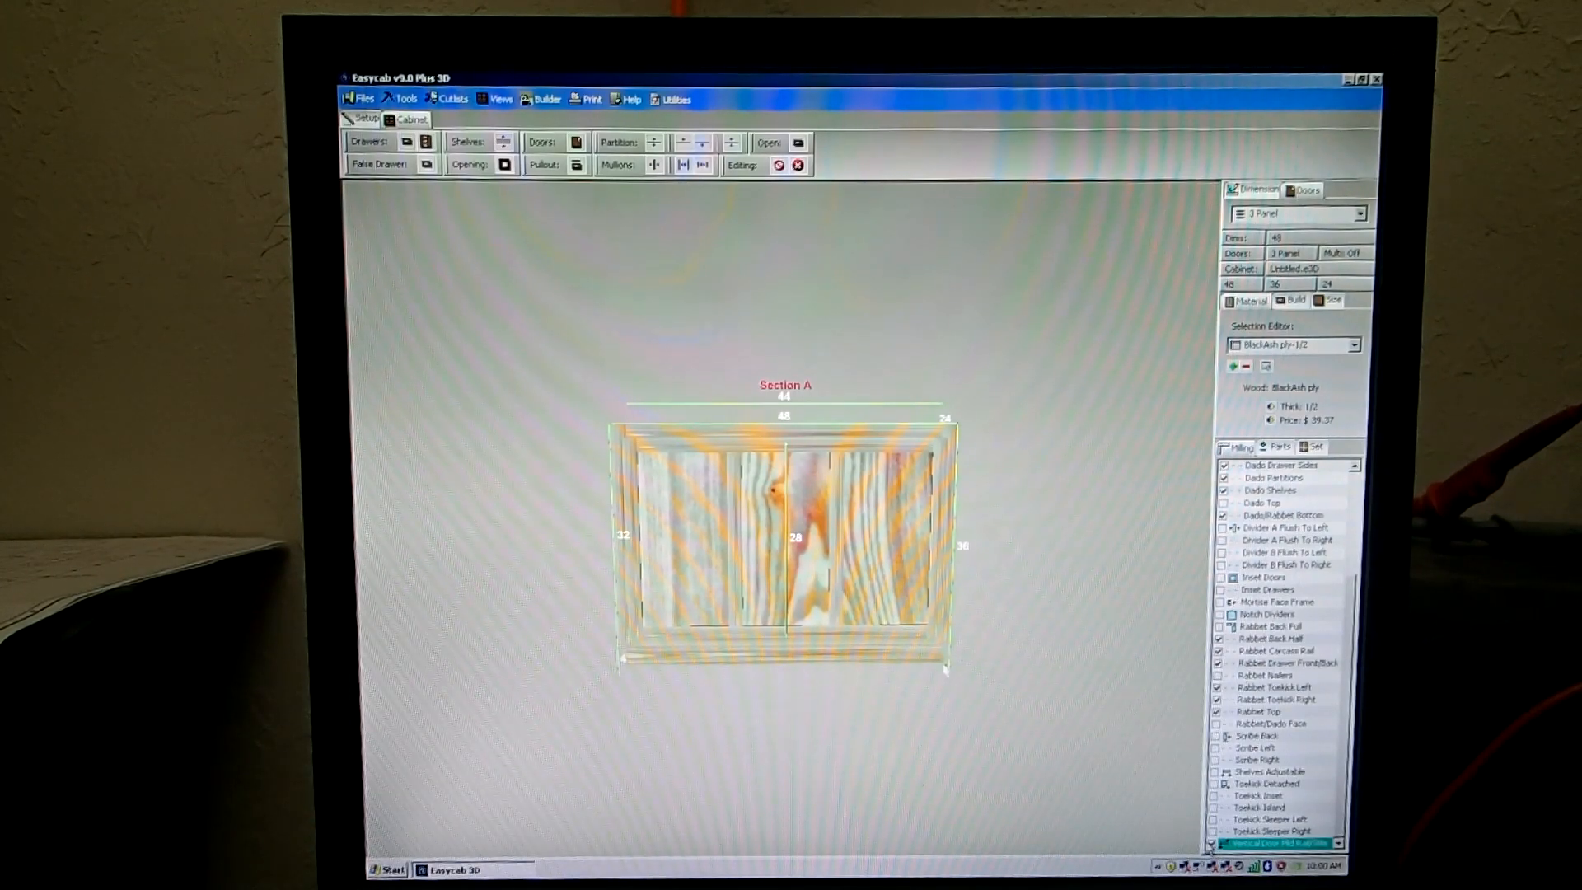
# - Narrow the mullion width between the multi-pane door lites
pyautogui.scroll(-3)
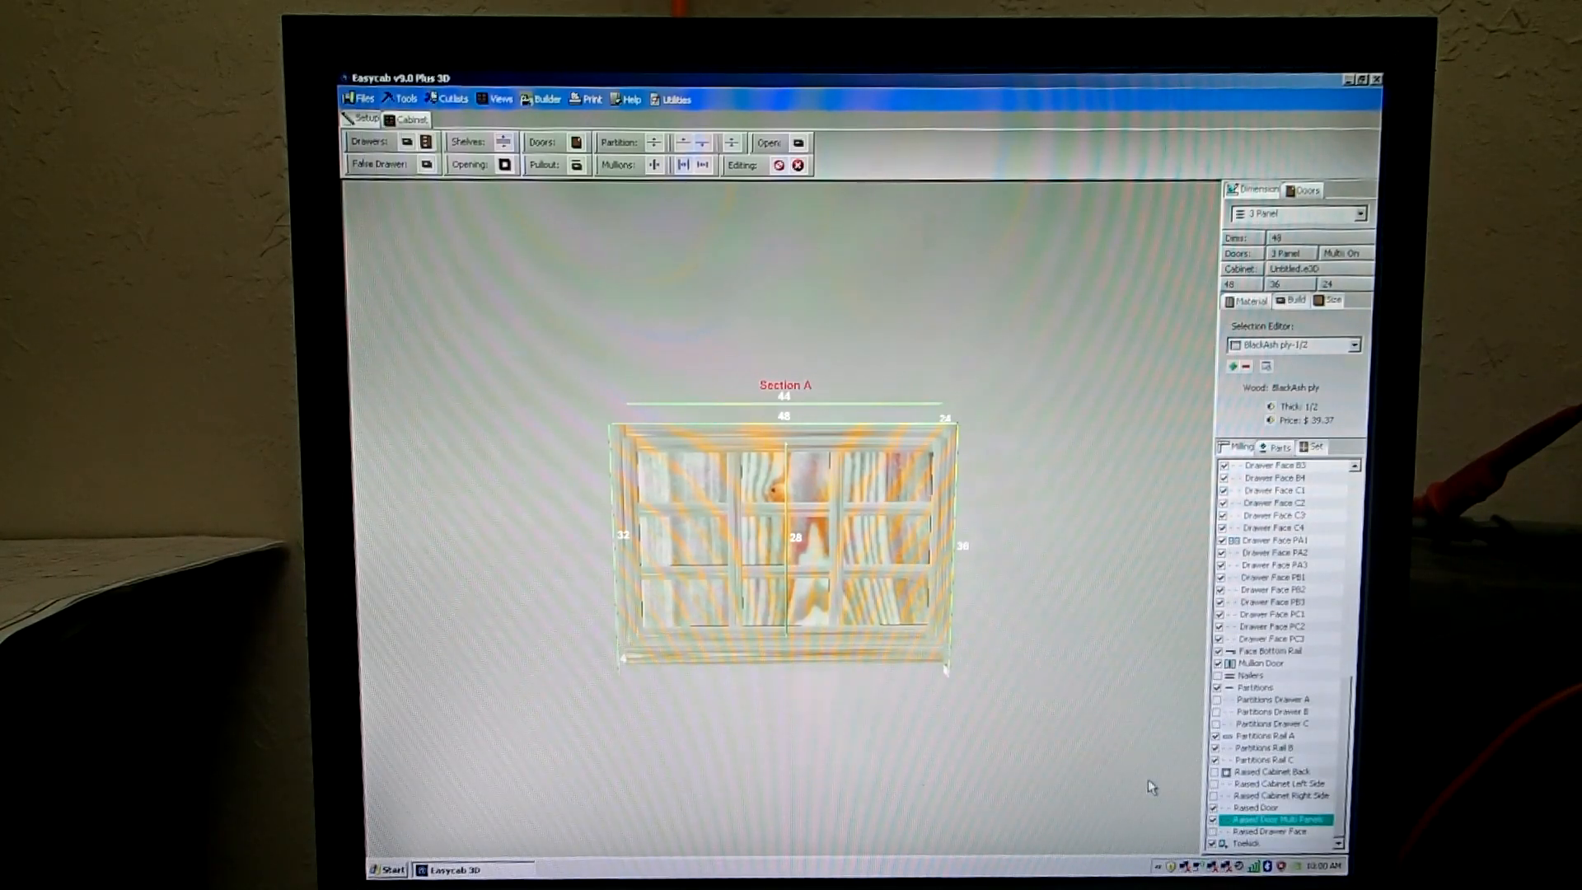
pyautogui.moveTo(897, 529)
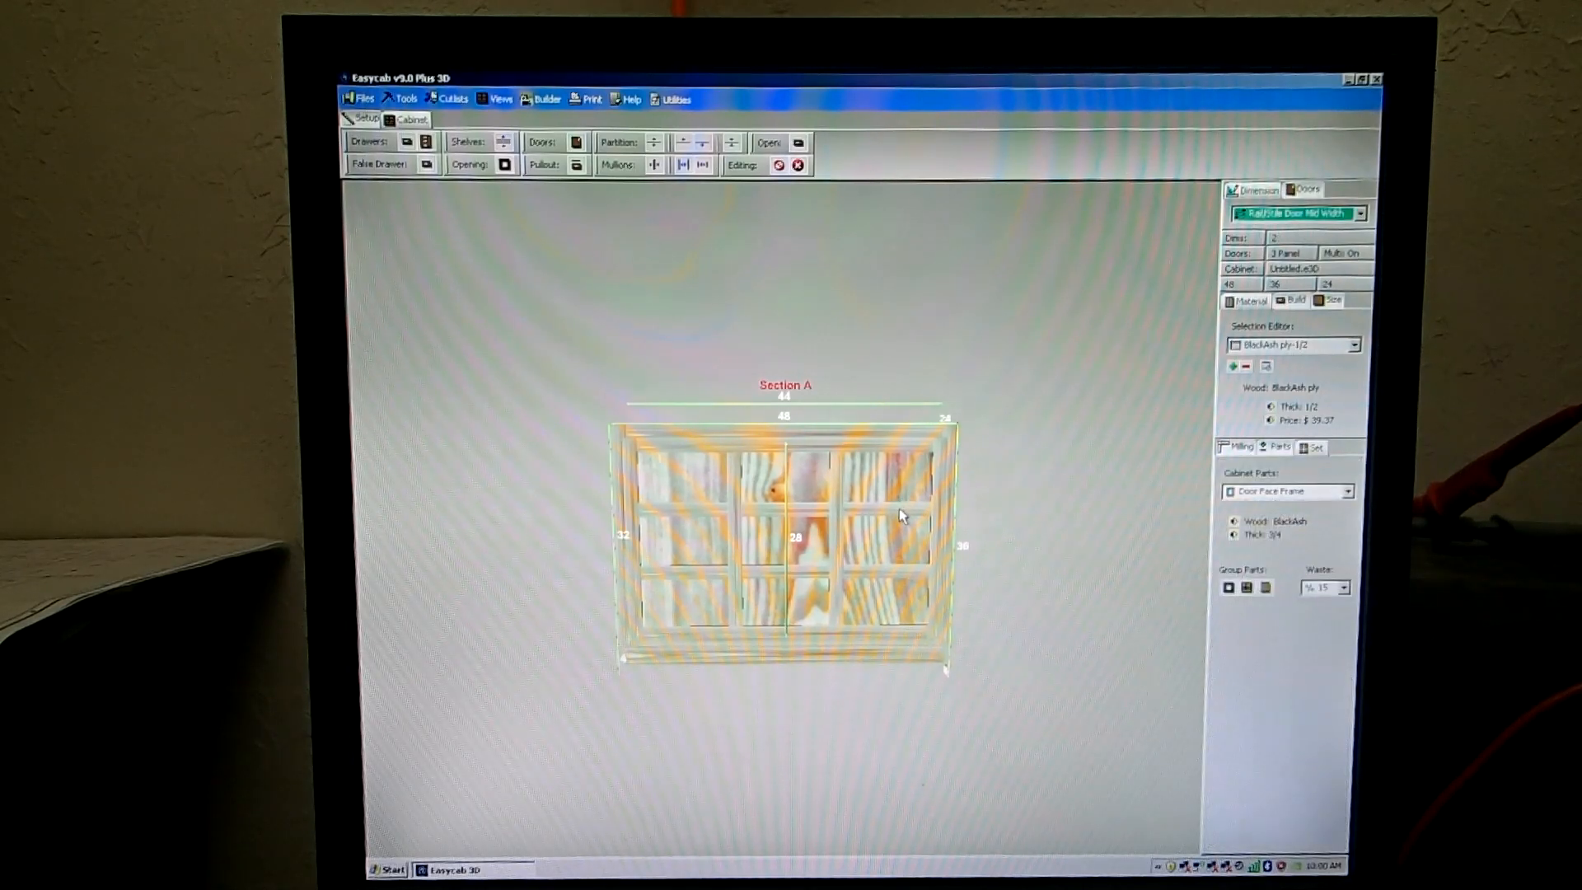
pyautogui.click(1297, 213)
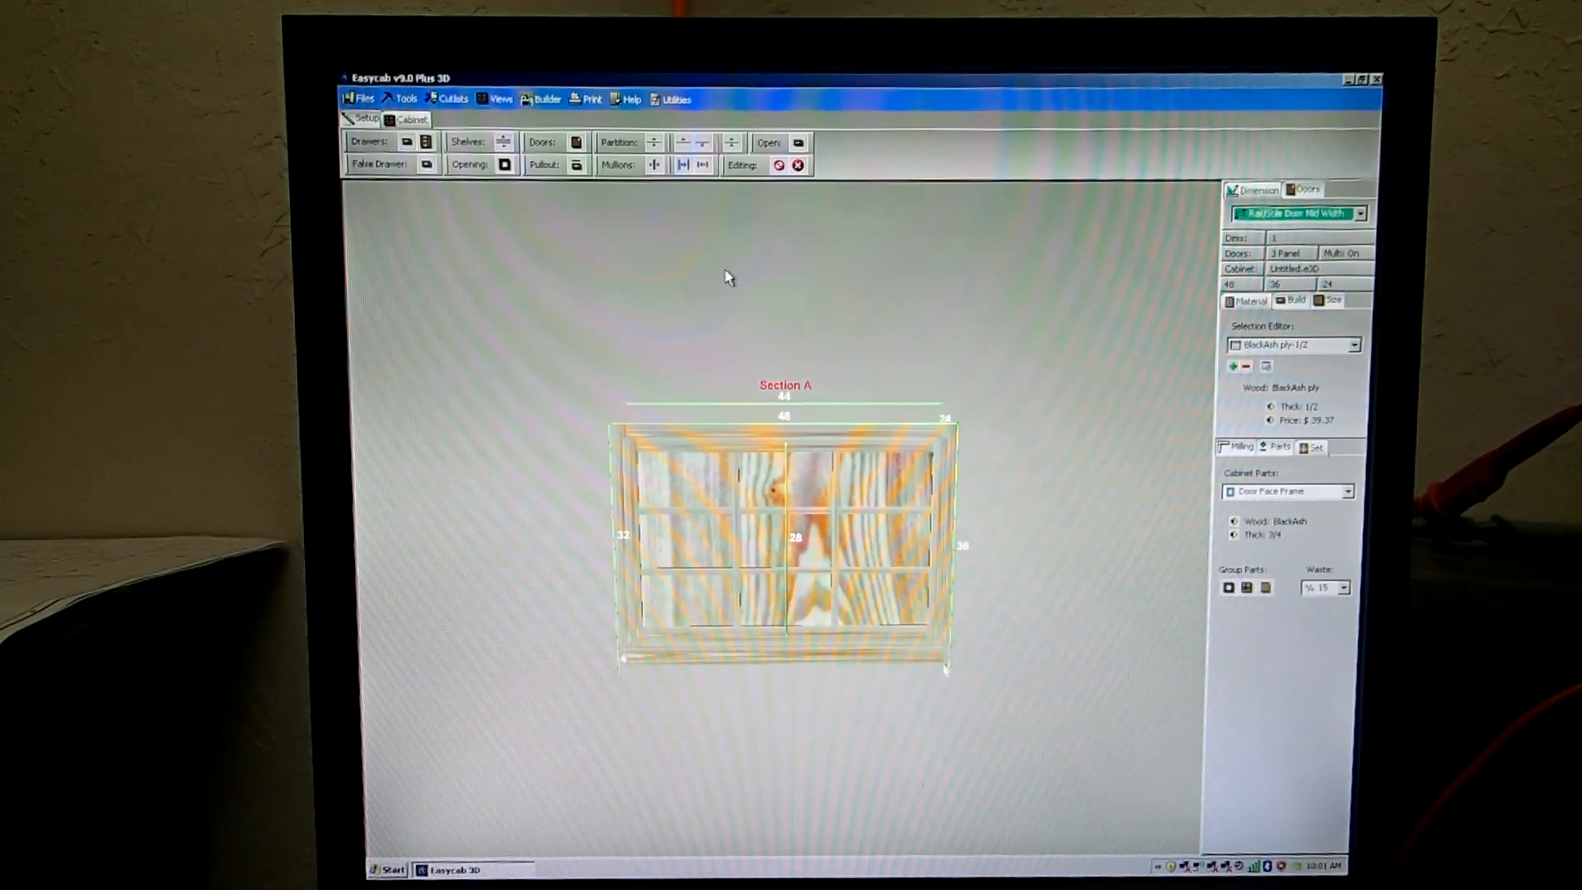
pyautogui.moveTo(633, 207)
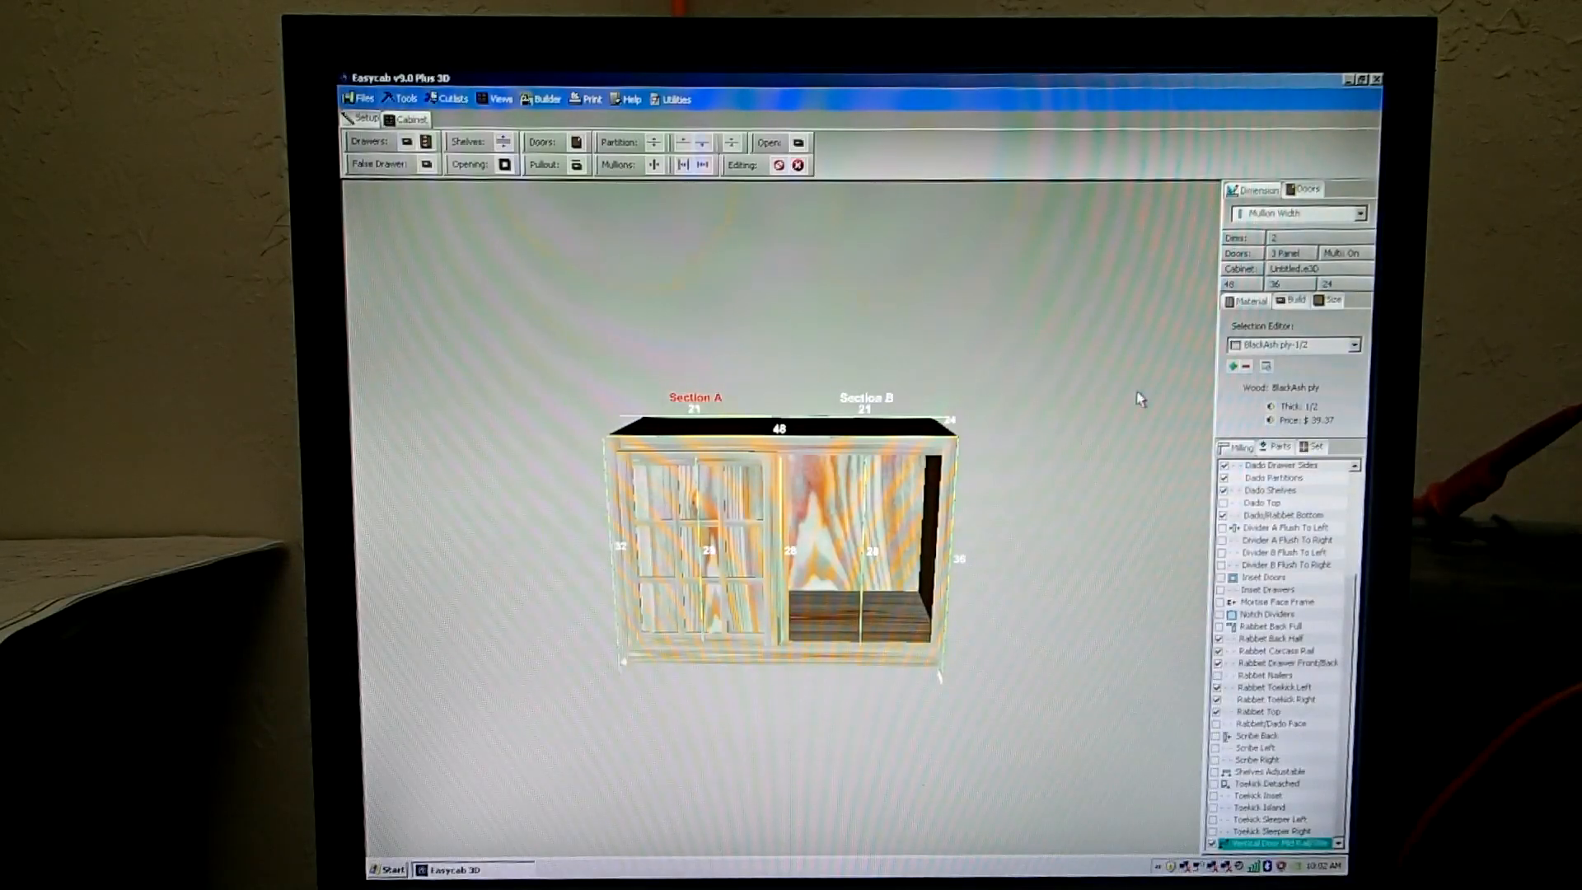
pyautogui.moveTo(1127, 405)
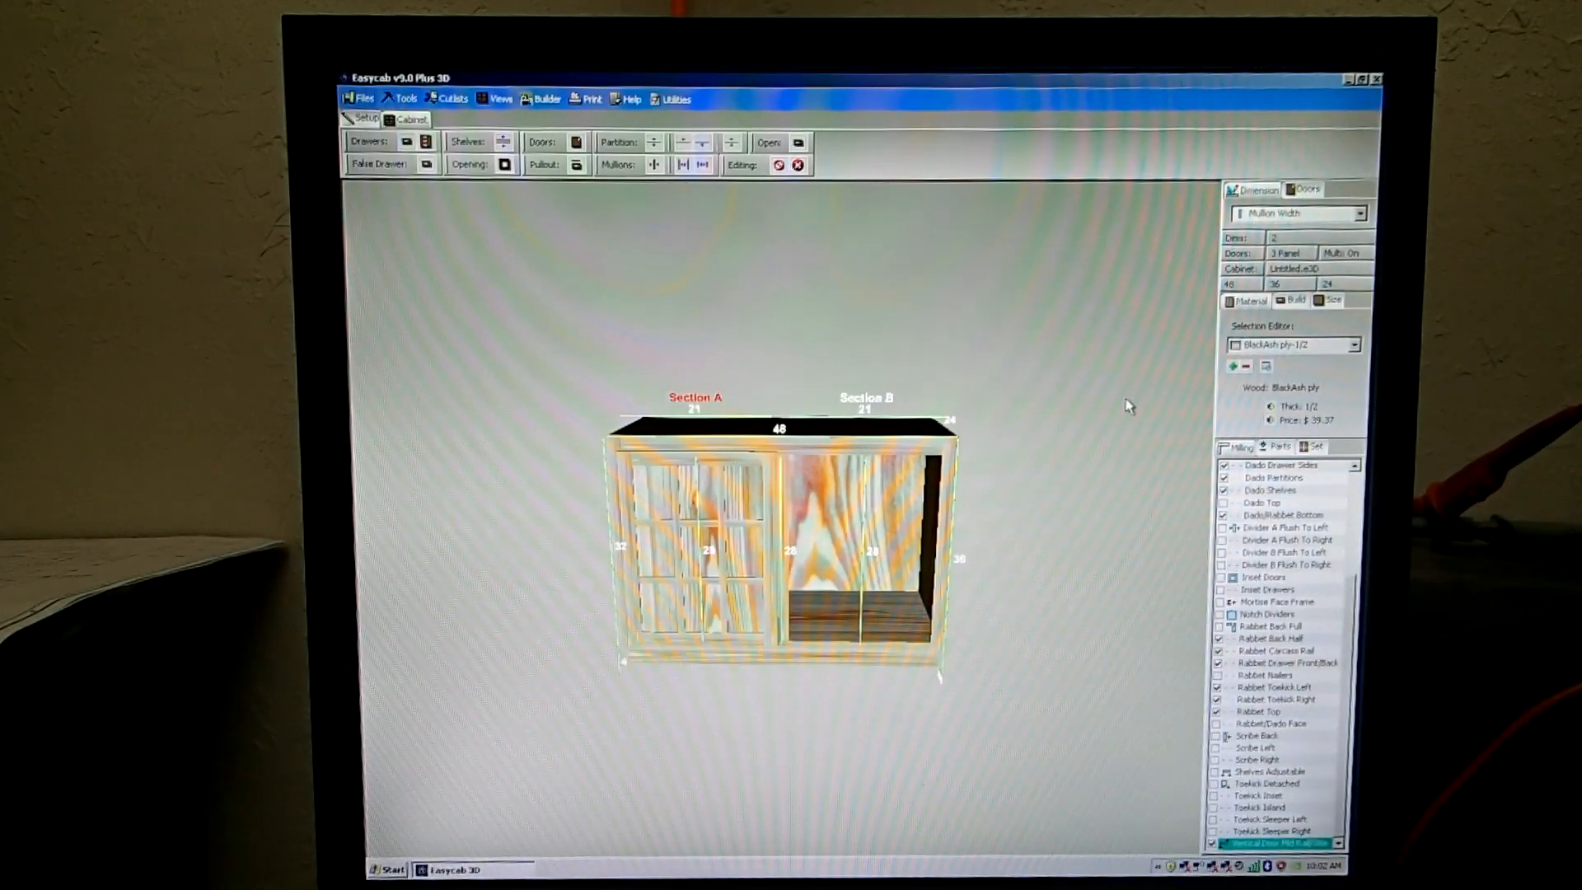
pyautogui.click(1277, 447)
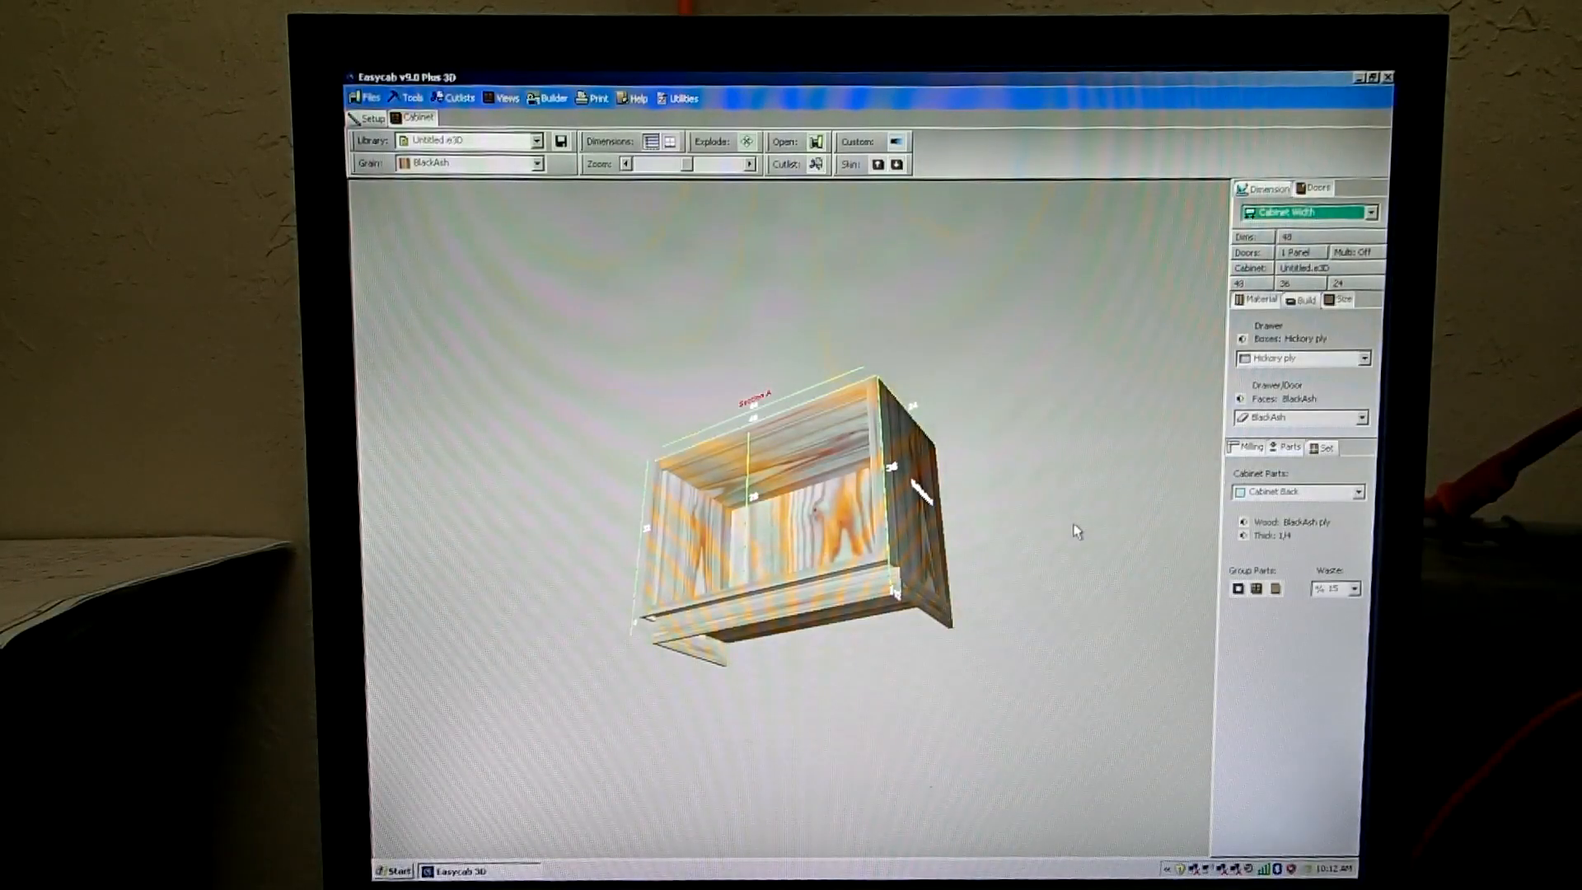
pyautogui.moveTo(984, 560)
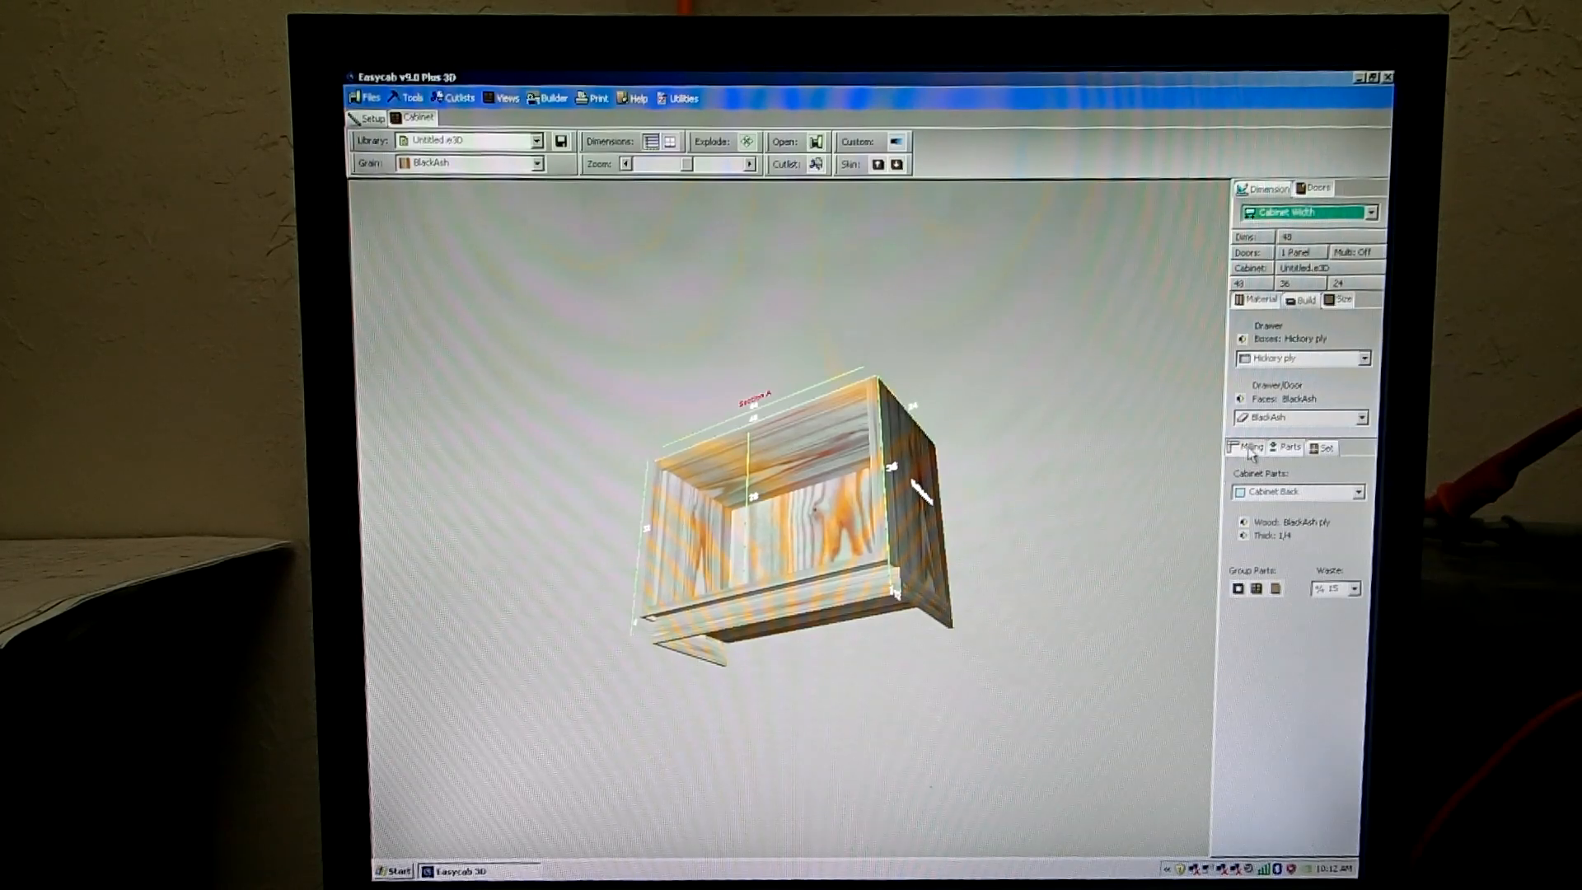
# - Enable Toekick Detached in Milling, toggle the exploded parts view, then show the library cabinets
pyautogui.click(1248, 446)
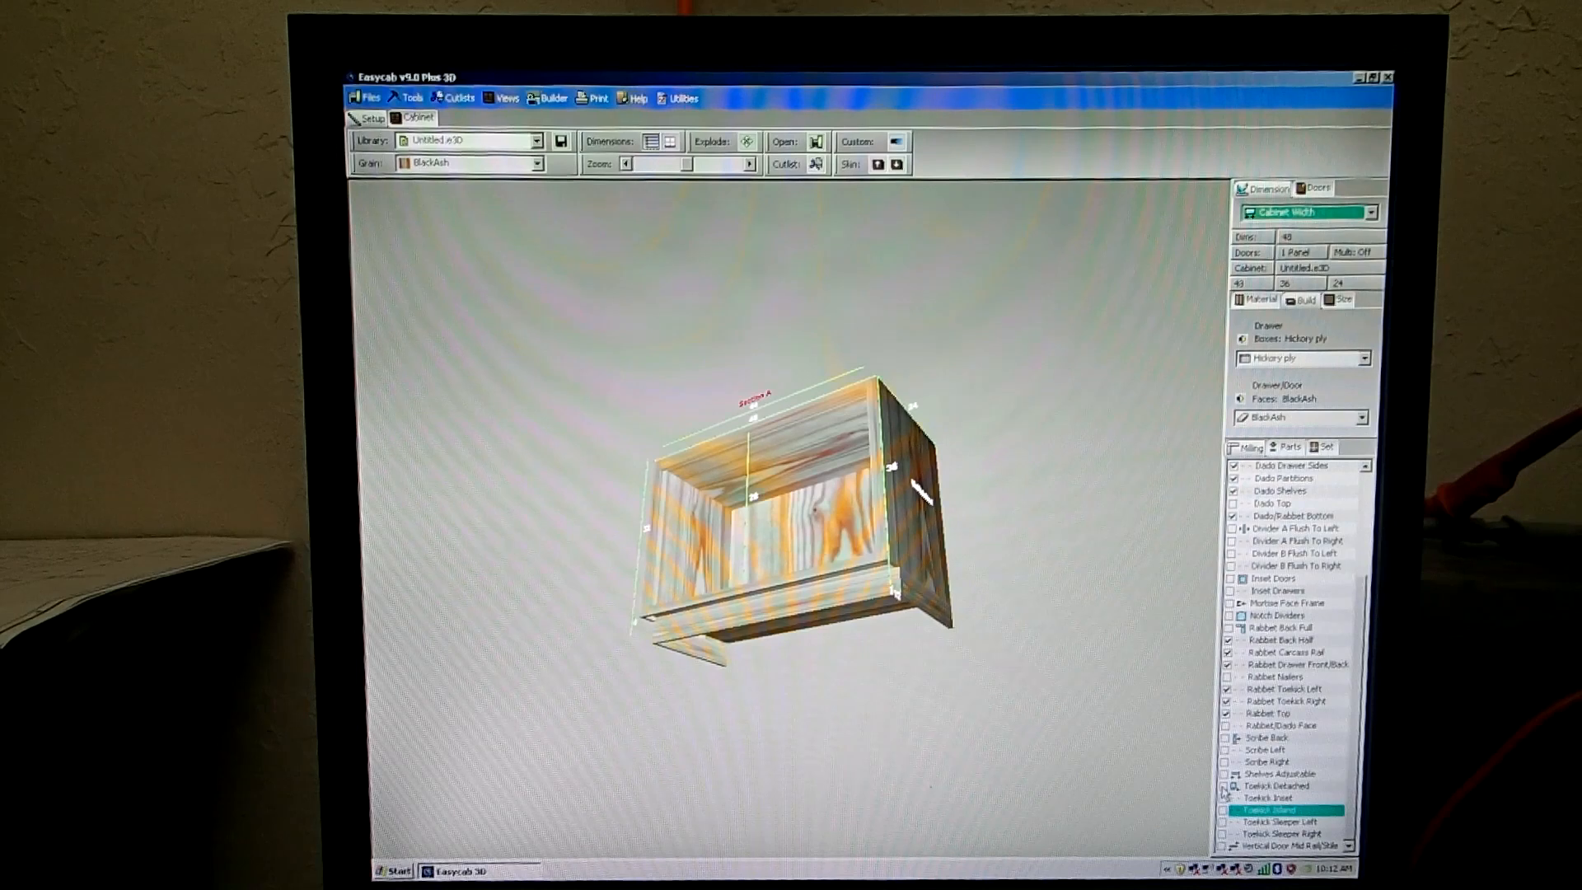
pyautogui.click(1276, 786)
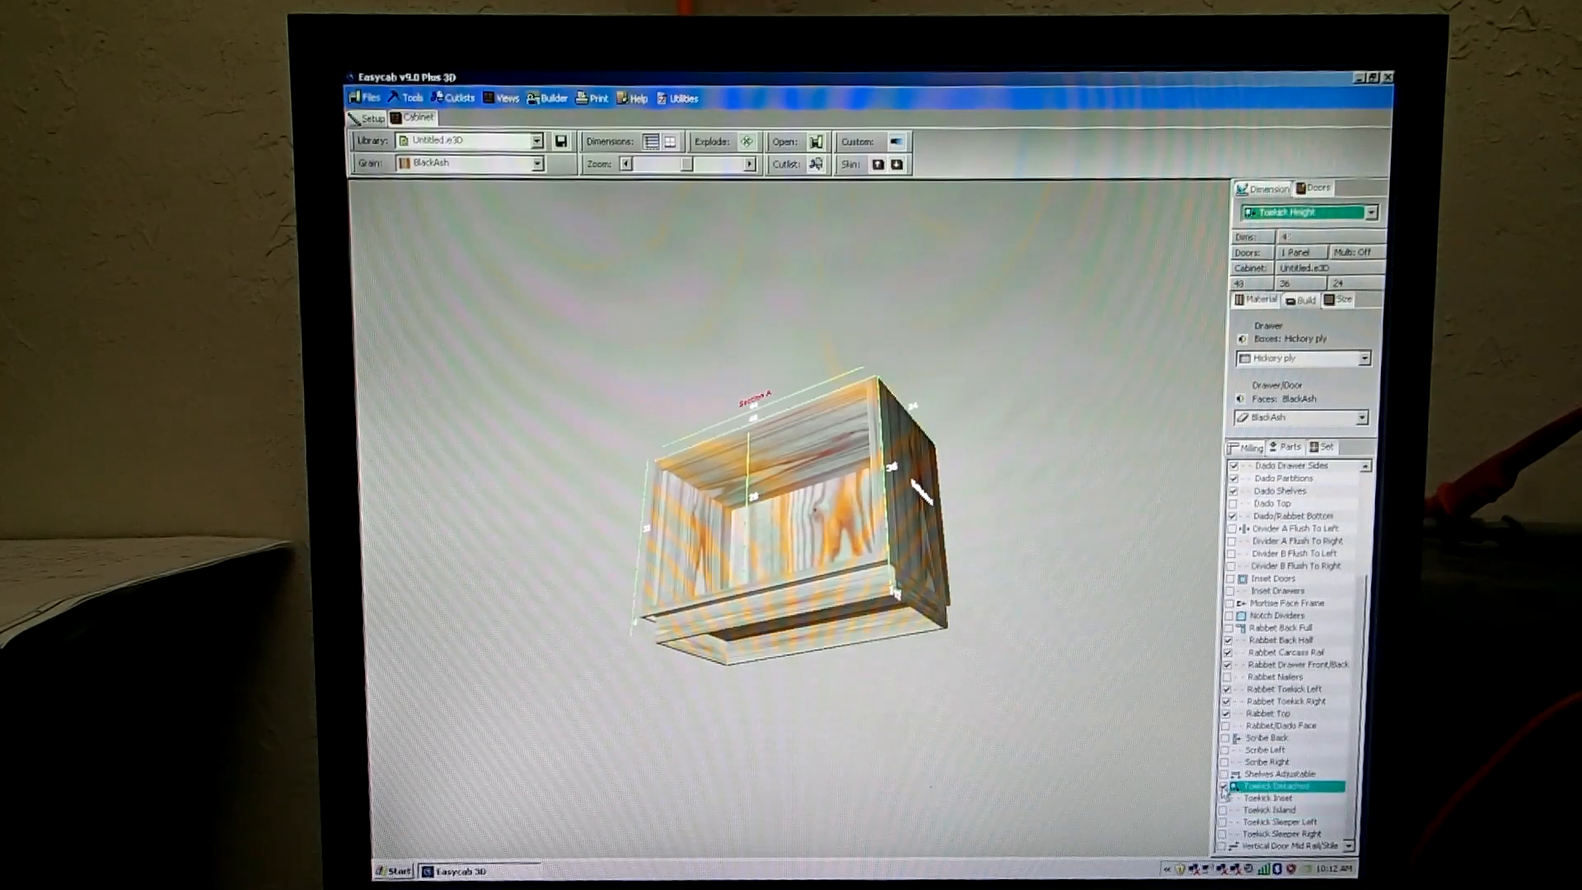
pyautogui.moveTo(776, 298)
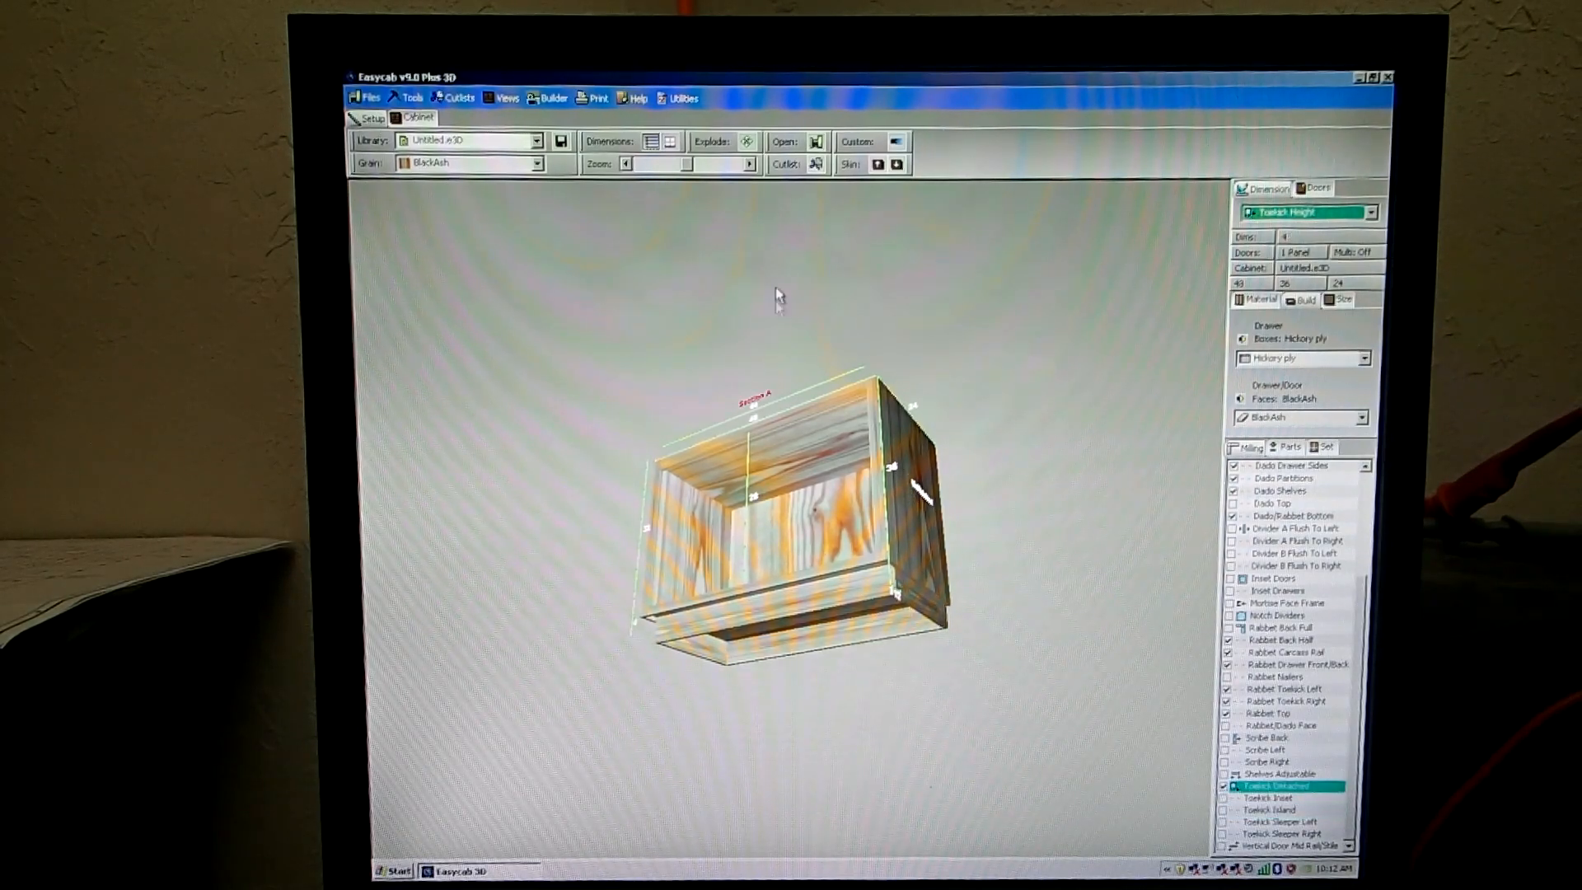
pyautogui.click(748, 140)
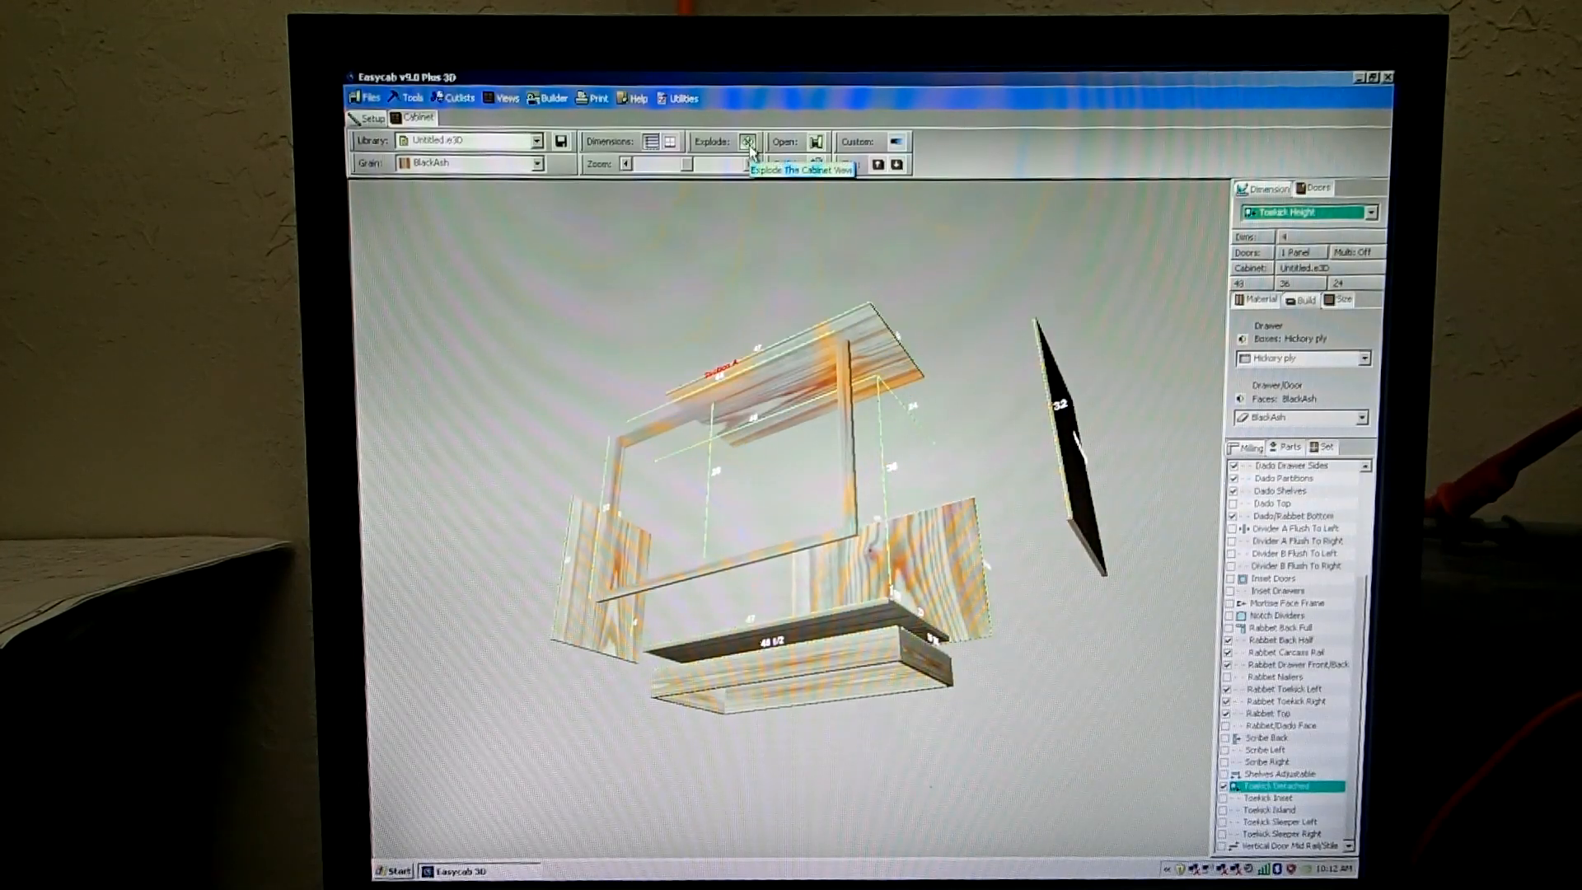
pyautogui.click(748, 141)
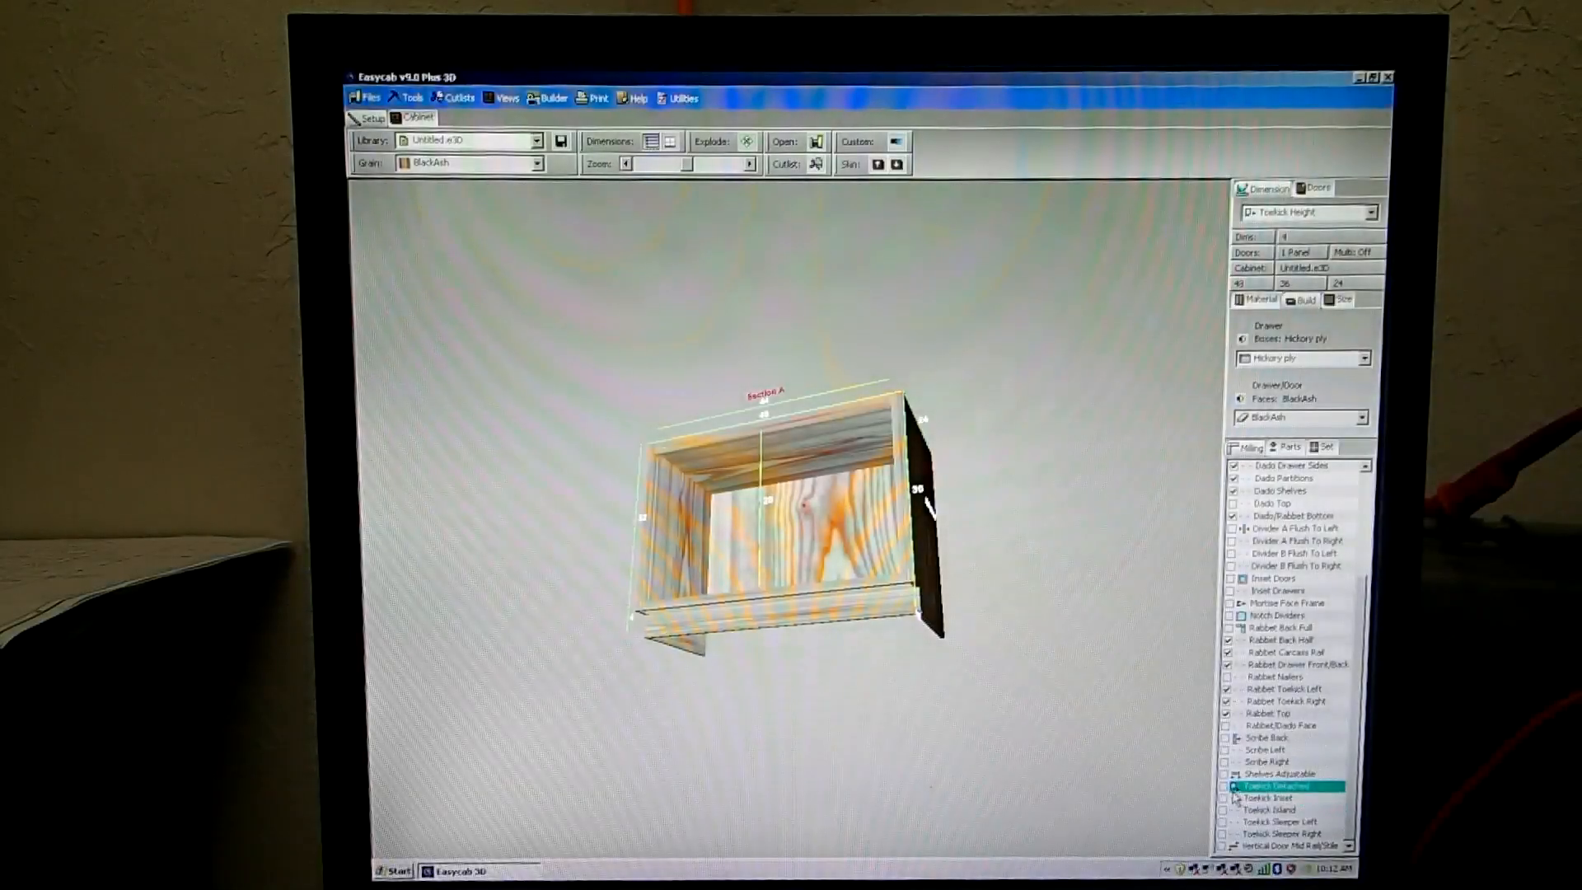
pyautogui.click(1282, 809)
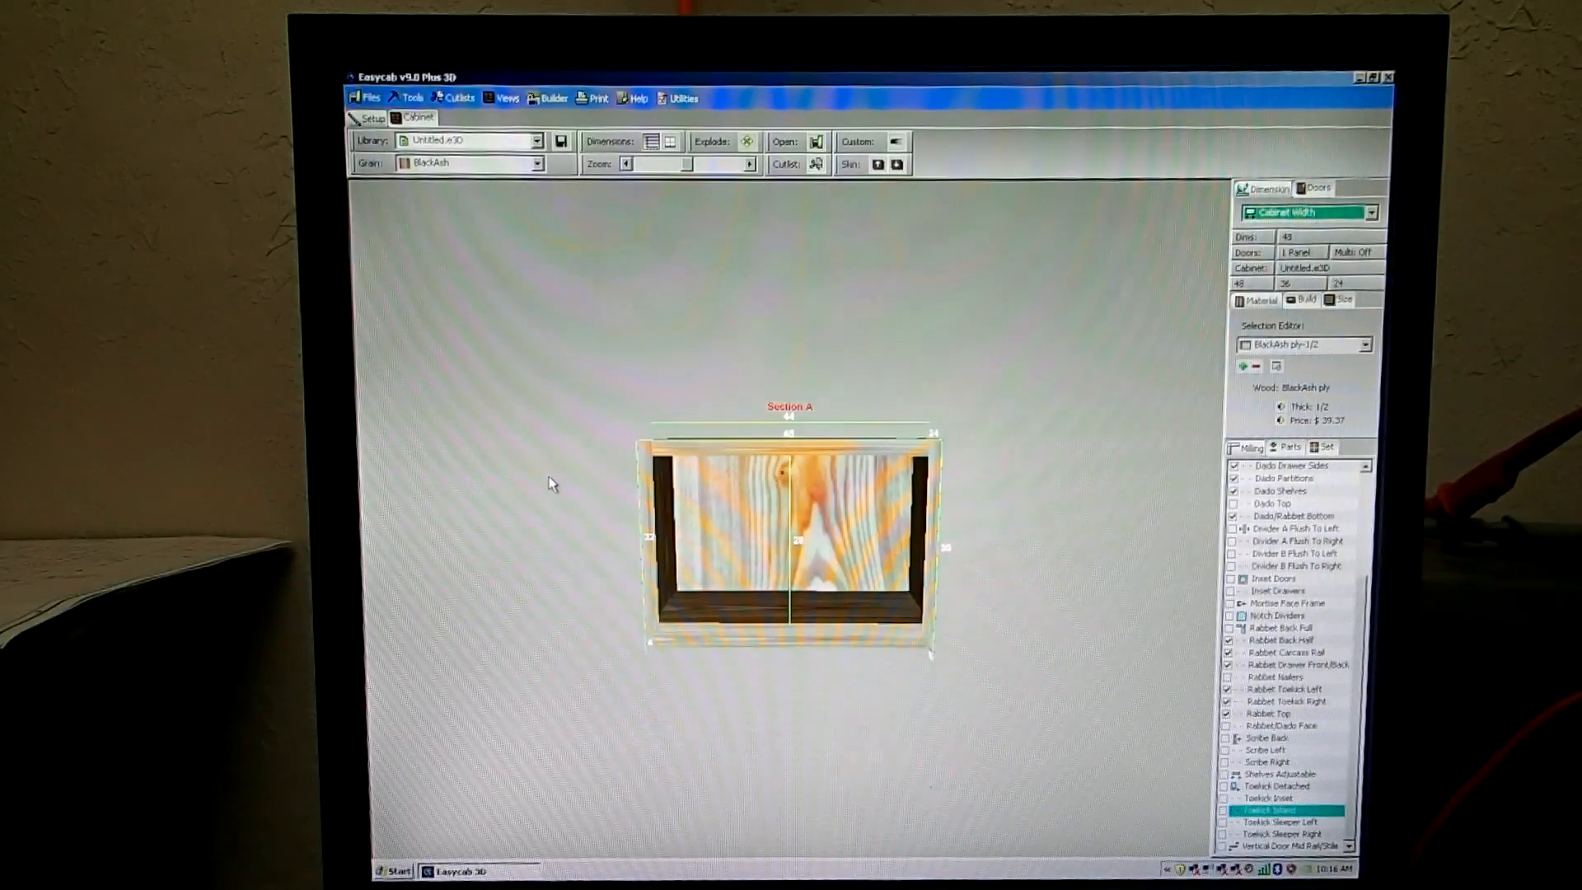
pyautogui.moveTo(534, 366)
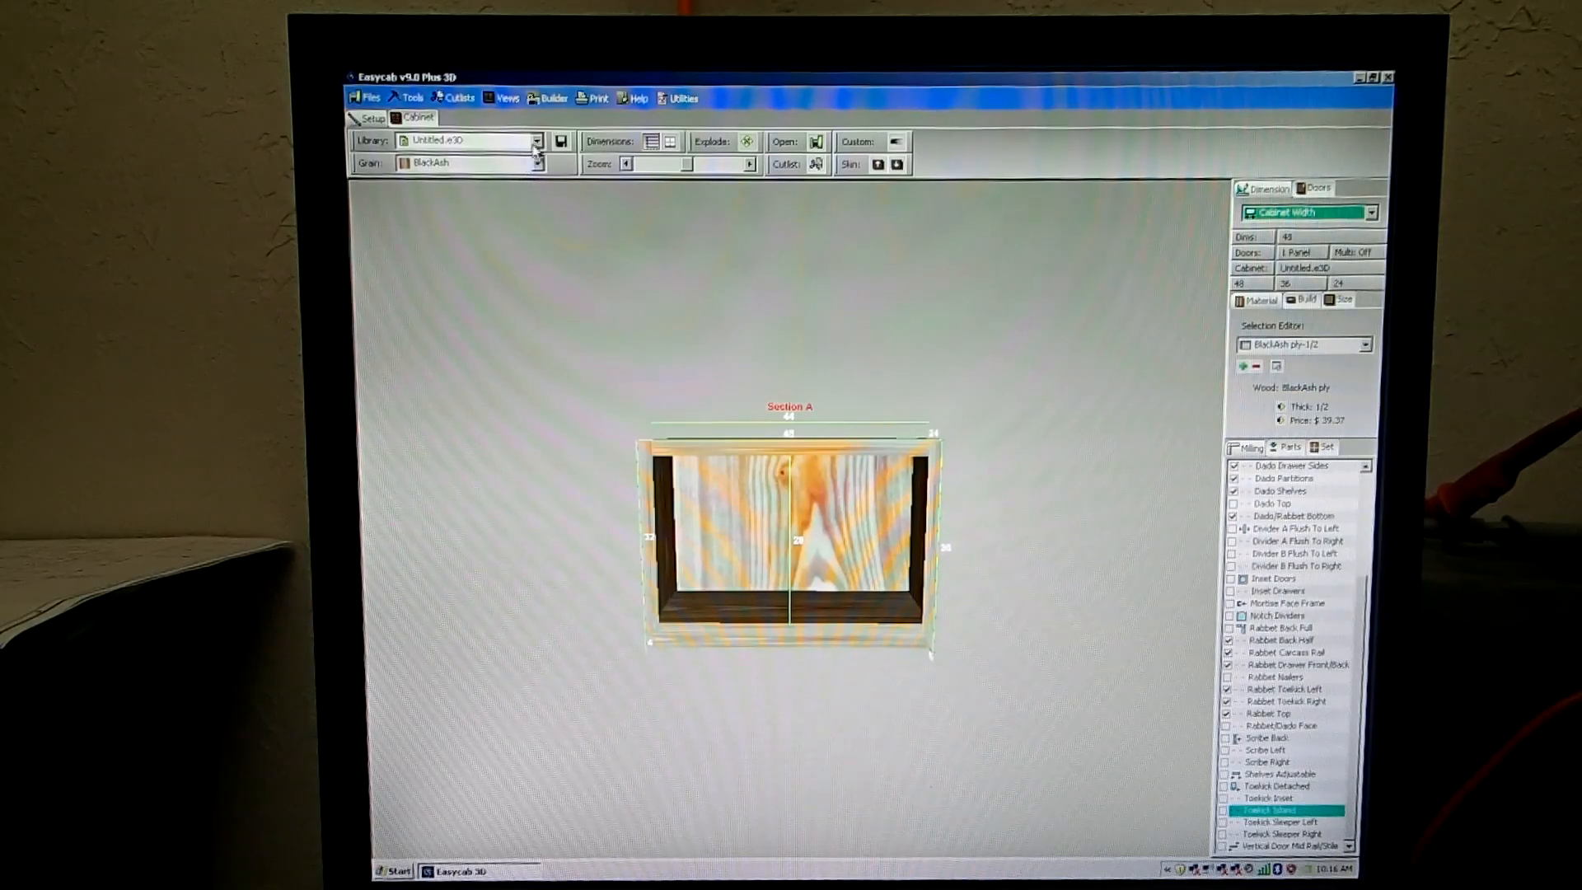
pyautogui.click(537, 140)
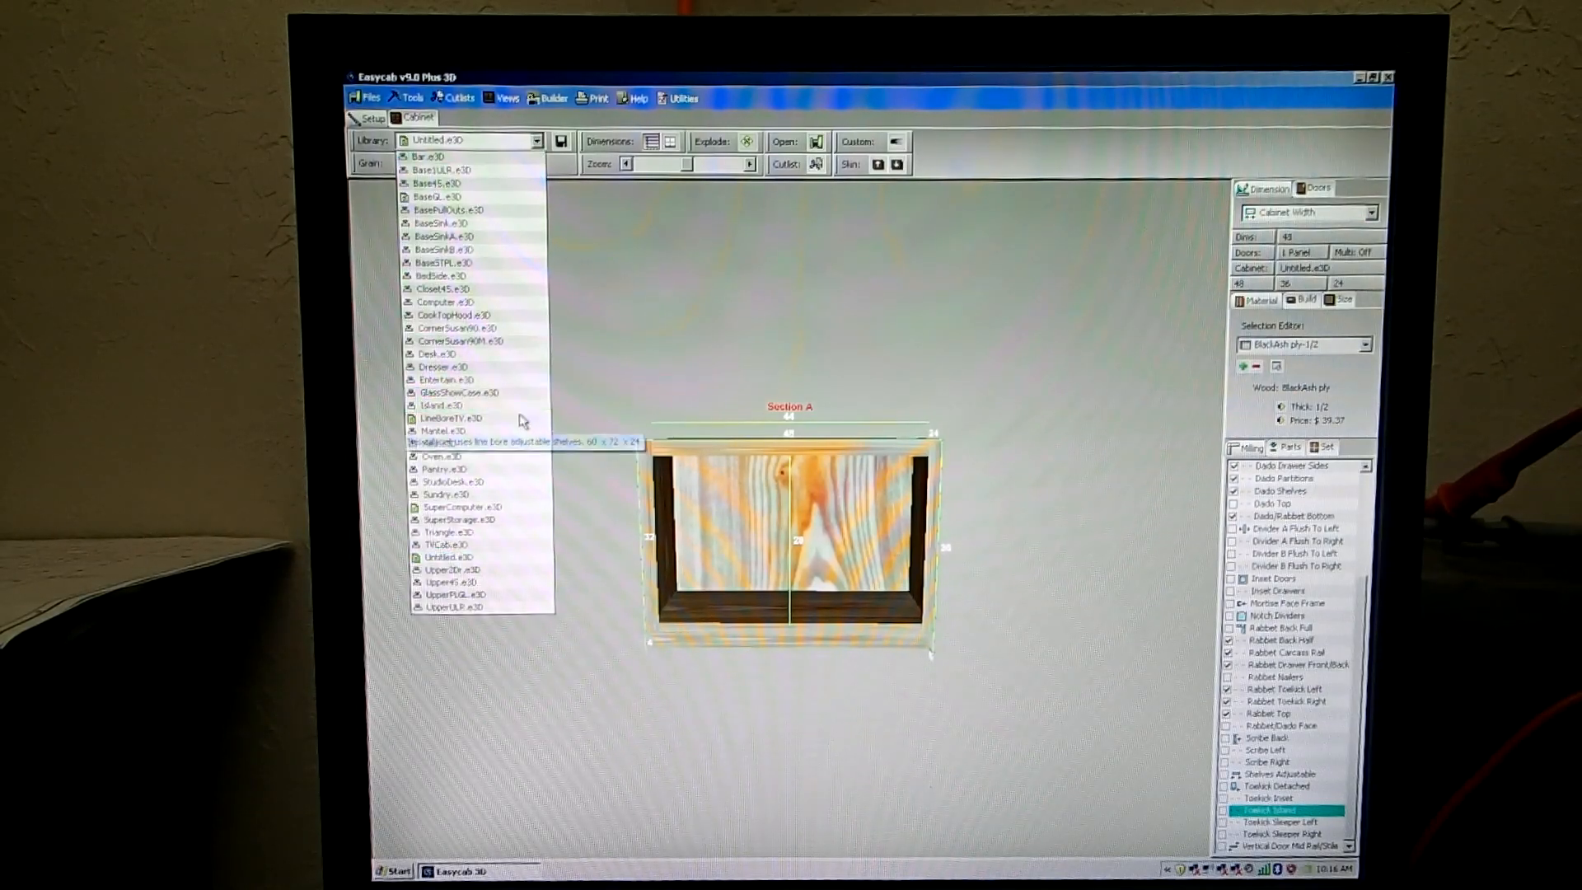
# - Load the Base1ULR.e3D two-section chestnut base cabinet from the library
pyautogui.click(448, 417)
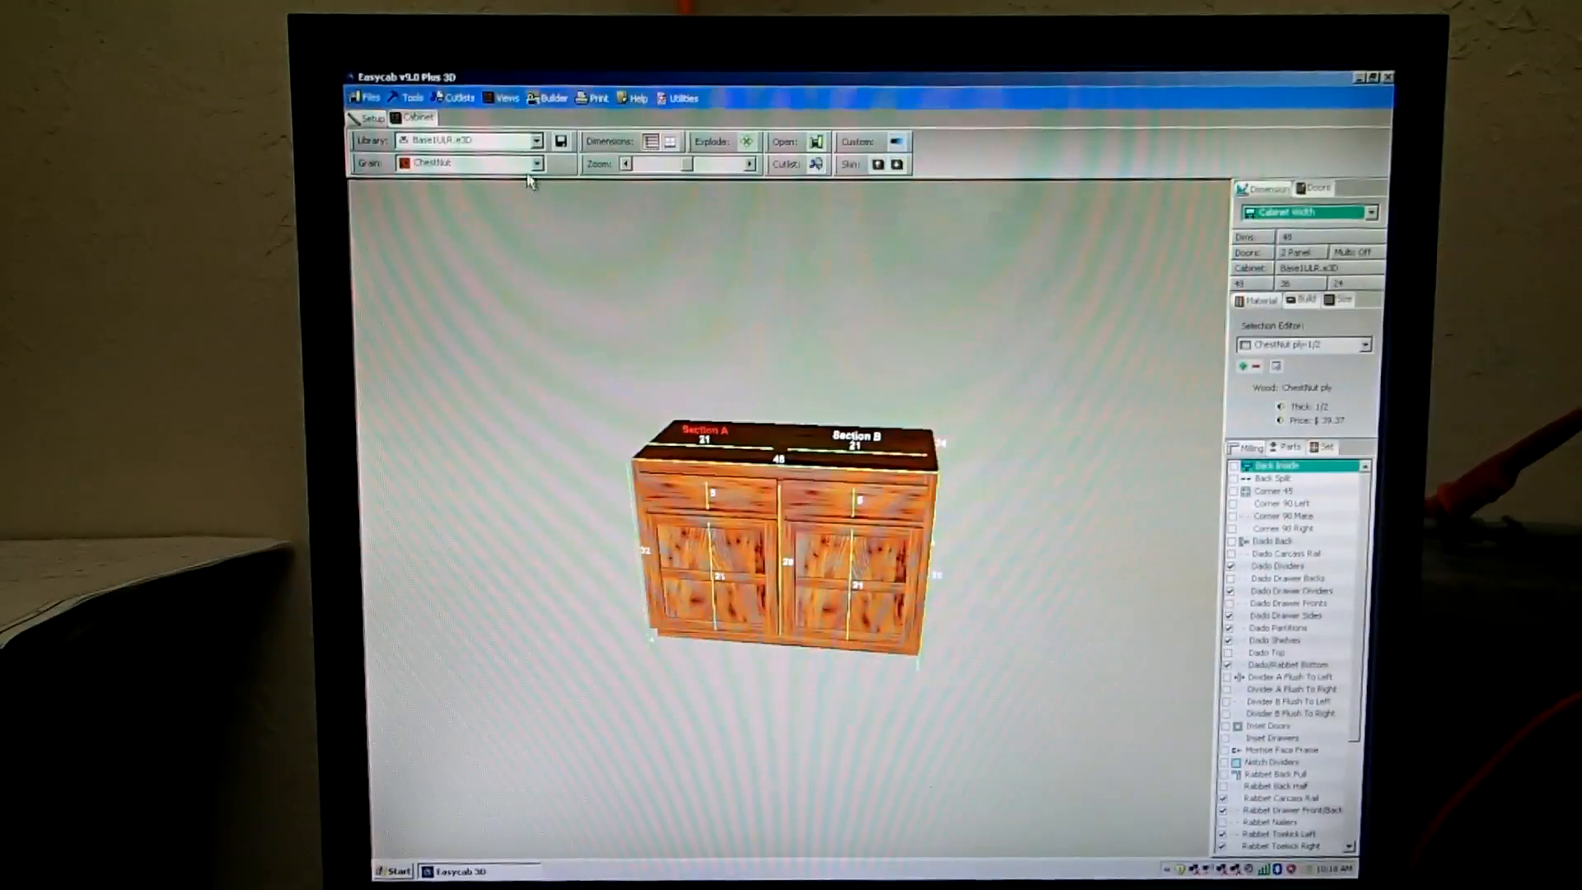
# - Generate the Full Cutlist and scroll through parts, the $286.76 material total and dado milling locations
pyautogui.click(458, 98)
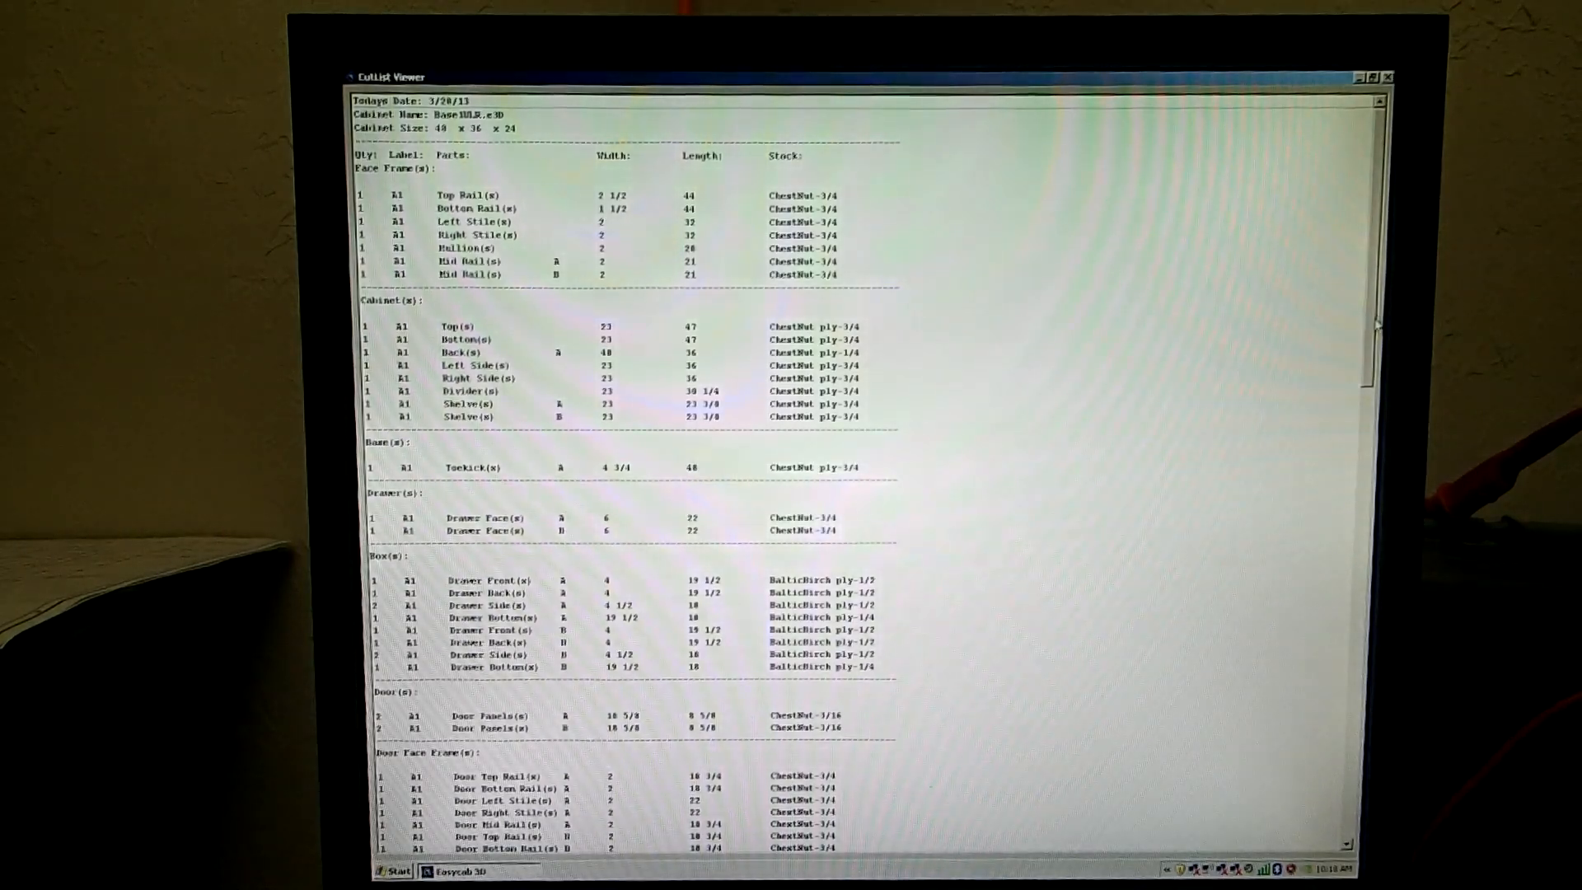
pyautogui.scroll(3)
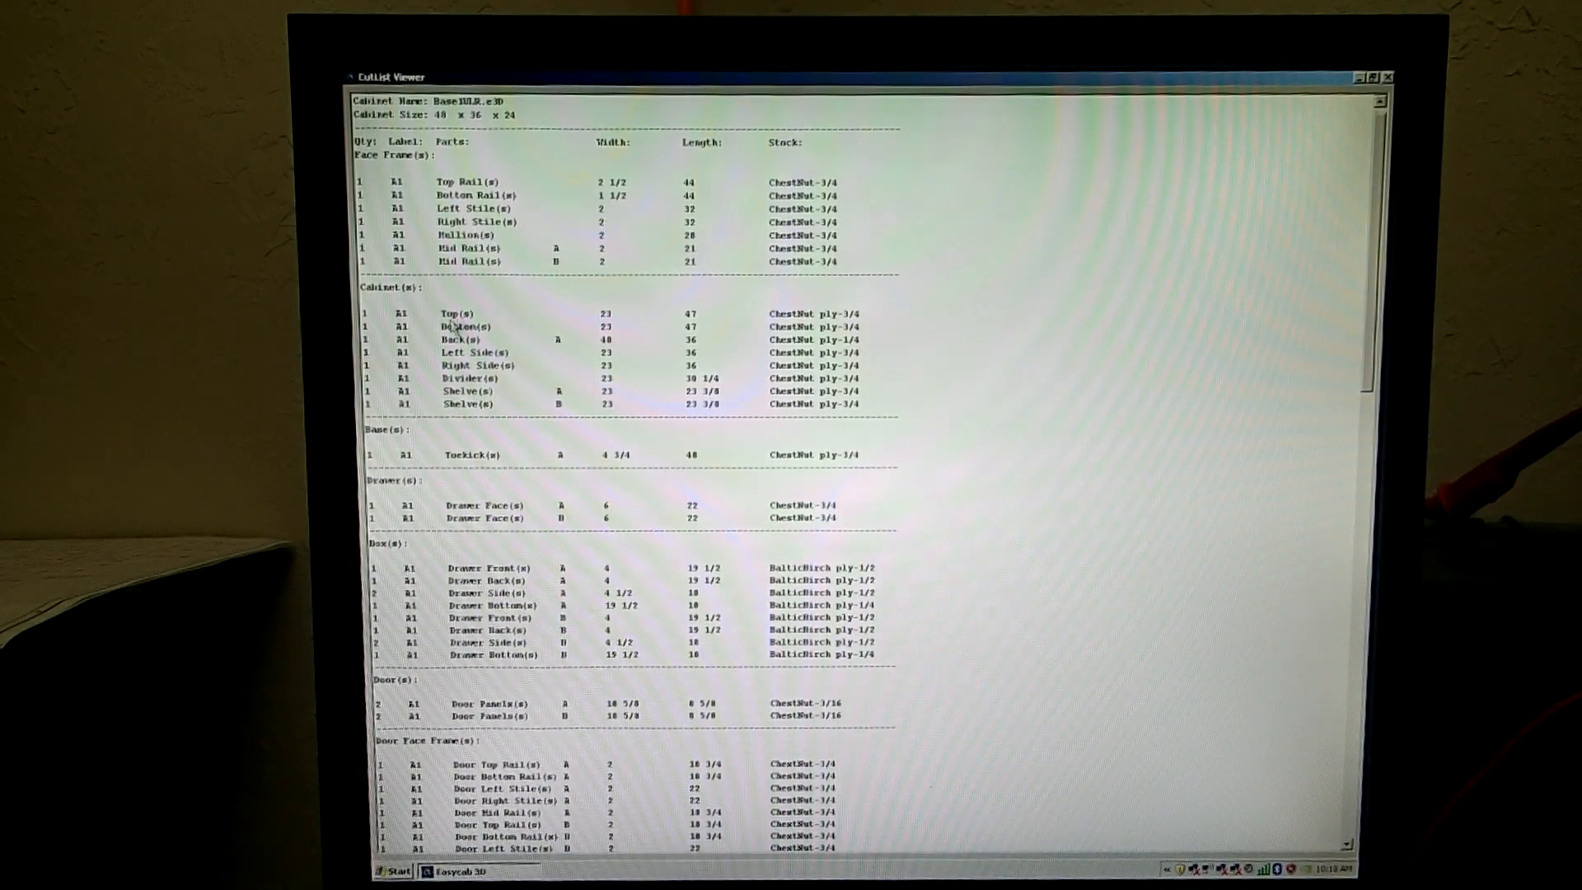
pyautogui.moveTo(509, 471)
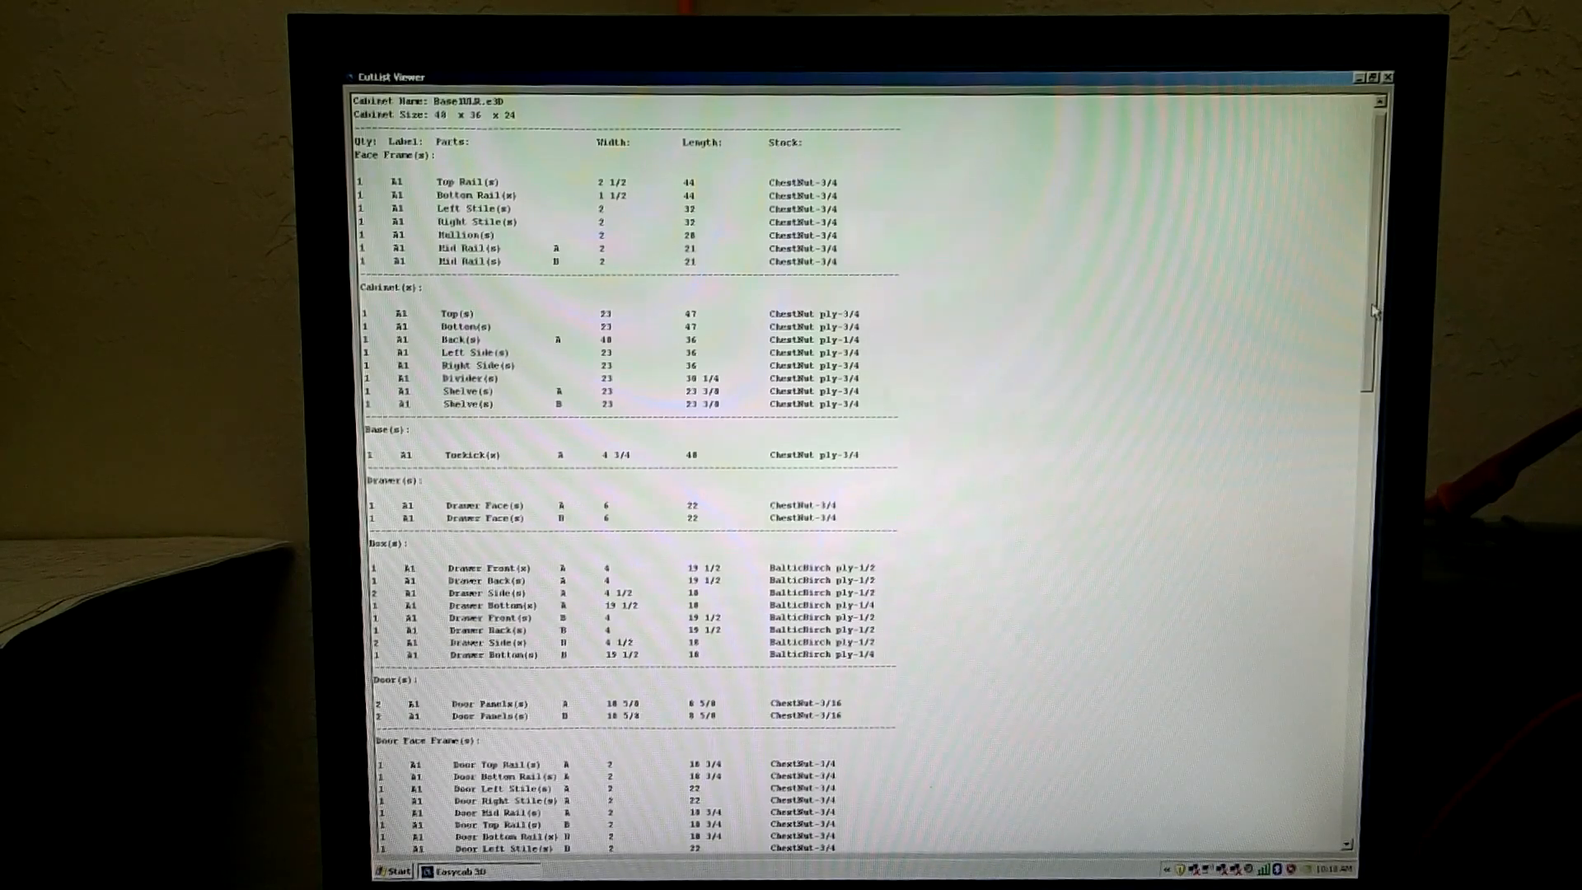
pyautogui.scroll(-3)
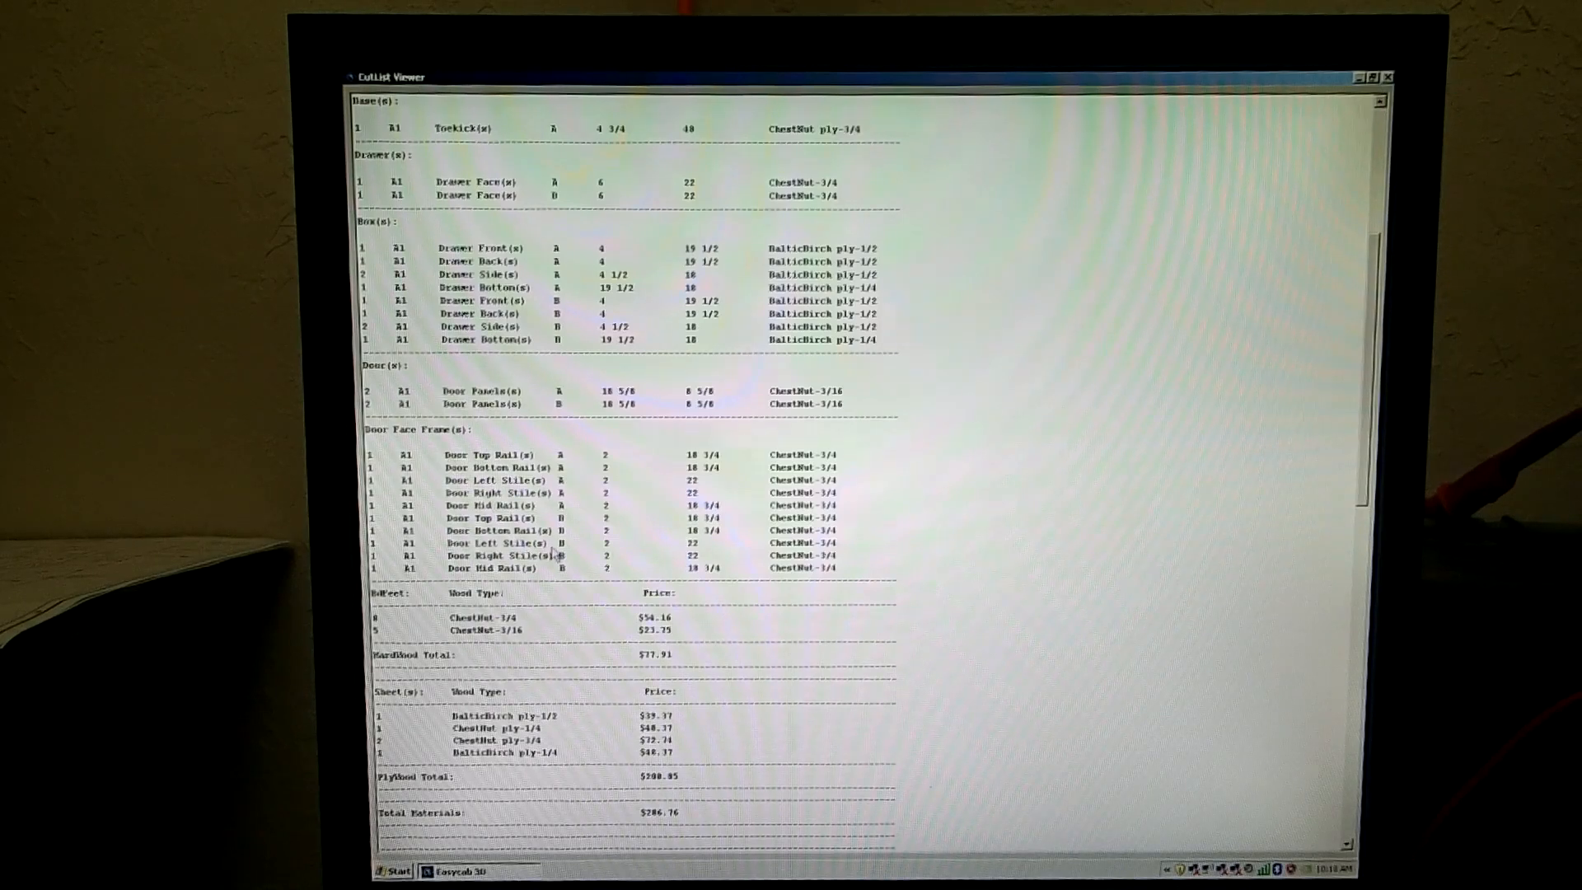
pyautogui.moveTo(605, 605)
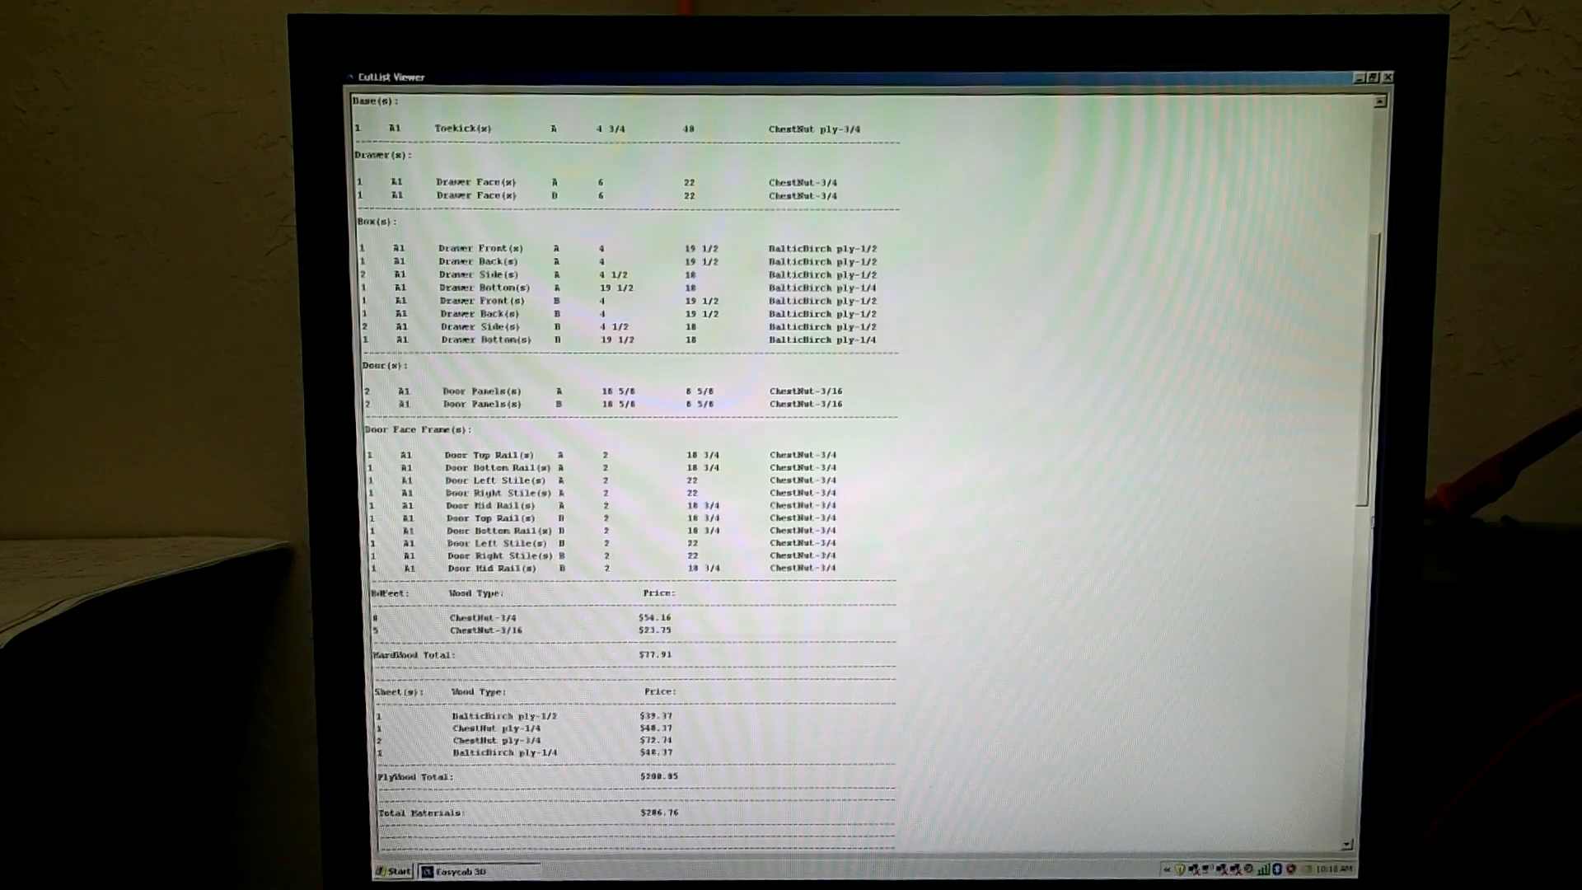
pyautogui.scroll(-3)
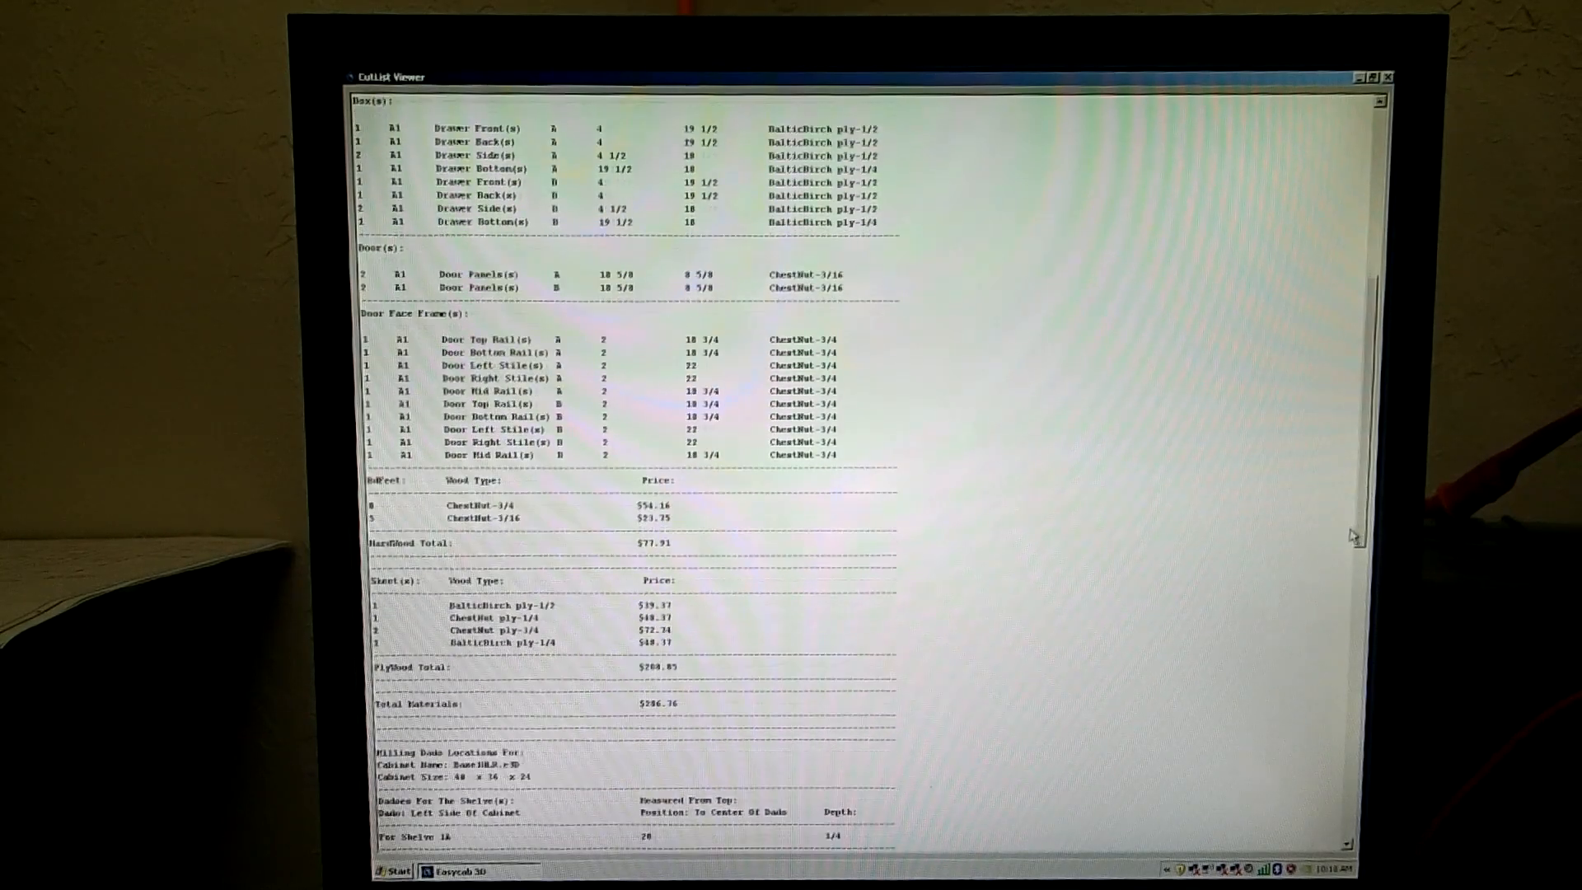
pyautogui.scroll(-3)
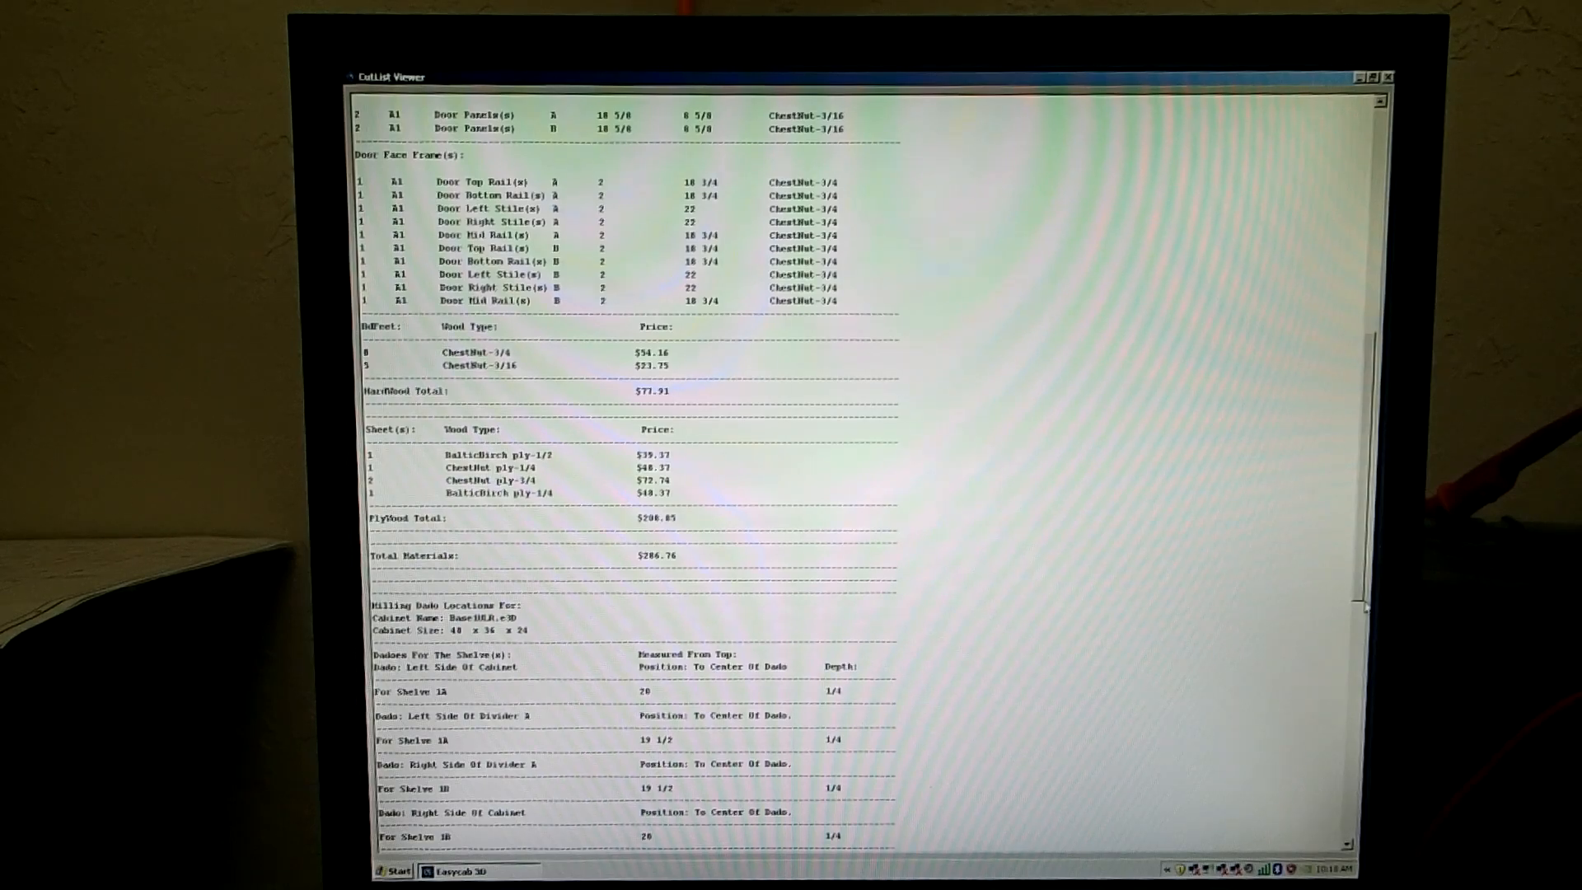
pyautogui.scroll(-3)
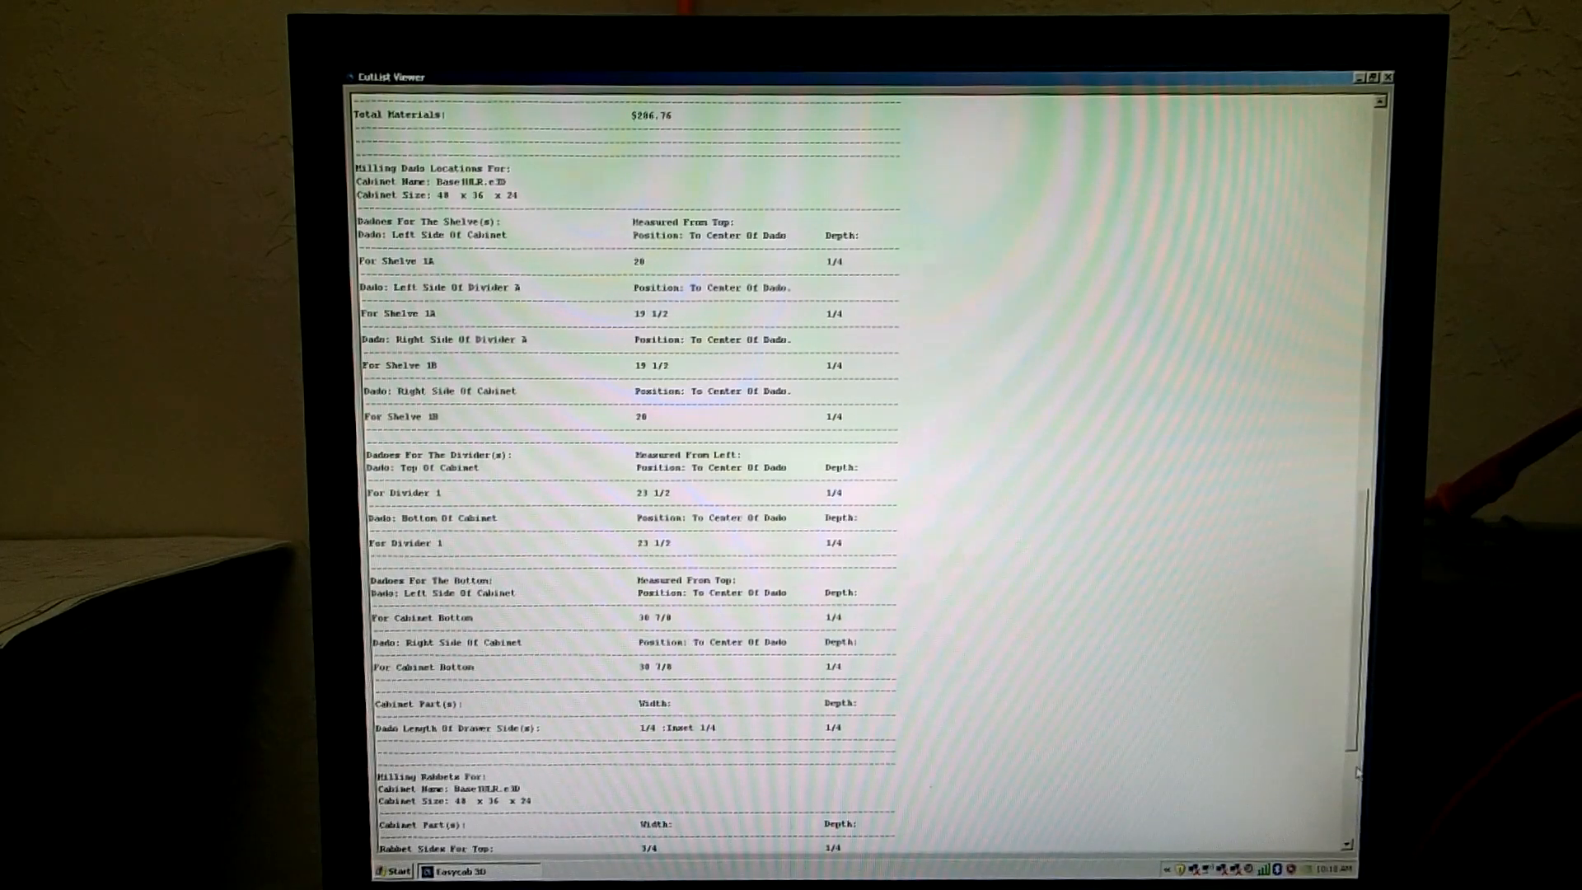
# - Close the full cut list and review then close the drawers-only cut list
pyautogui.click(460, 97)
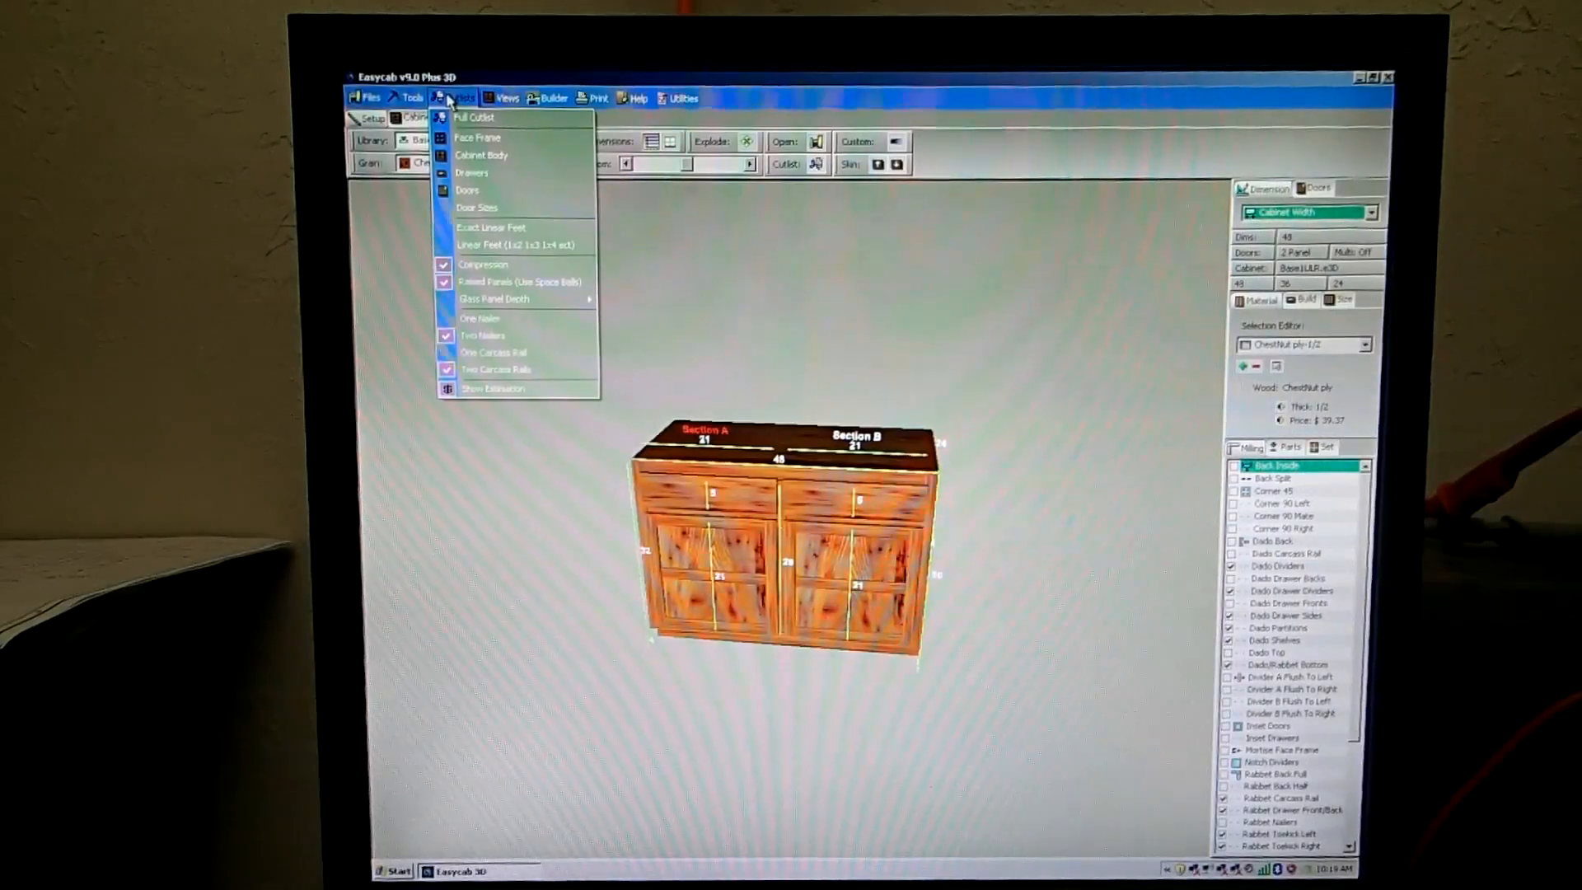
pyautogui.moveTo(478, 138)
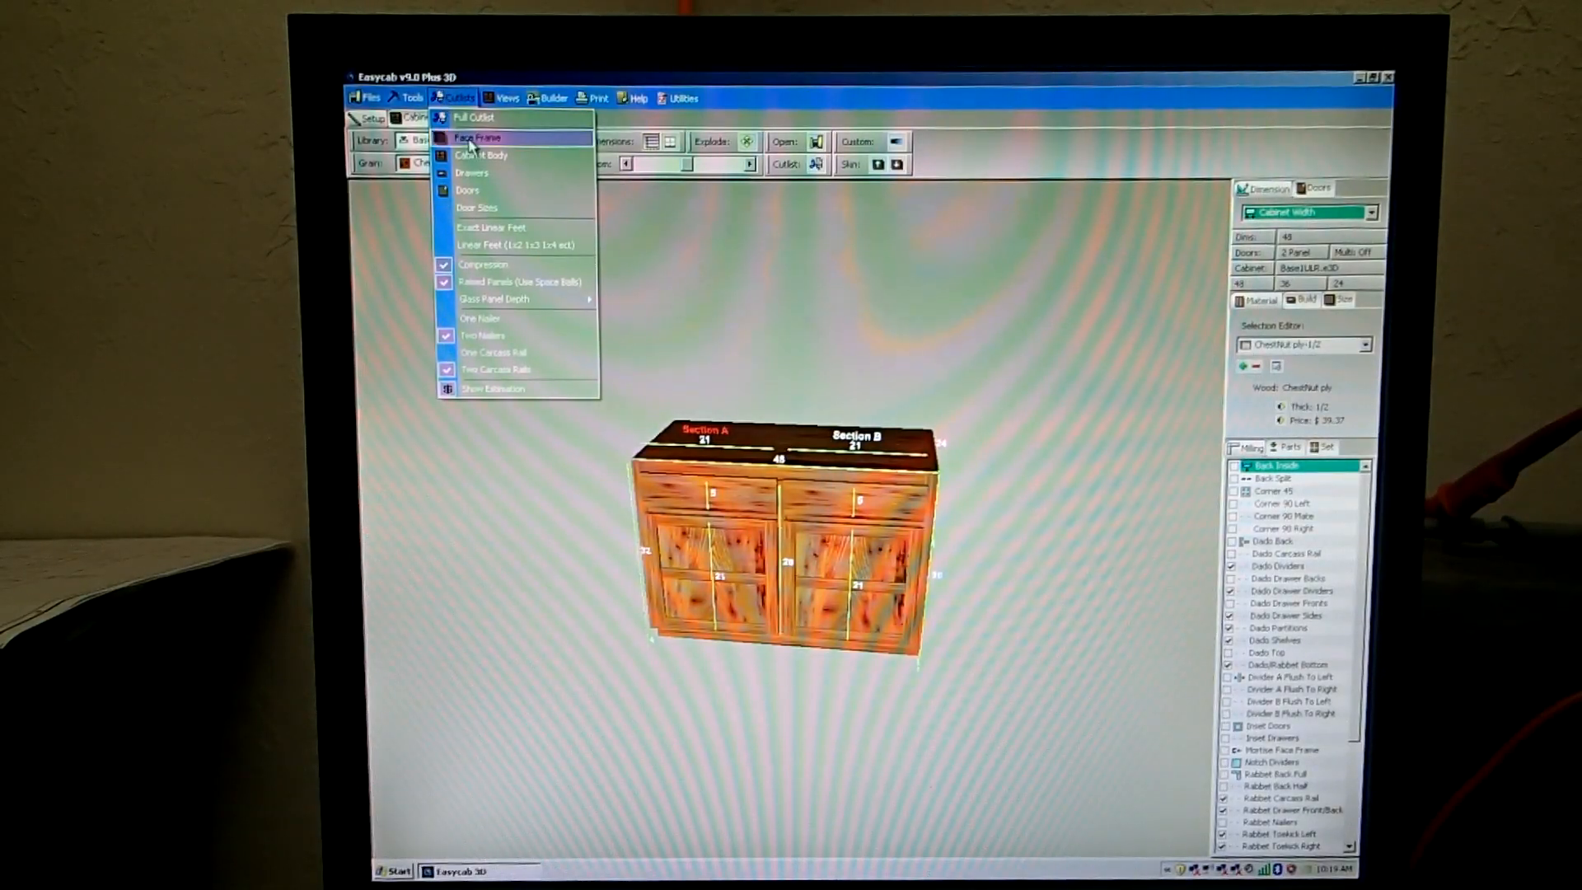
pyautogui.moveTo(480, 155)
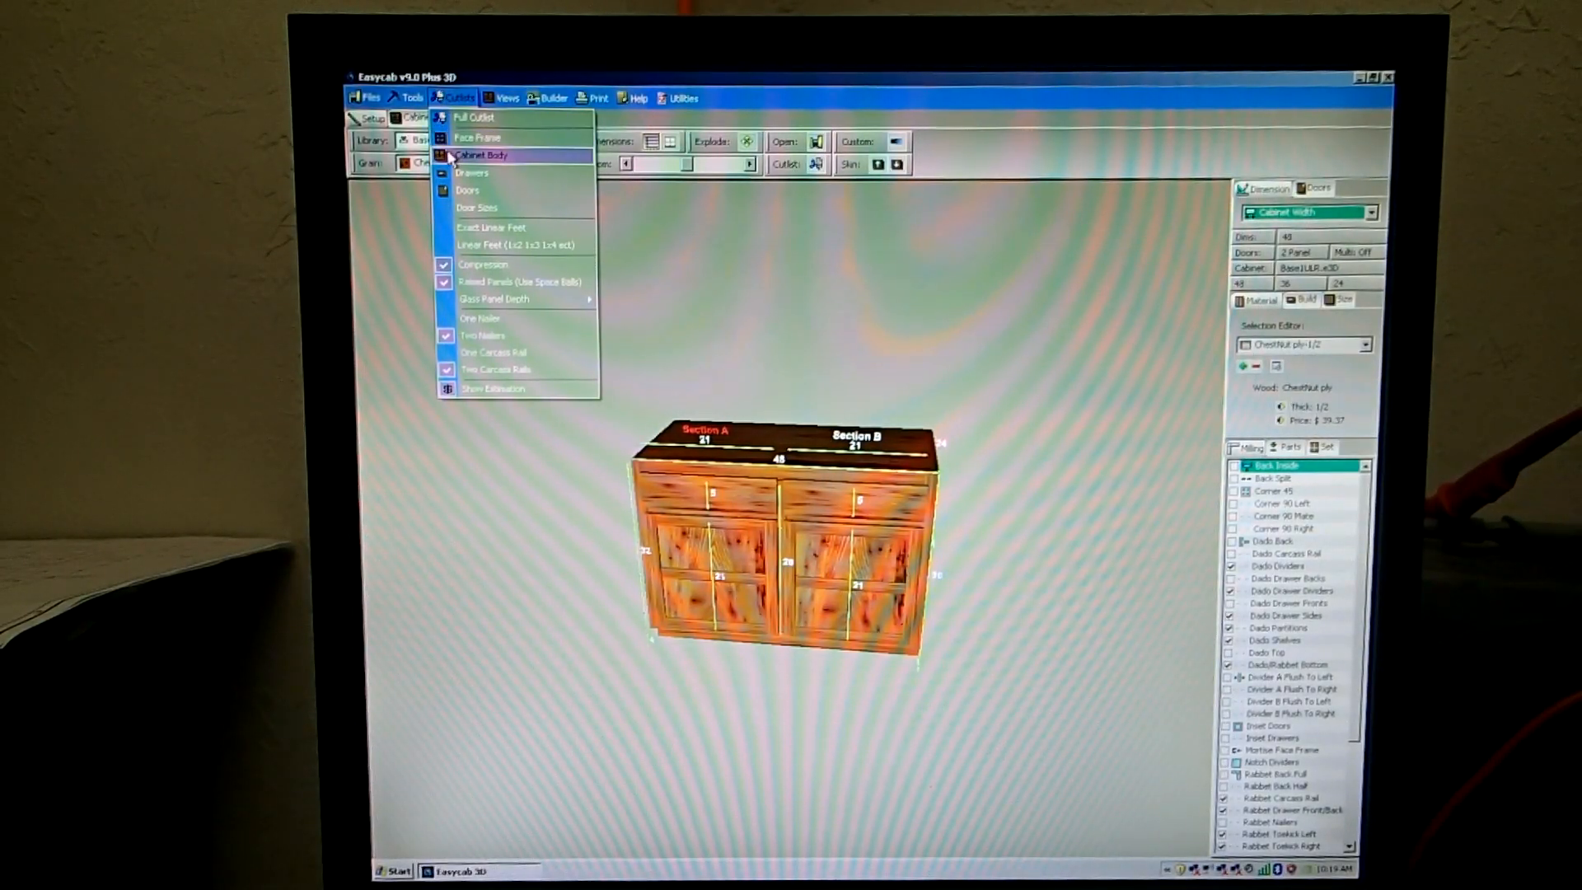
pyautogui.moveTo(473, 172)
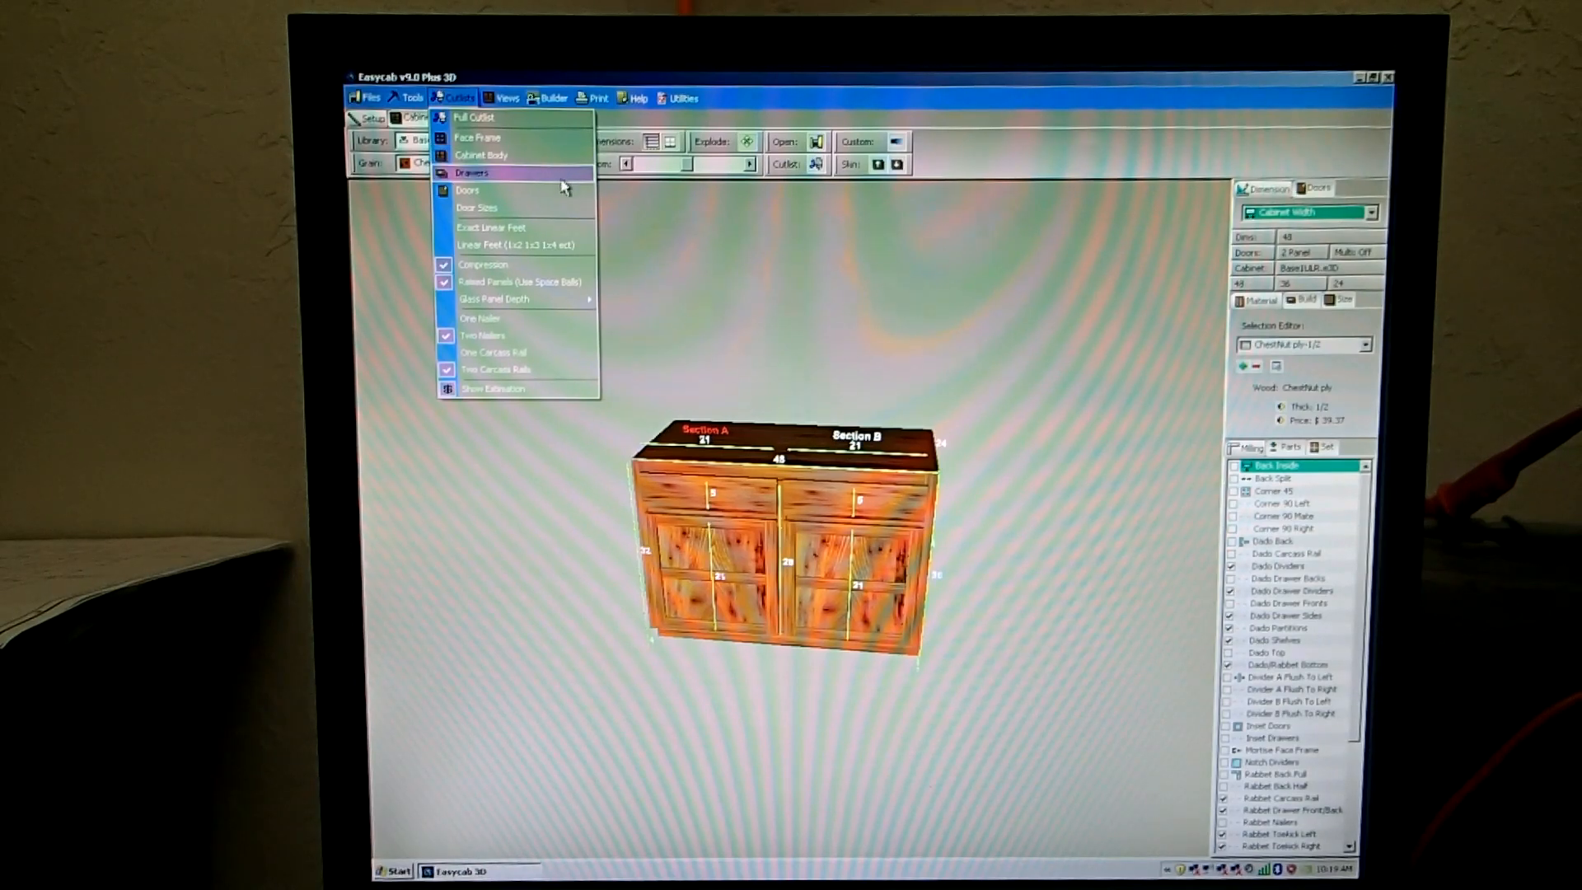
pyautogui.moveTo(555, 191)
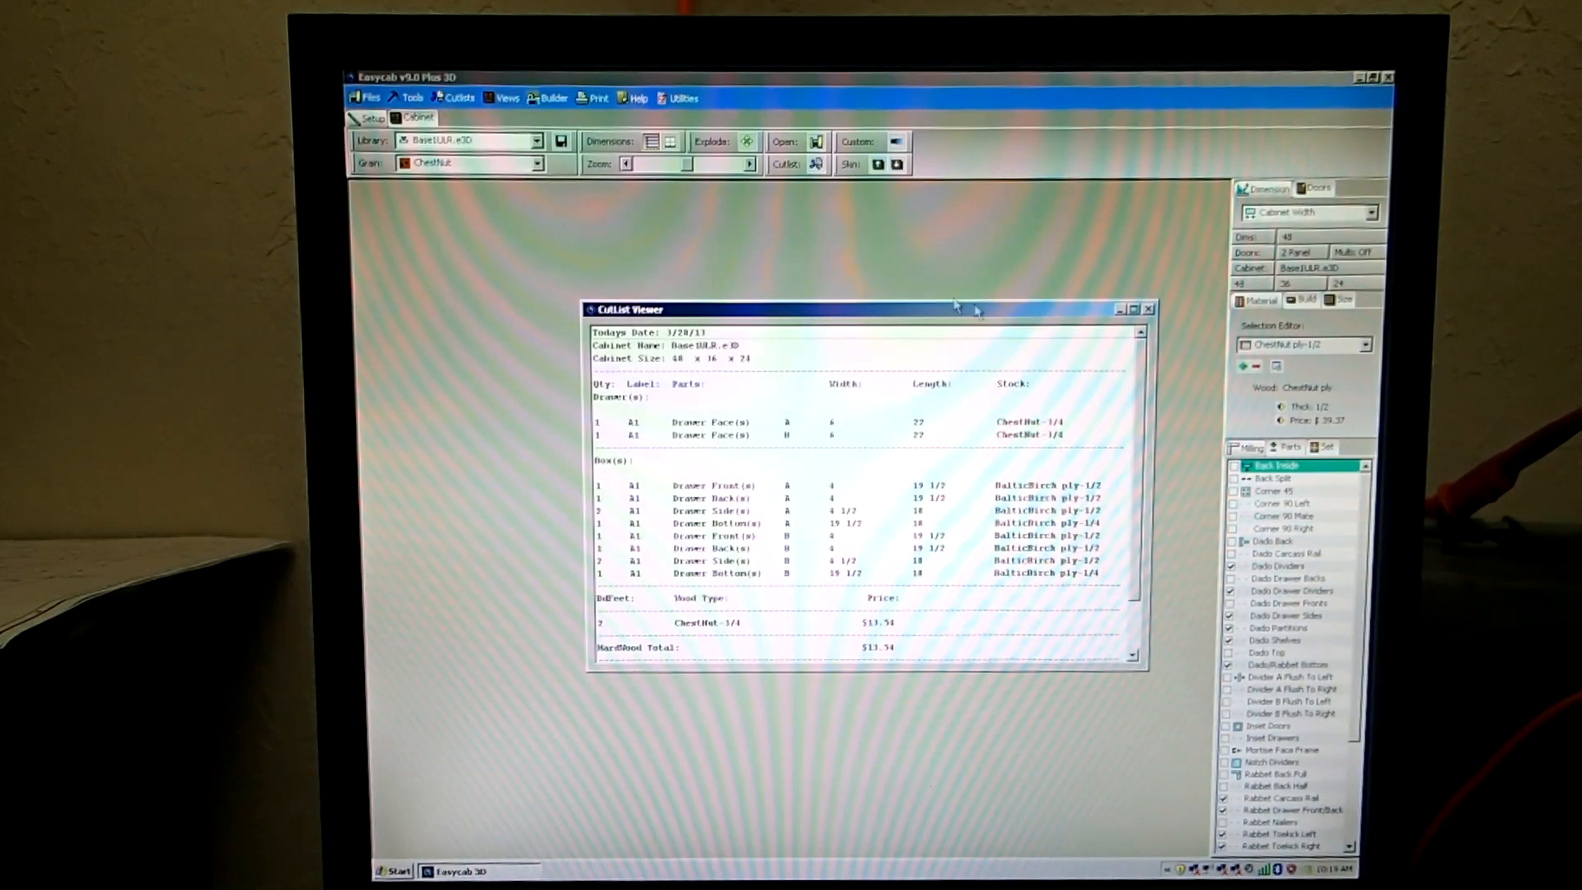
pyautogui.click(1130, 310)
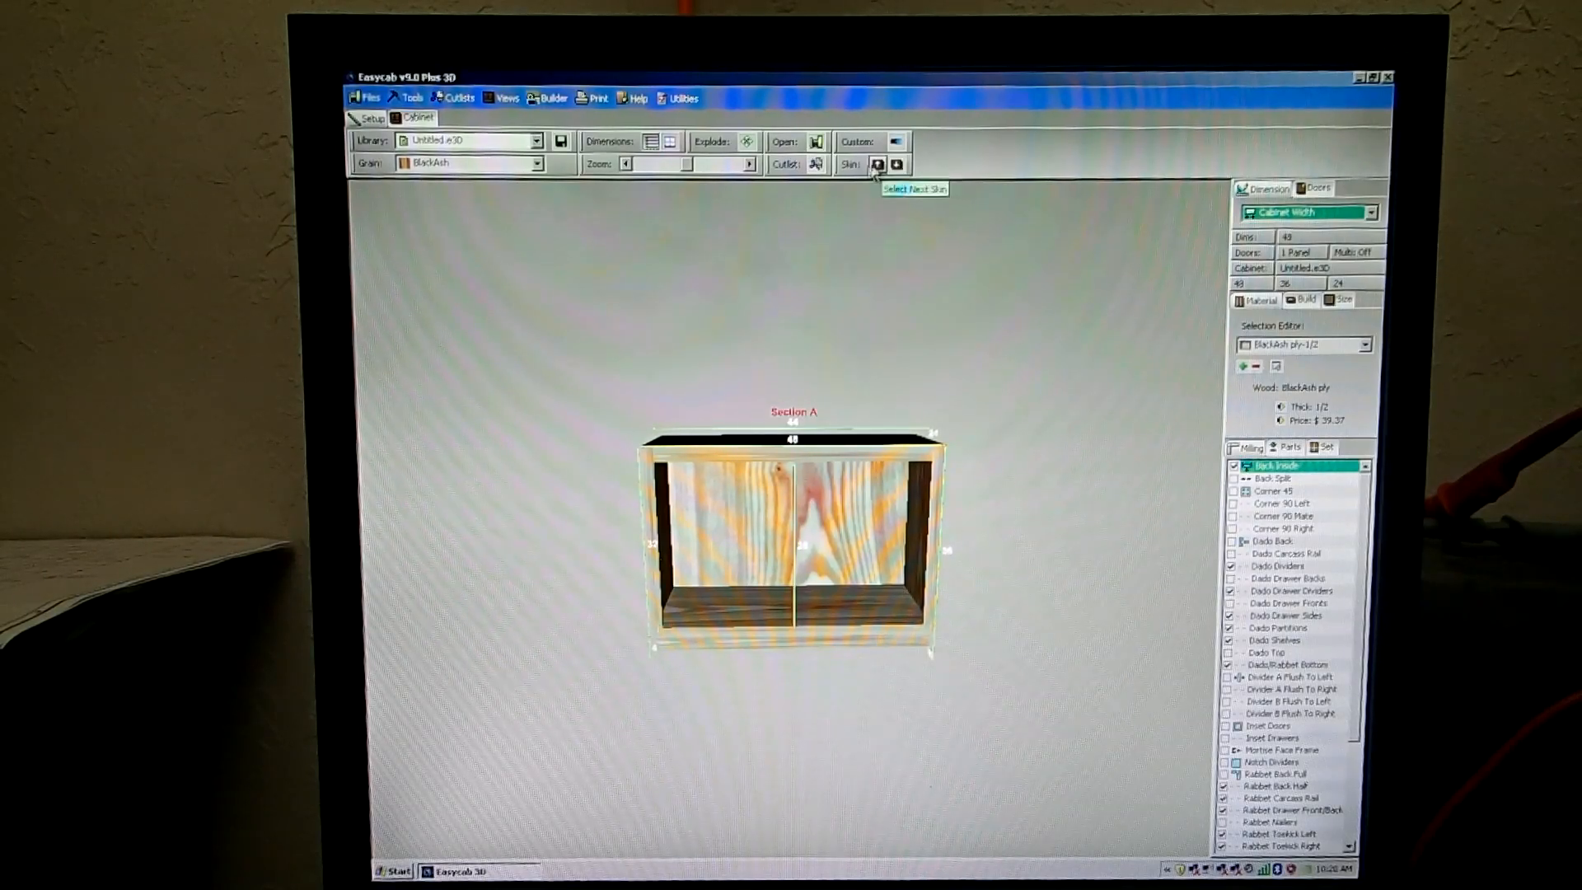
# - Cycle the interface skin to the green theme and show the prebuilt cabinet designs
pyautogui.click(897, 164)
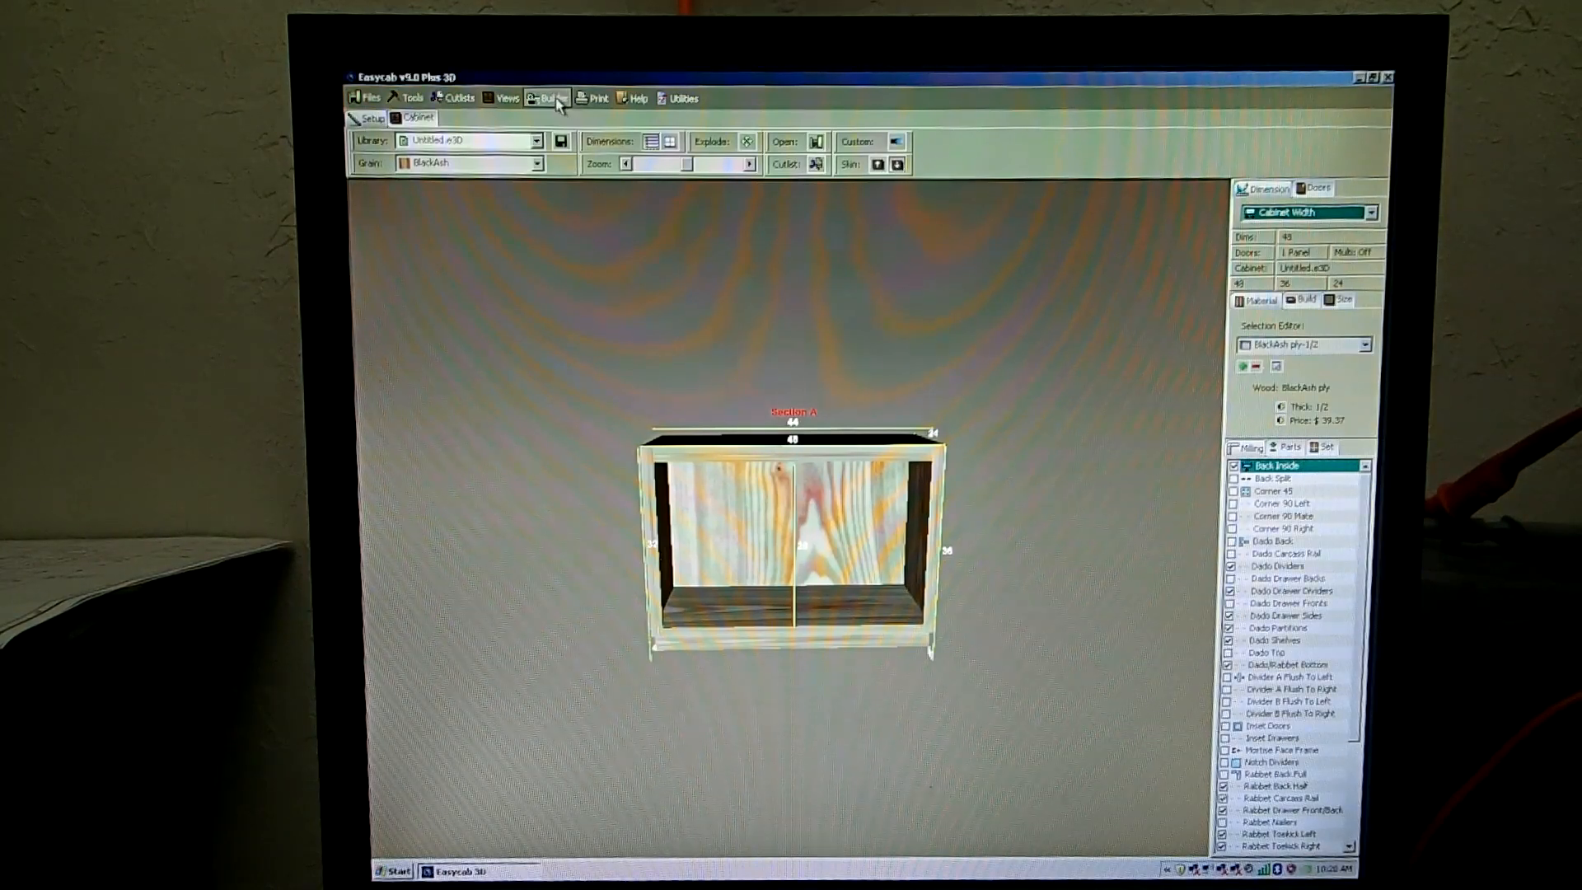
pyautogui.click(551, 97)
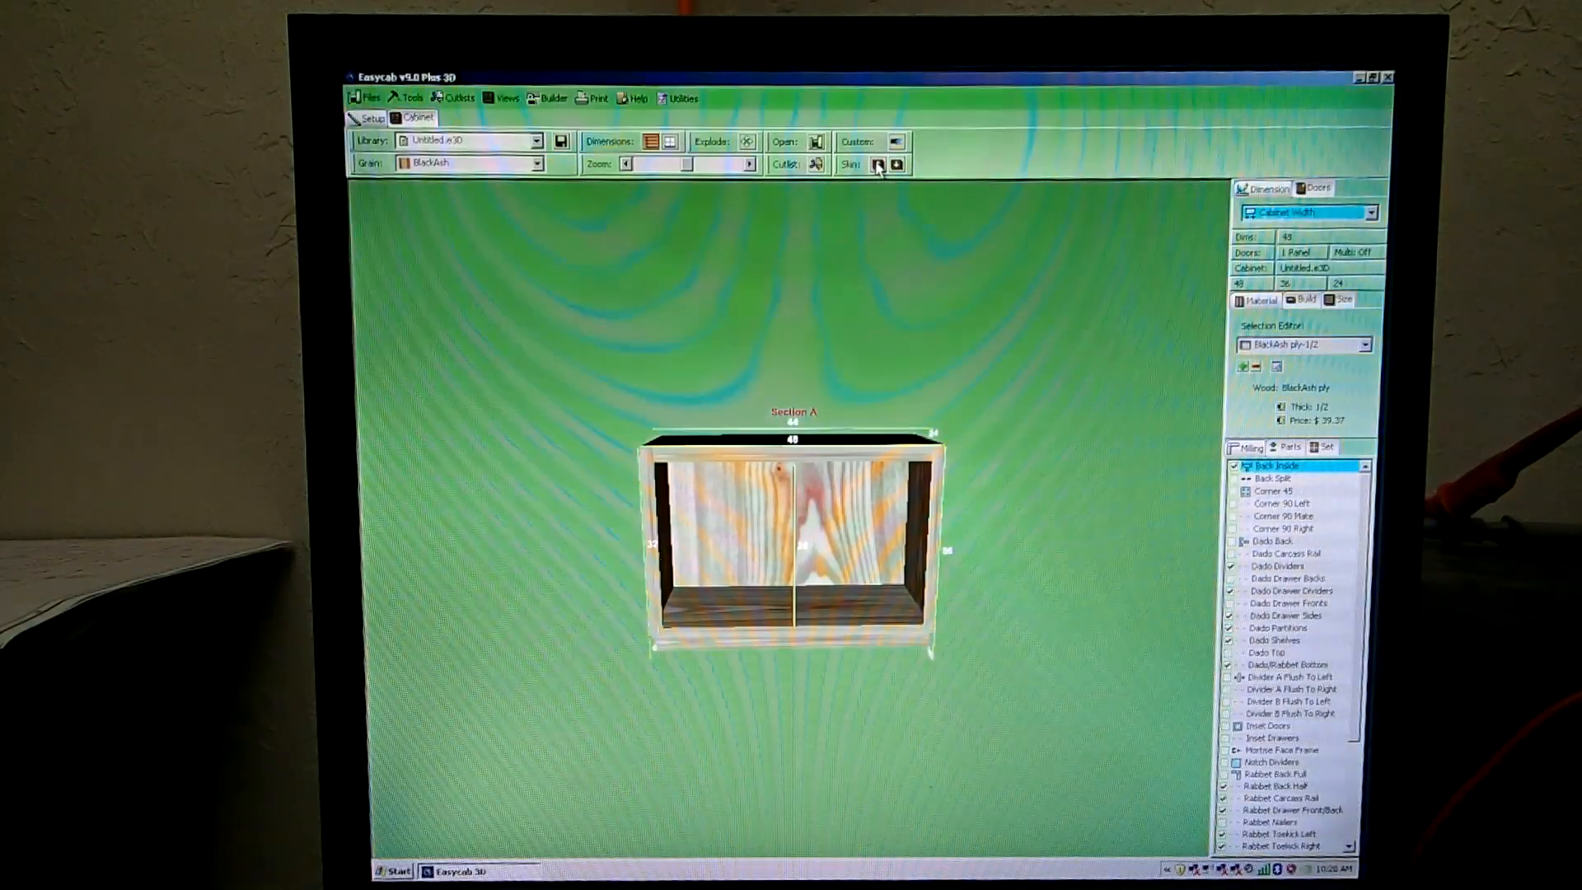
pyautogui.click(551, 97)
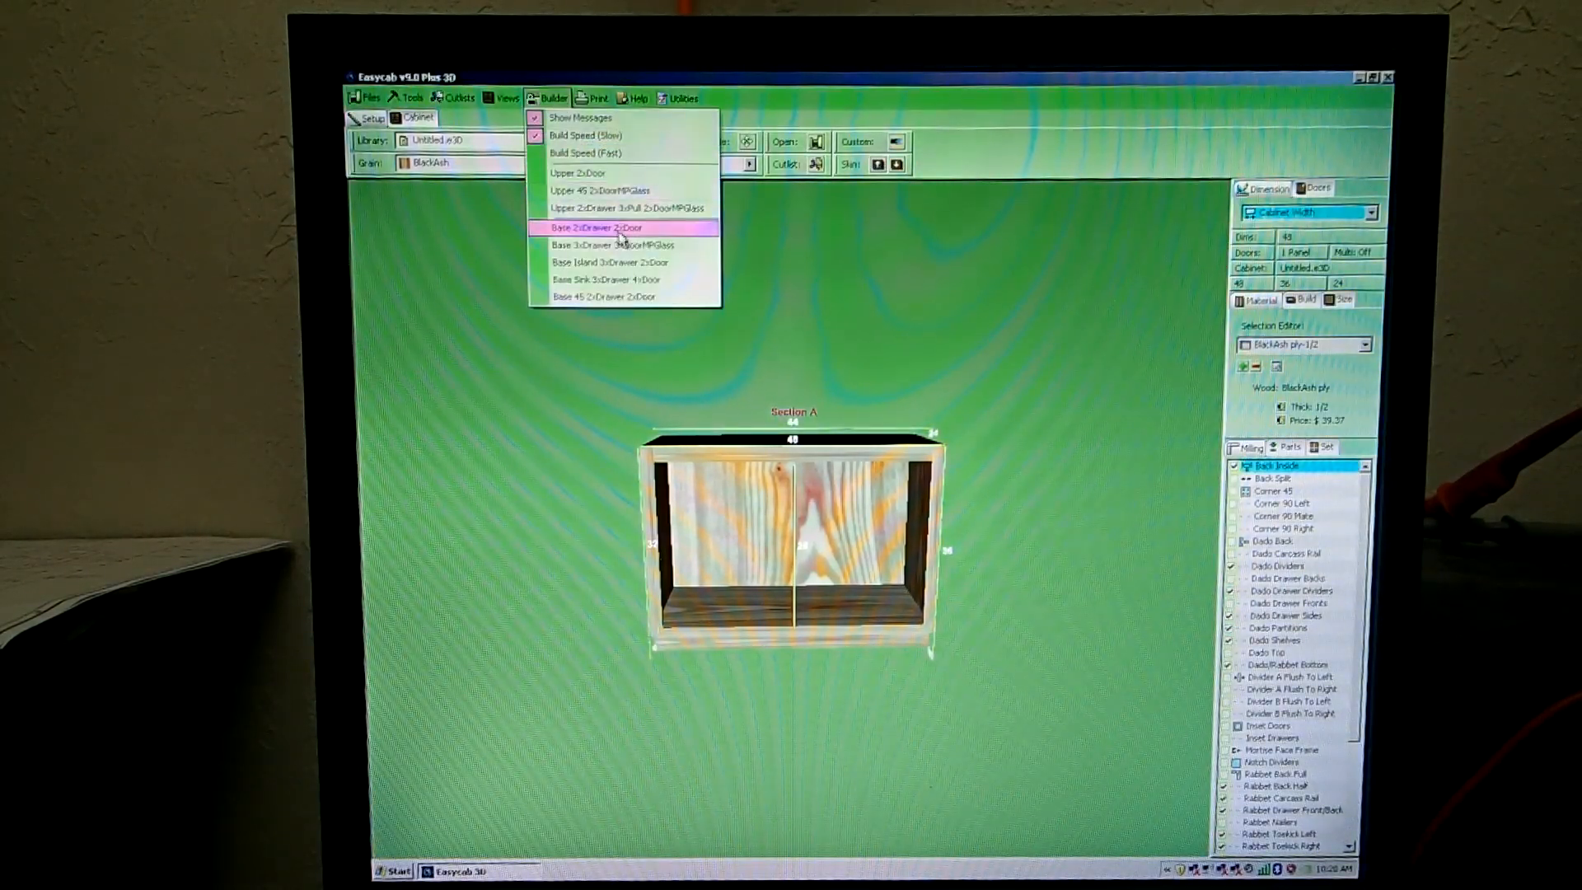
# - Build the base drawer/door preset cabinet and adjust the top-row drawer partition width
pyautogui.click(595, 228)
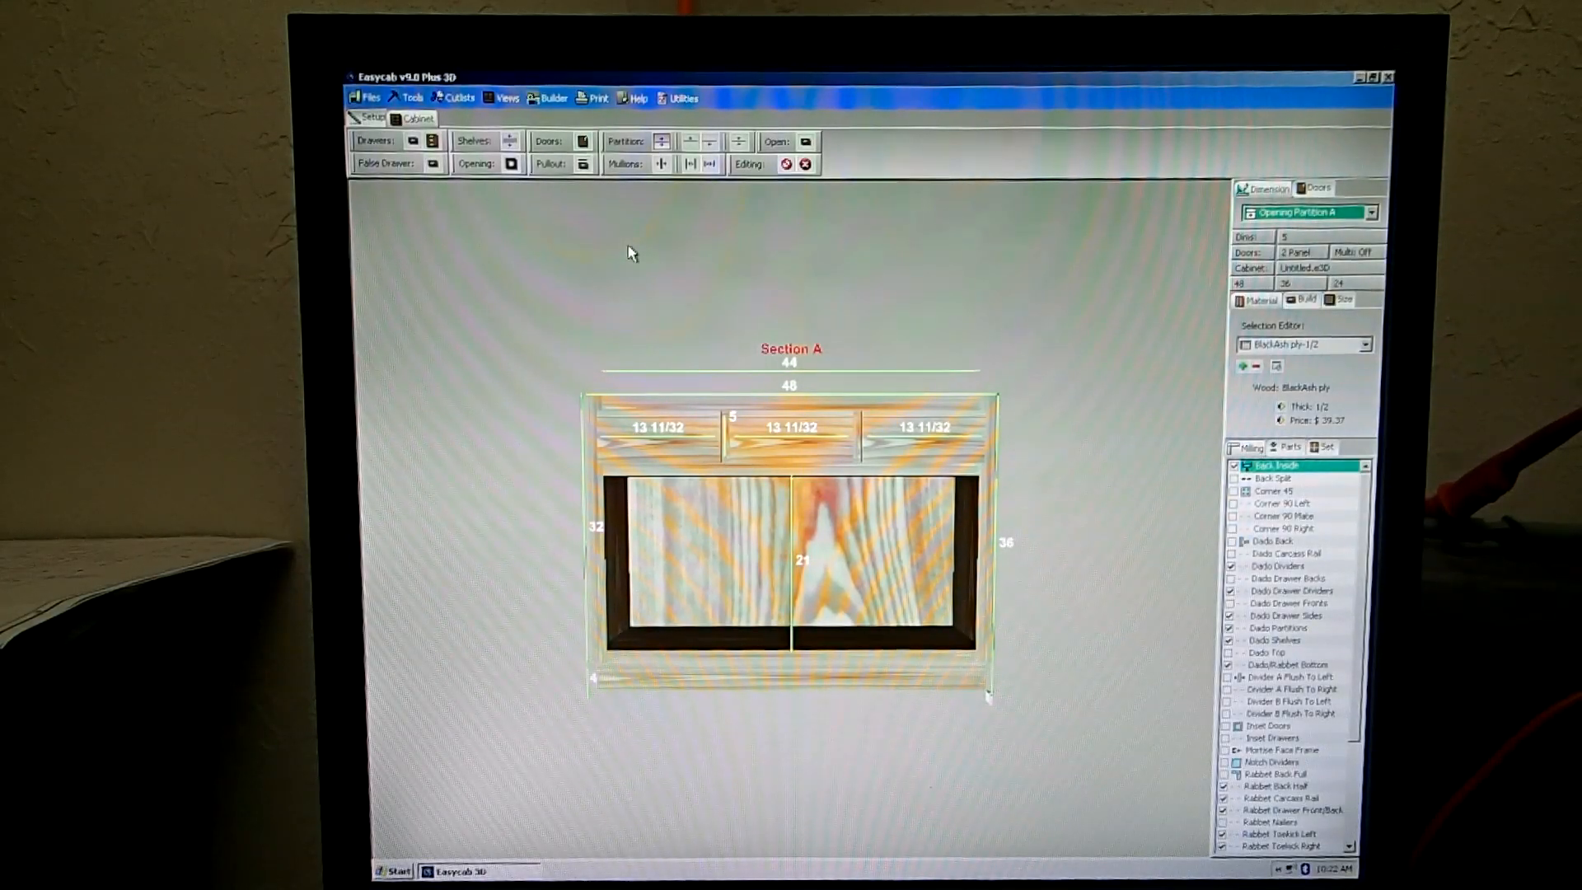
pyautogui.moveTo(740, 243)
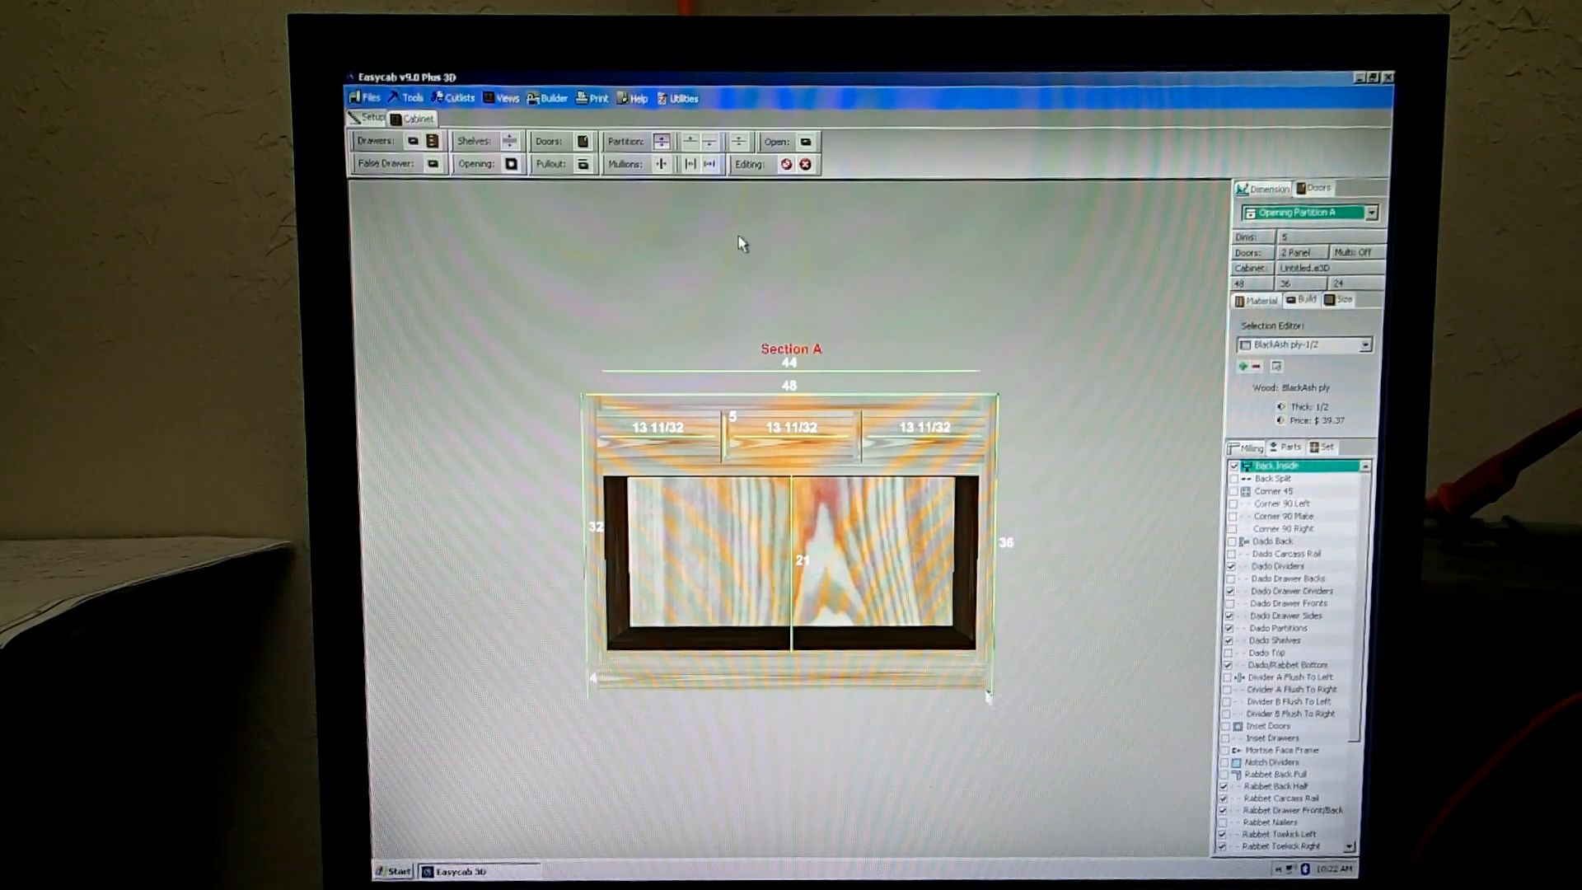
pyautogui.moveTo(821, 235)
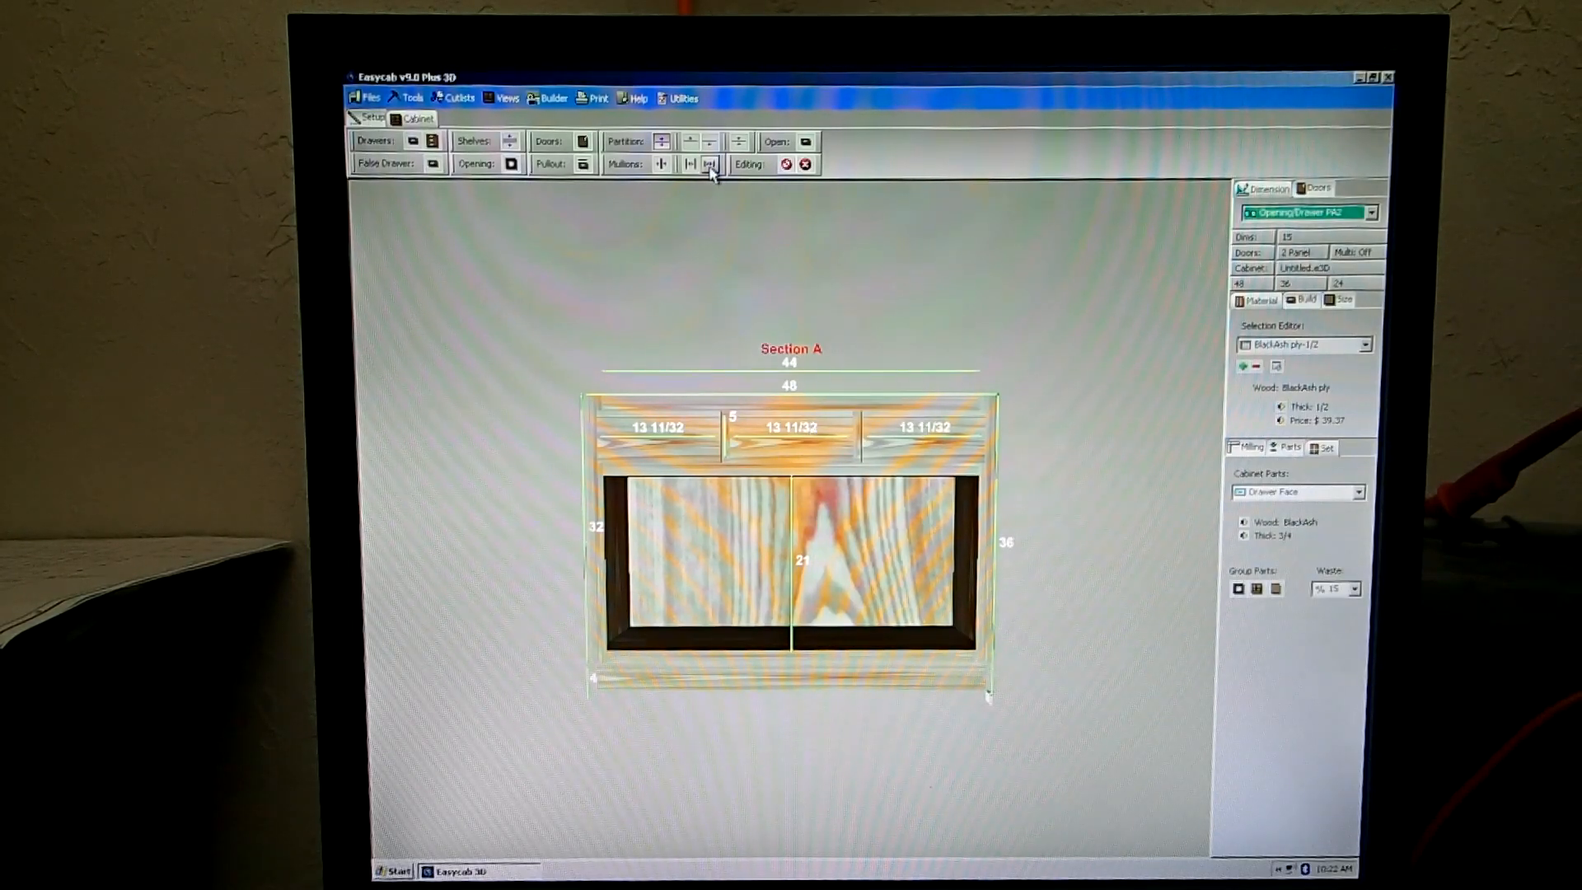
pyautogui.moveTo(709, 163)
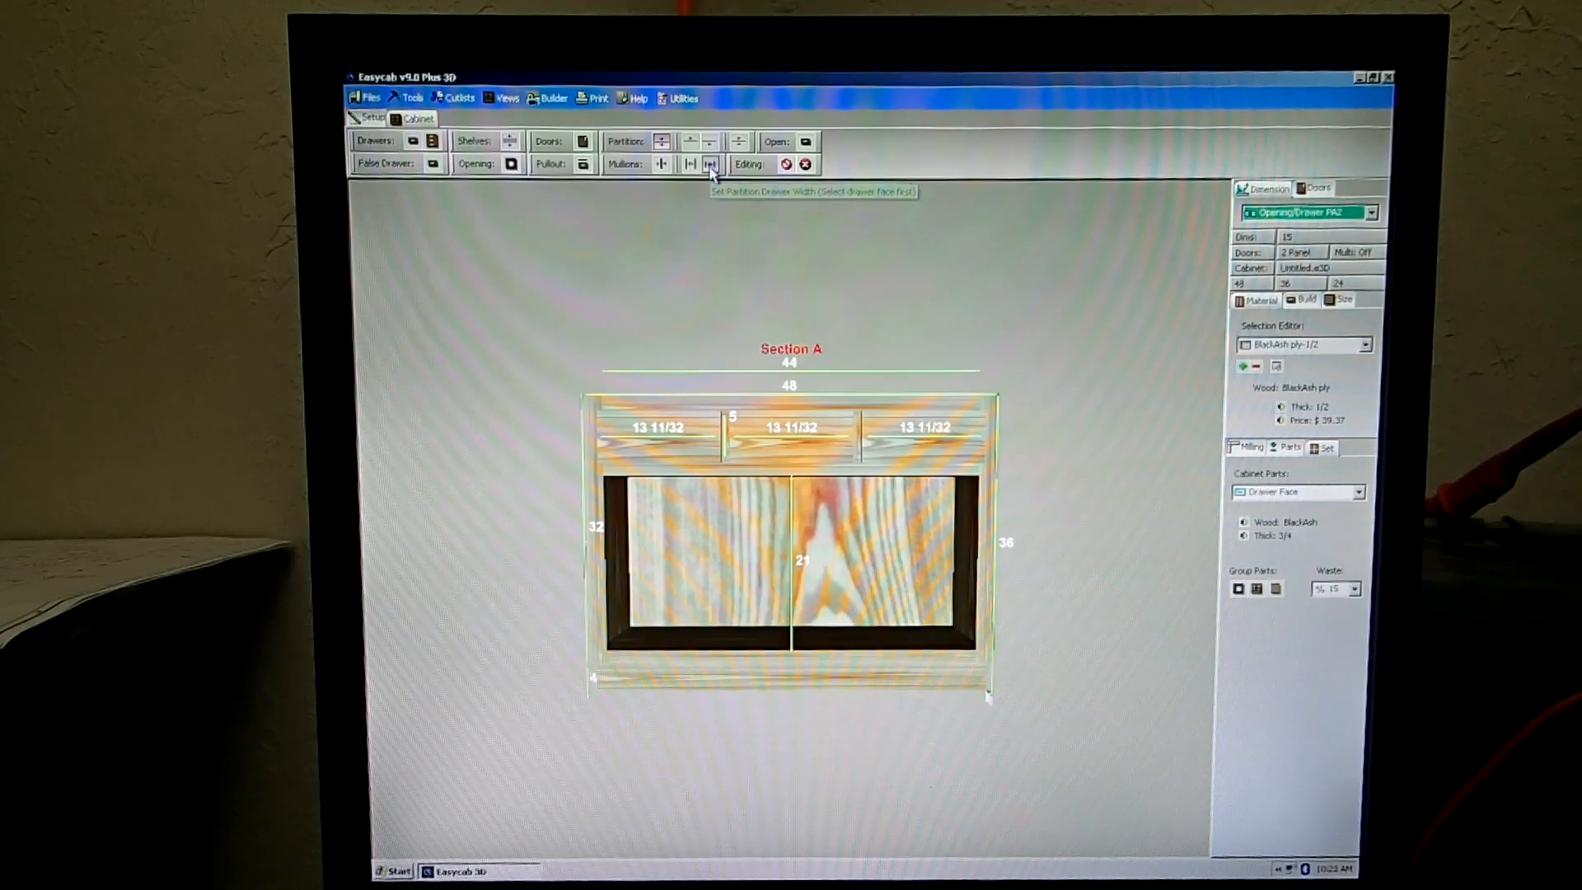
pyautogui.click(709, 163)
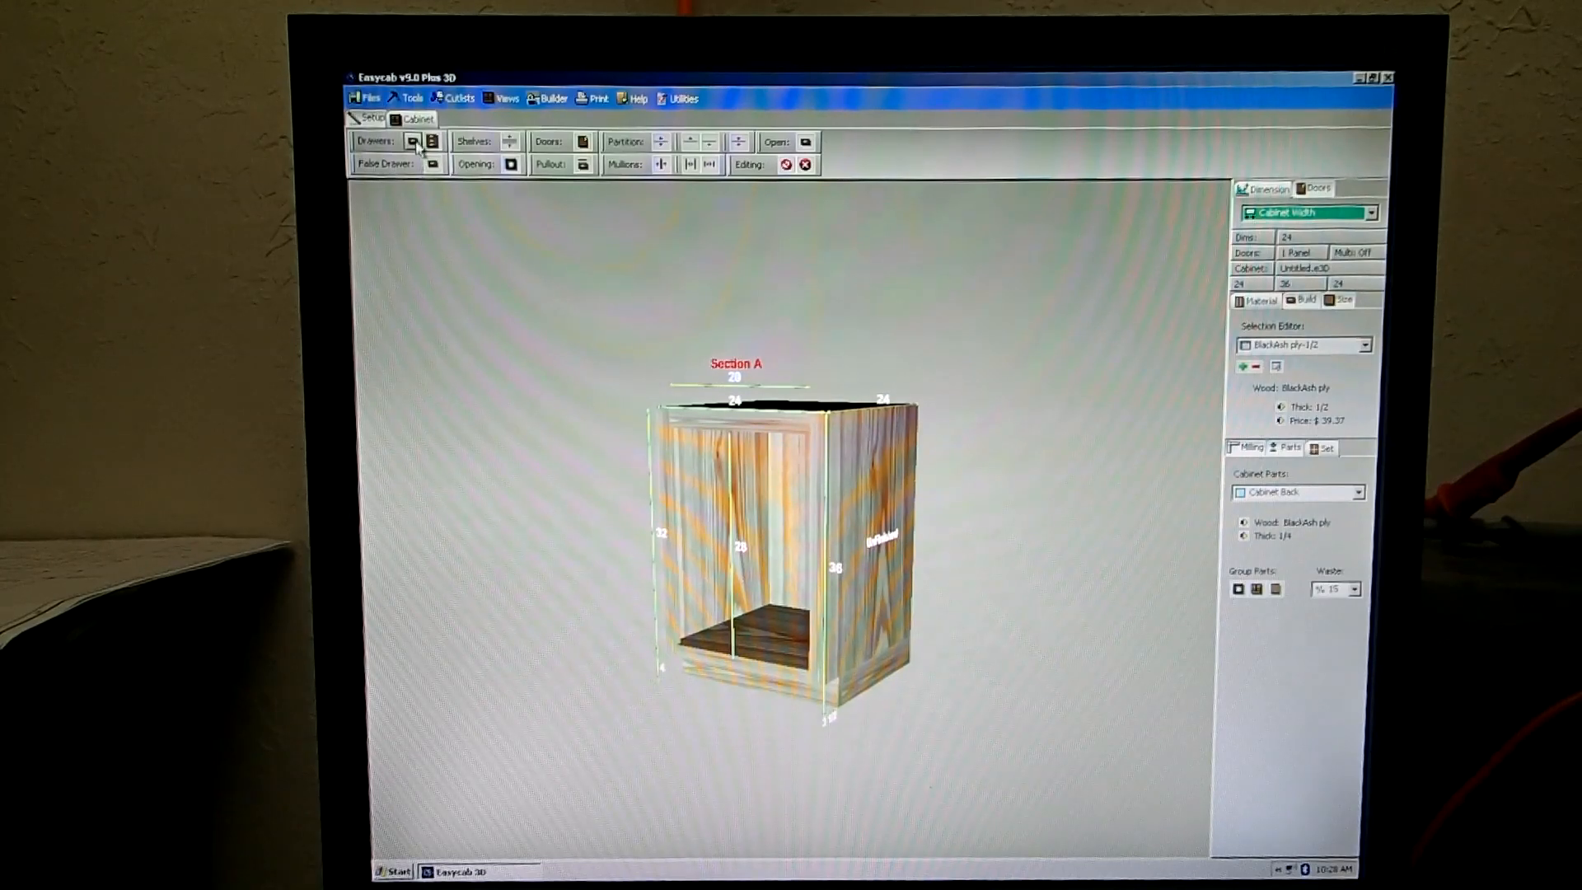
# - Add stacked drawers of different heights into the cabinet opening with the Drawers tool
pyautogui.click(412, 140)
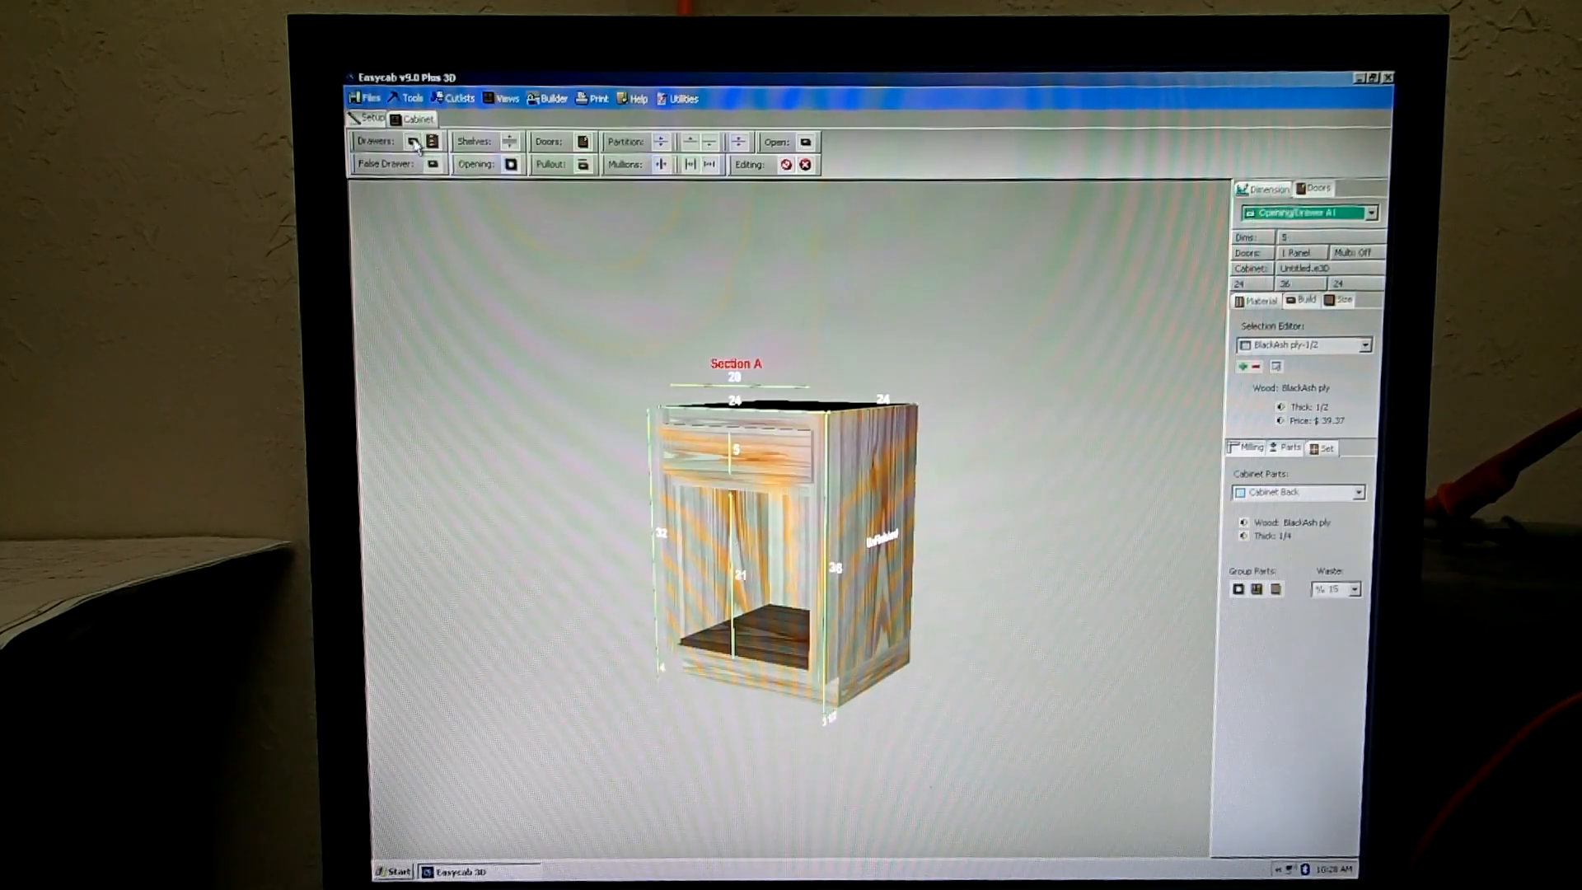
pyautogui.click(414, 140)
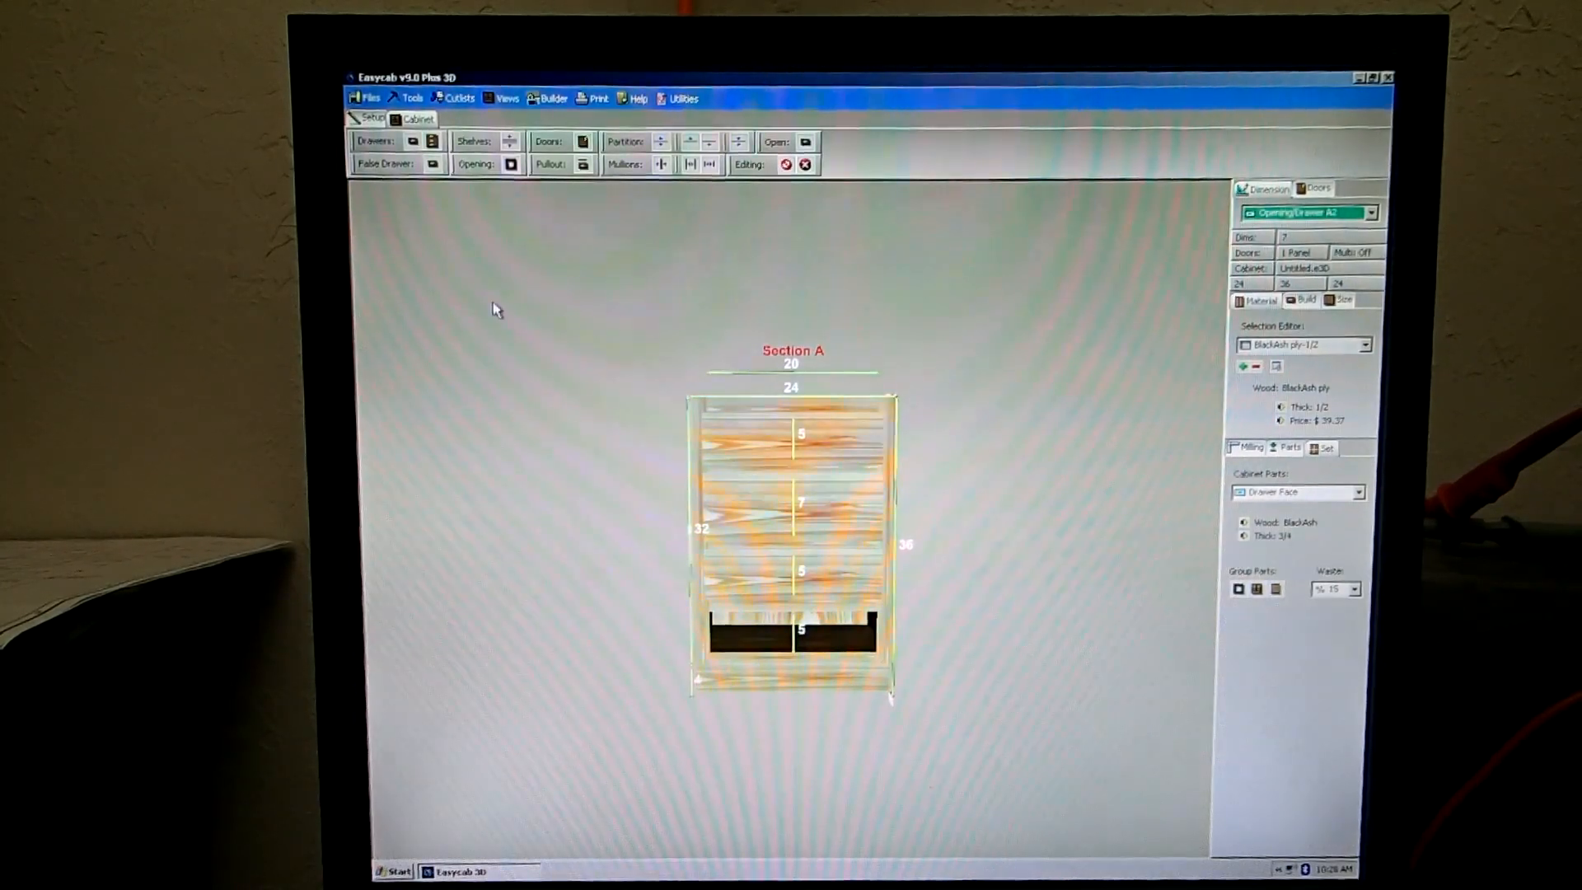
pyautogui.click(430, 140)
pyautogui.write('48')
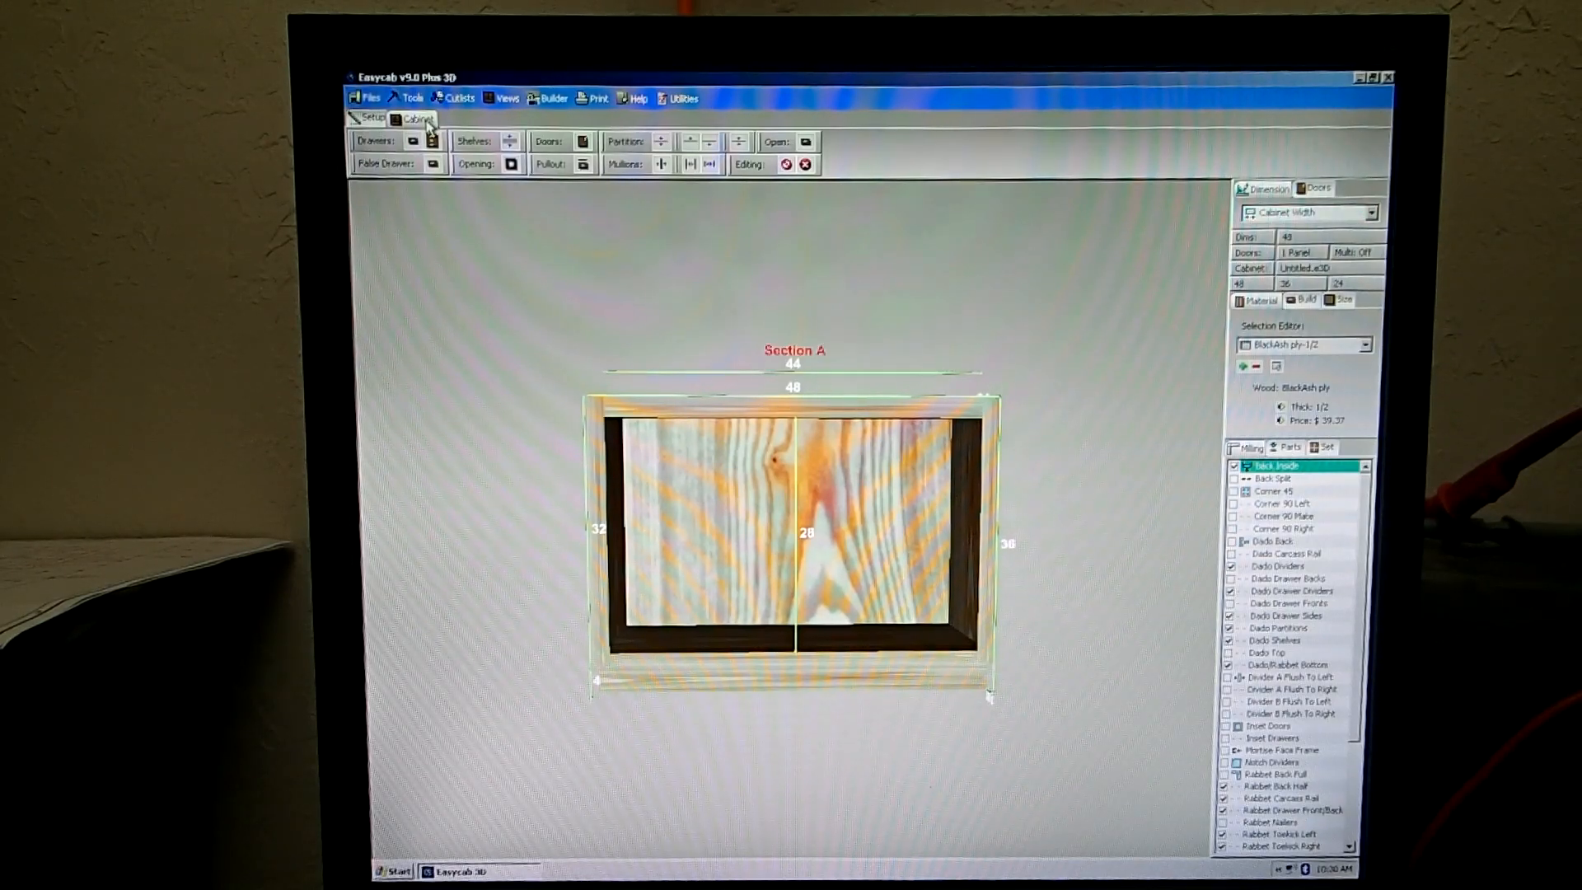
# - Add two mullions to split the 48-inch cabinet into Sections A, B and C, selecting Section A for resizing
pyautogui.click(661, 164)
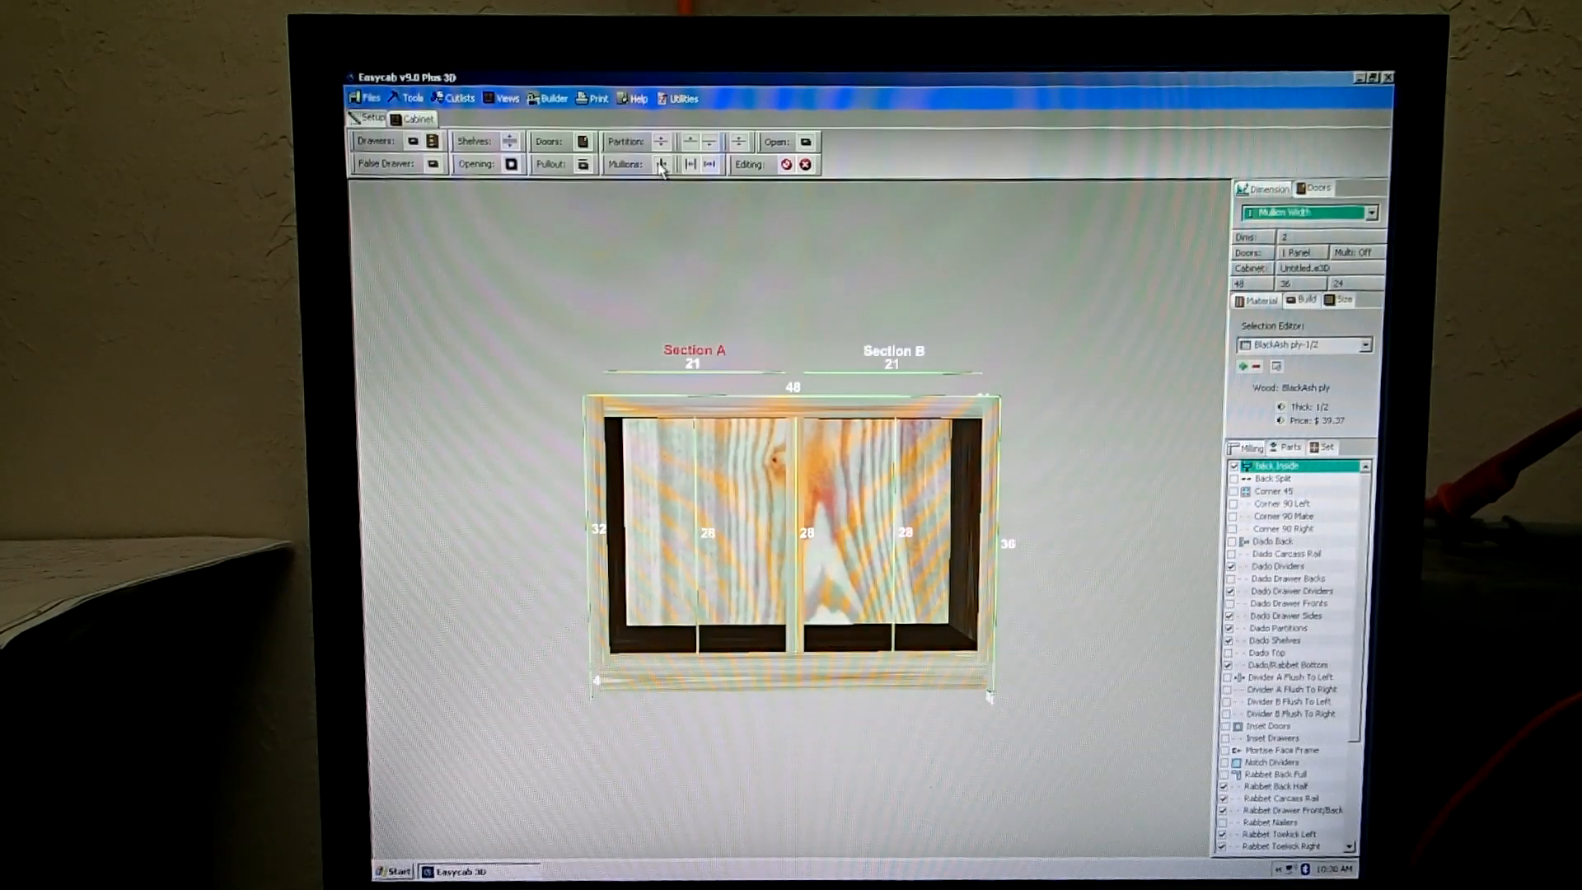
pyautogui.click(659, 163)
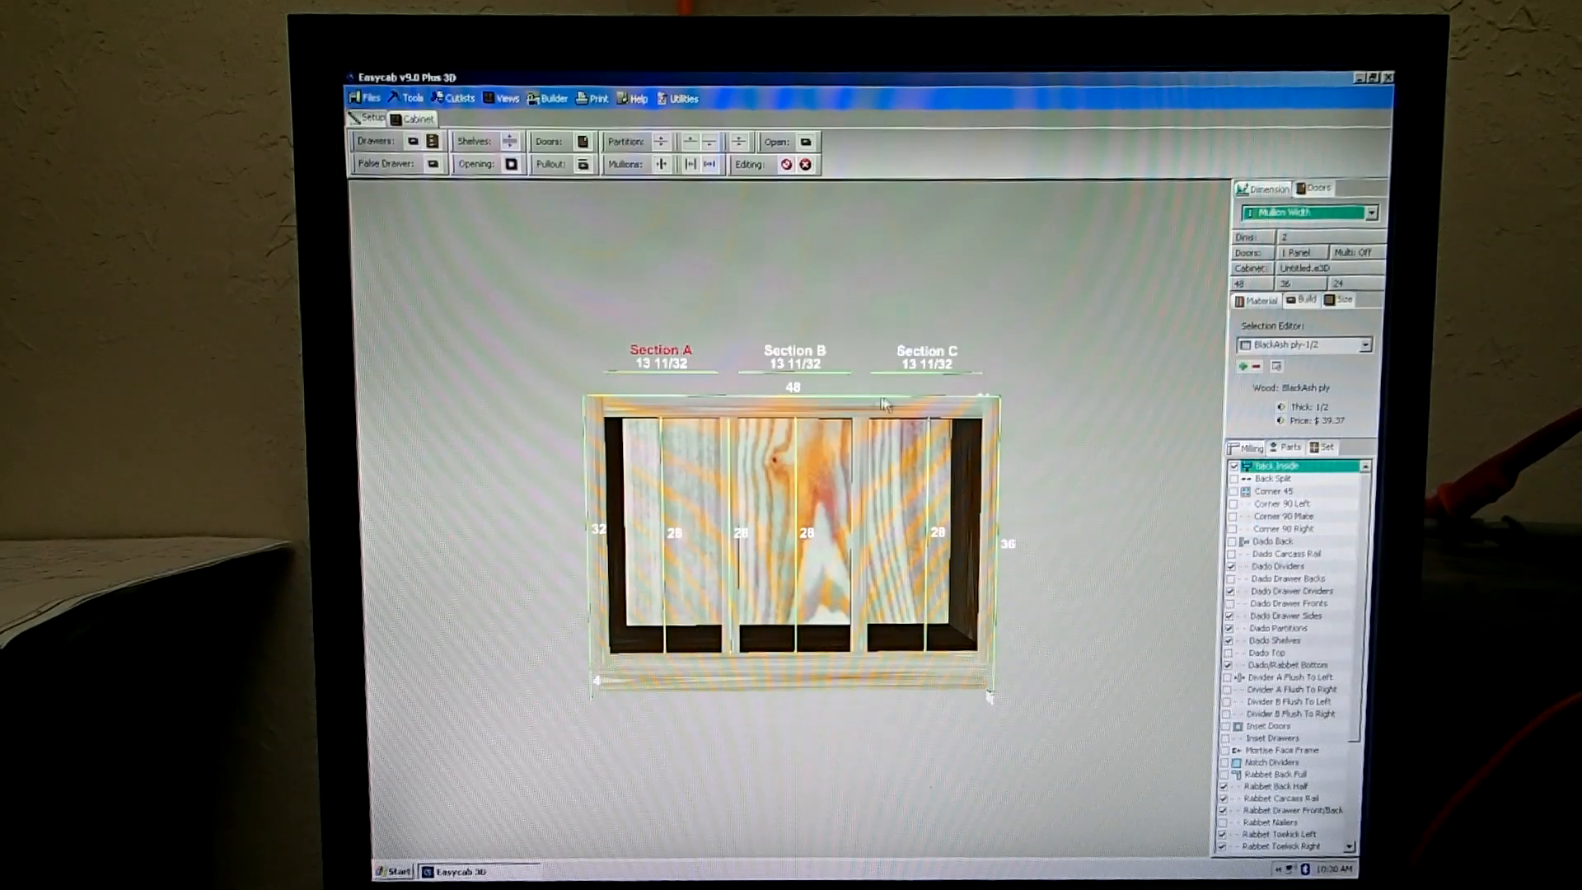
pyautogui.moveTo(737, 323)
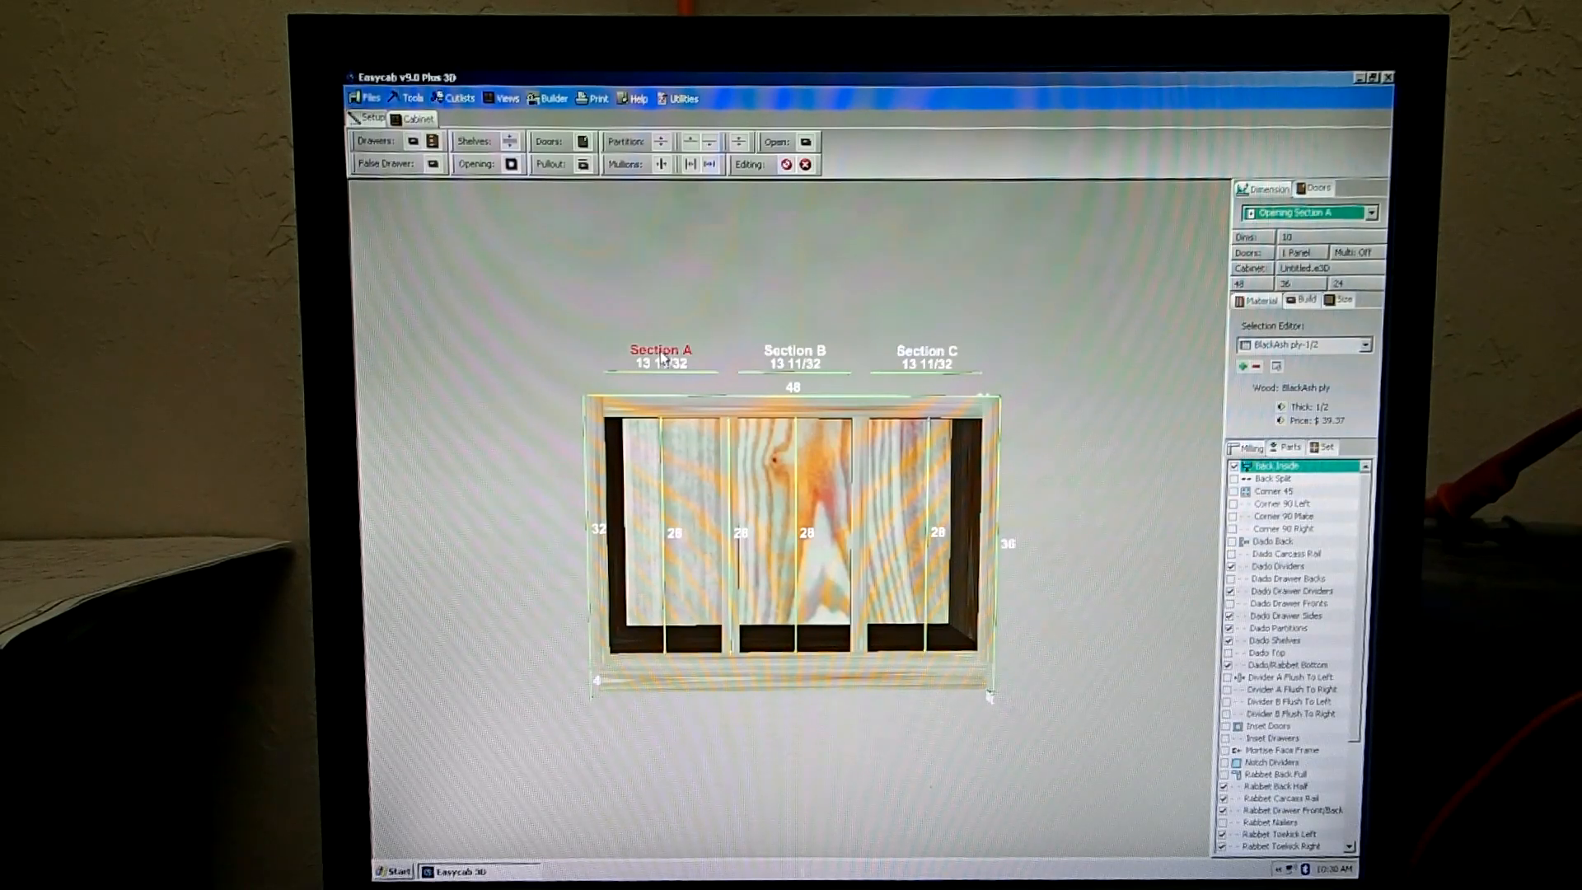
pyautogui.click(1369, 212)
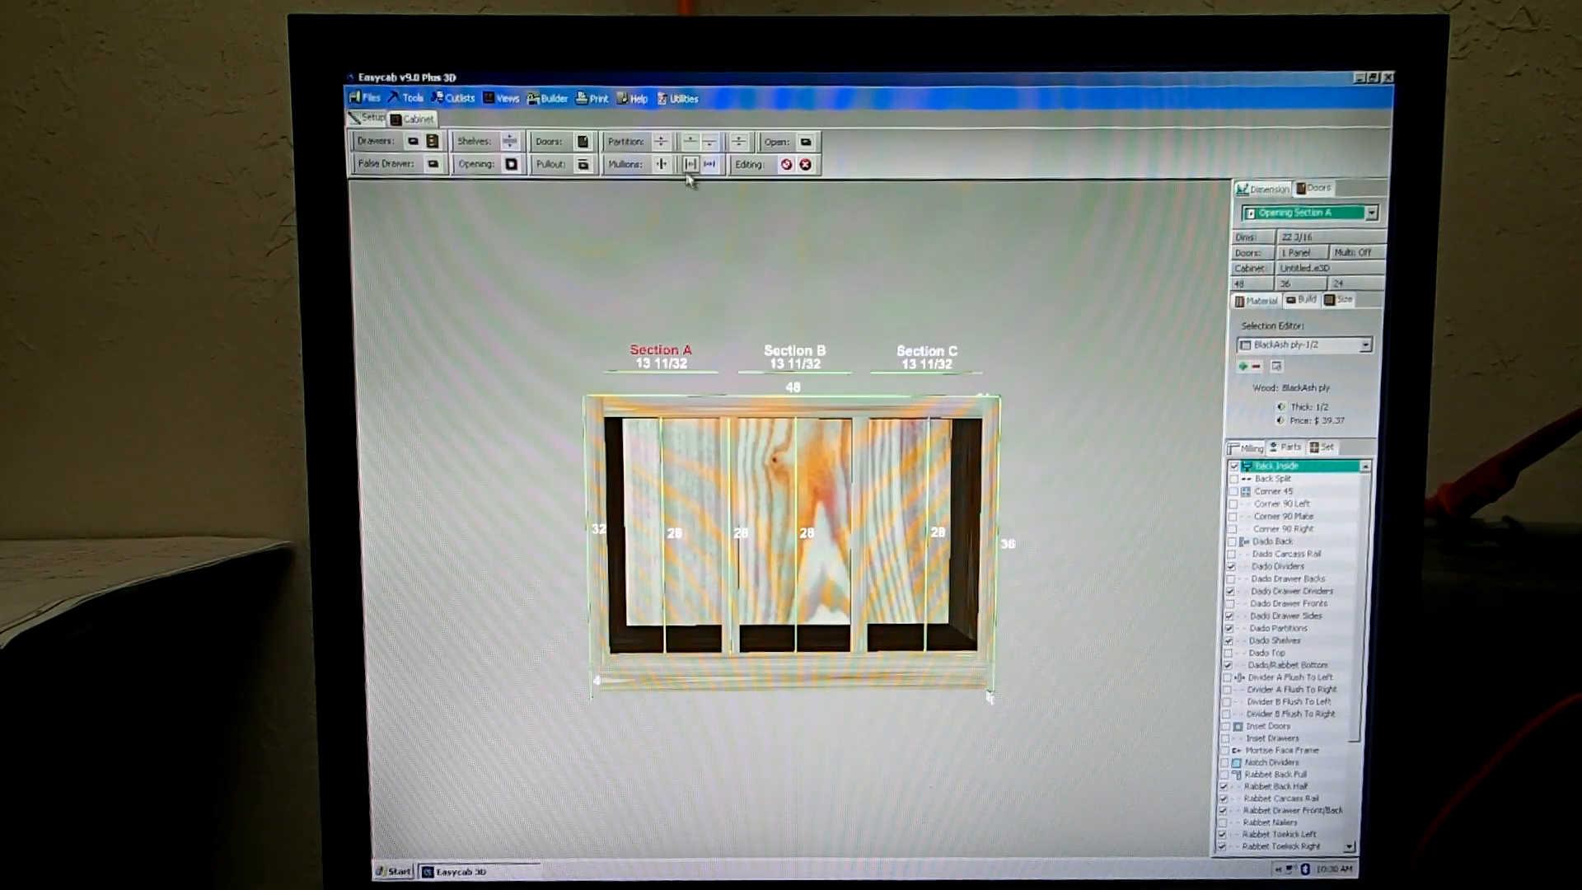
pyautogui.moveTo(691, 164)
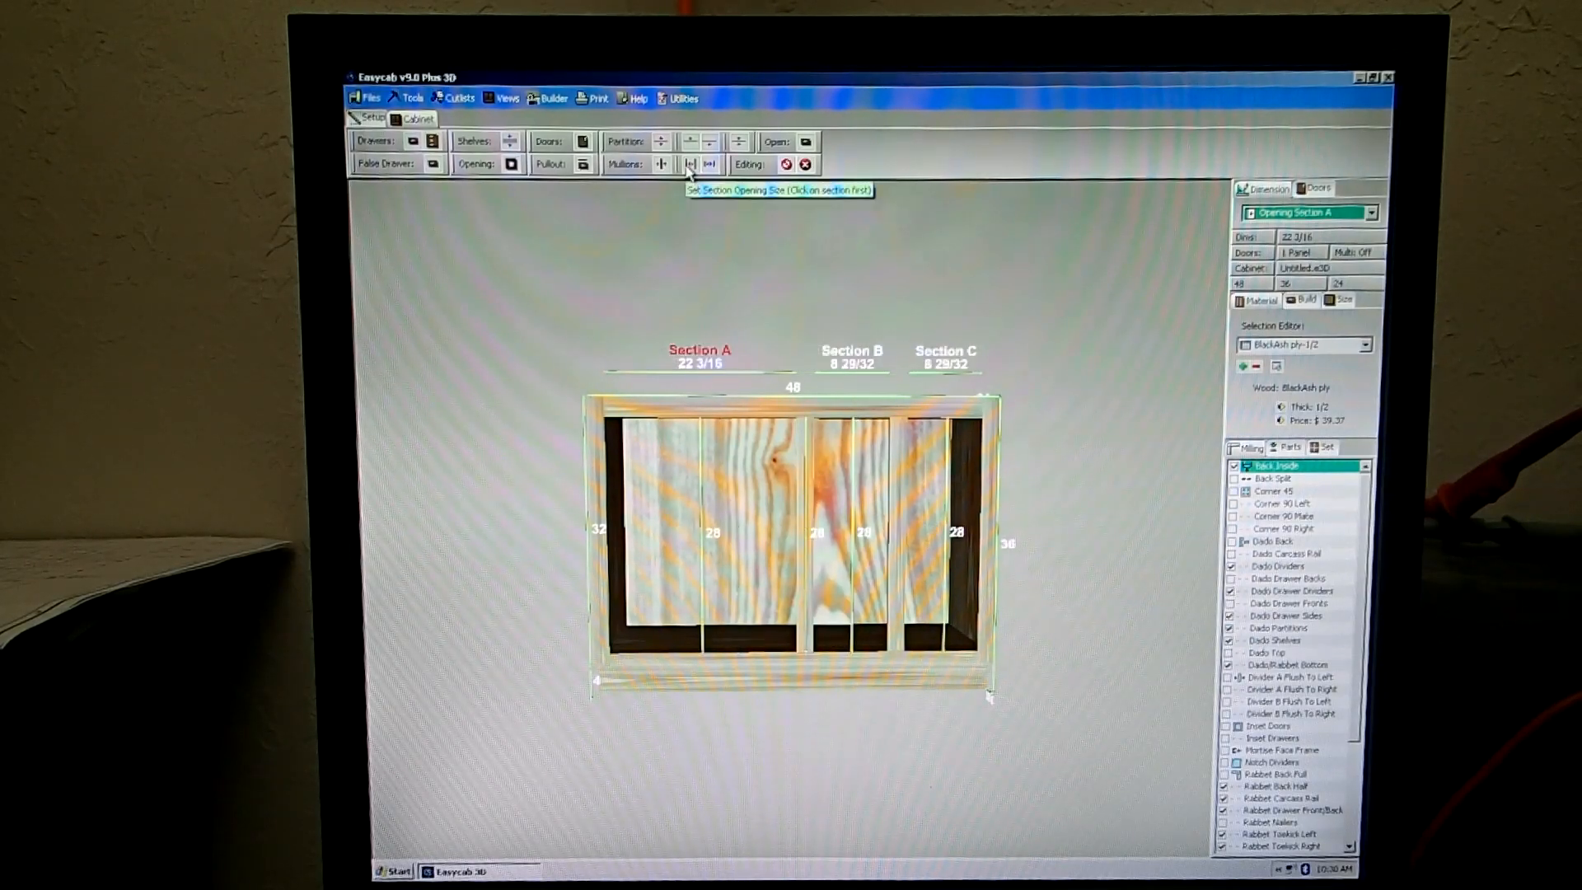
pyautogui.moveTo(1050, 285)
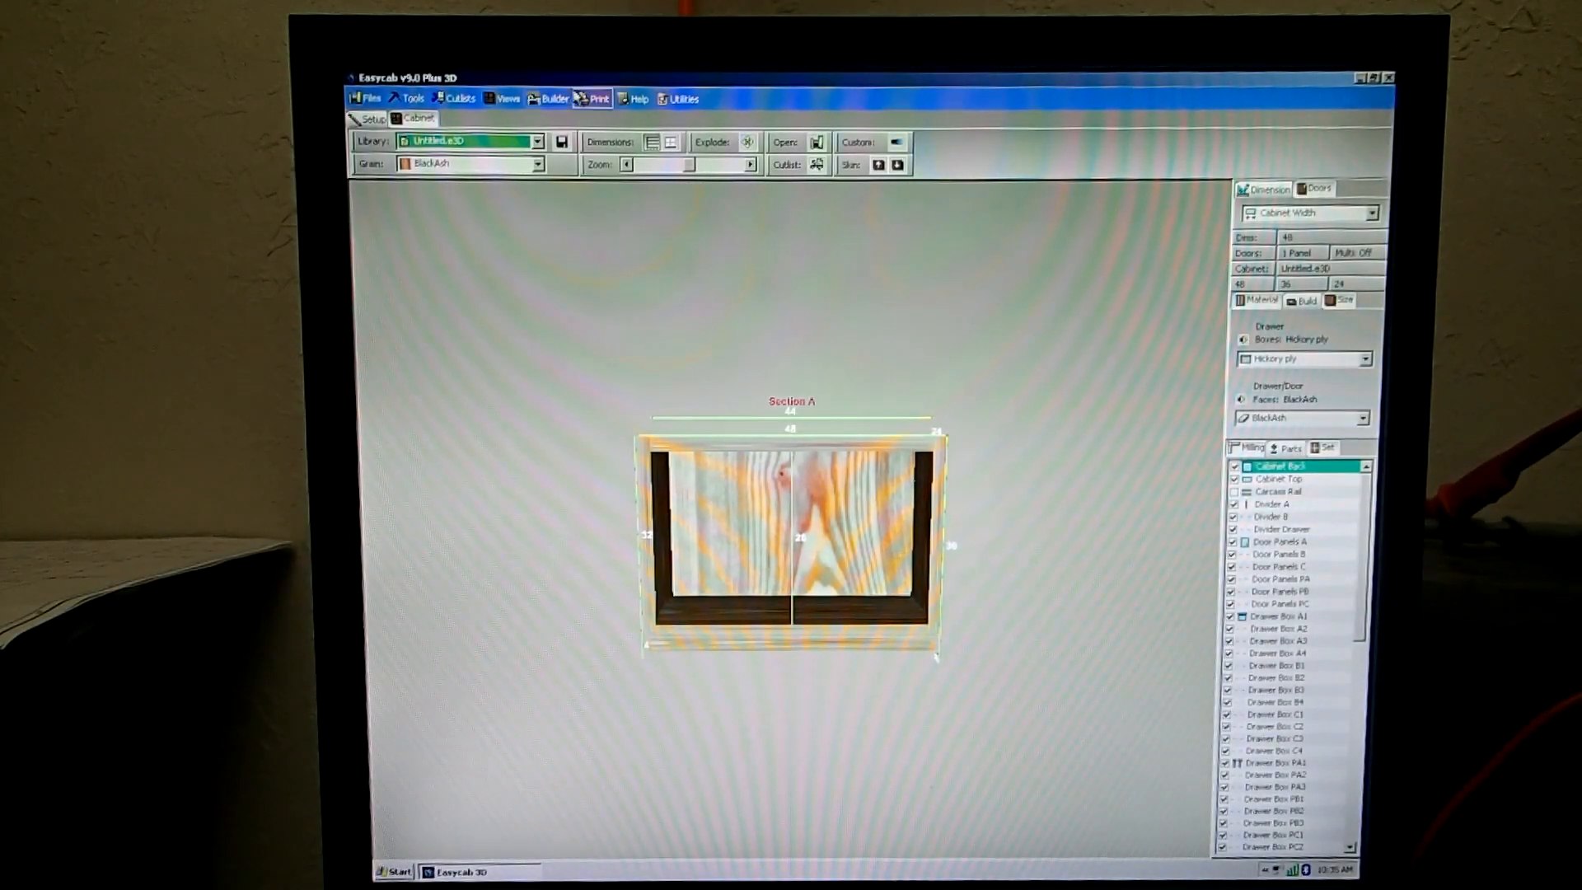
# - Show the Questions Blog (FAQ Postings) from Help in a maximized web window and scroll the page
pyautogui.click(640, 98)
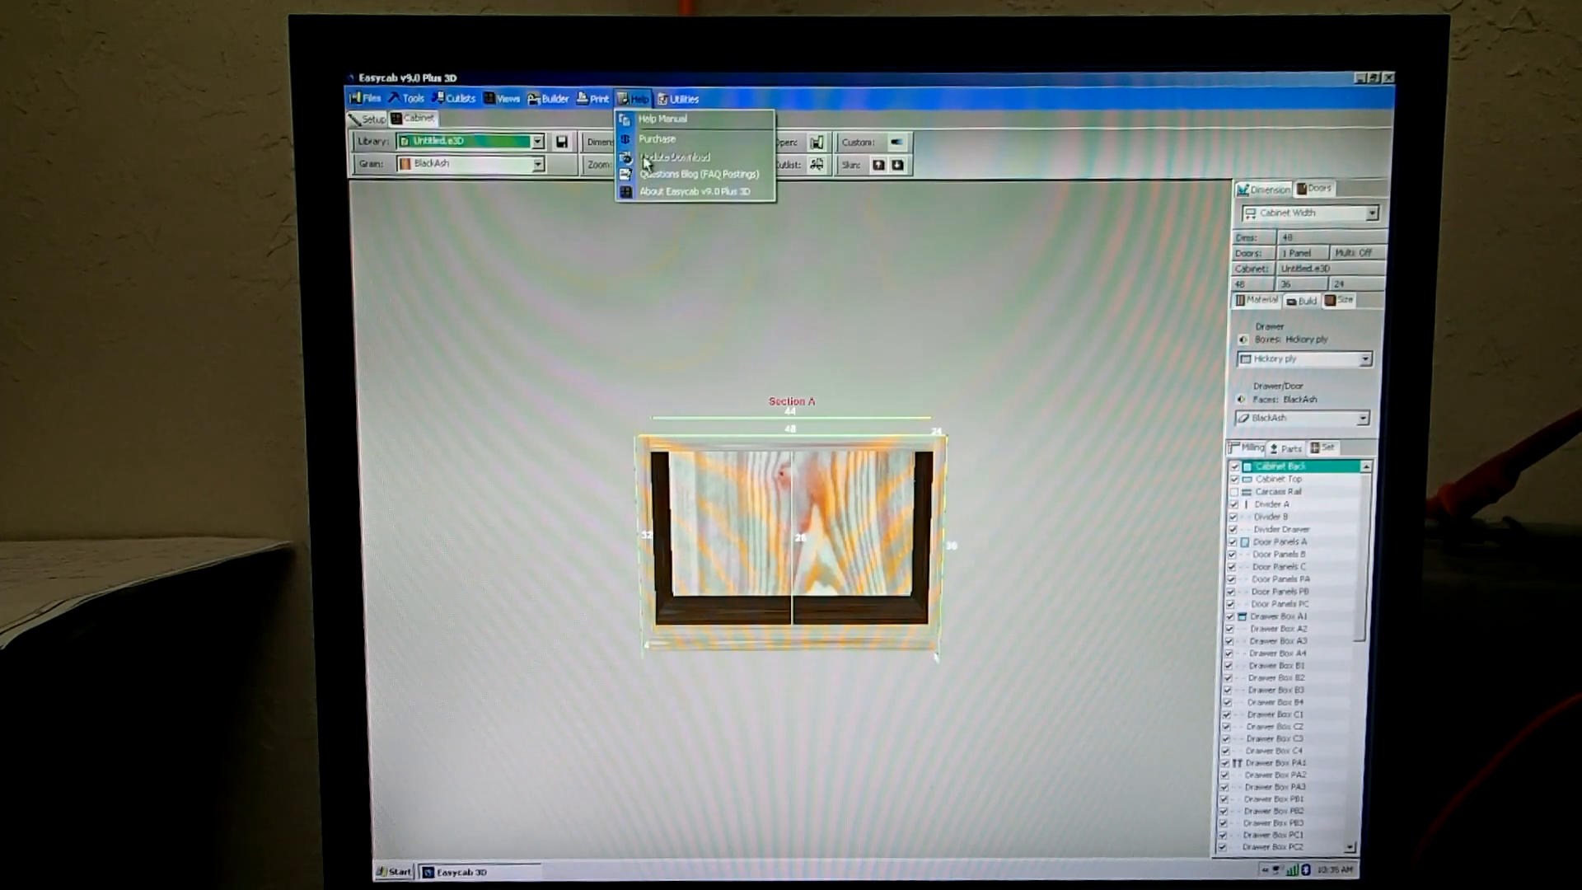
pyautogui.moveTo(699, 173)
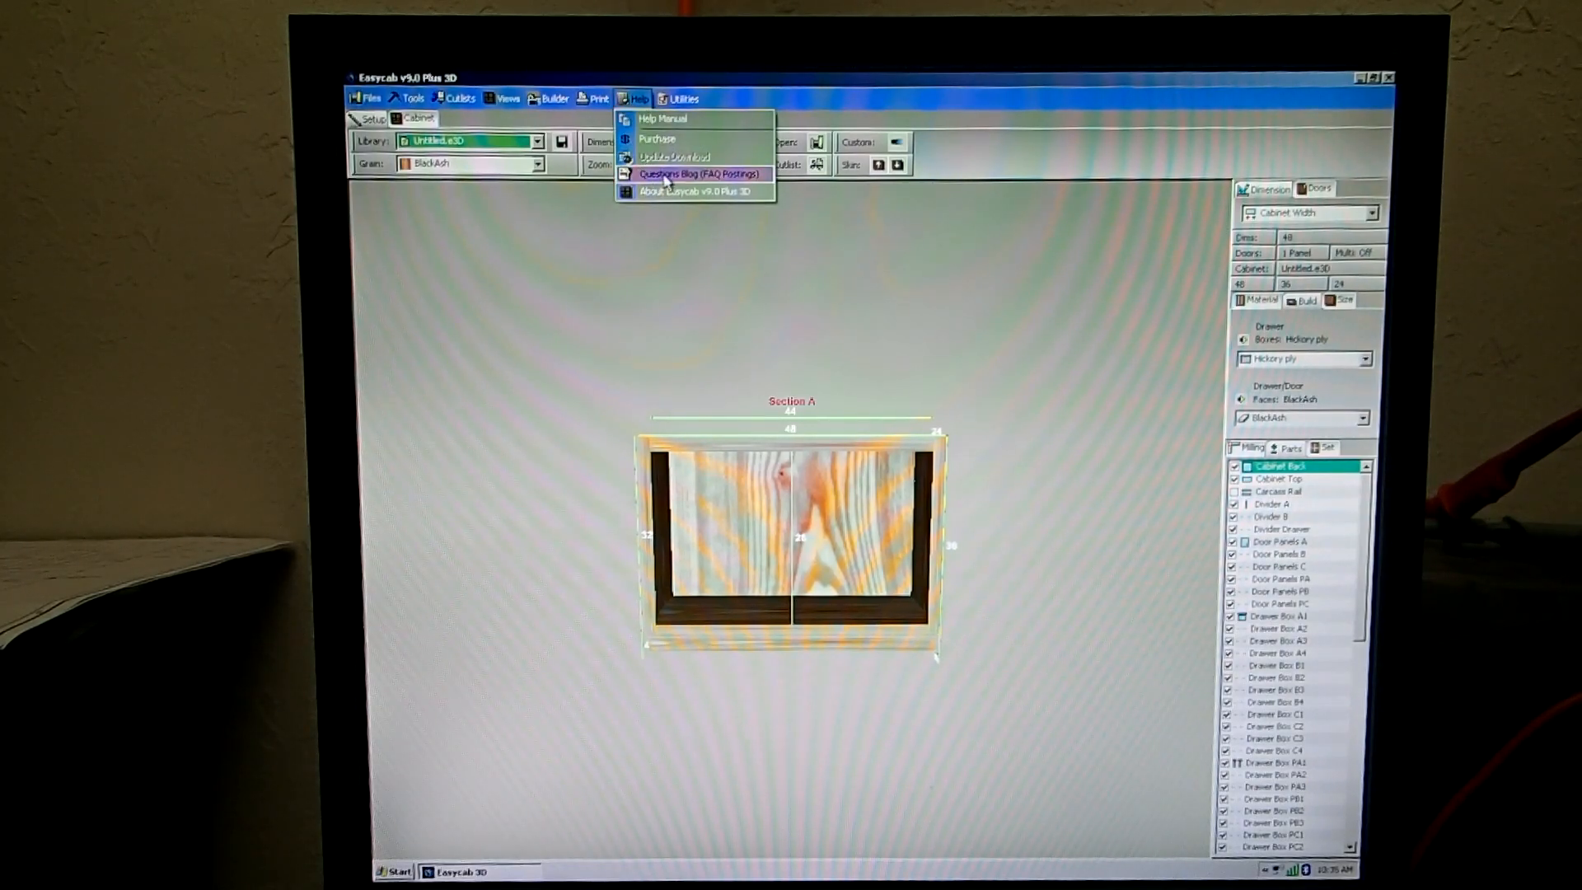
pyautogui.click(696, 173)
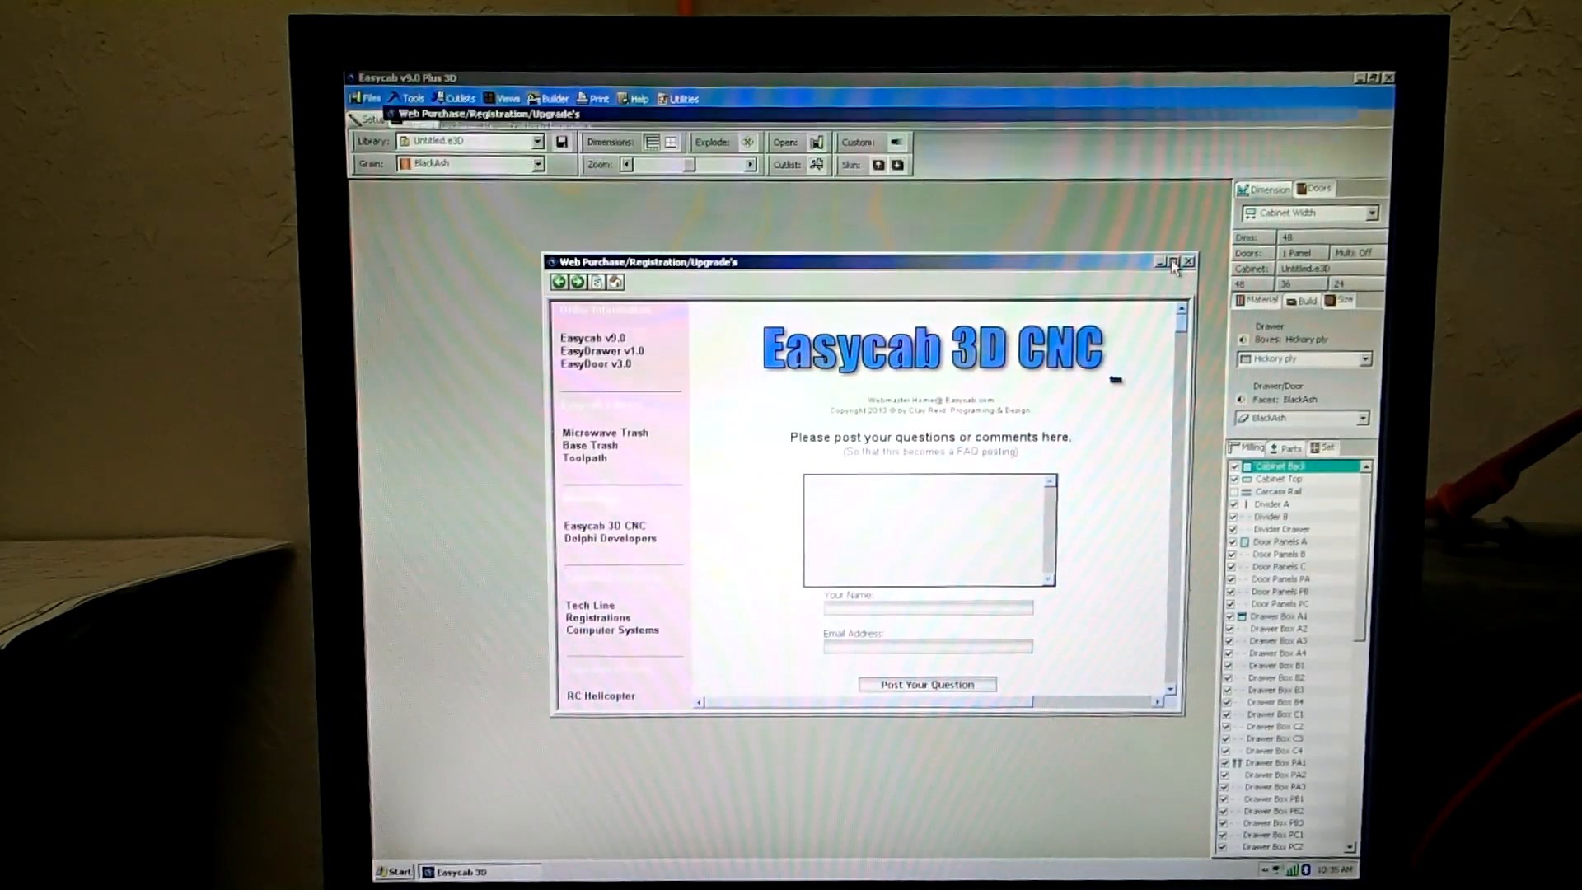
pyautogui.click(1172, 262)
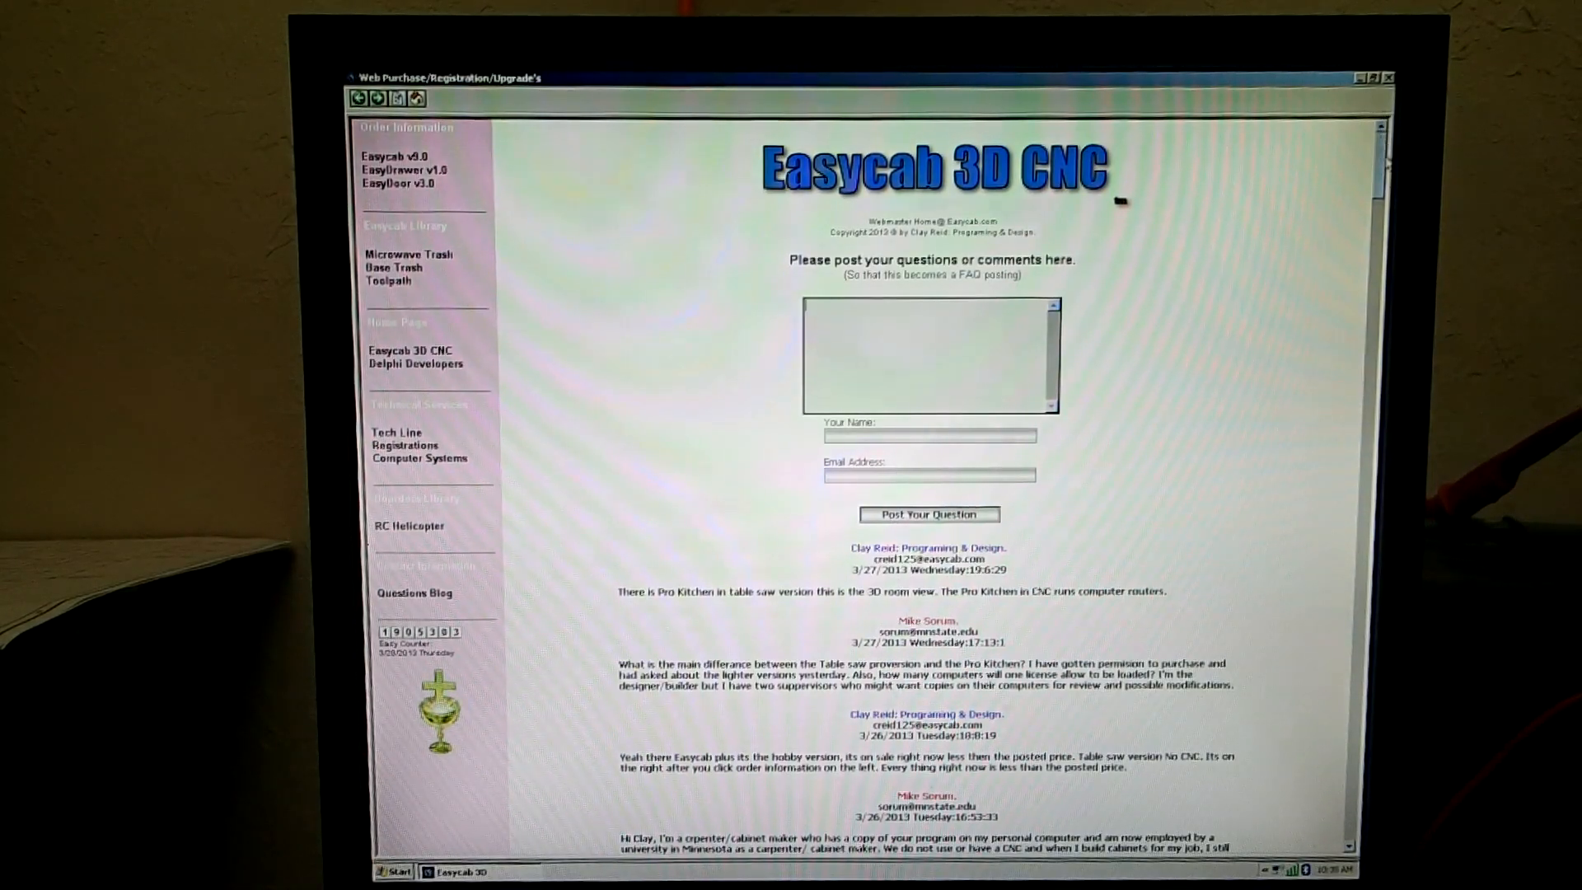
pyautogui.scroll(-3)
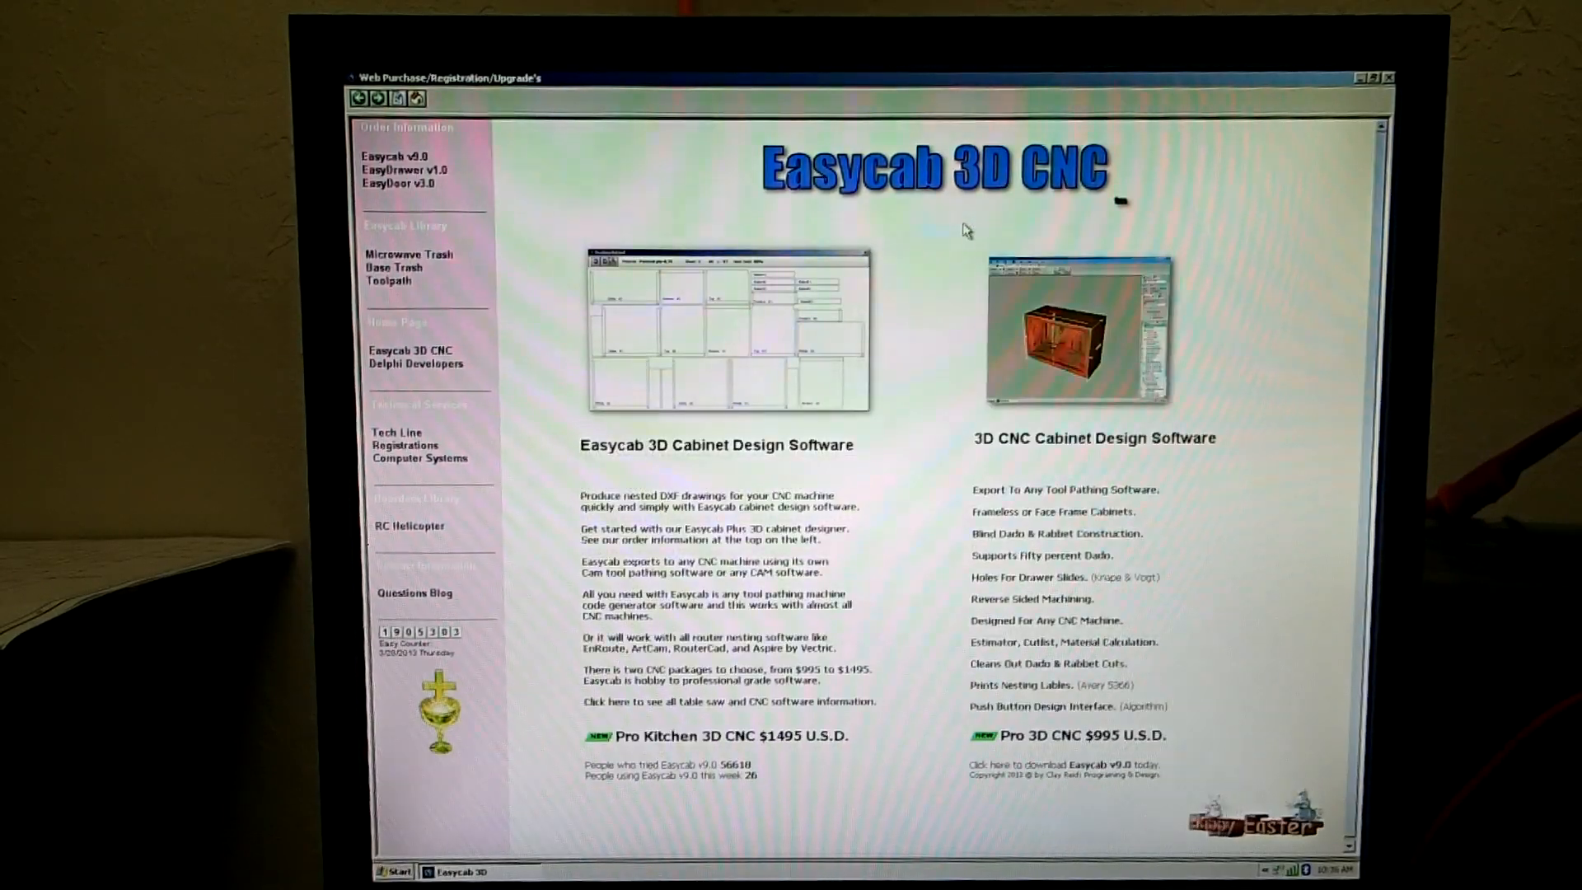
pyautogui.moveTo(1215, 195)
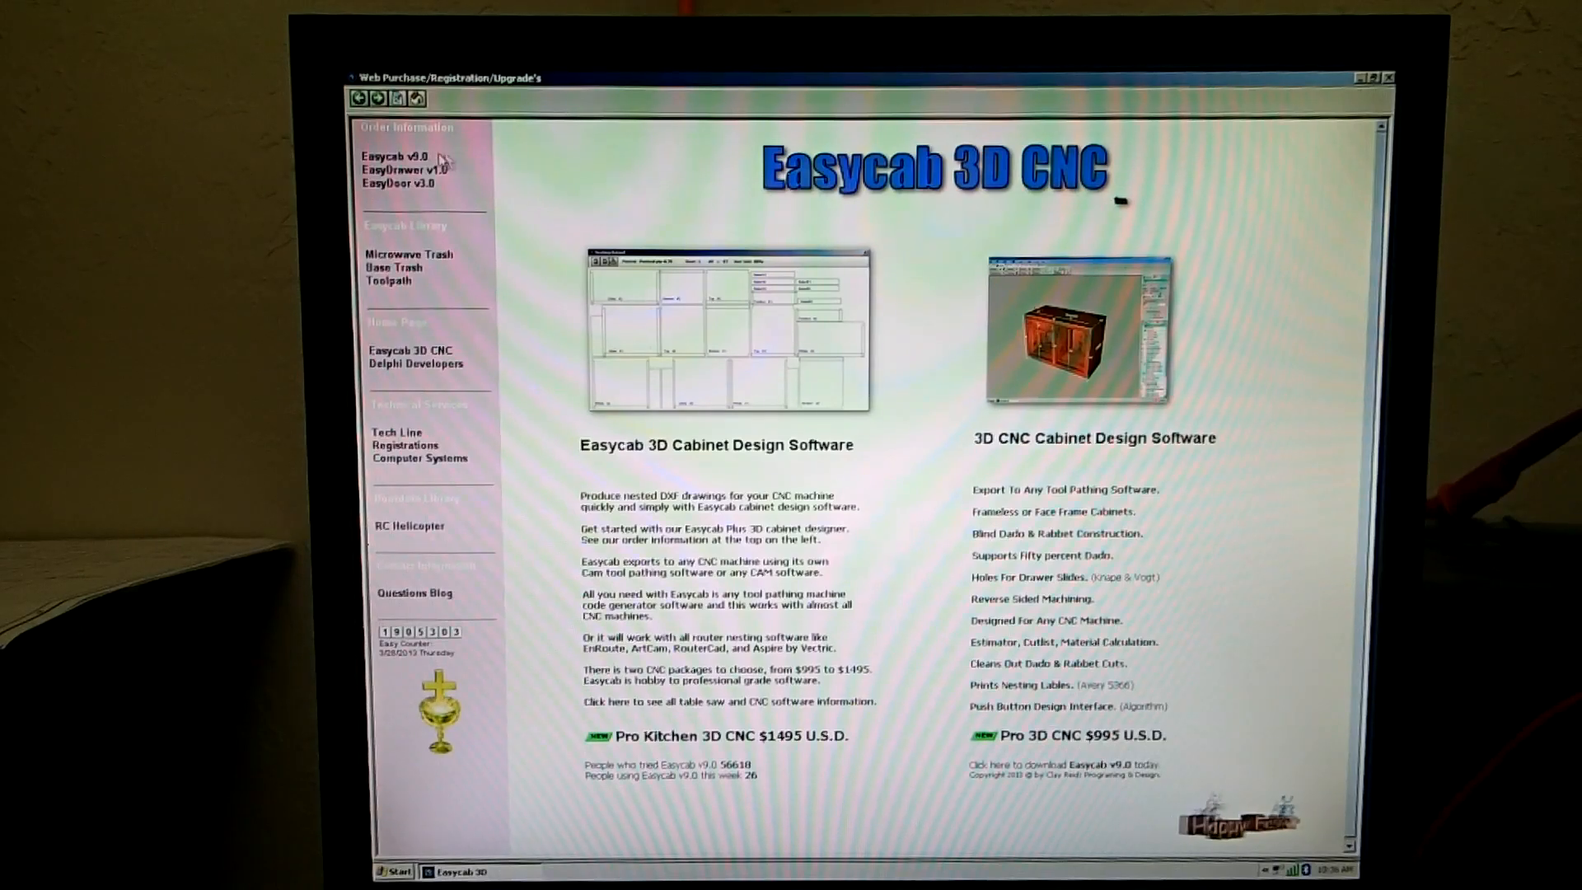
# - Follow the Easycab v9.0 sidebar link to the download and pricing page
pyautogui.click(394, 157)
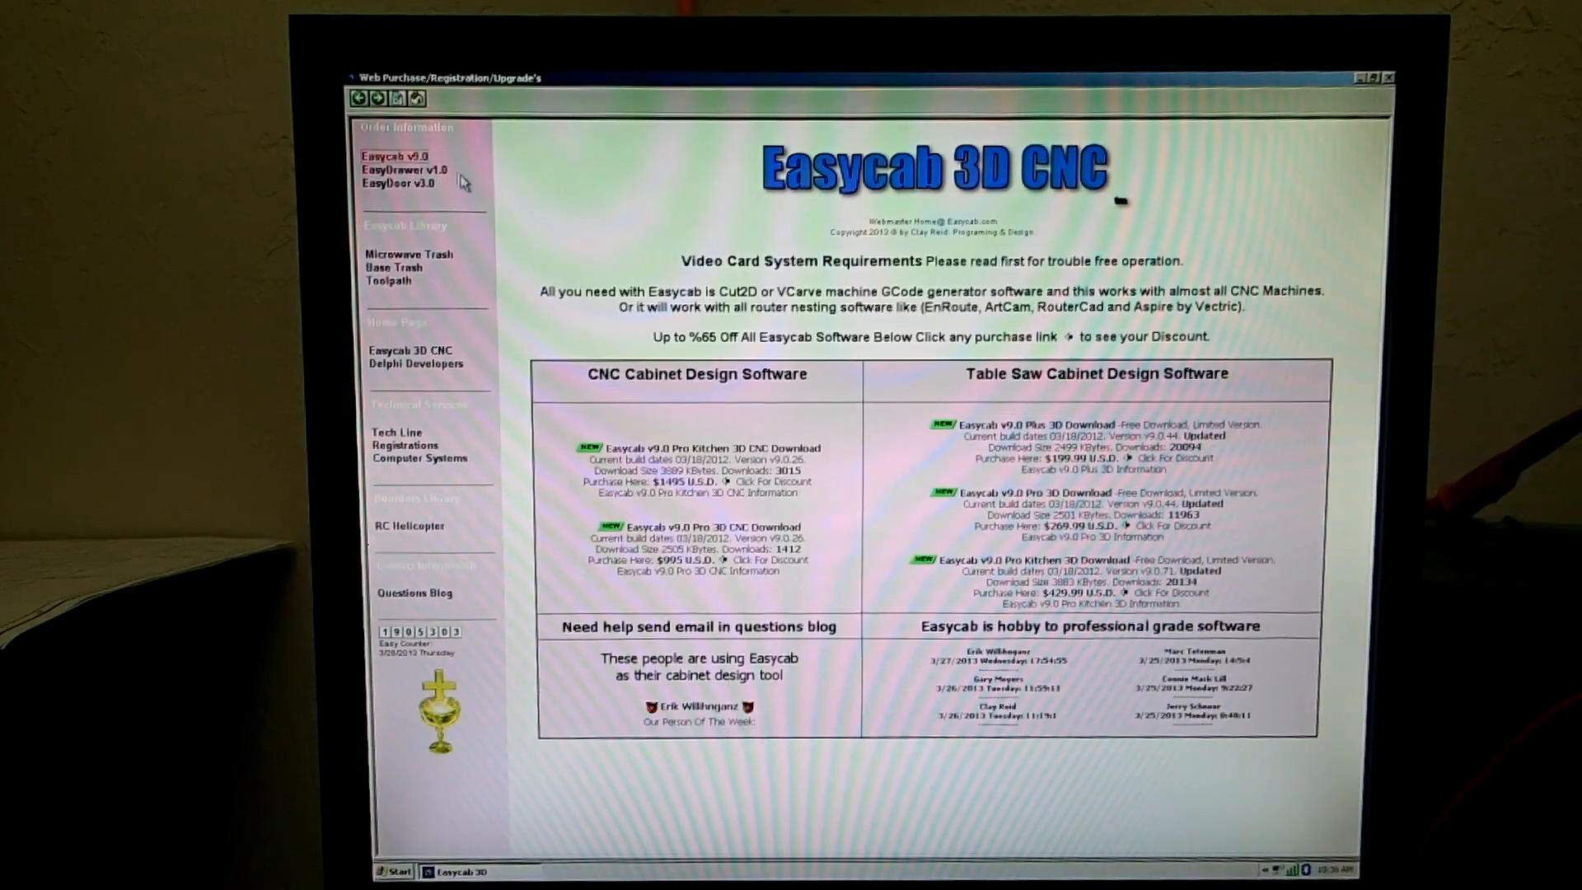
pyautogui.moveTo(1212, 393)
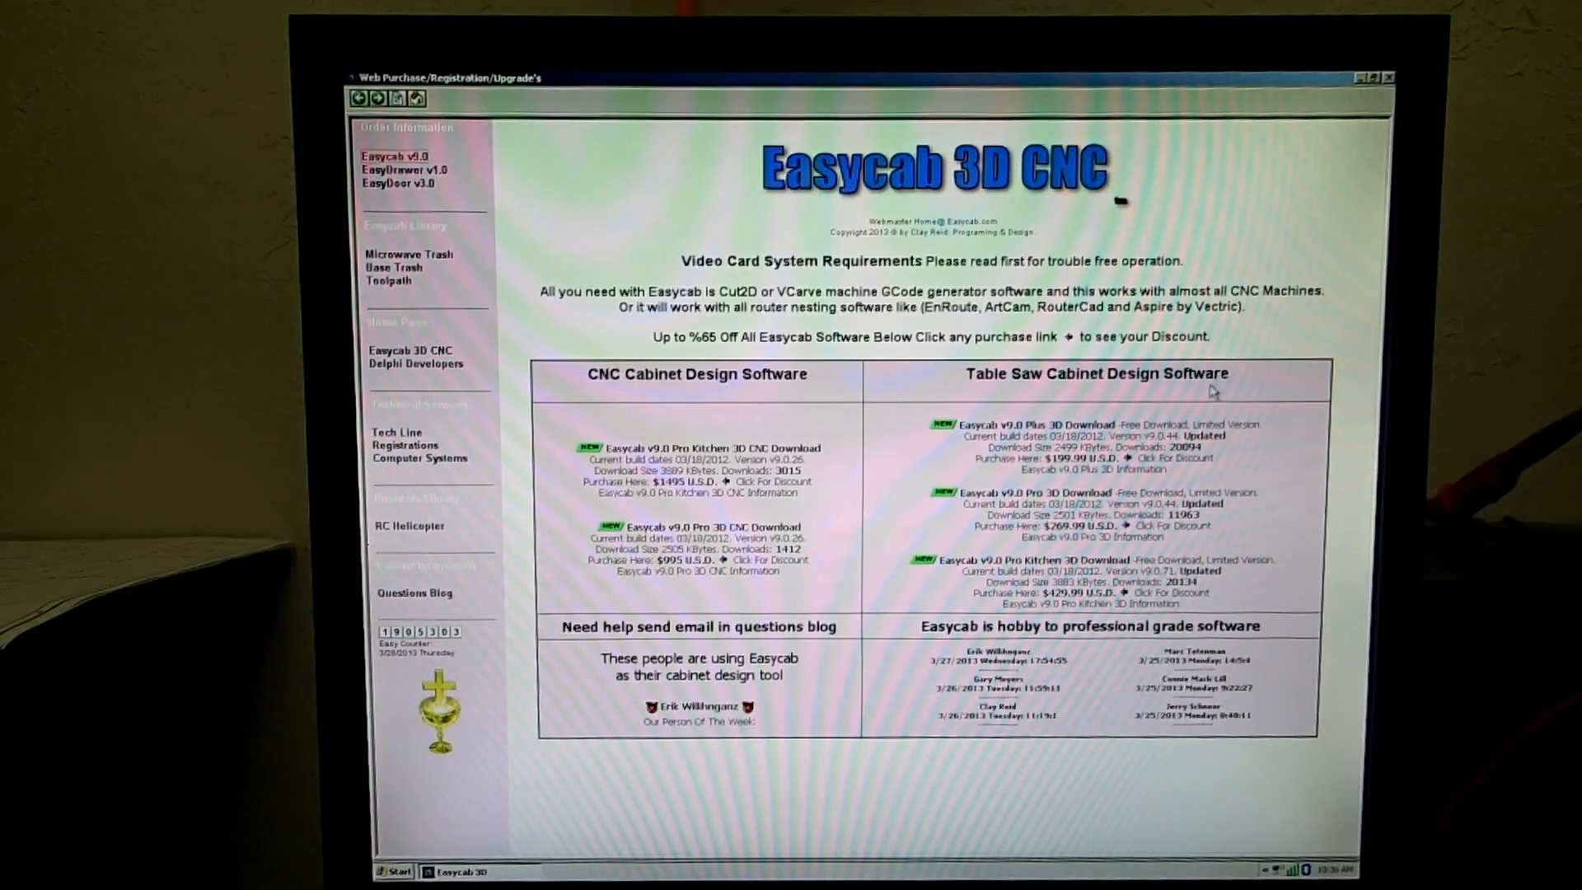